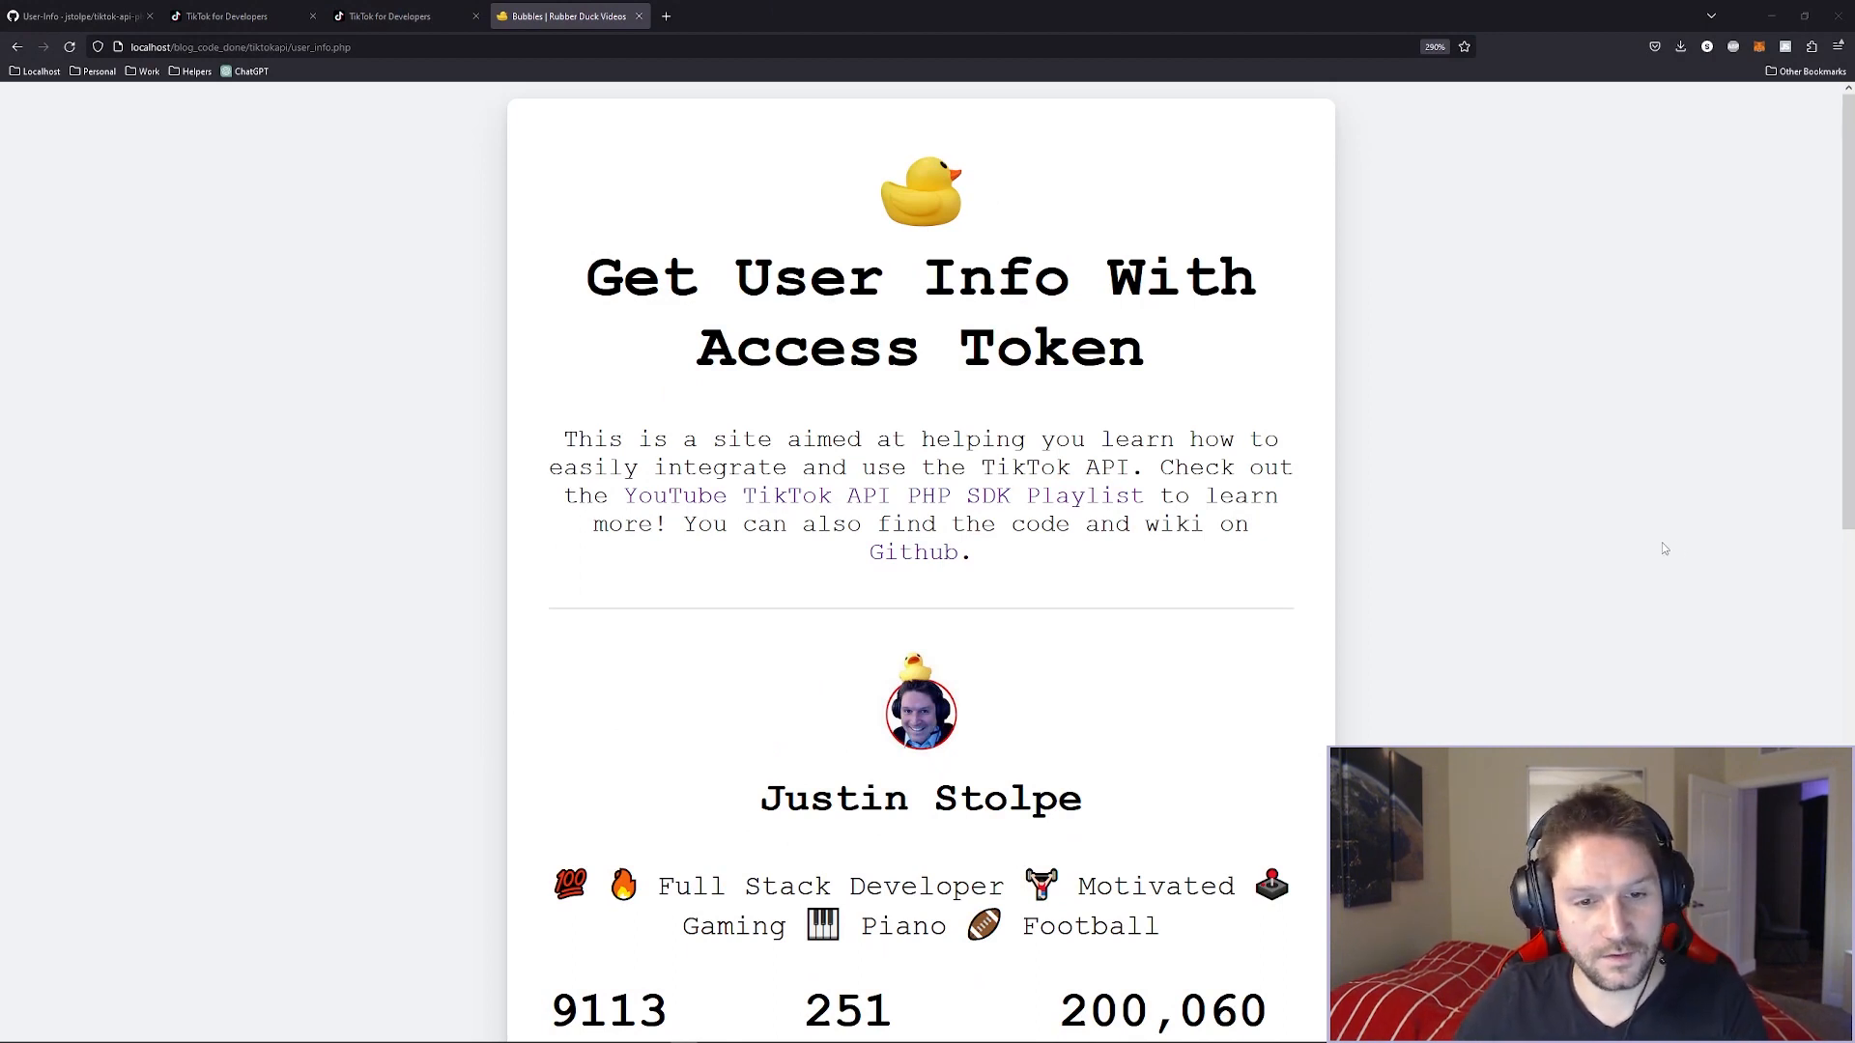
mouse_move(1603, 557)
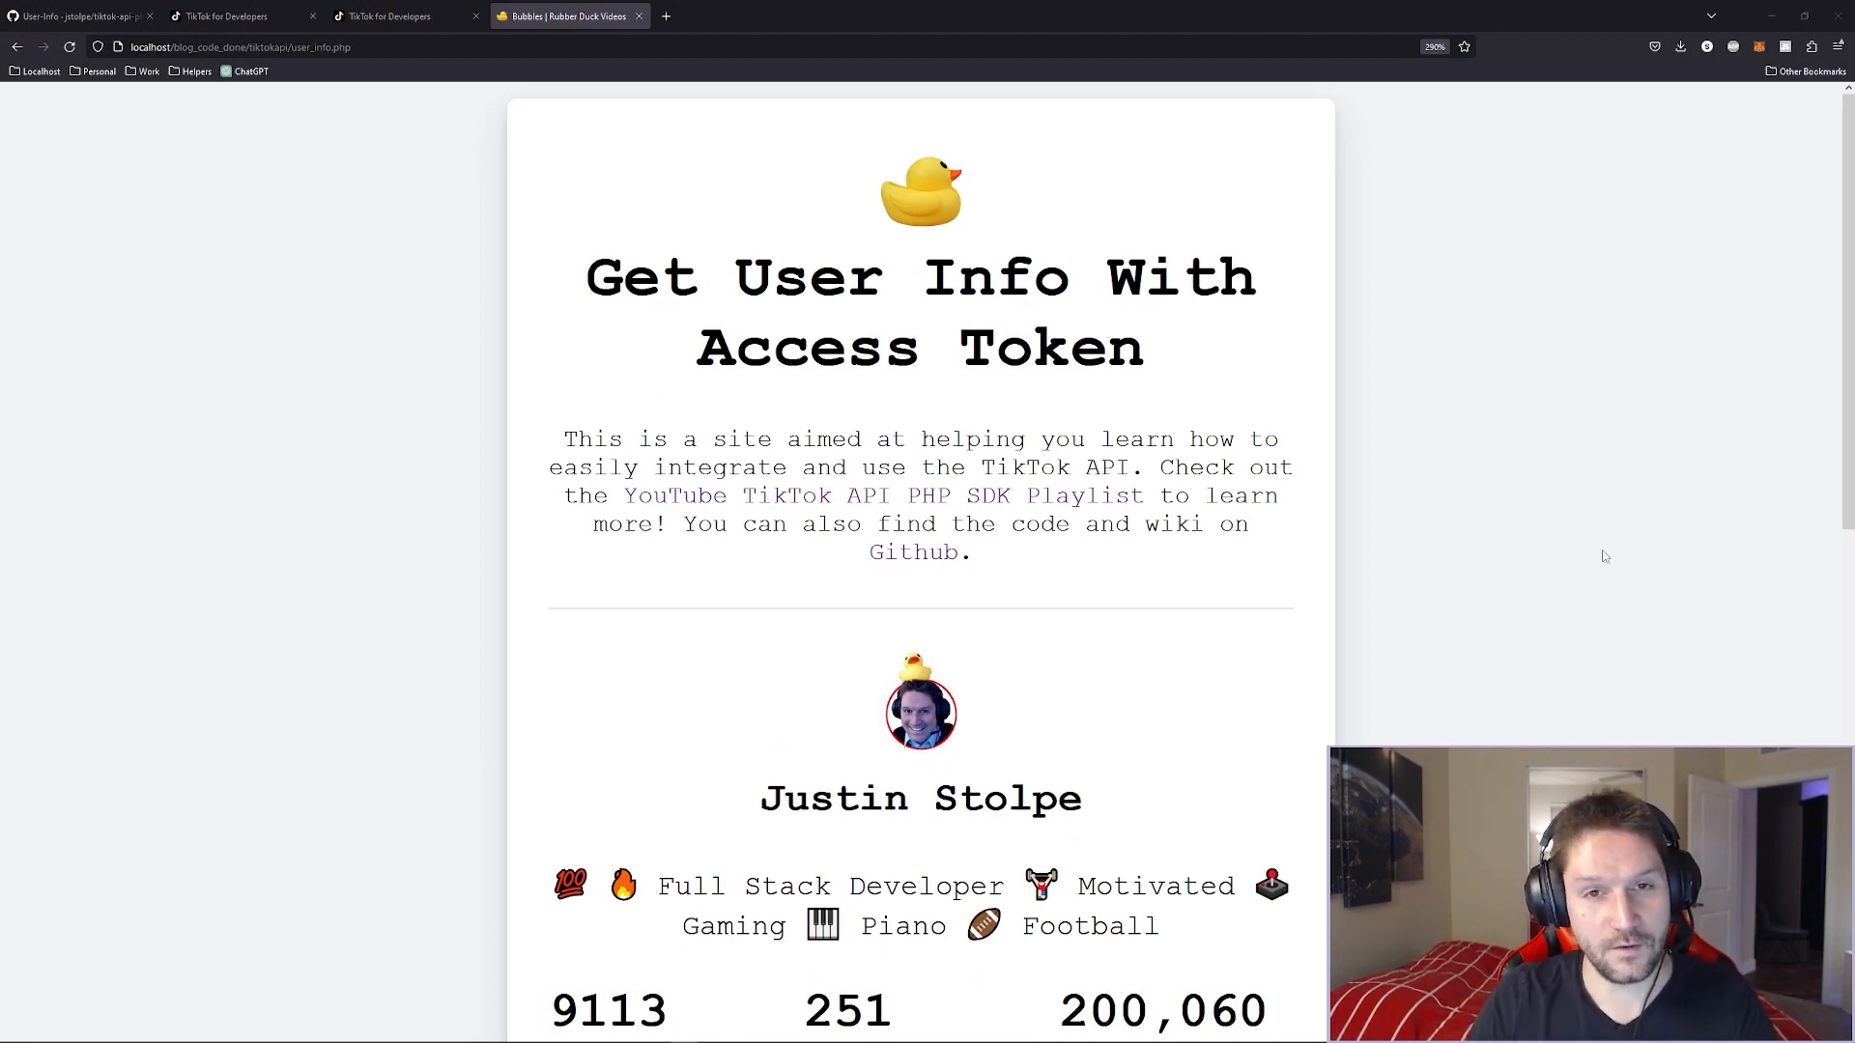
Scroll through the user_info page's fetched TikTok profile card and stats.
scroll(down, 3)
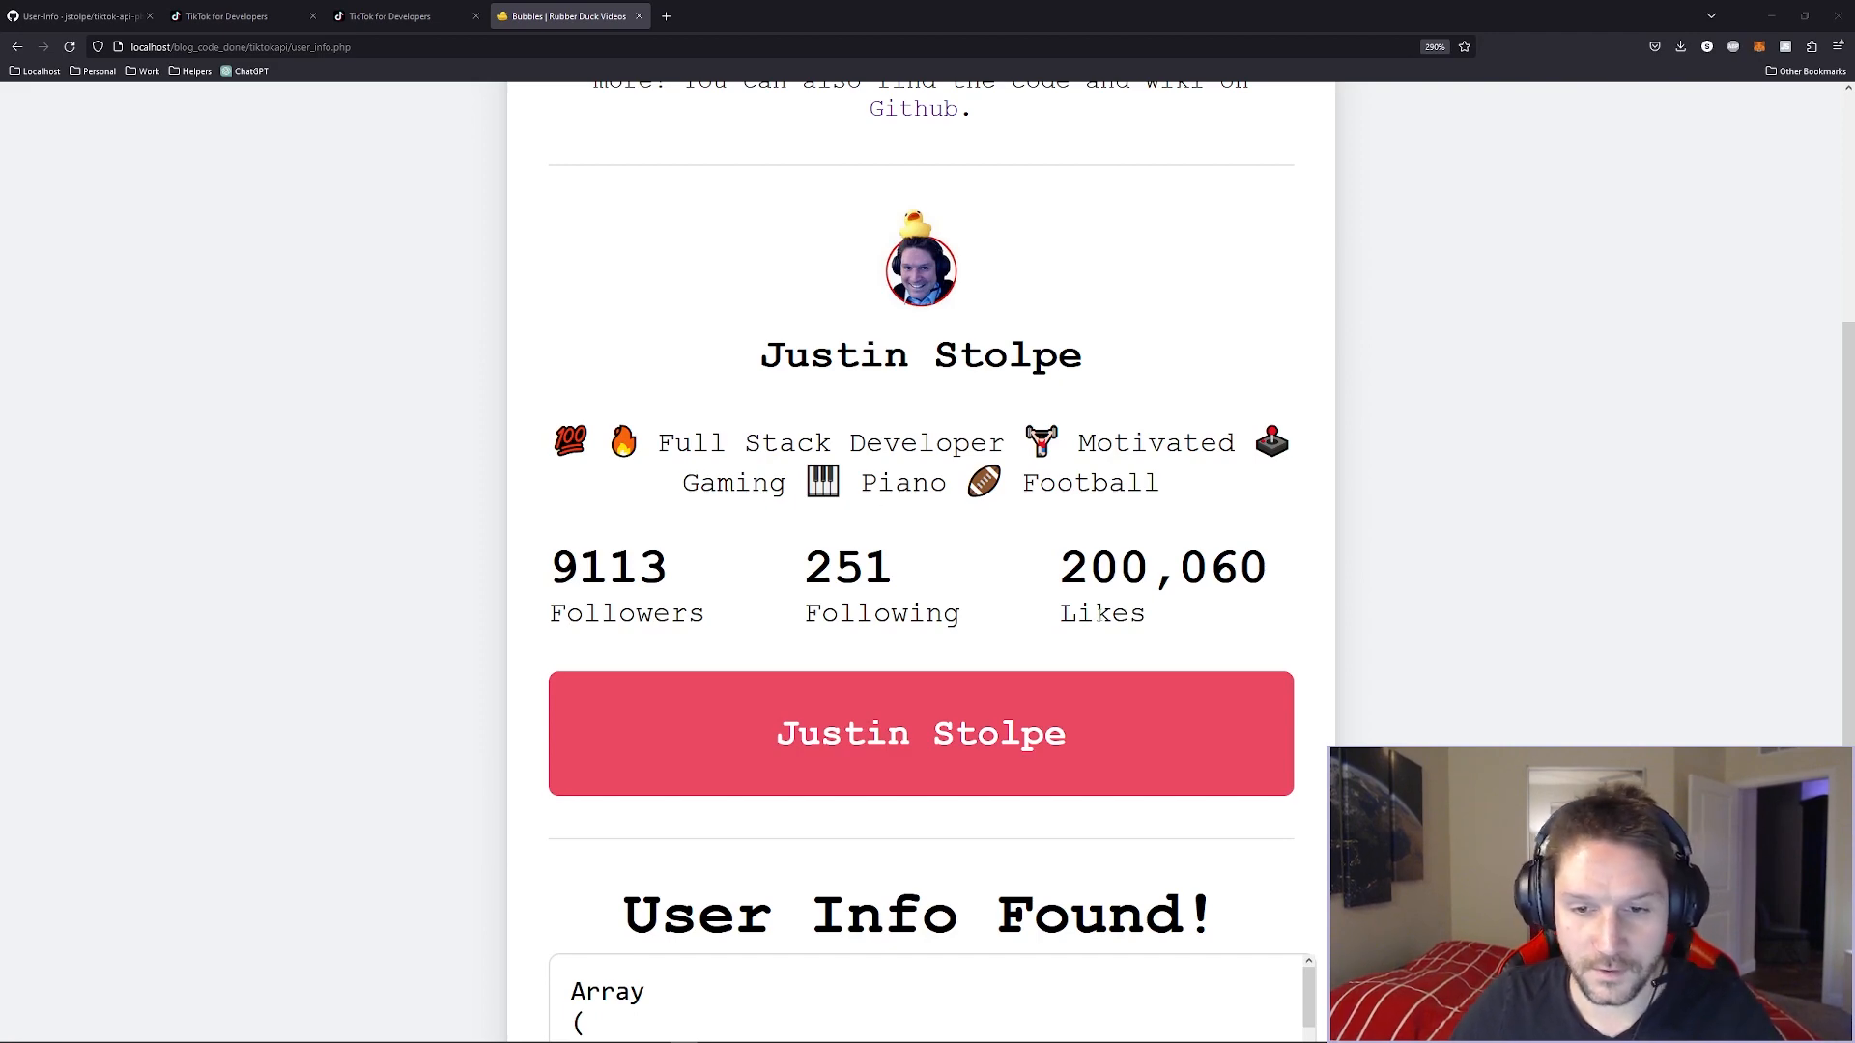
scroll(down, 3)
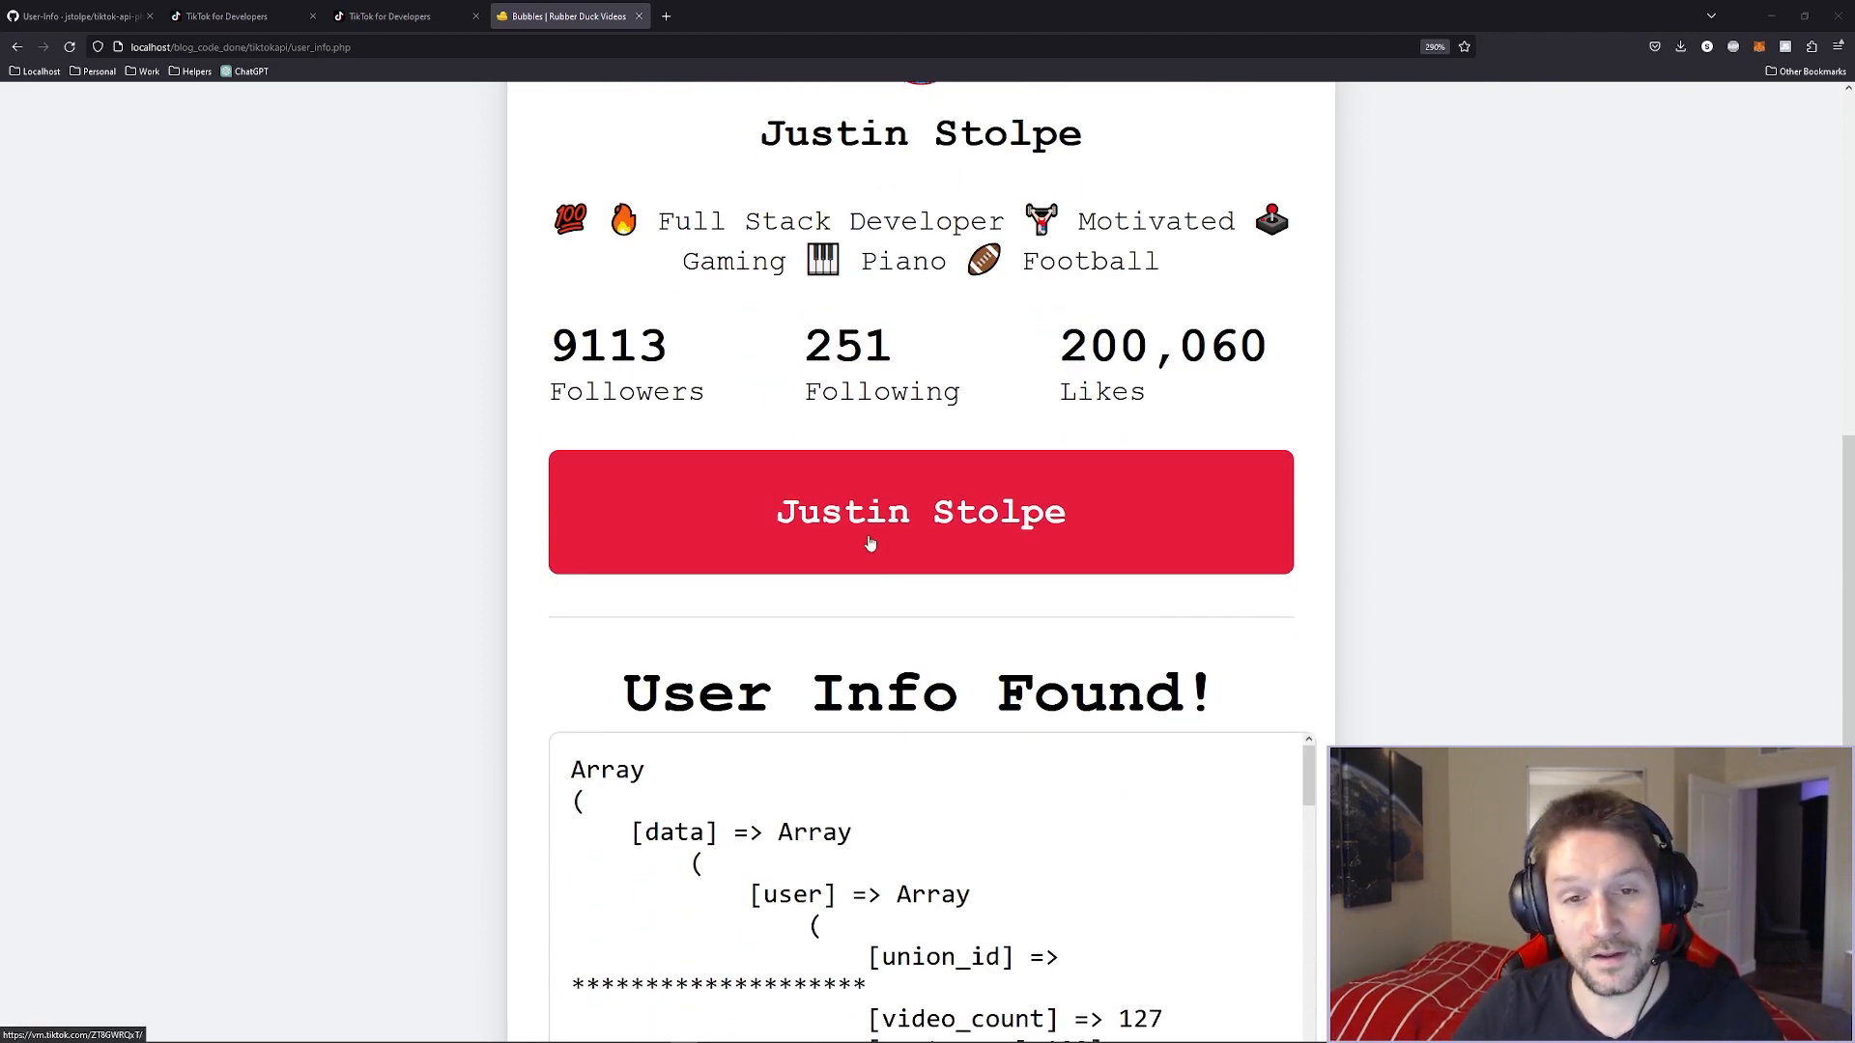
scroll(down, 3)
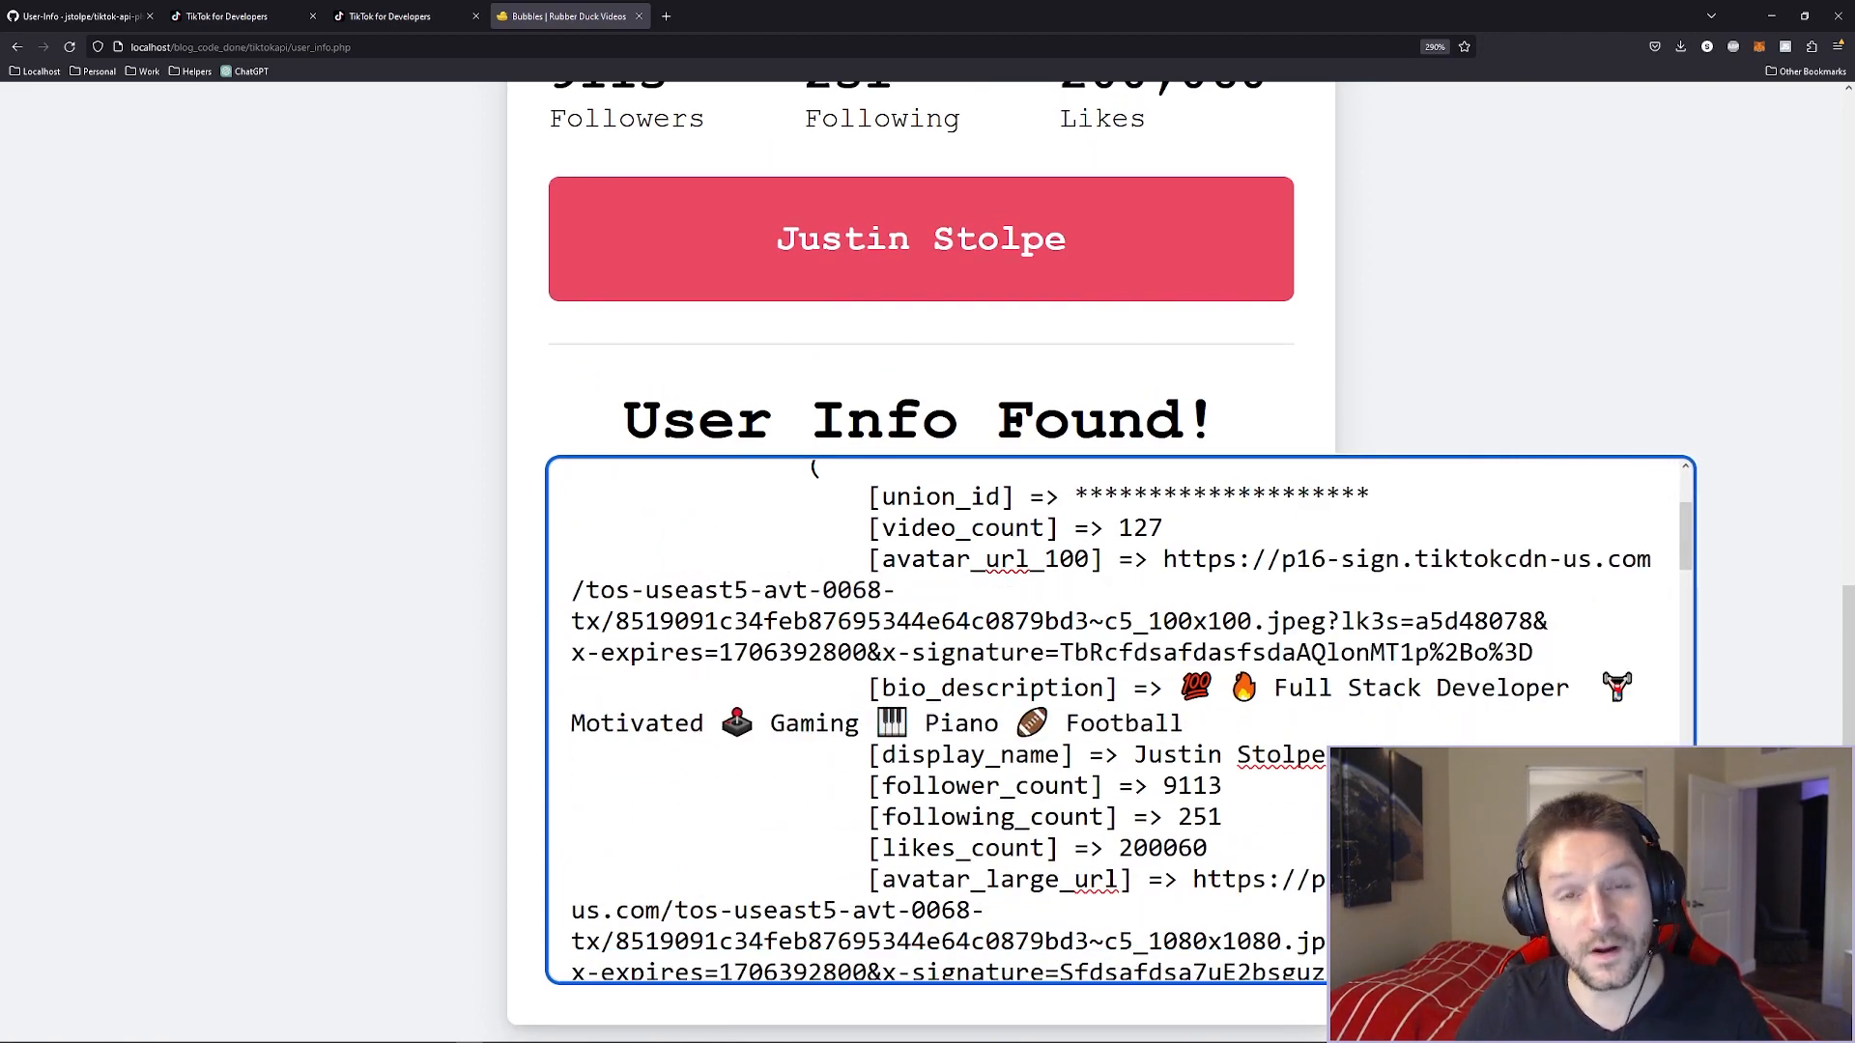
scroll(up, 3)
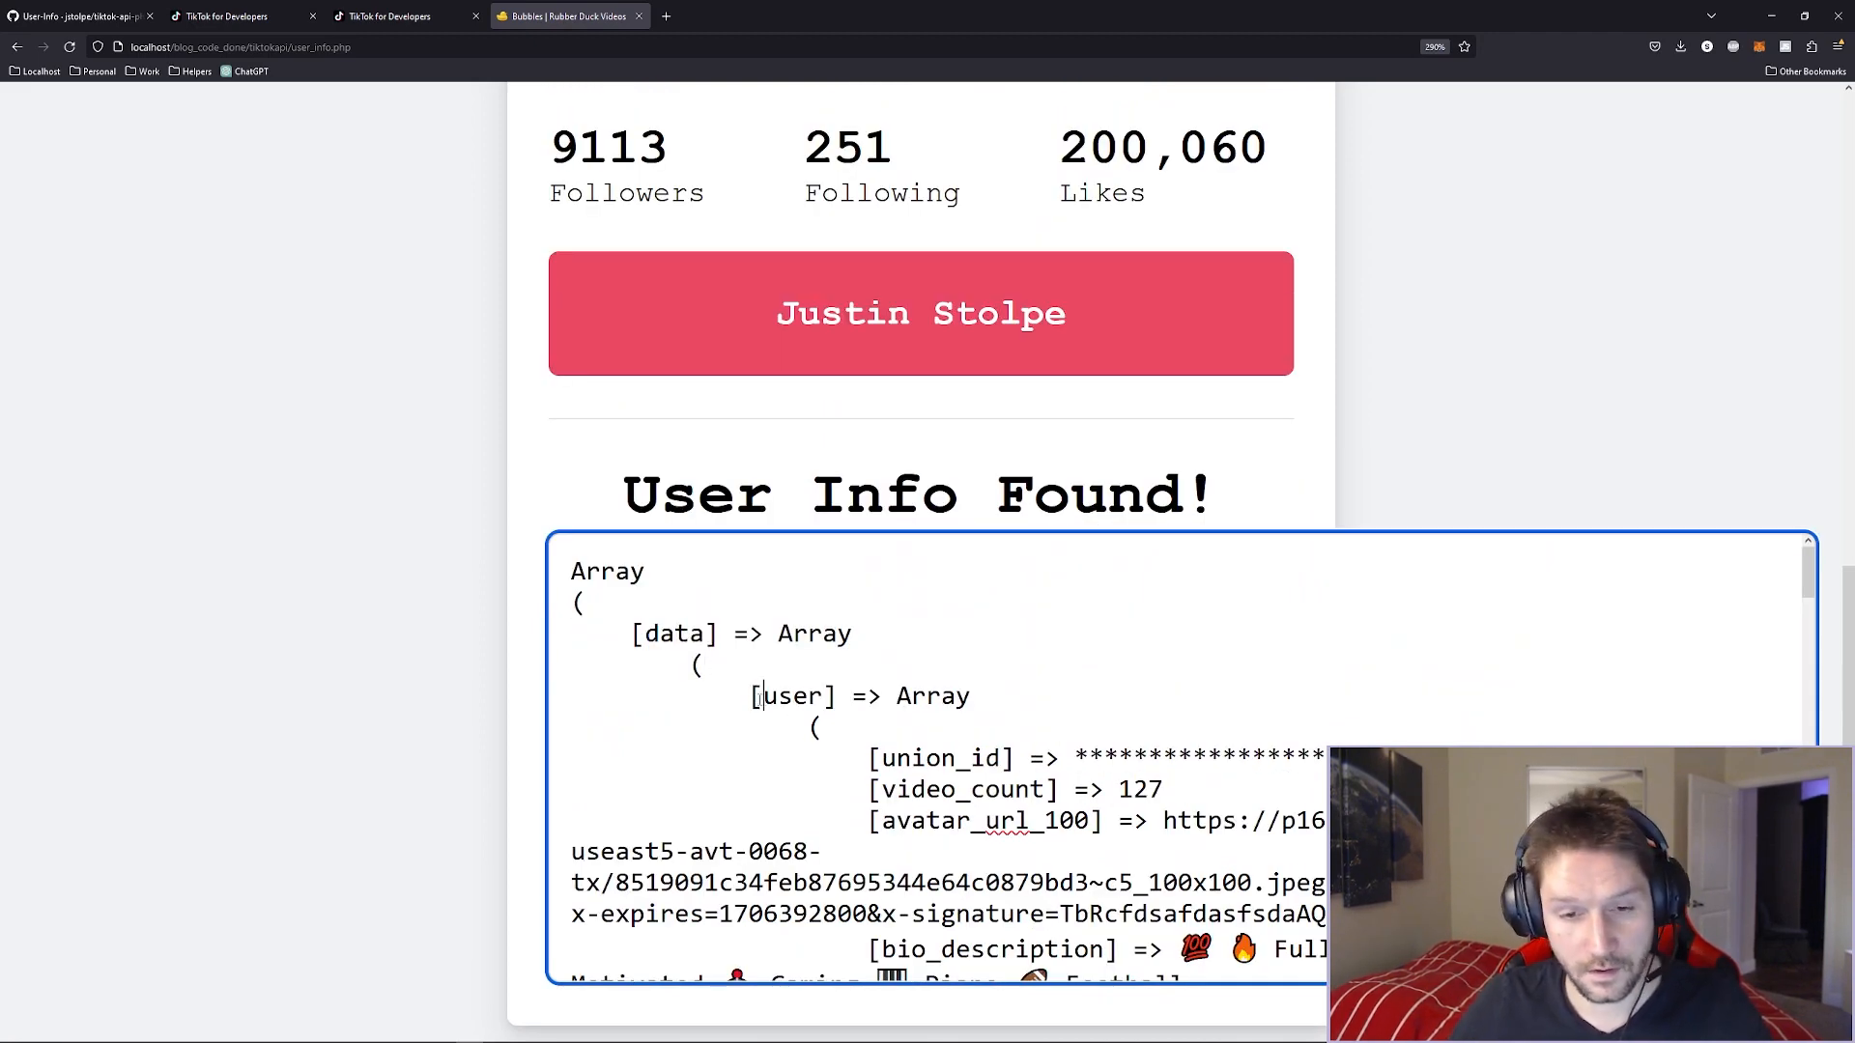
Highlight the user key and scroll through the raw user data array.
double_click(795, 695)
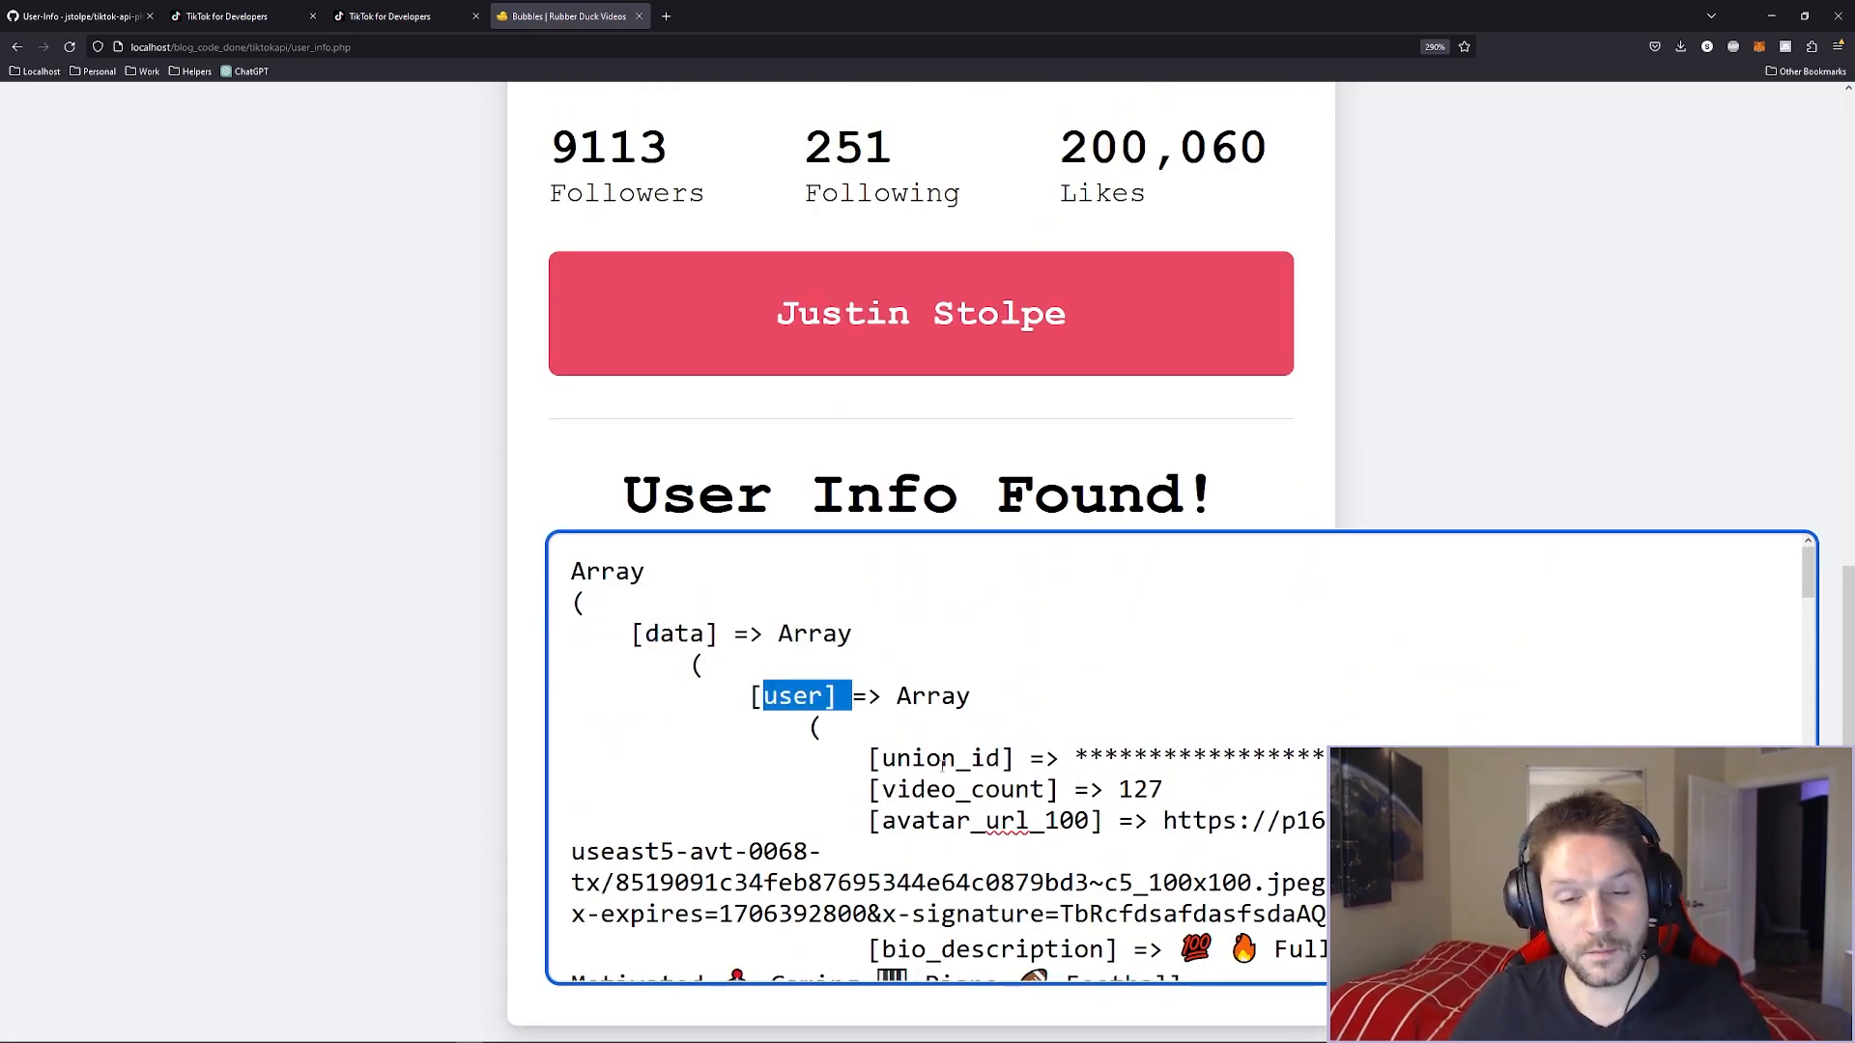
scroll(down, 3)
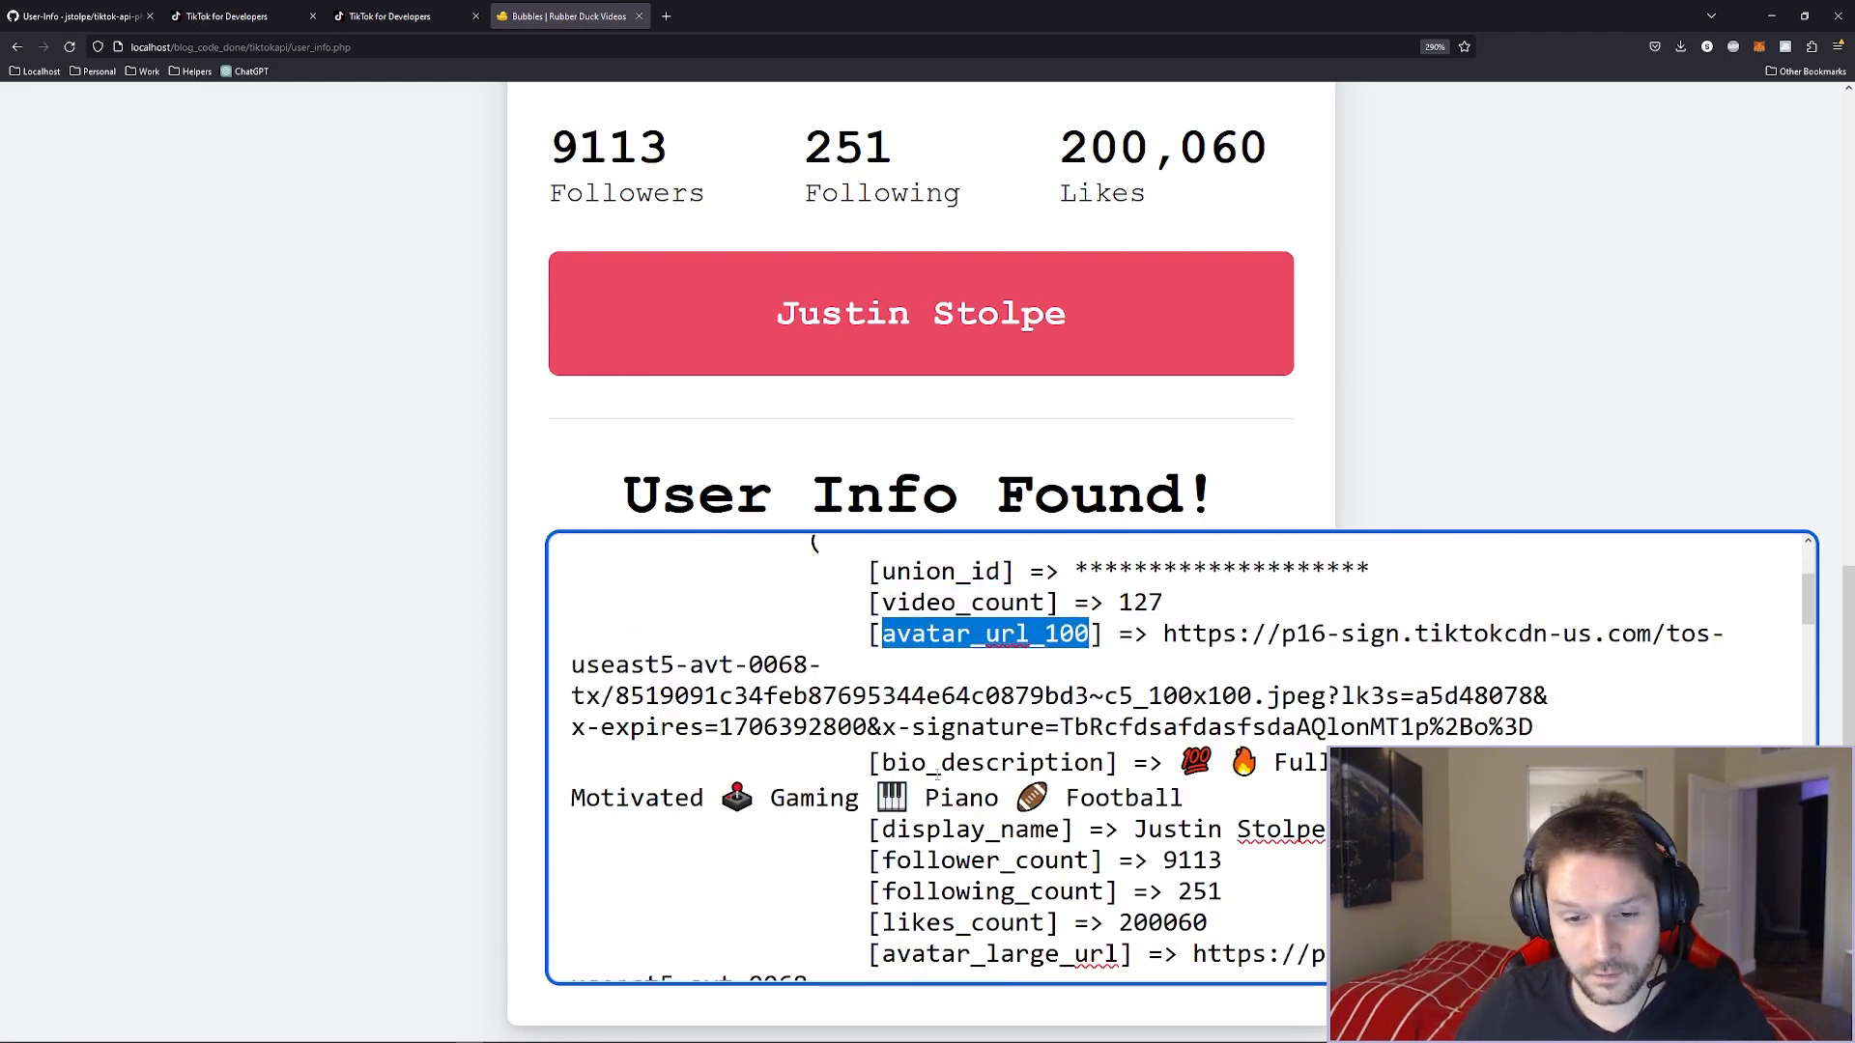
scroll(down, 3)
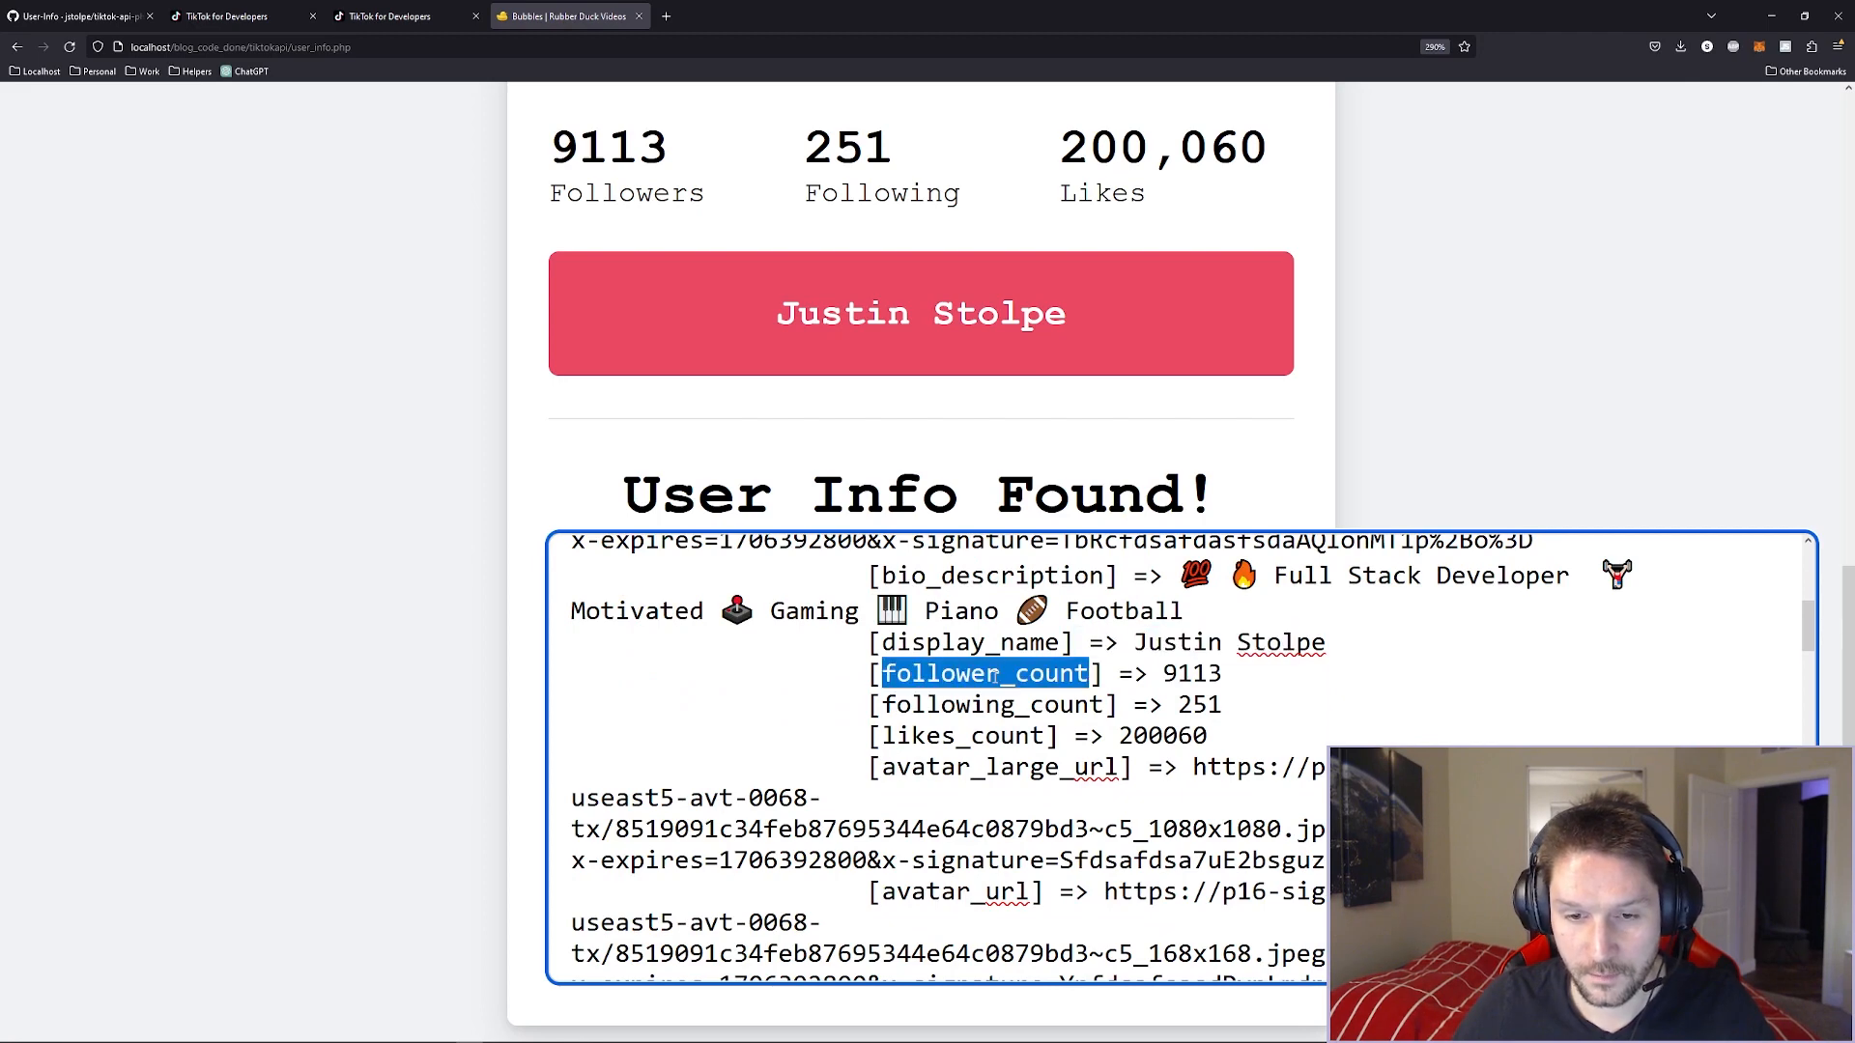
scroll(down, 3)
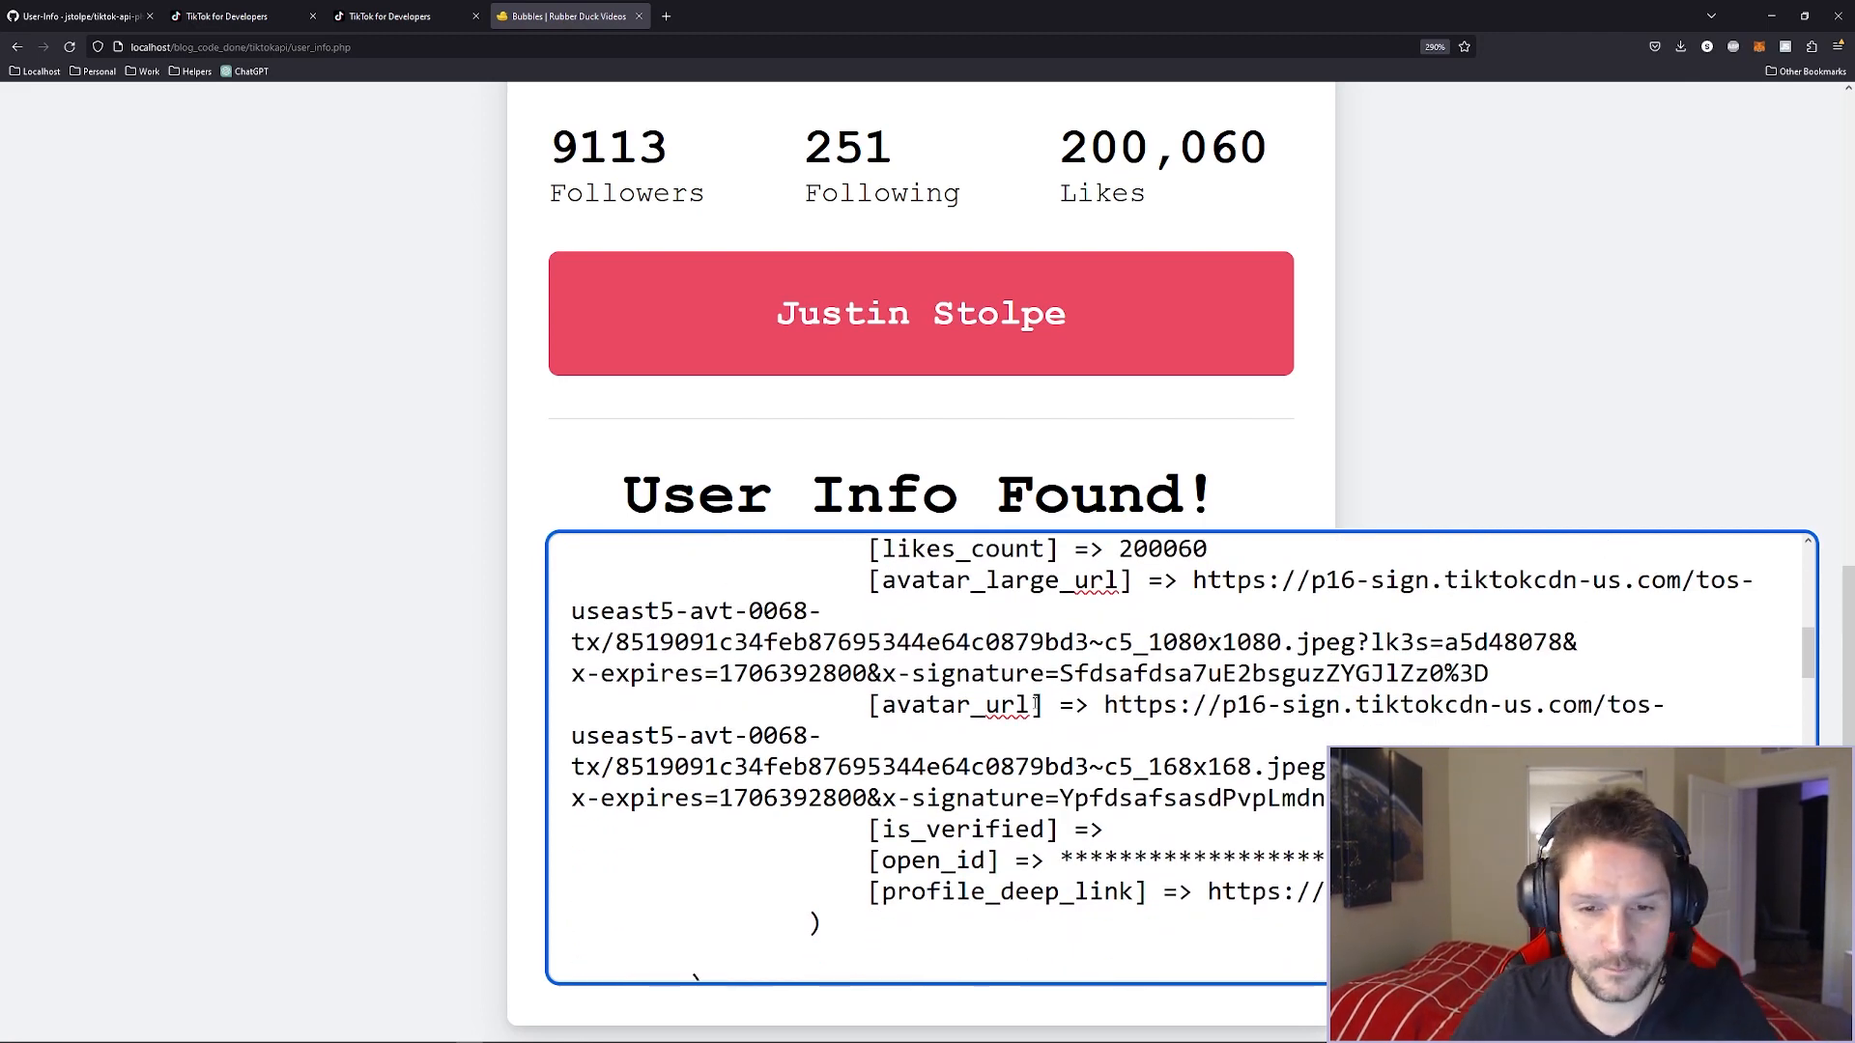
click(78, 15)
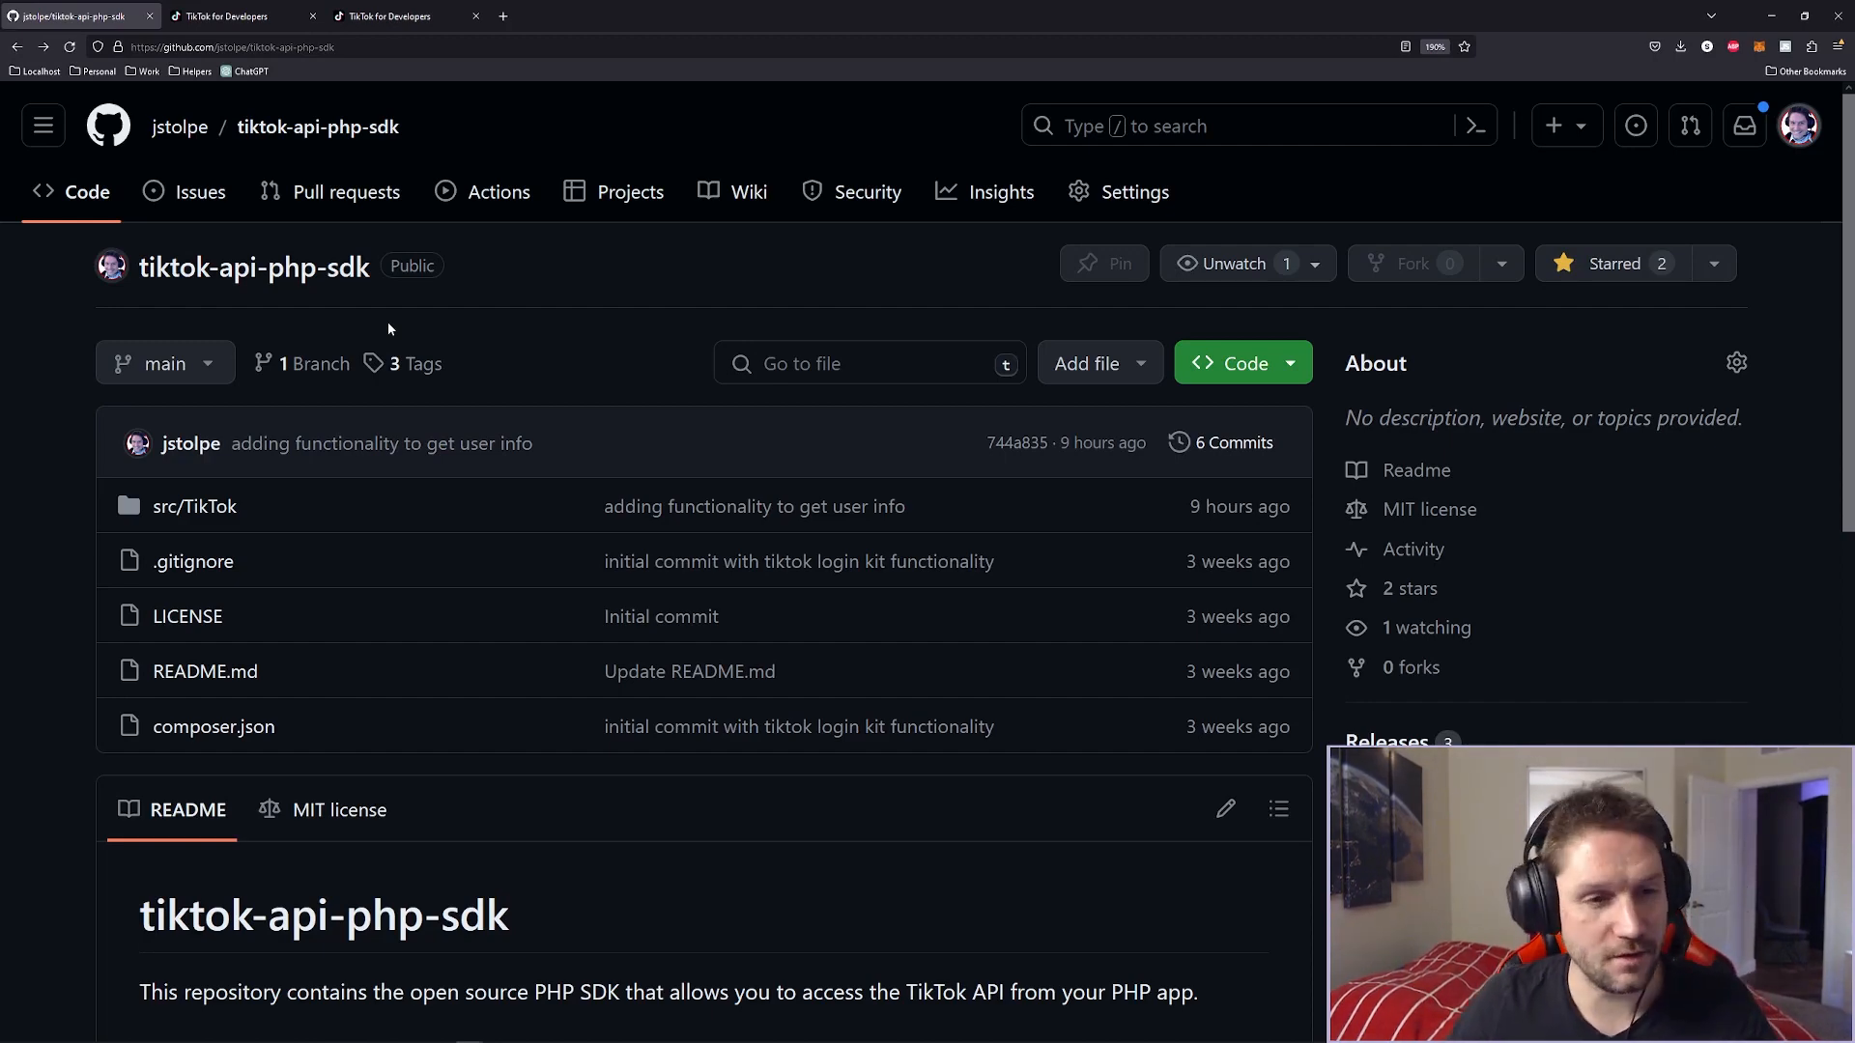
mouse_move(75, 462)
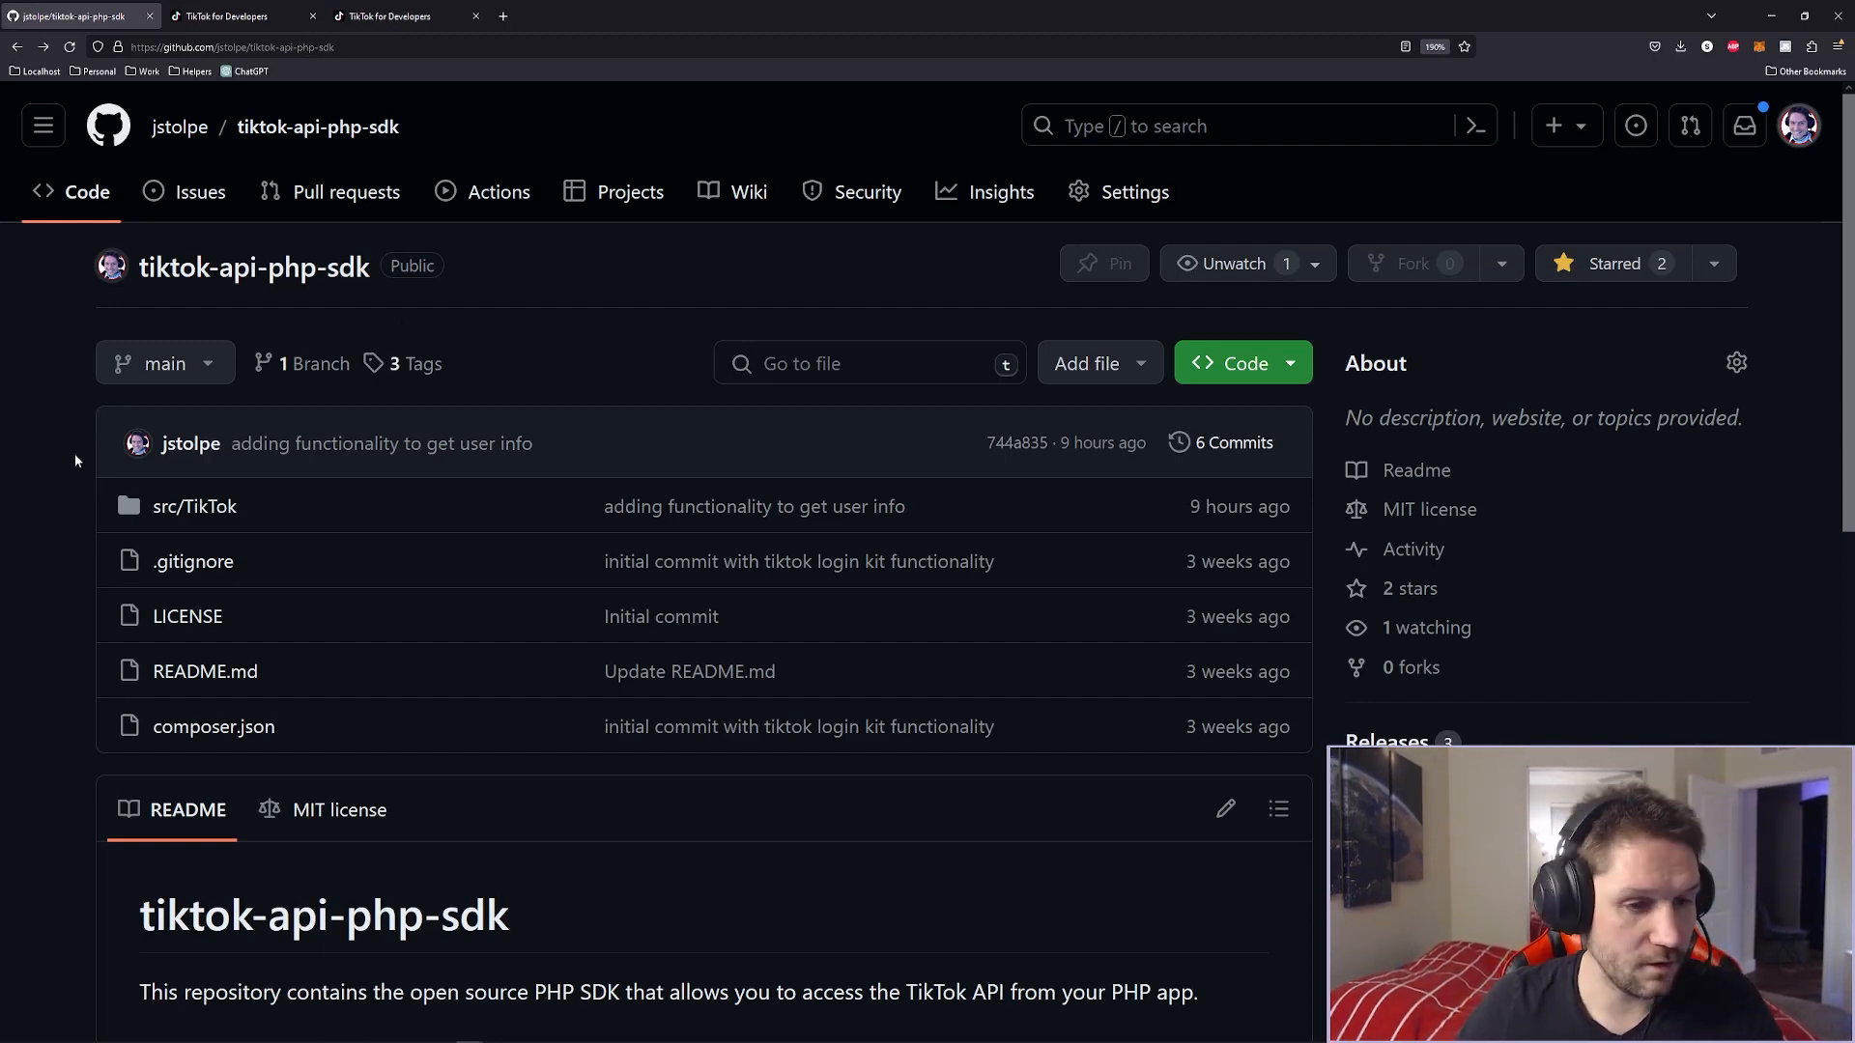
Scroll the SDK README to the Composer and no-Composer autoloader installation steps.
scroll(down, 3)
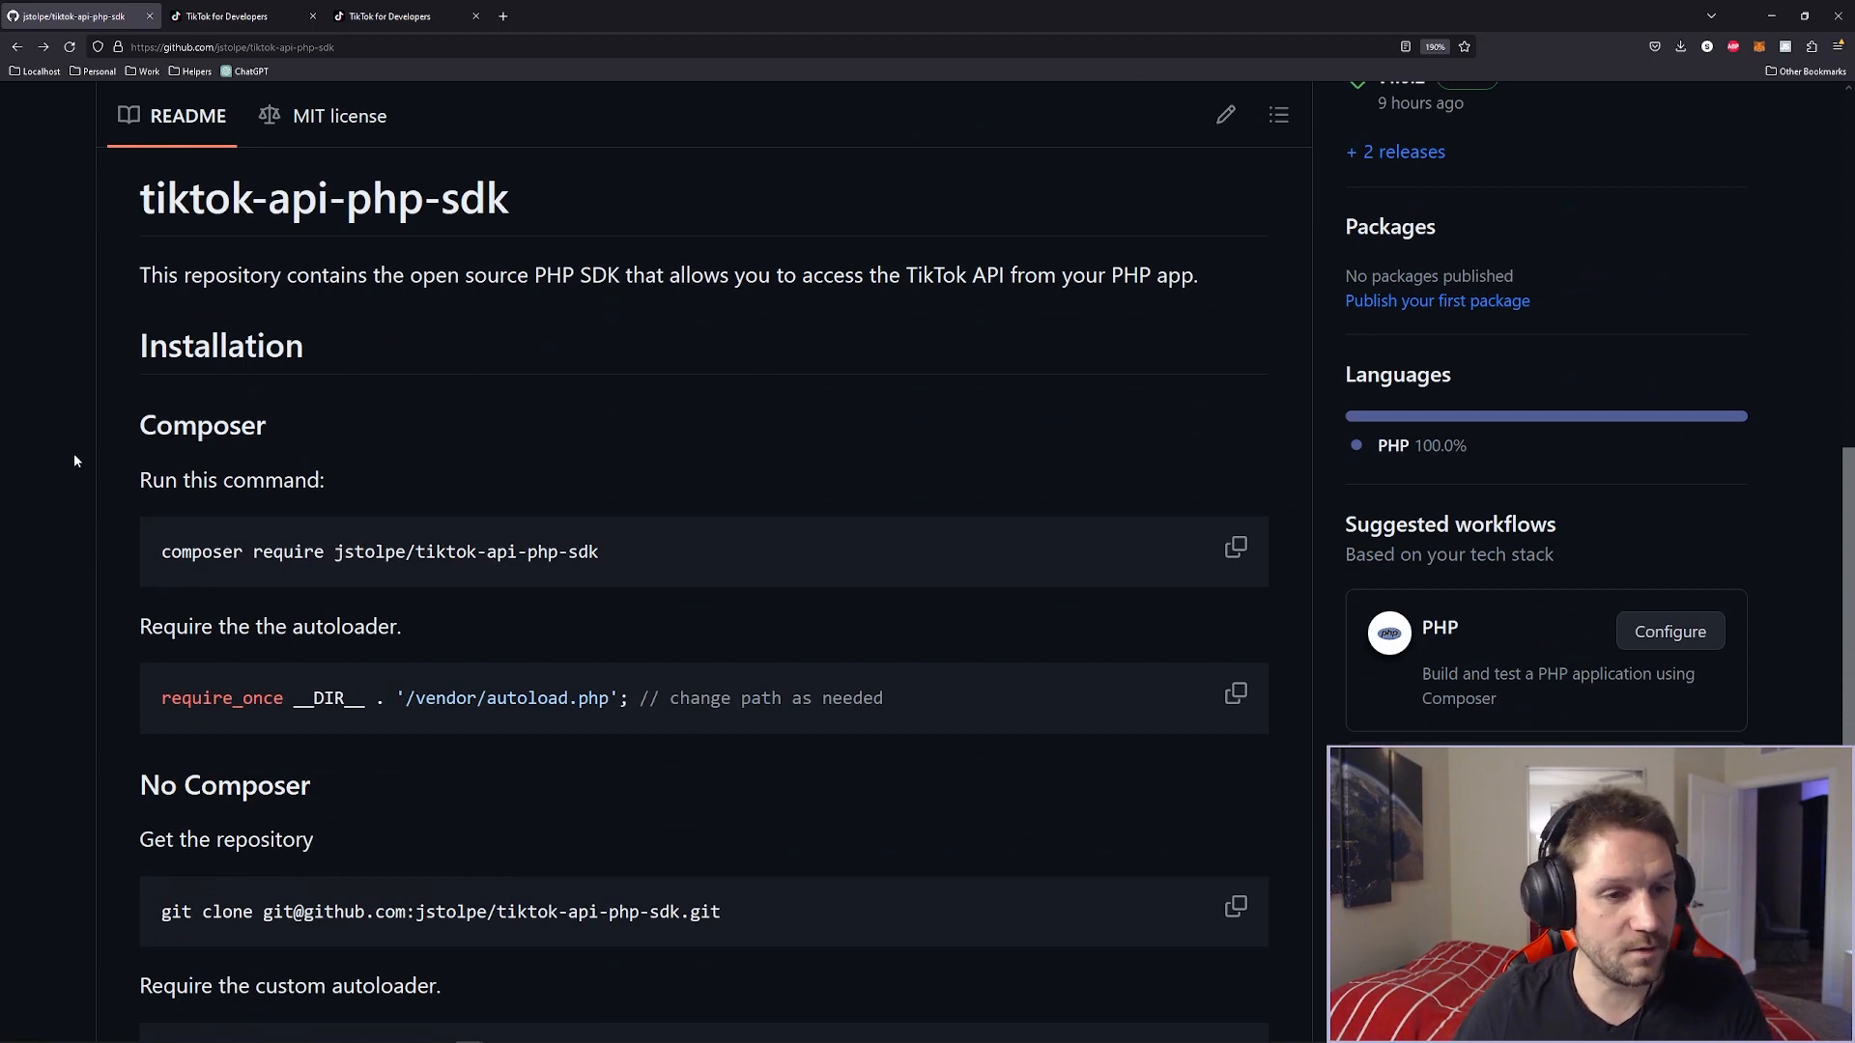
mouse_move(318, 578)
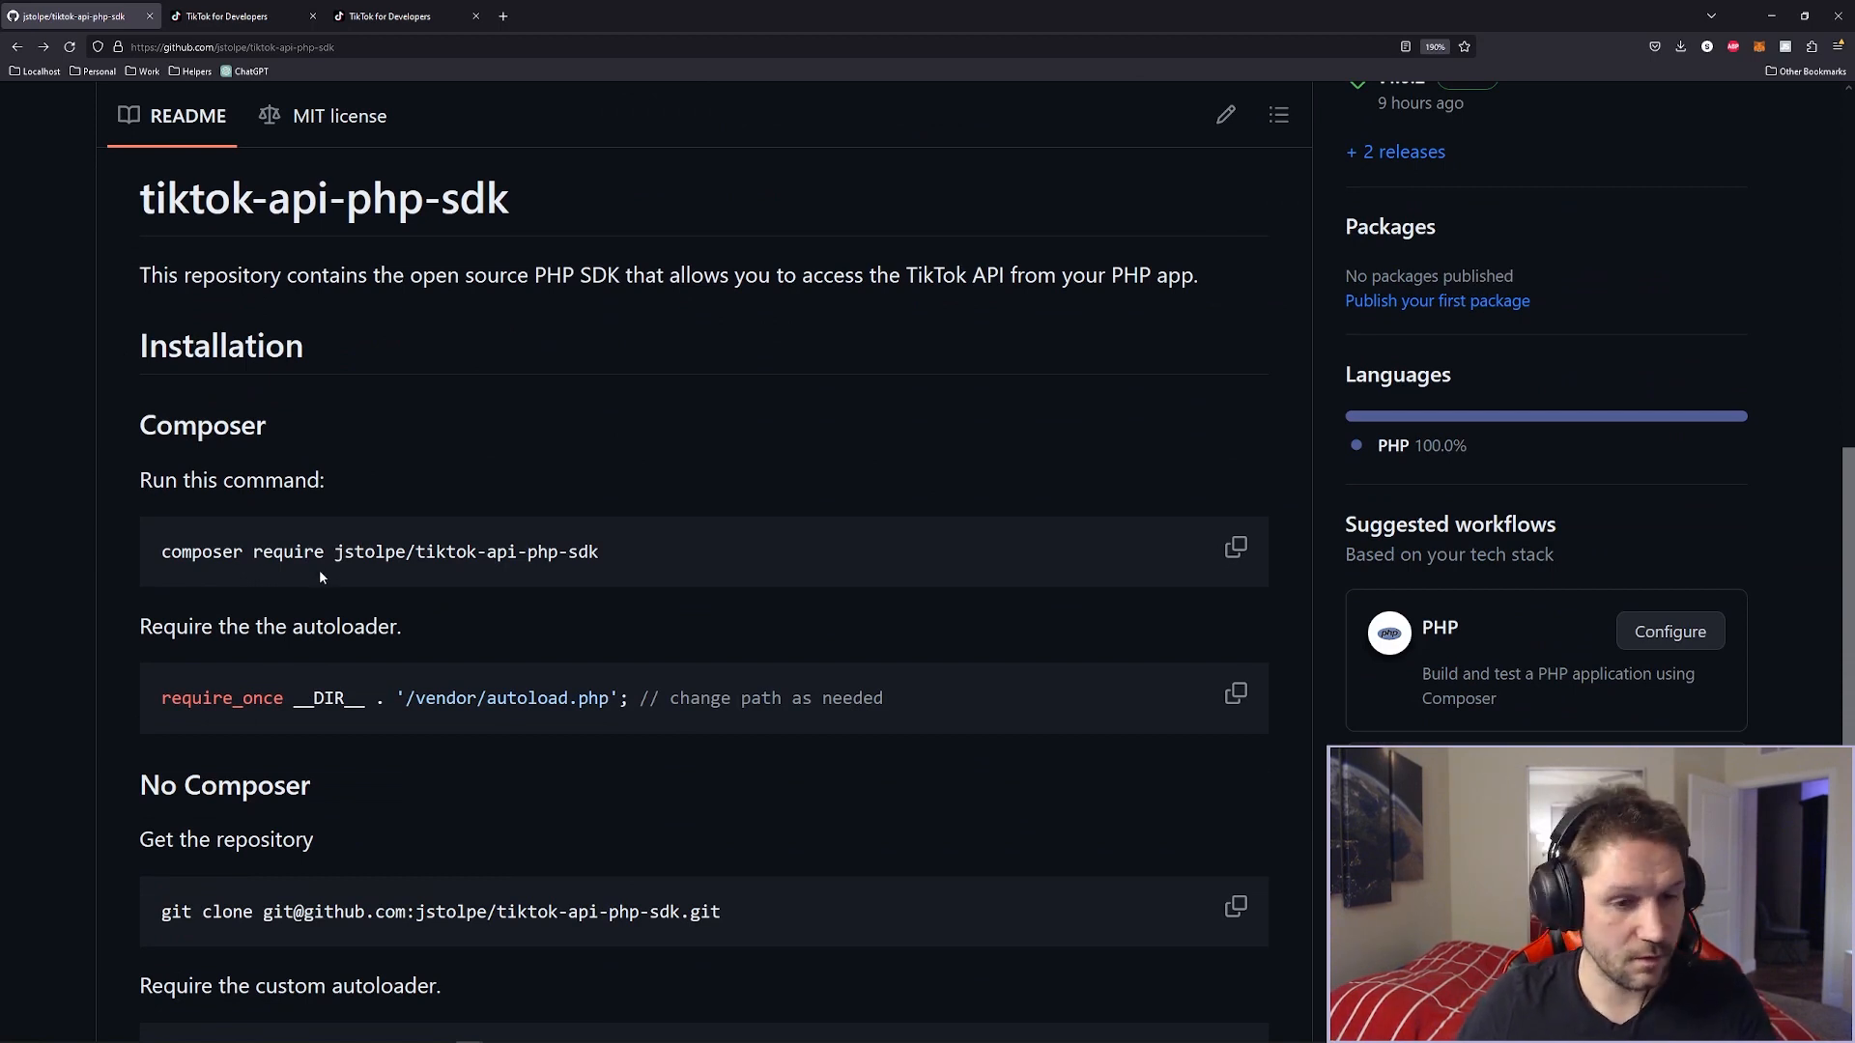
scroll(down, 3)
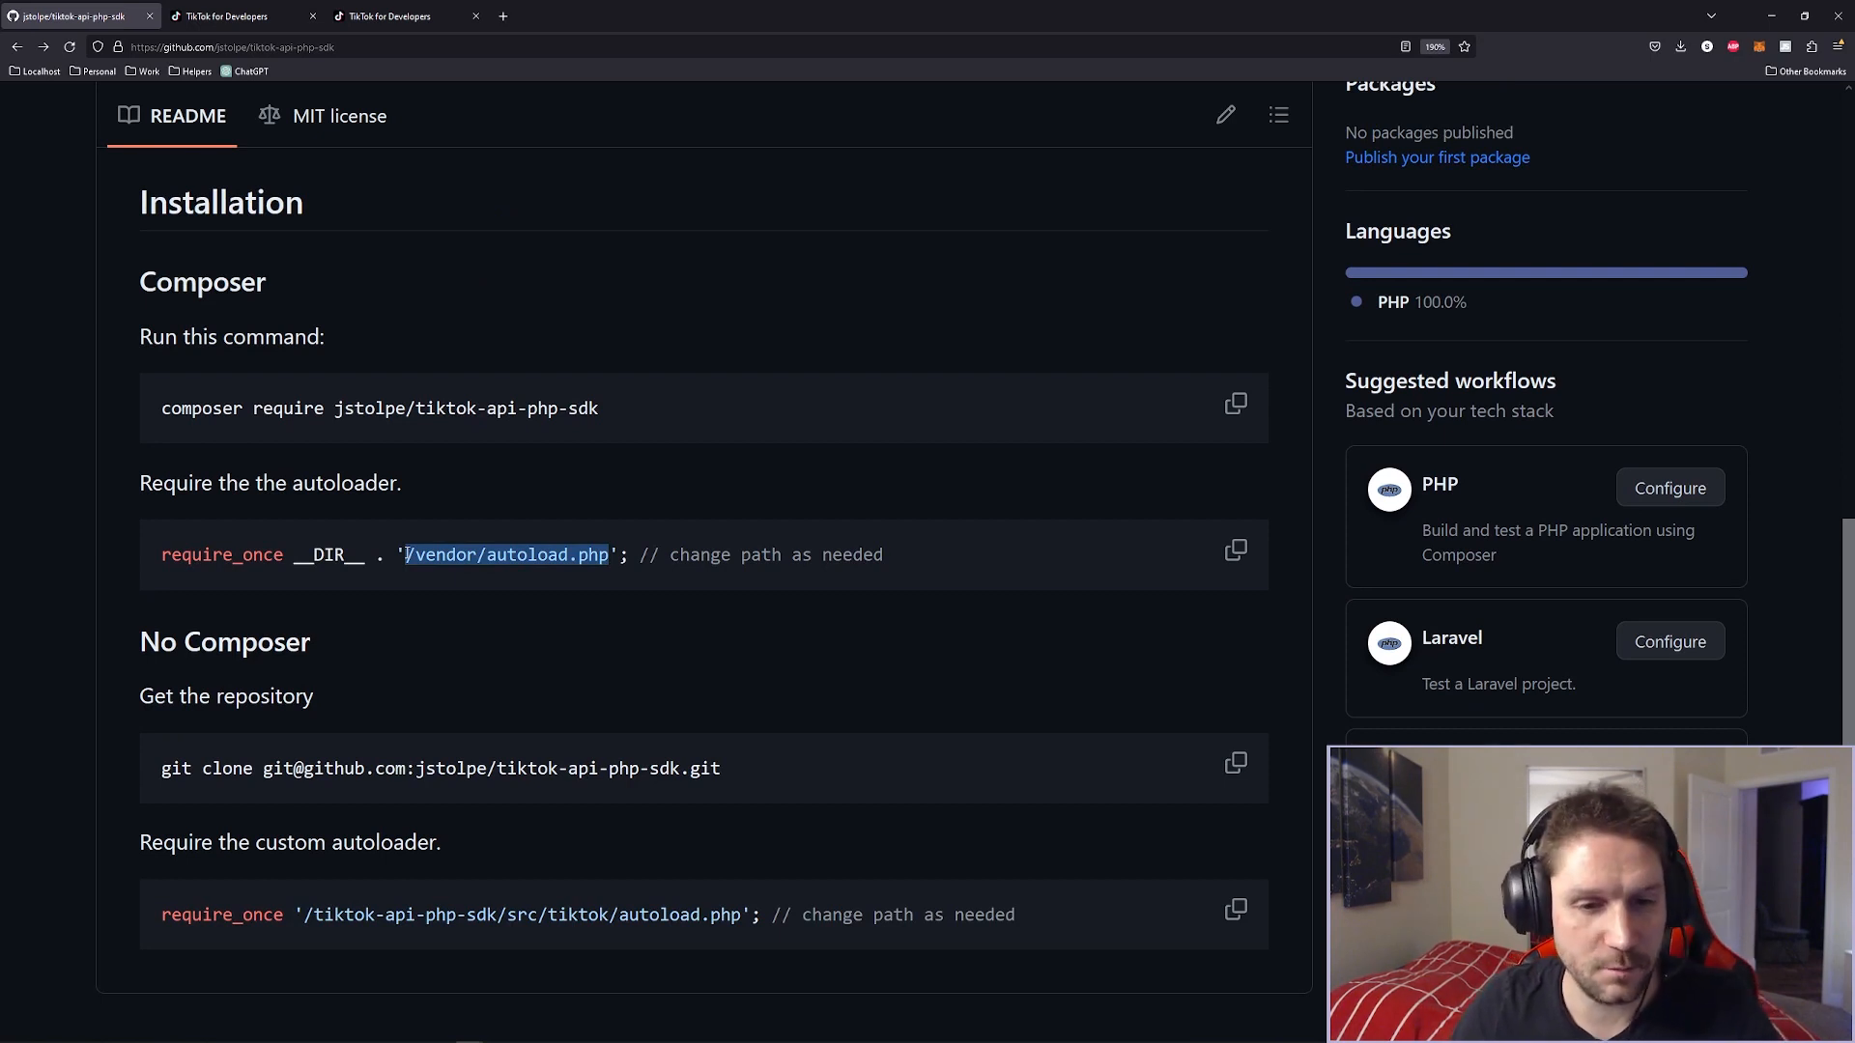
mouse_move(311, 614)
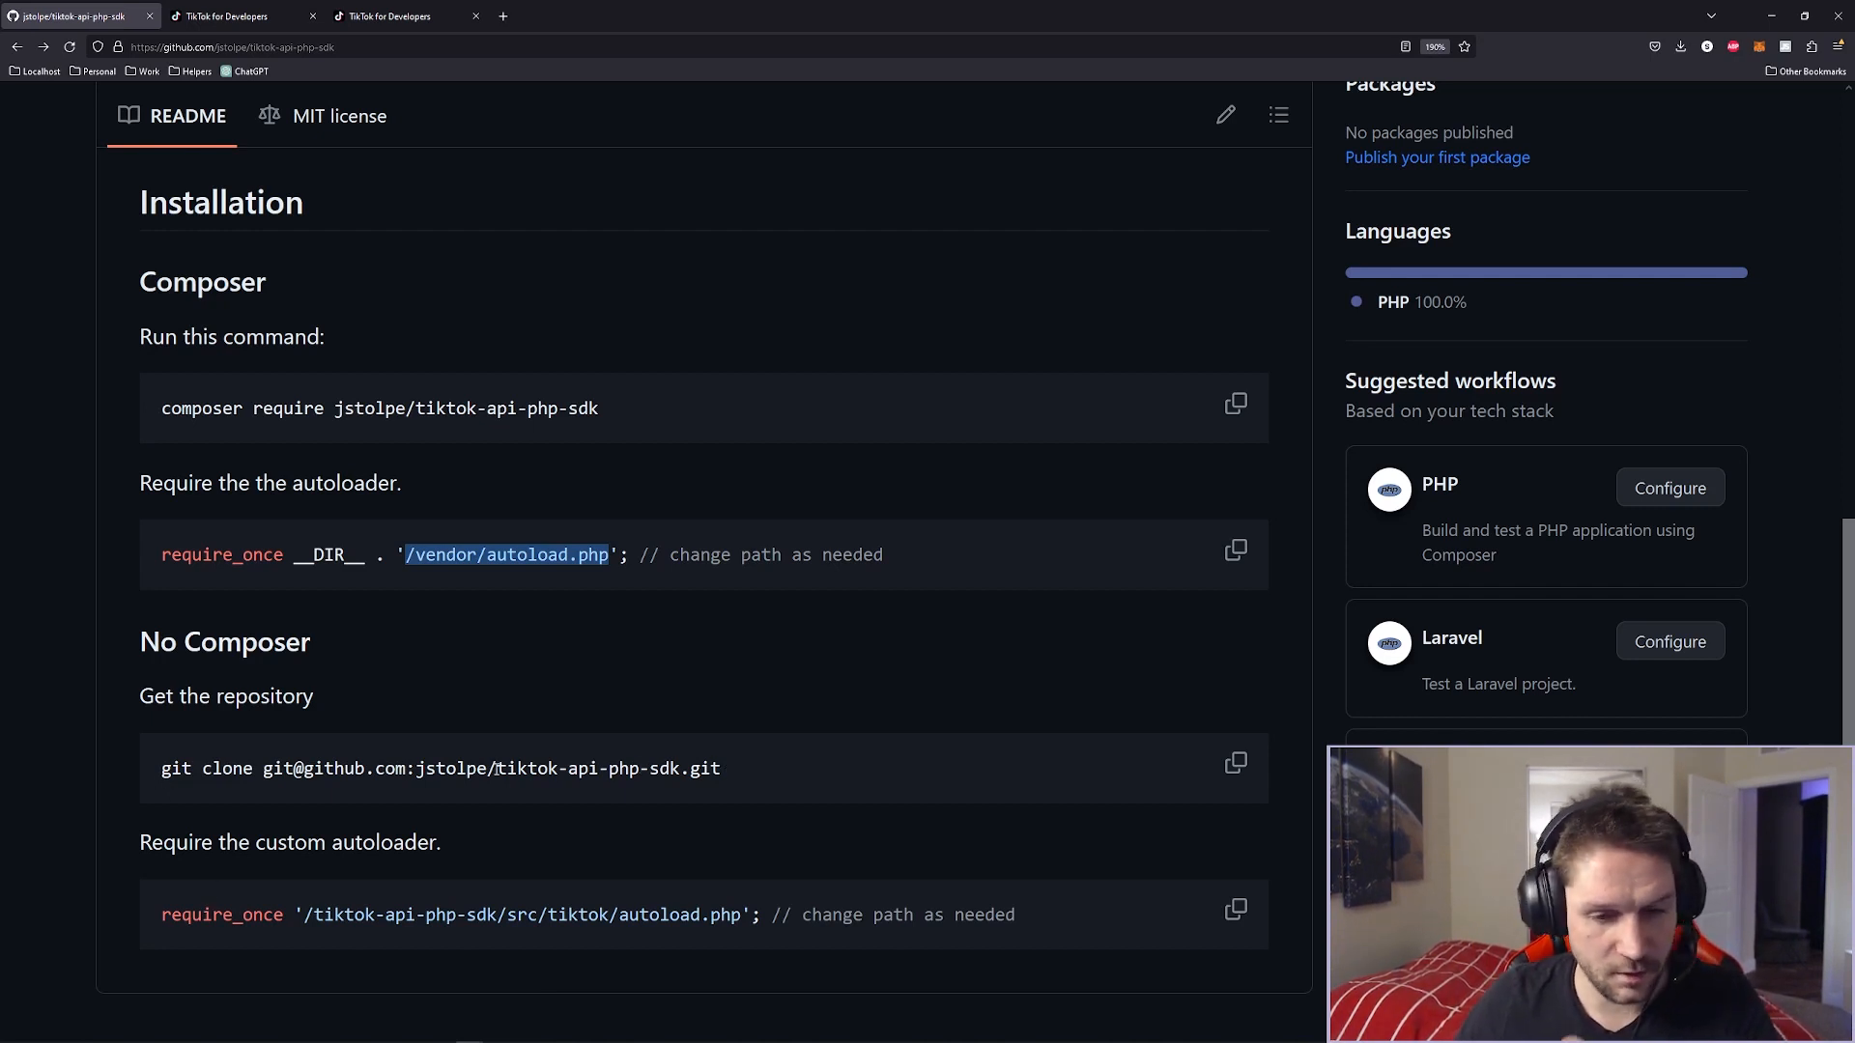
scroll(down, 3)
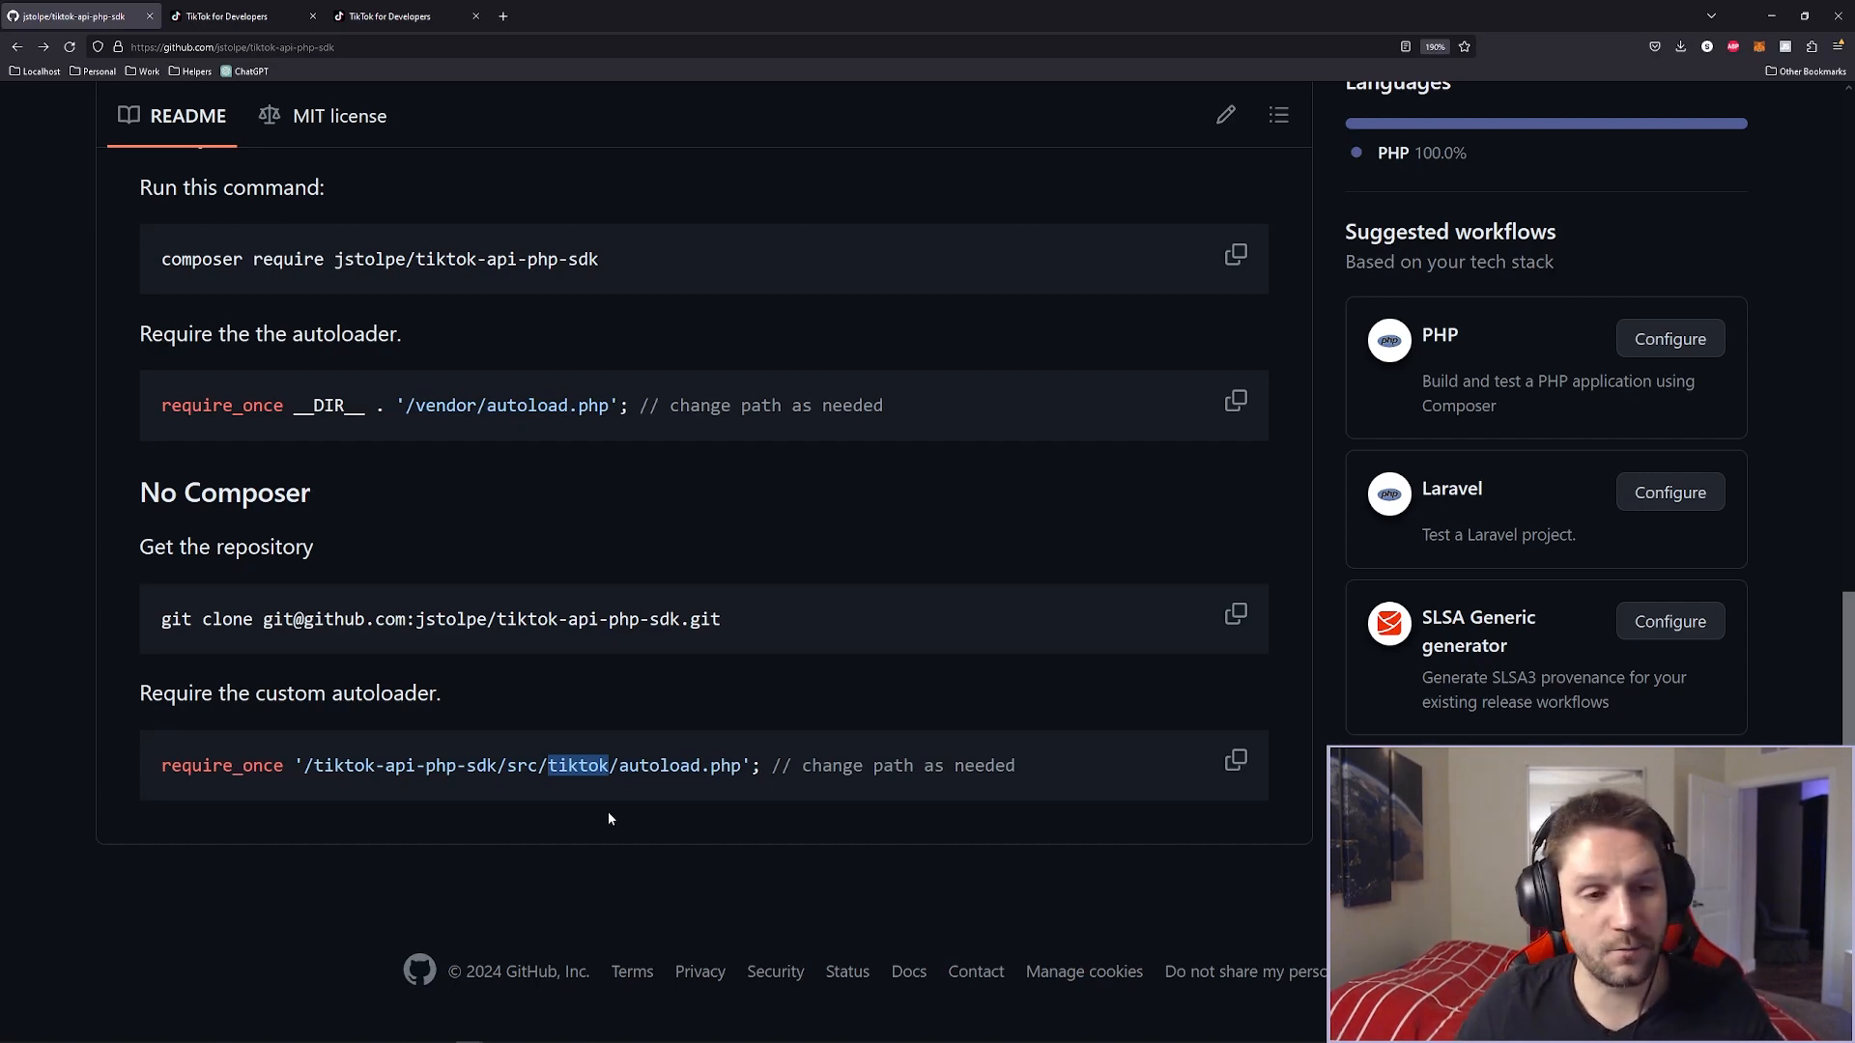
key(alt+tab)
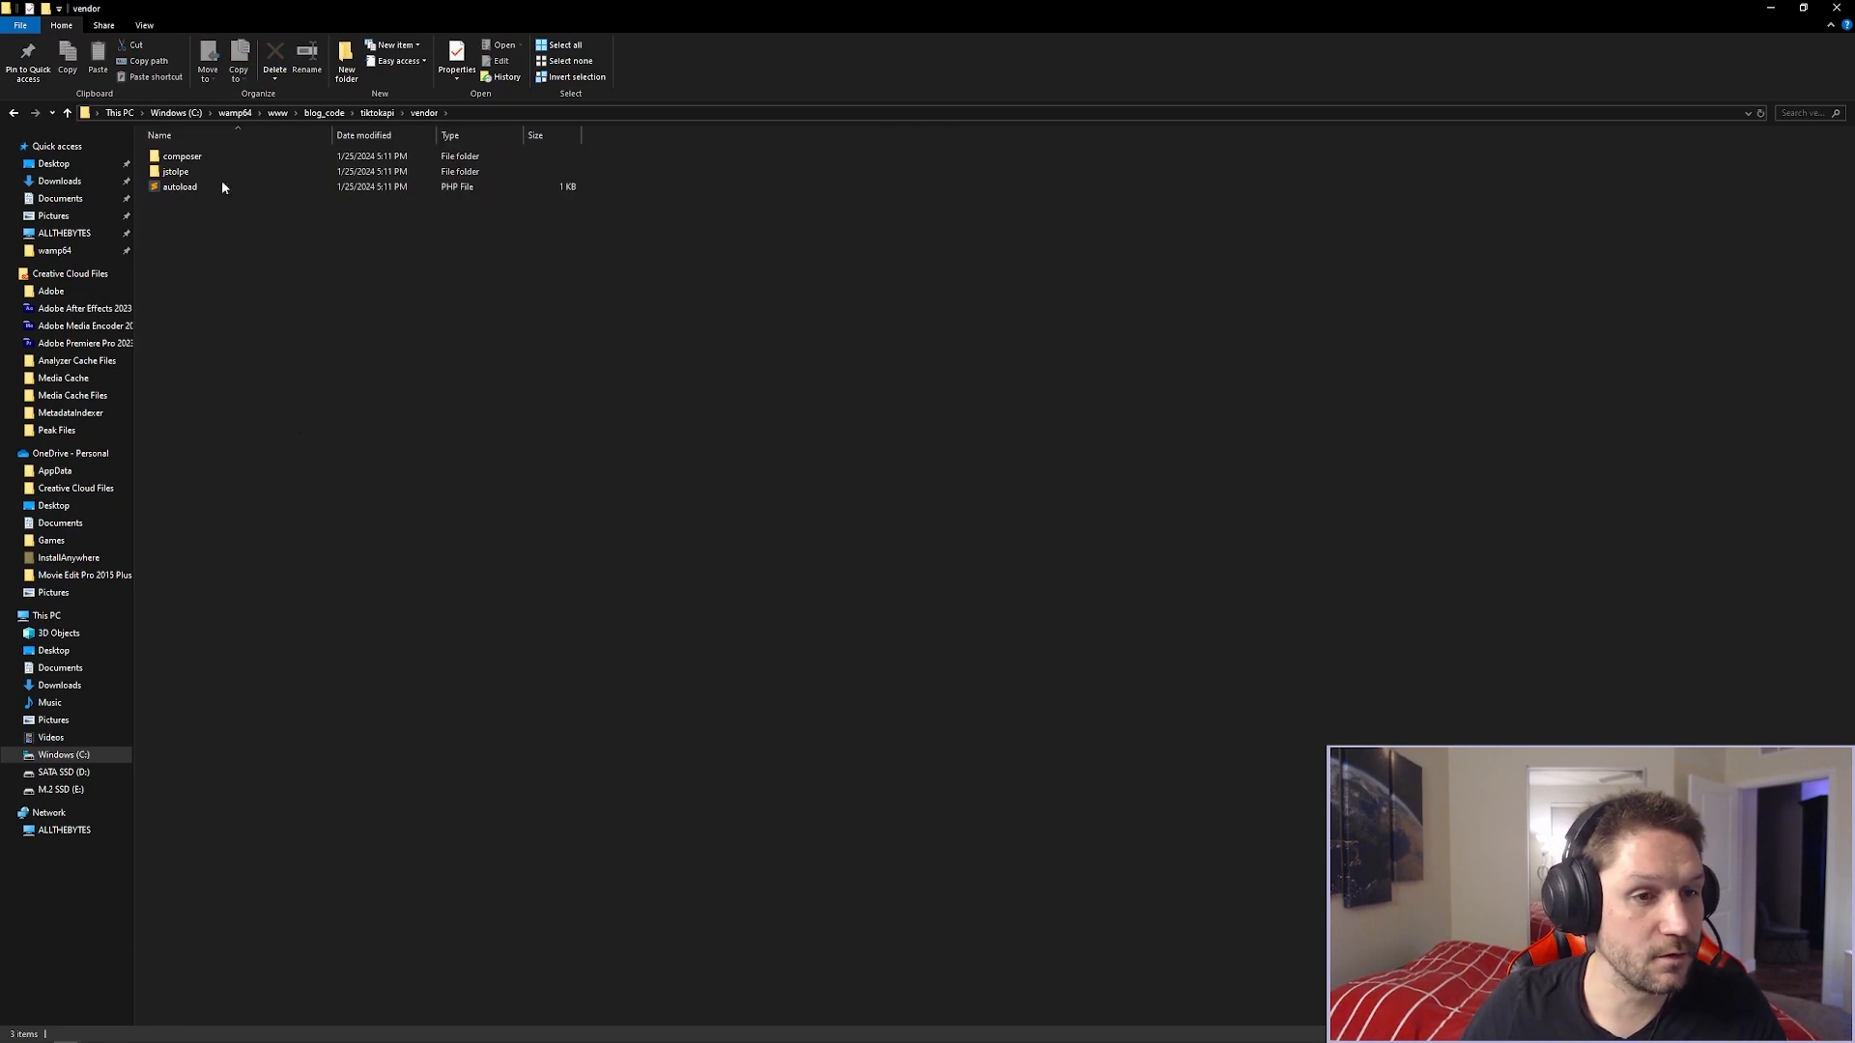
Browse into vendor/jstolpe/tiktok-api-php-sdk/src/TikTok to inspect the SDK source.
double_click(175, 172)
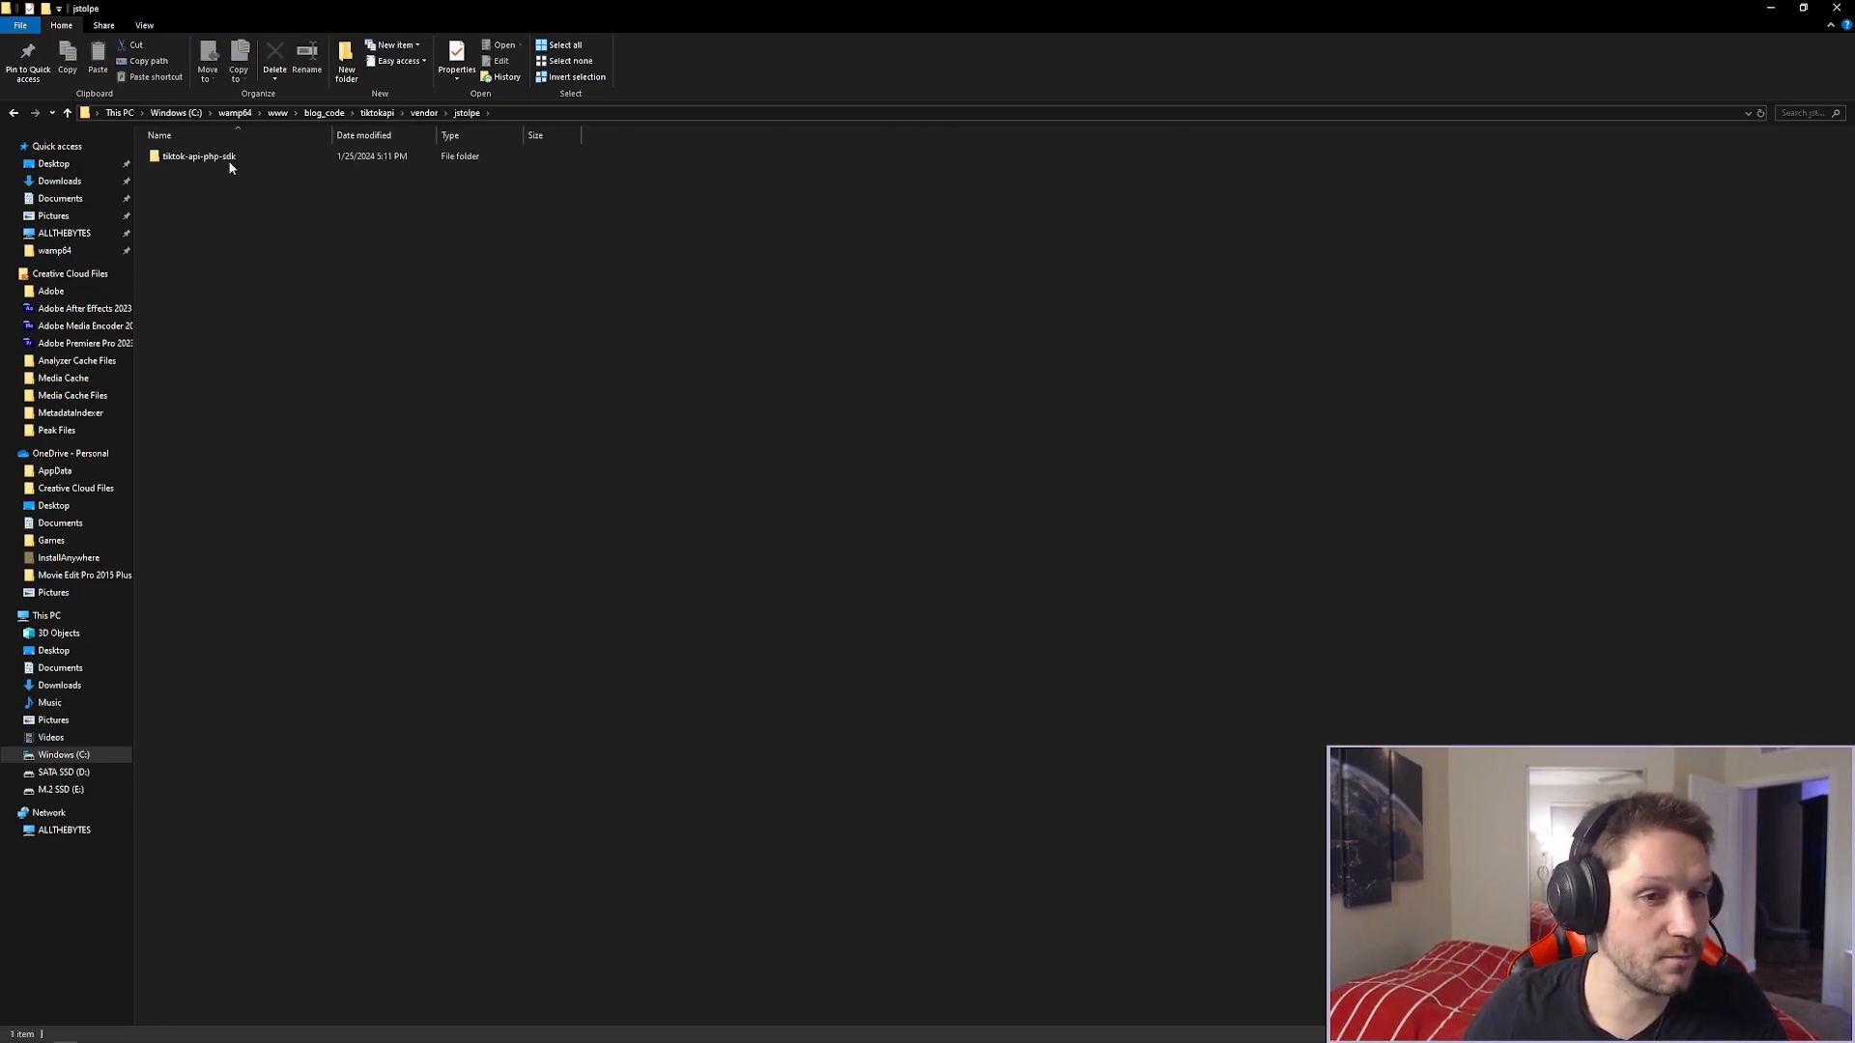
double_click(197, 154)
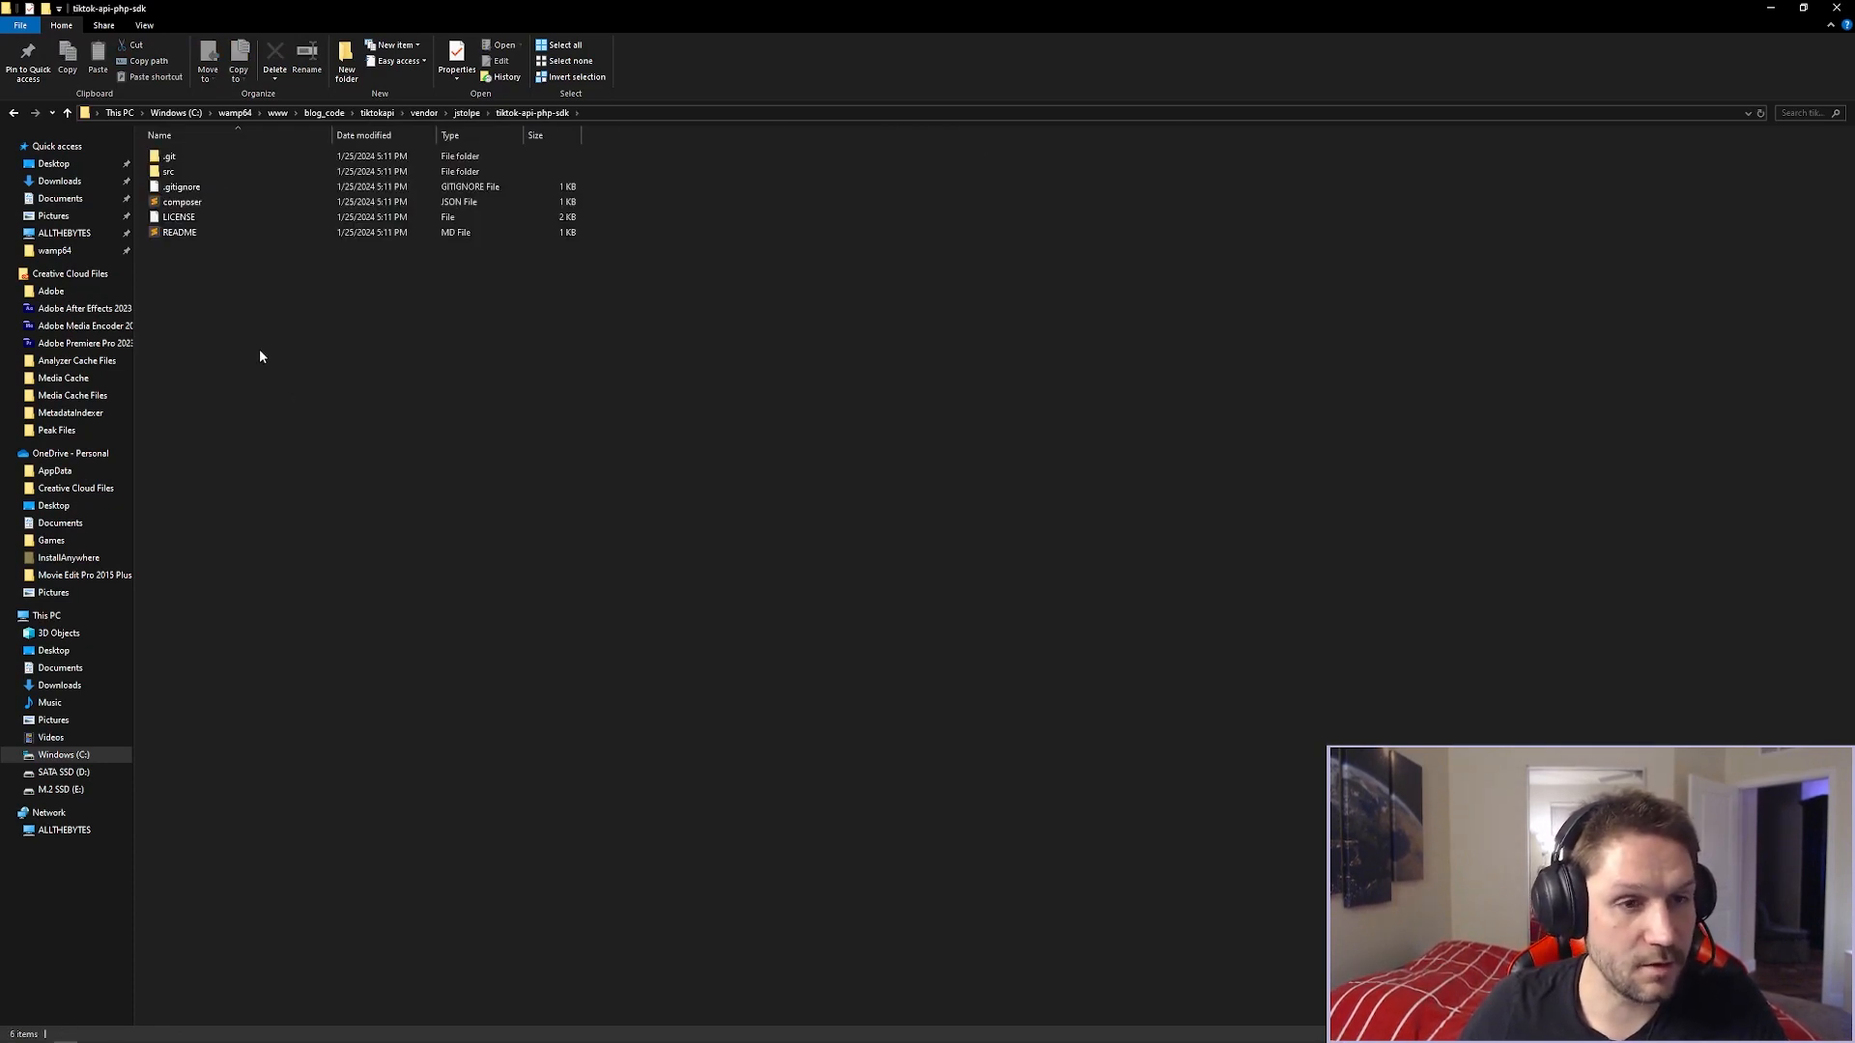
double_click(169, 170)
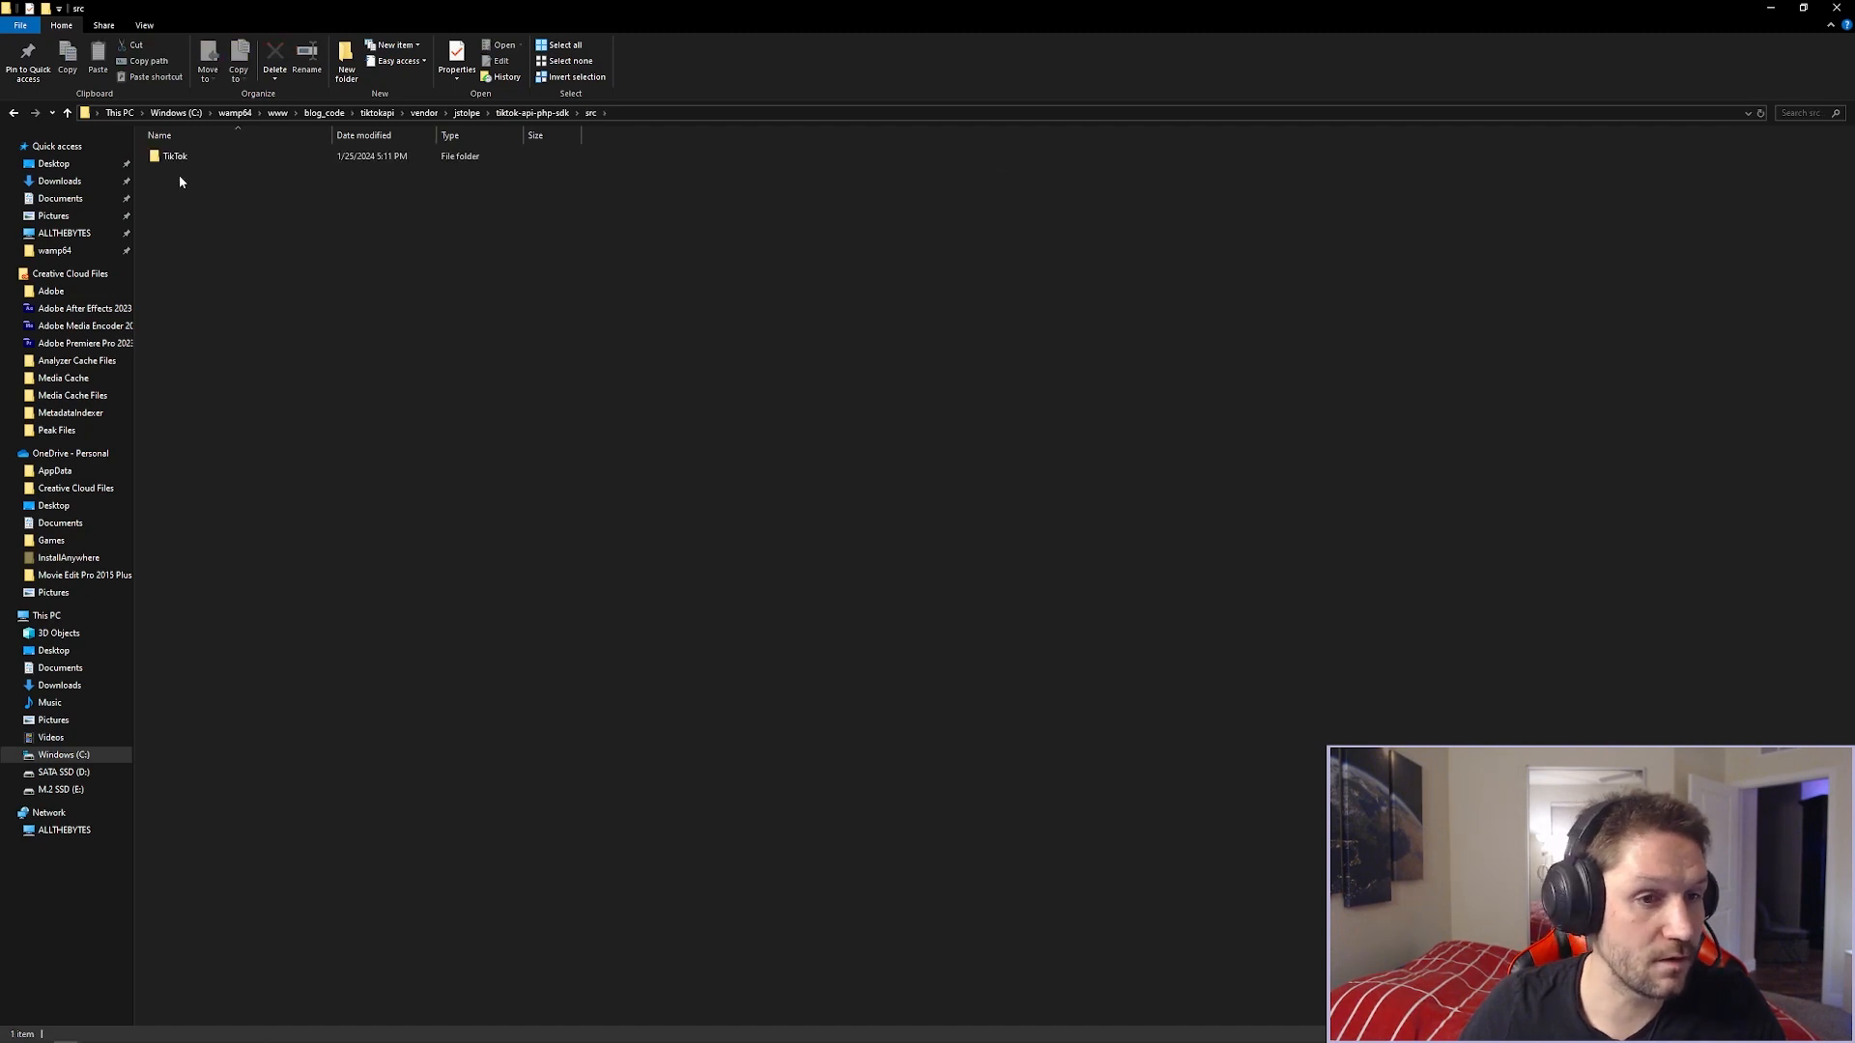
double_click(174, 155)
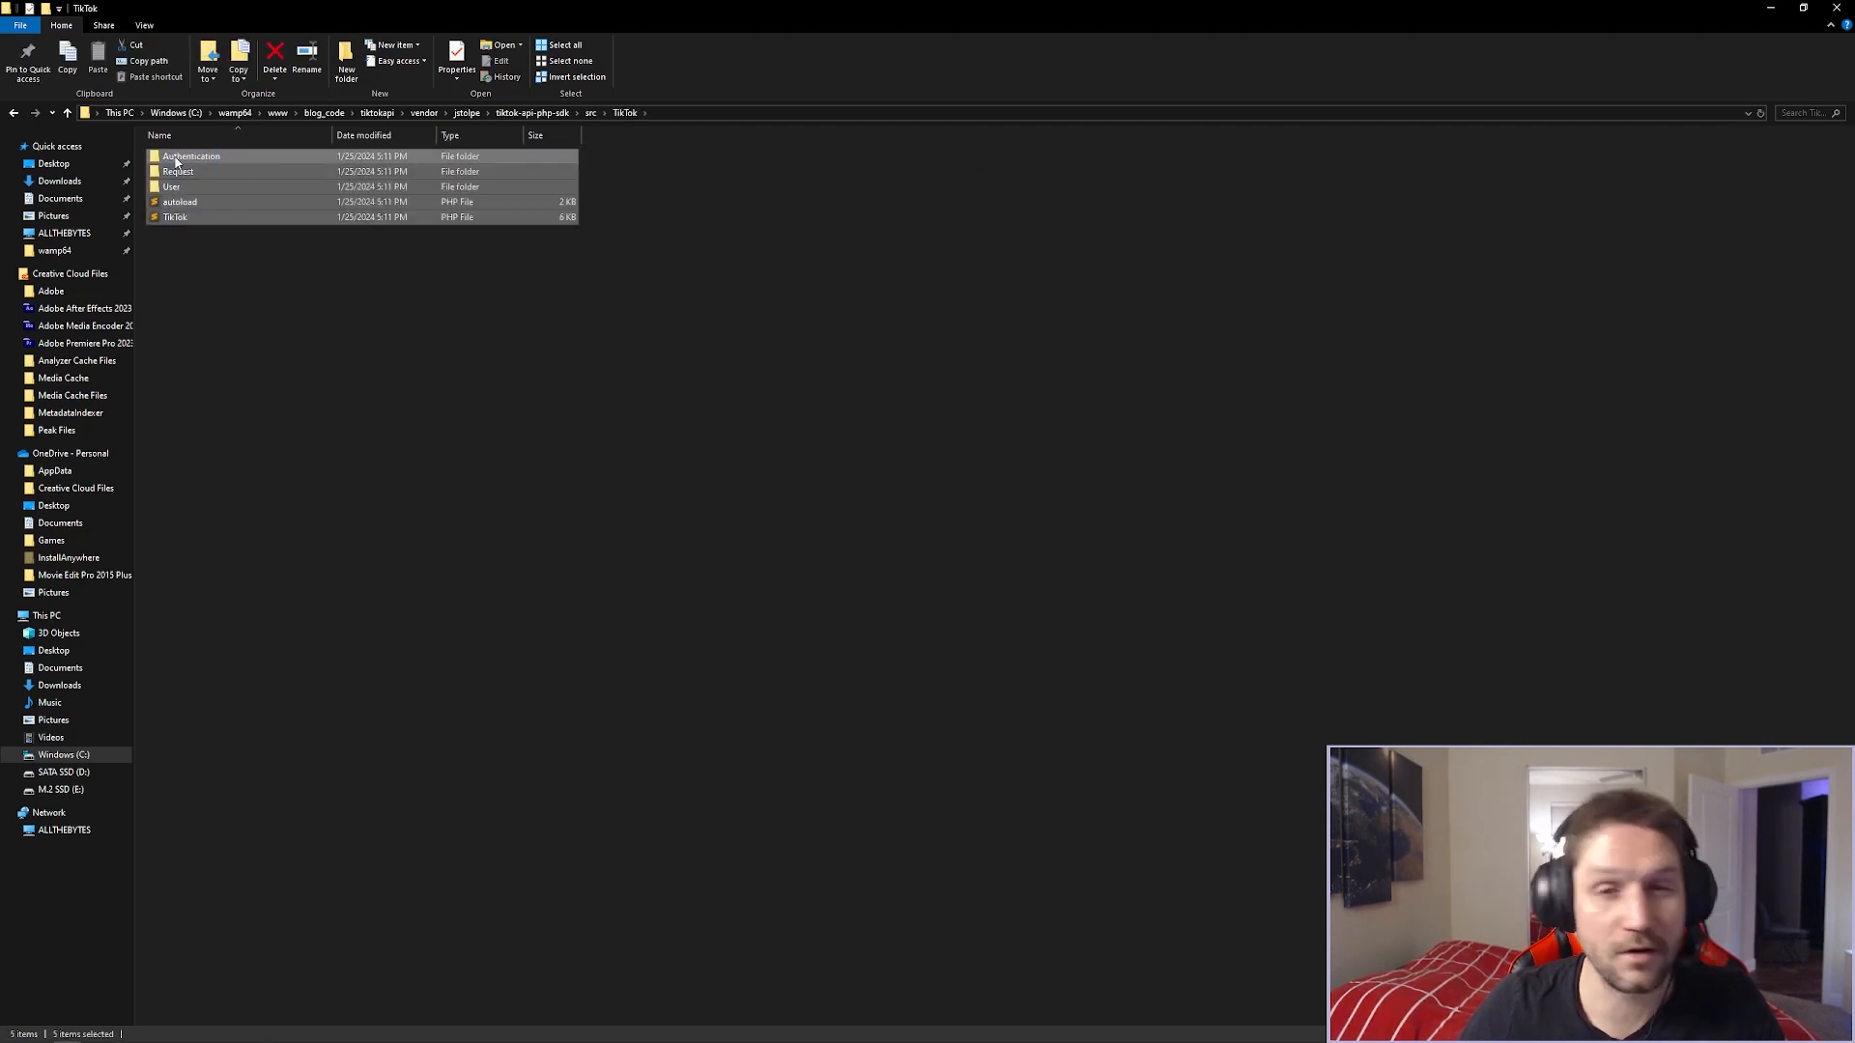
Return to tiktokapi and reopen vendor/jstolpe to reach the SDK folder.
click(376, 112)
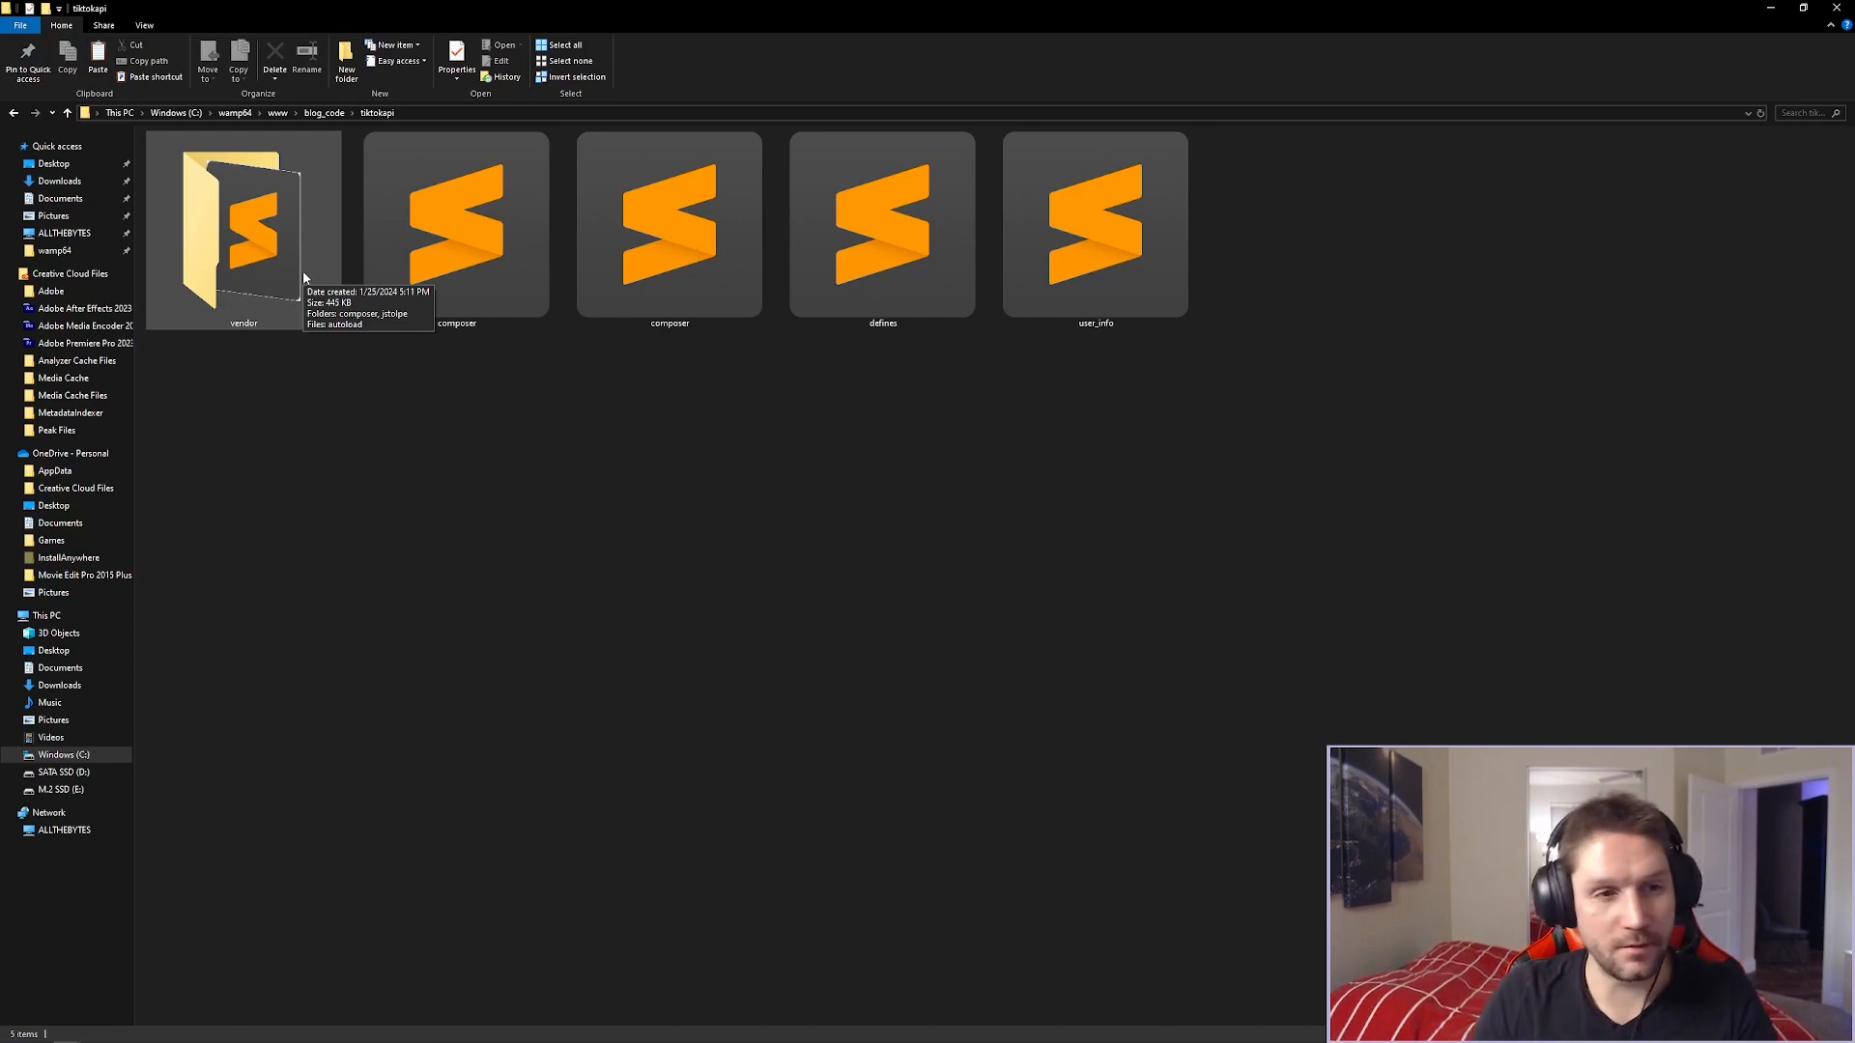
double_click(243, 225)
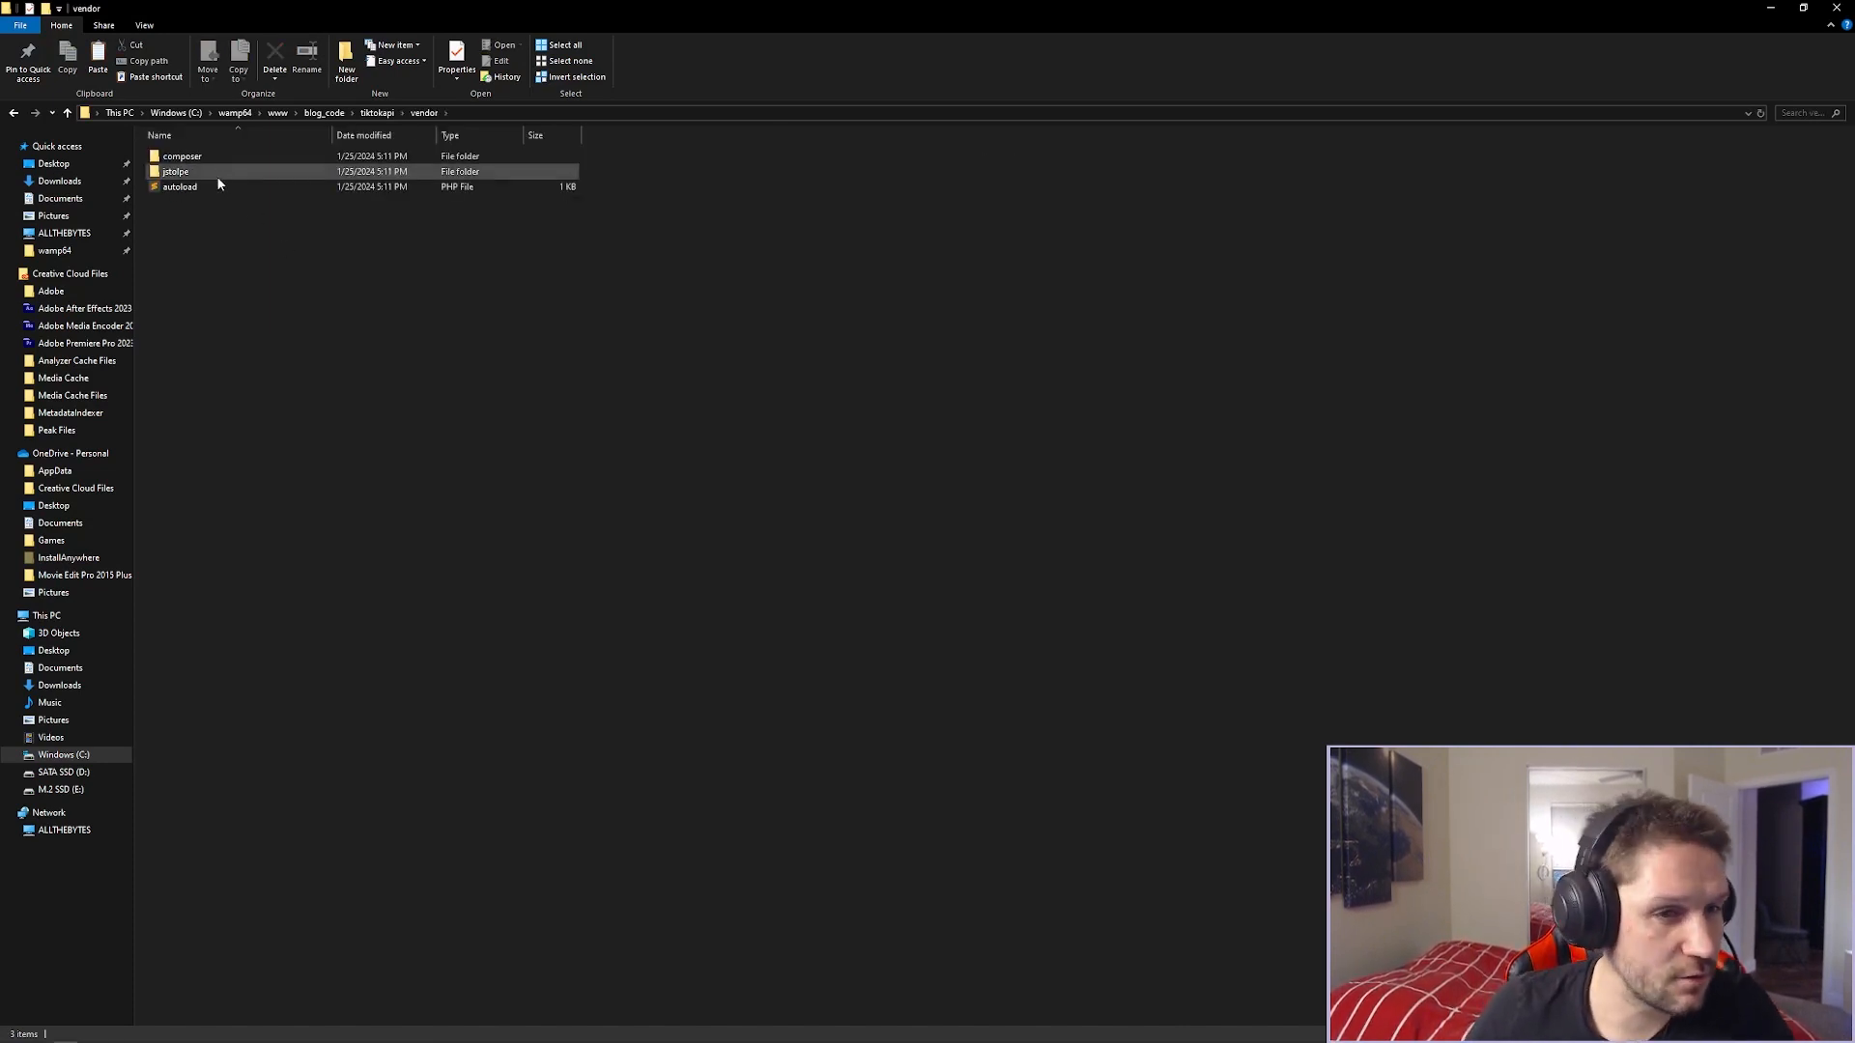
double_click(175, 172)
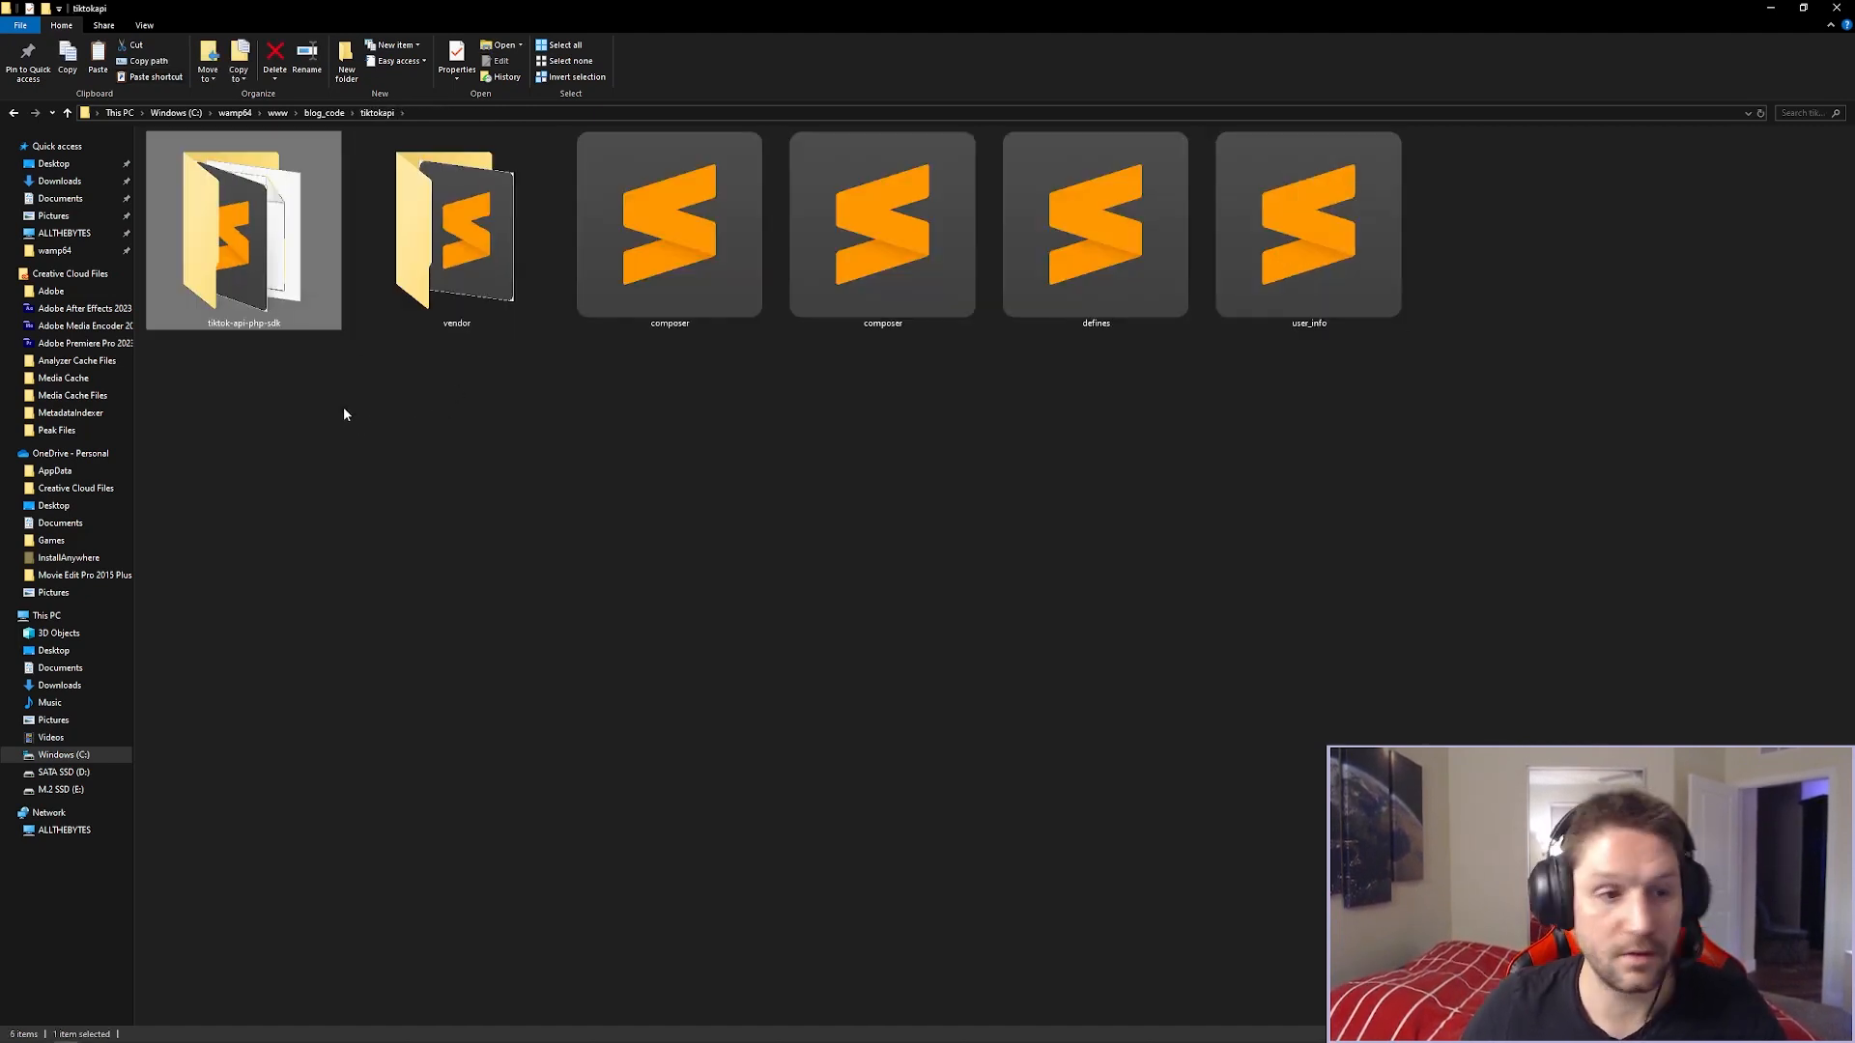
mouse_move(254, 317)
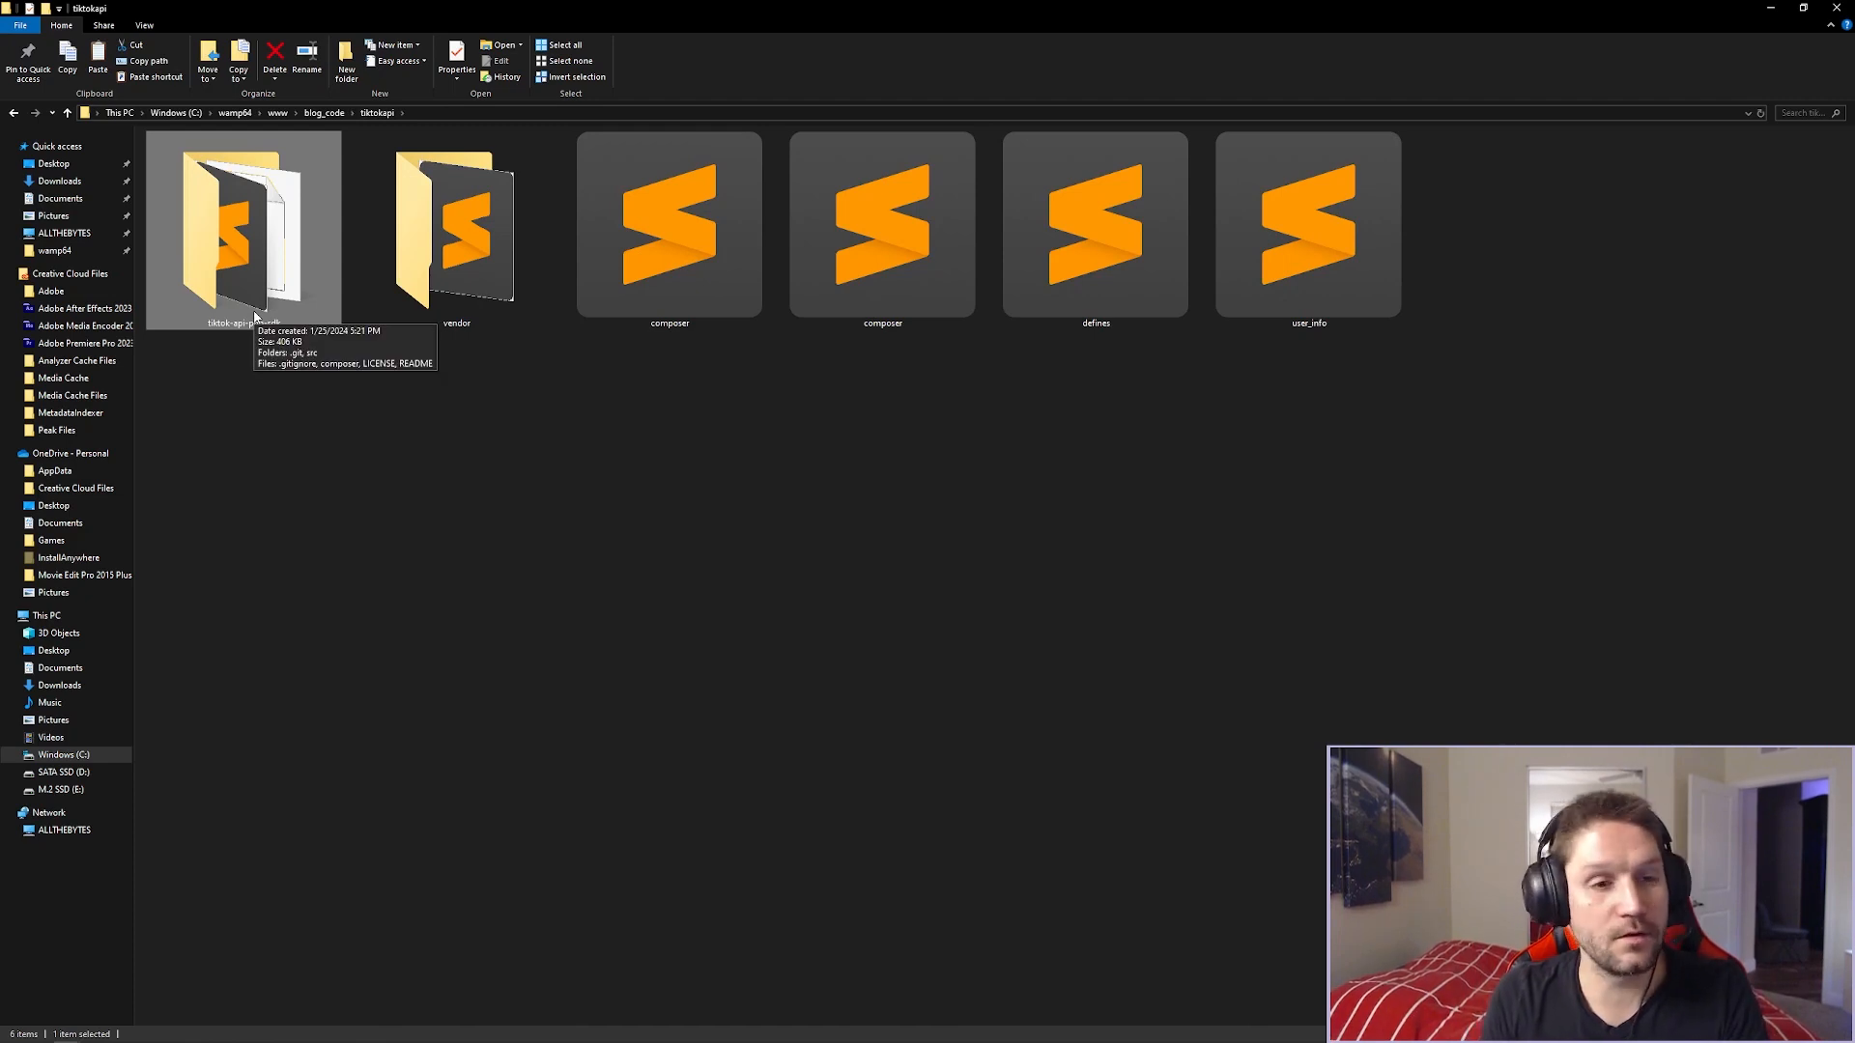
double_click(242, 231)
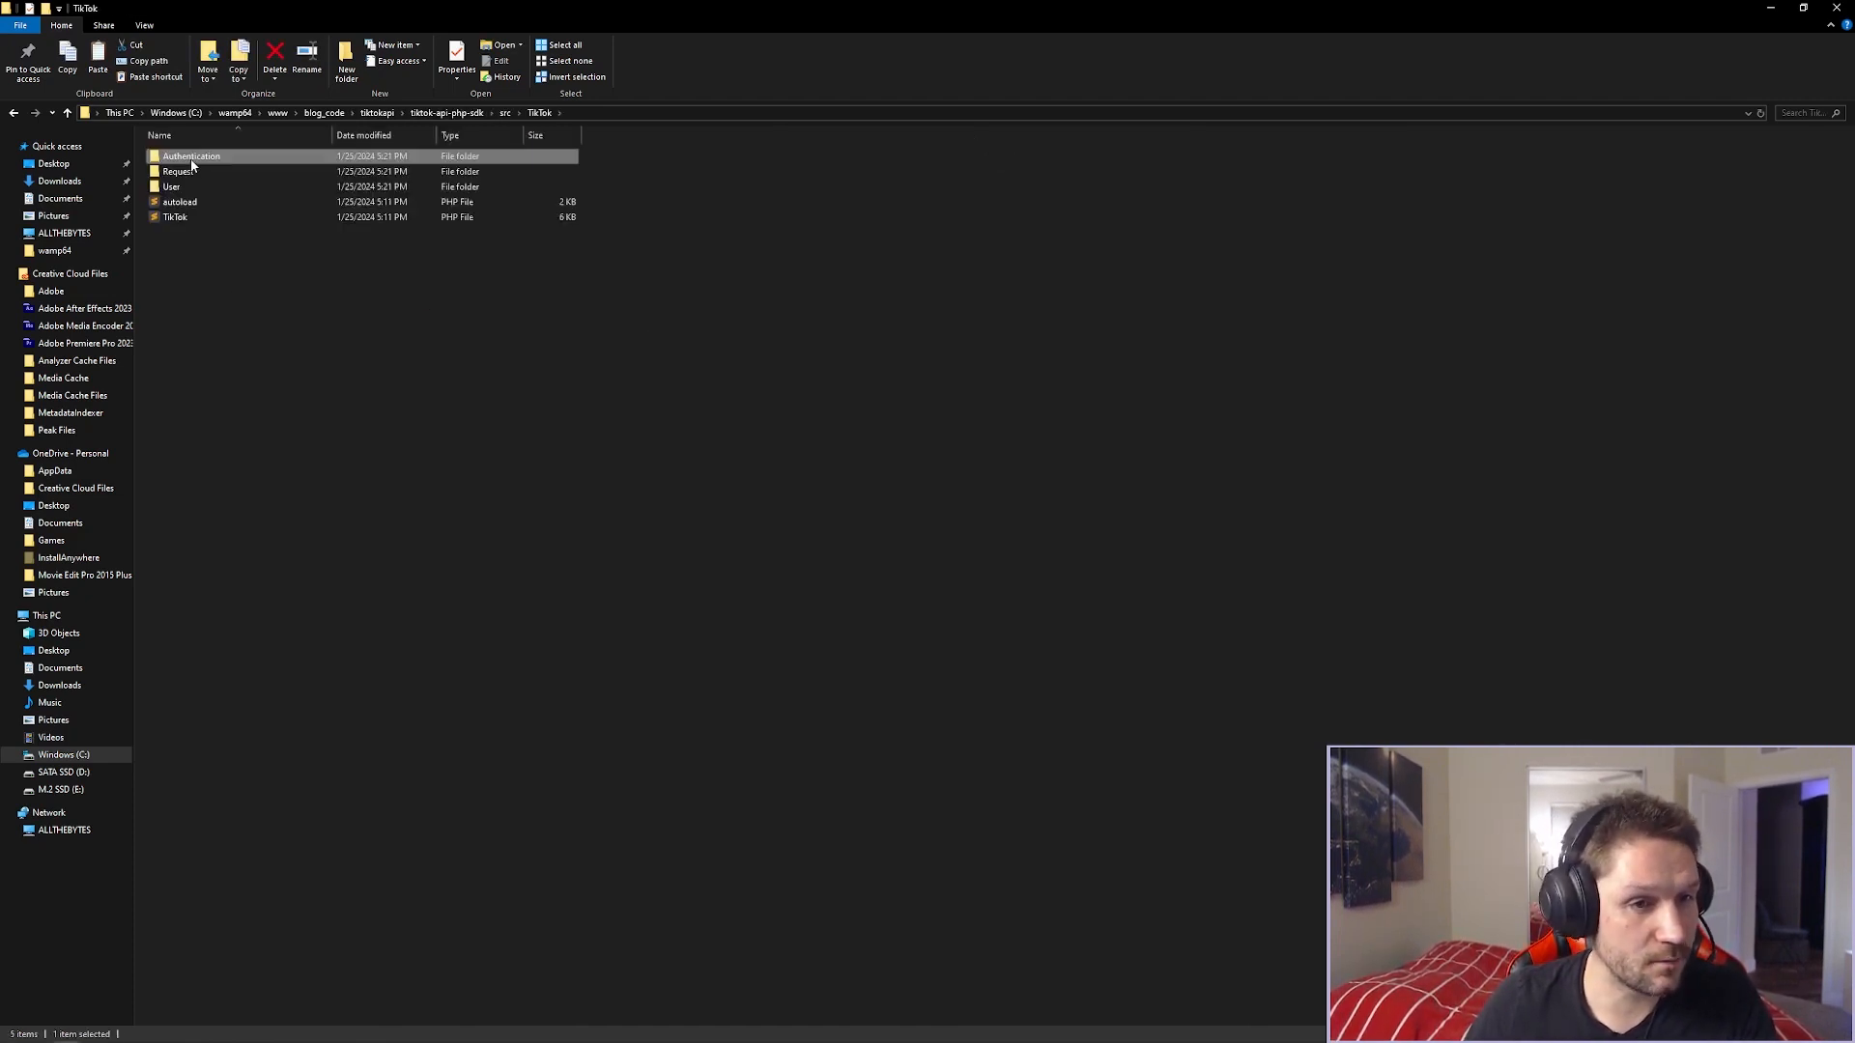
click(179, 201)
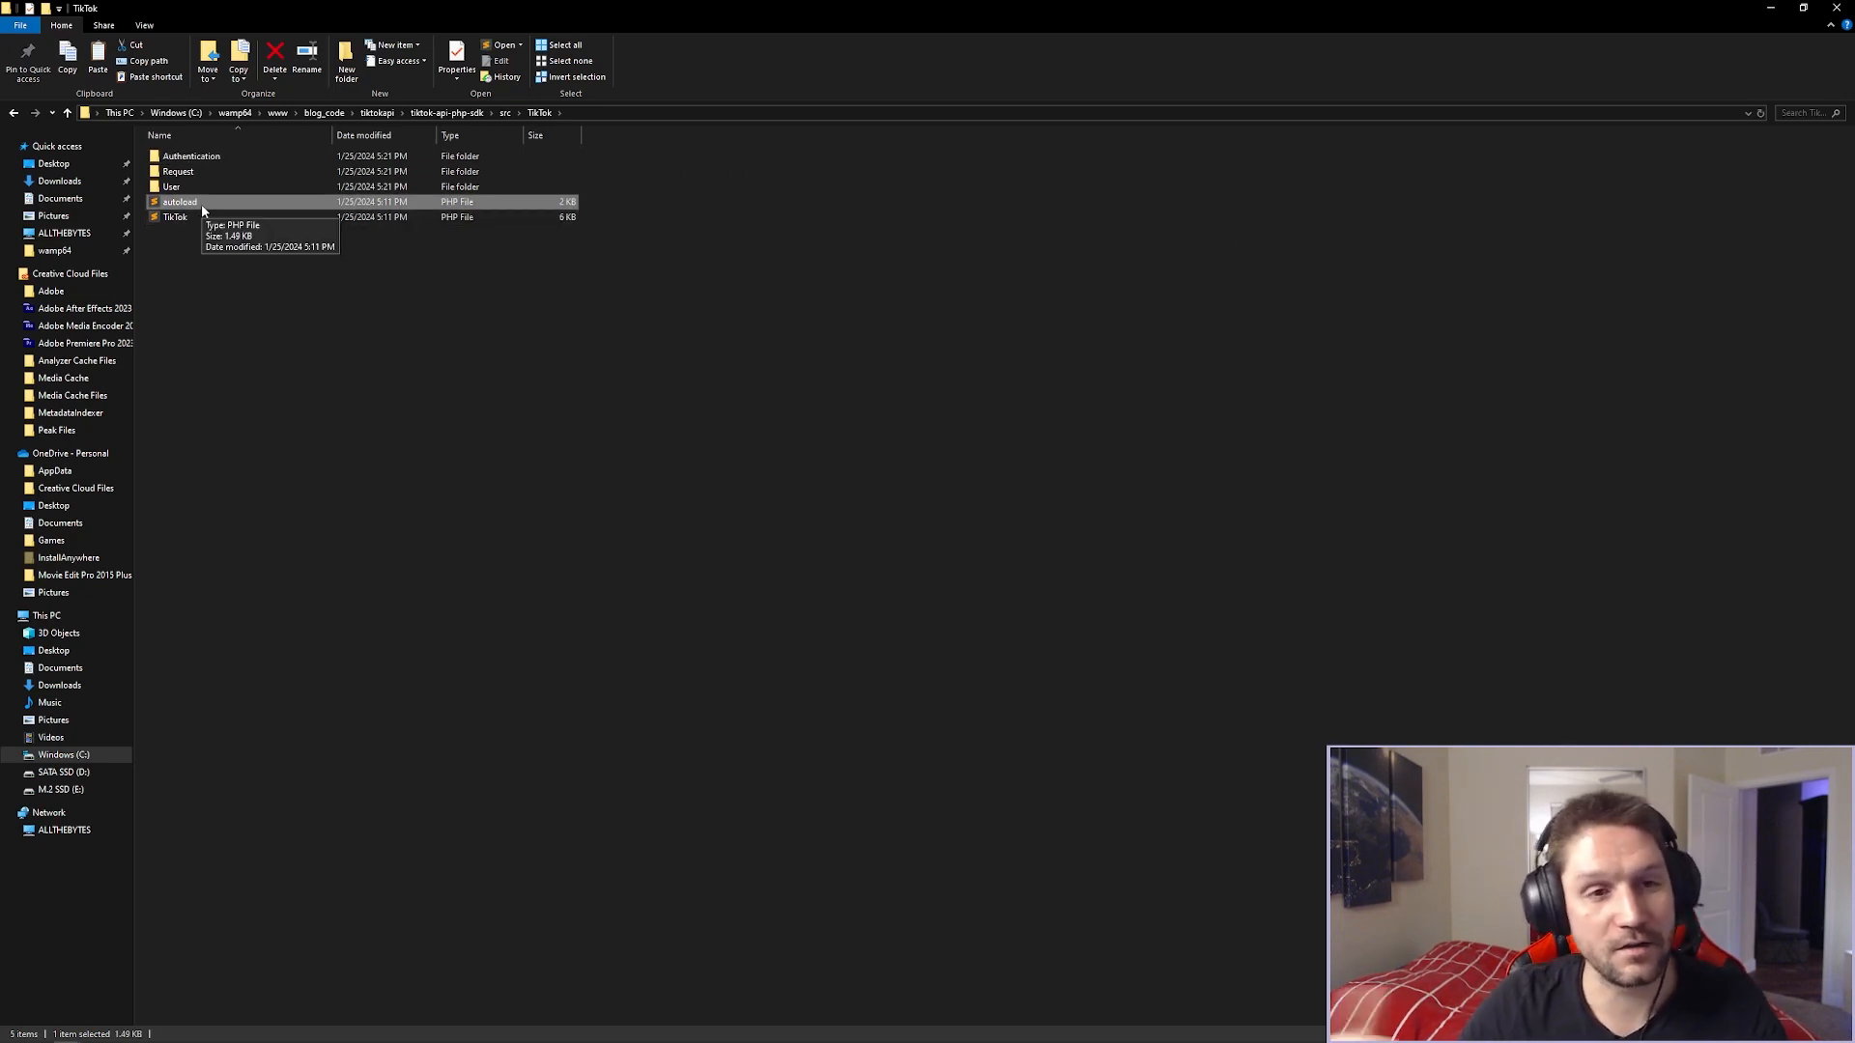
mouse_move(362, 317)
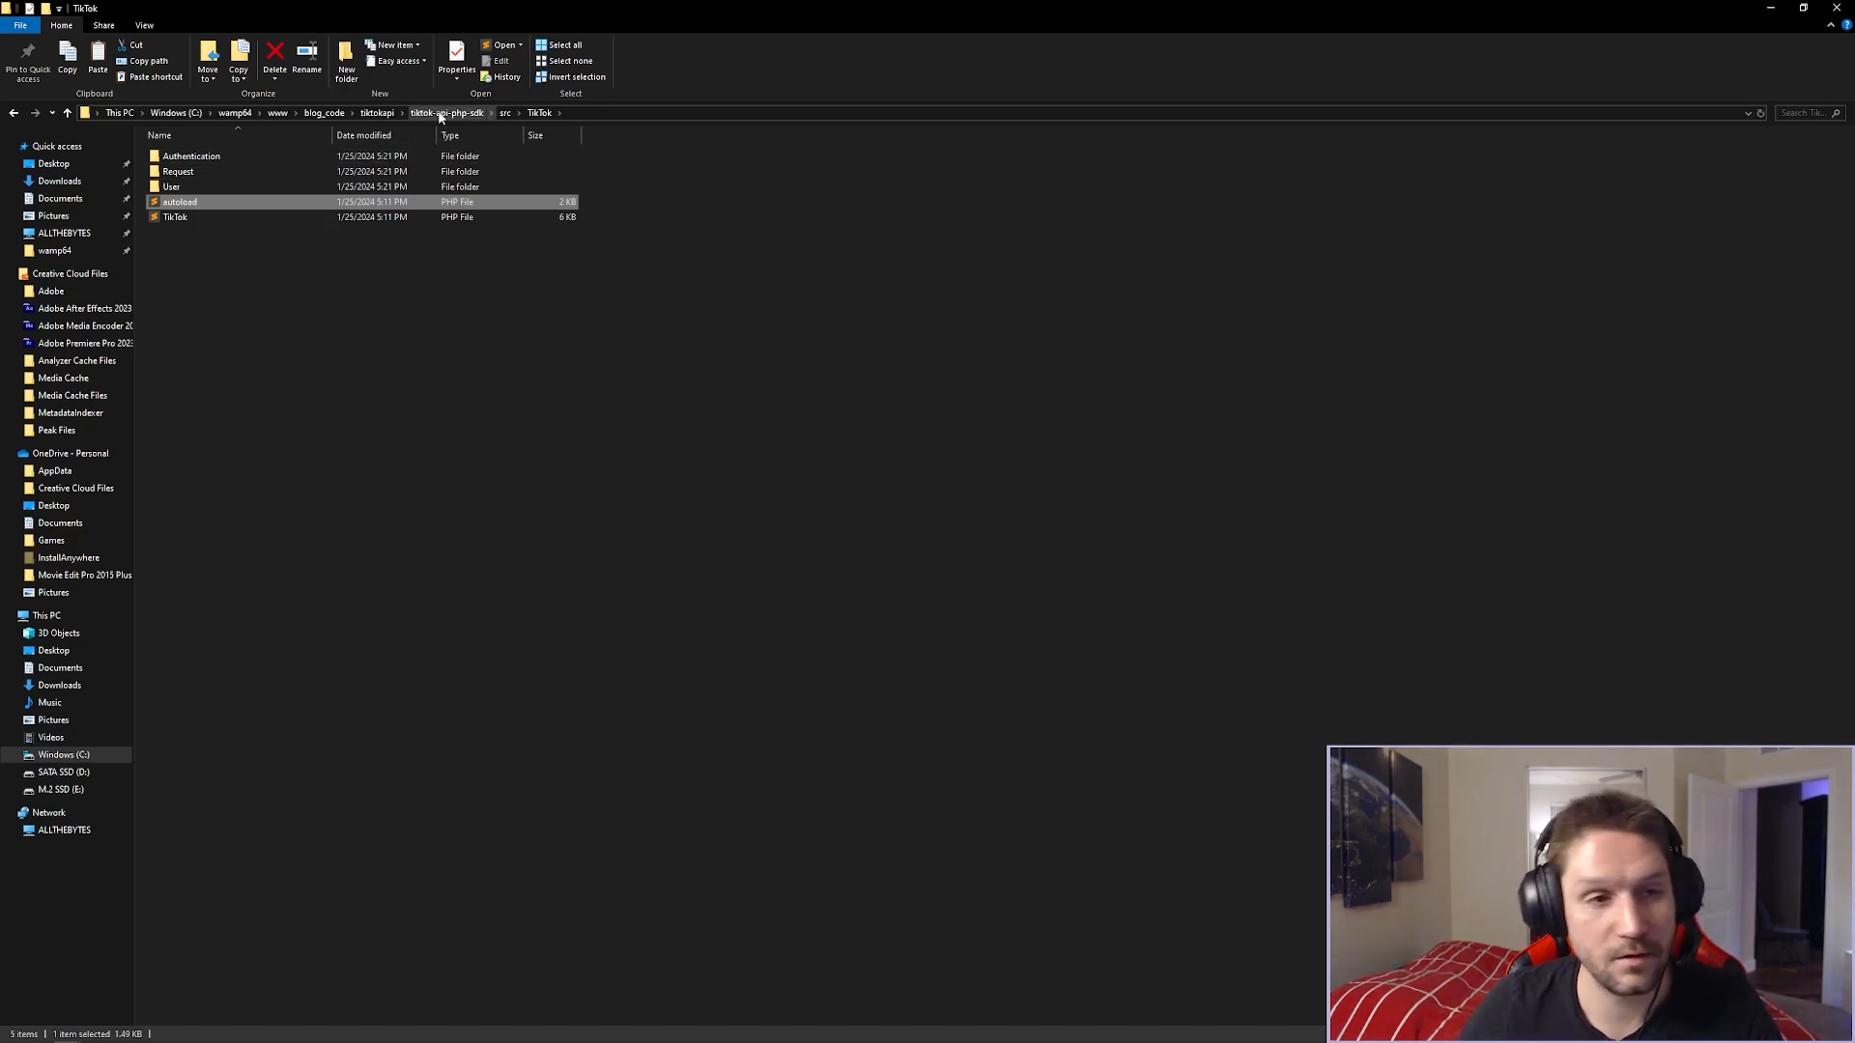
click(376, 112)
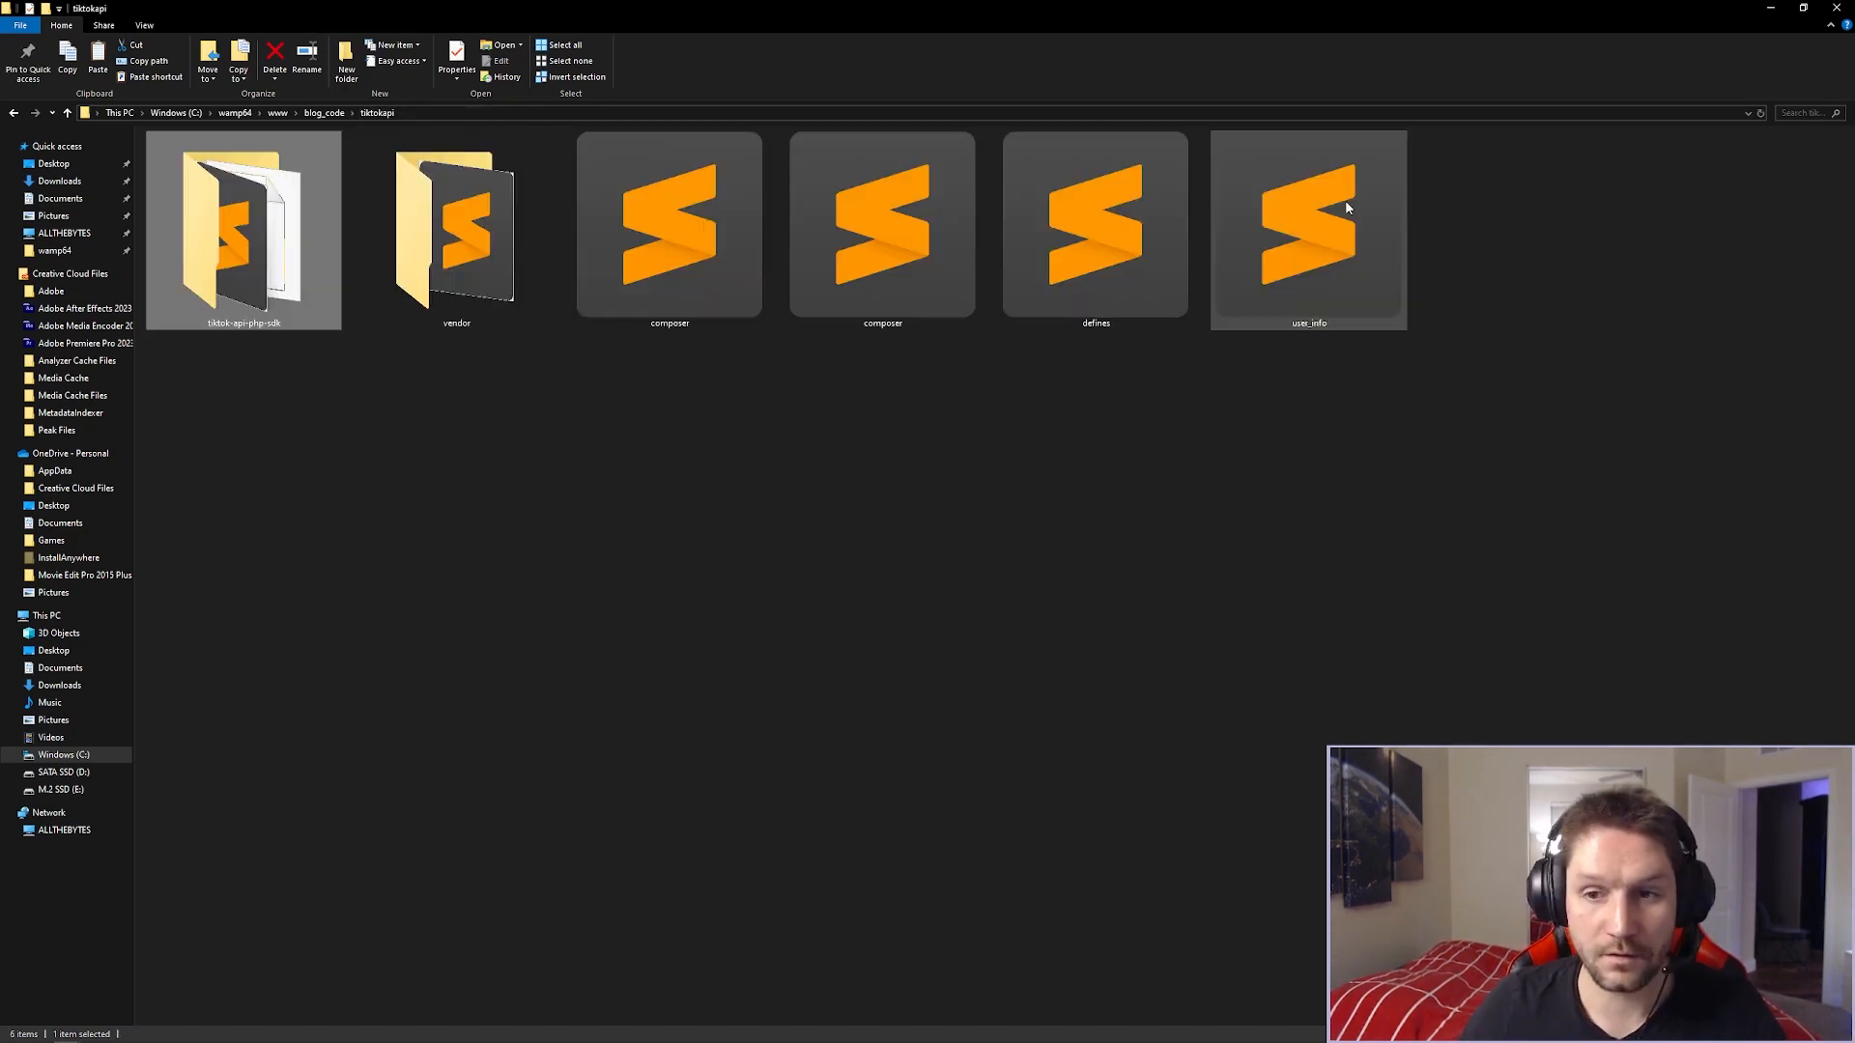
Type two require_once 'vendor/autoload.php' lines commented 'composer' and 'not composer'.
double_click(1308, 225)
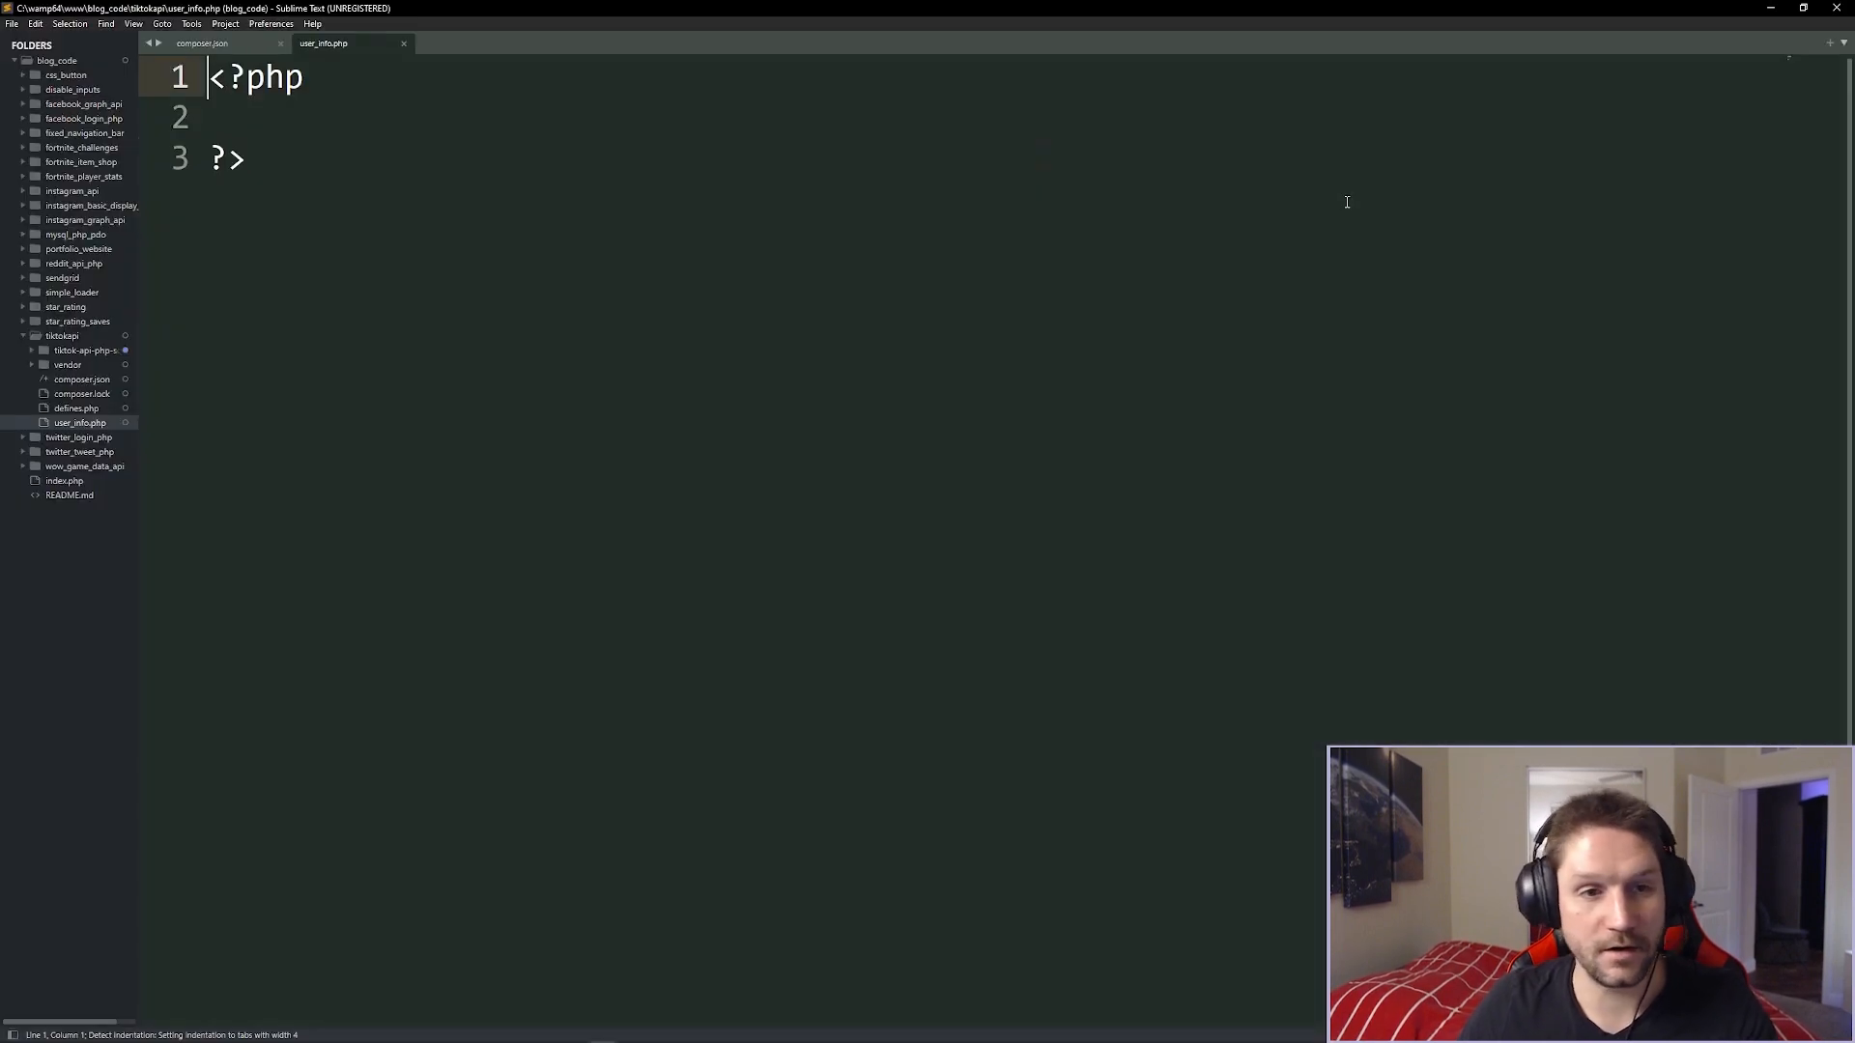
text(require_once 'ven)
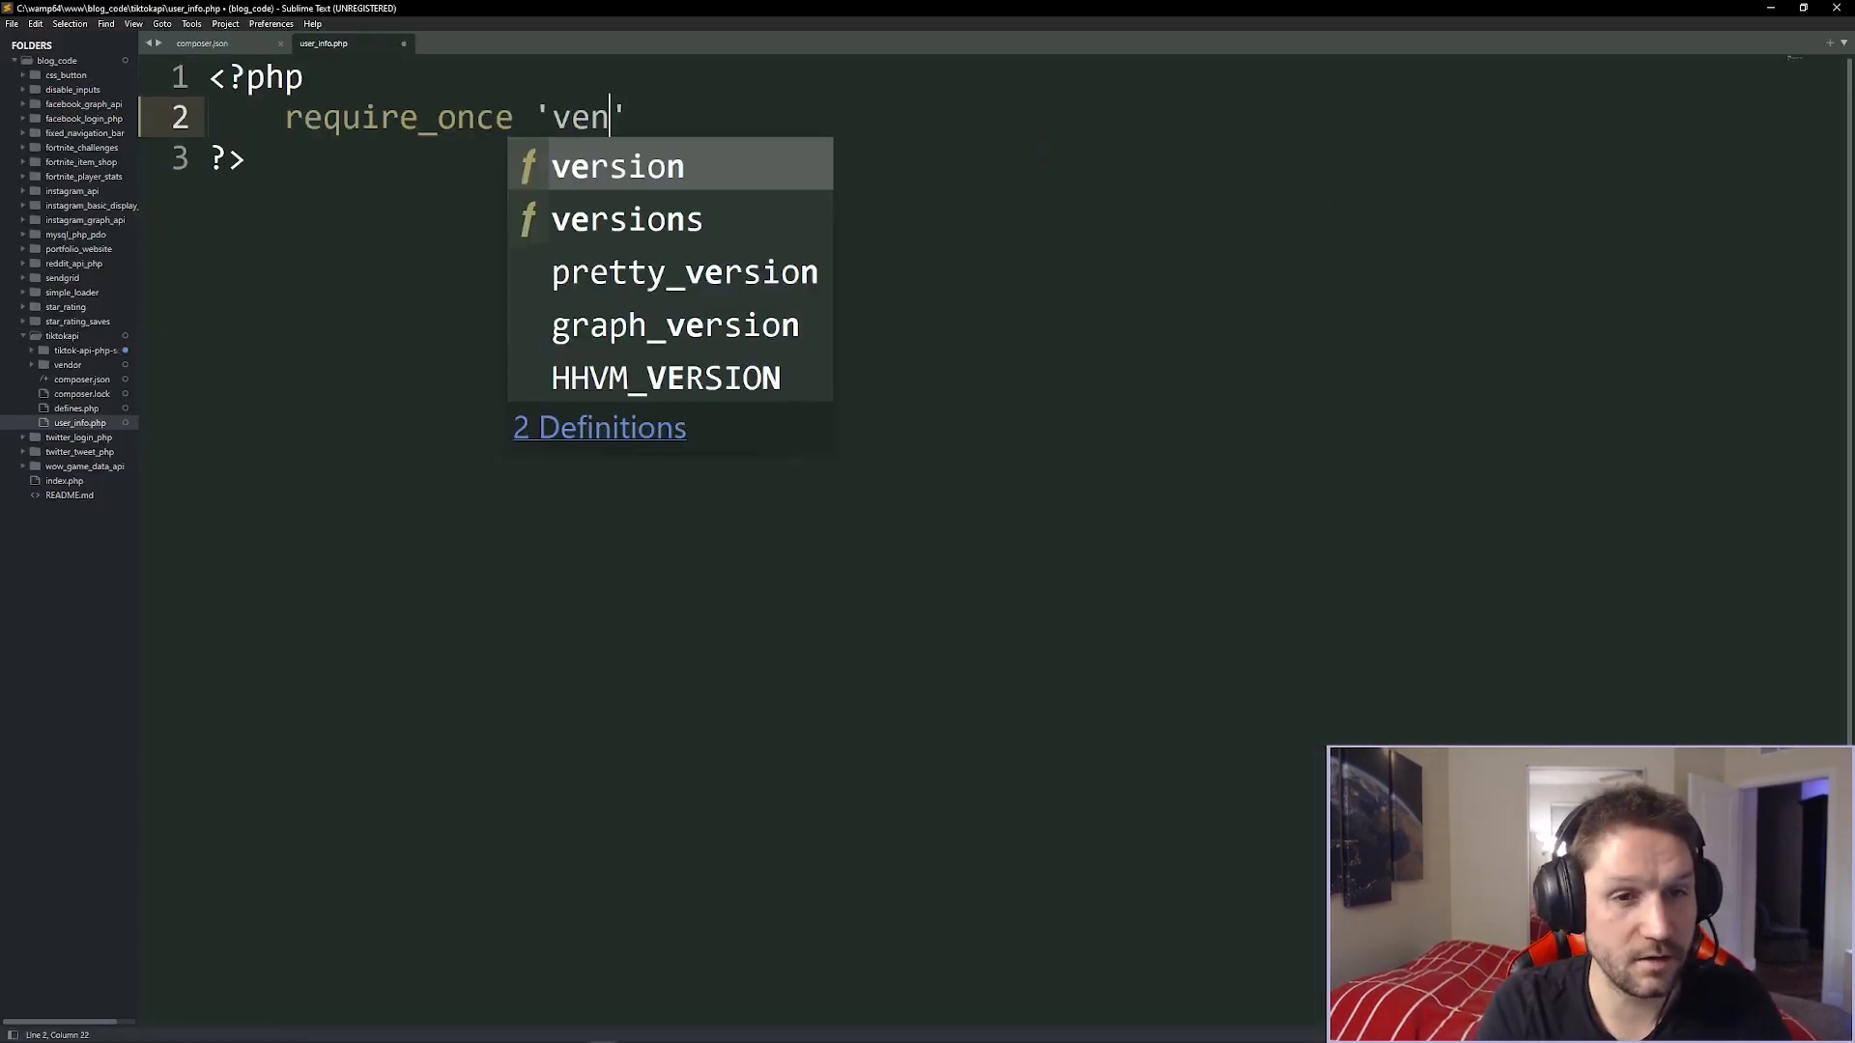
text(dor/)
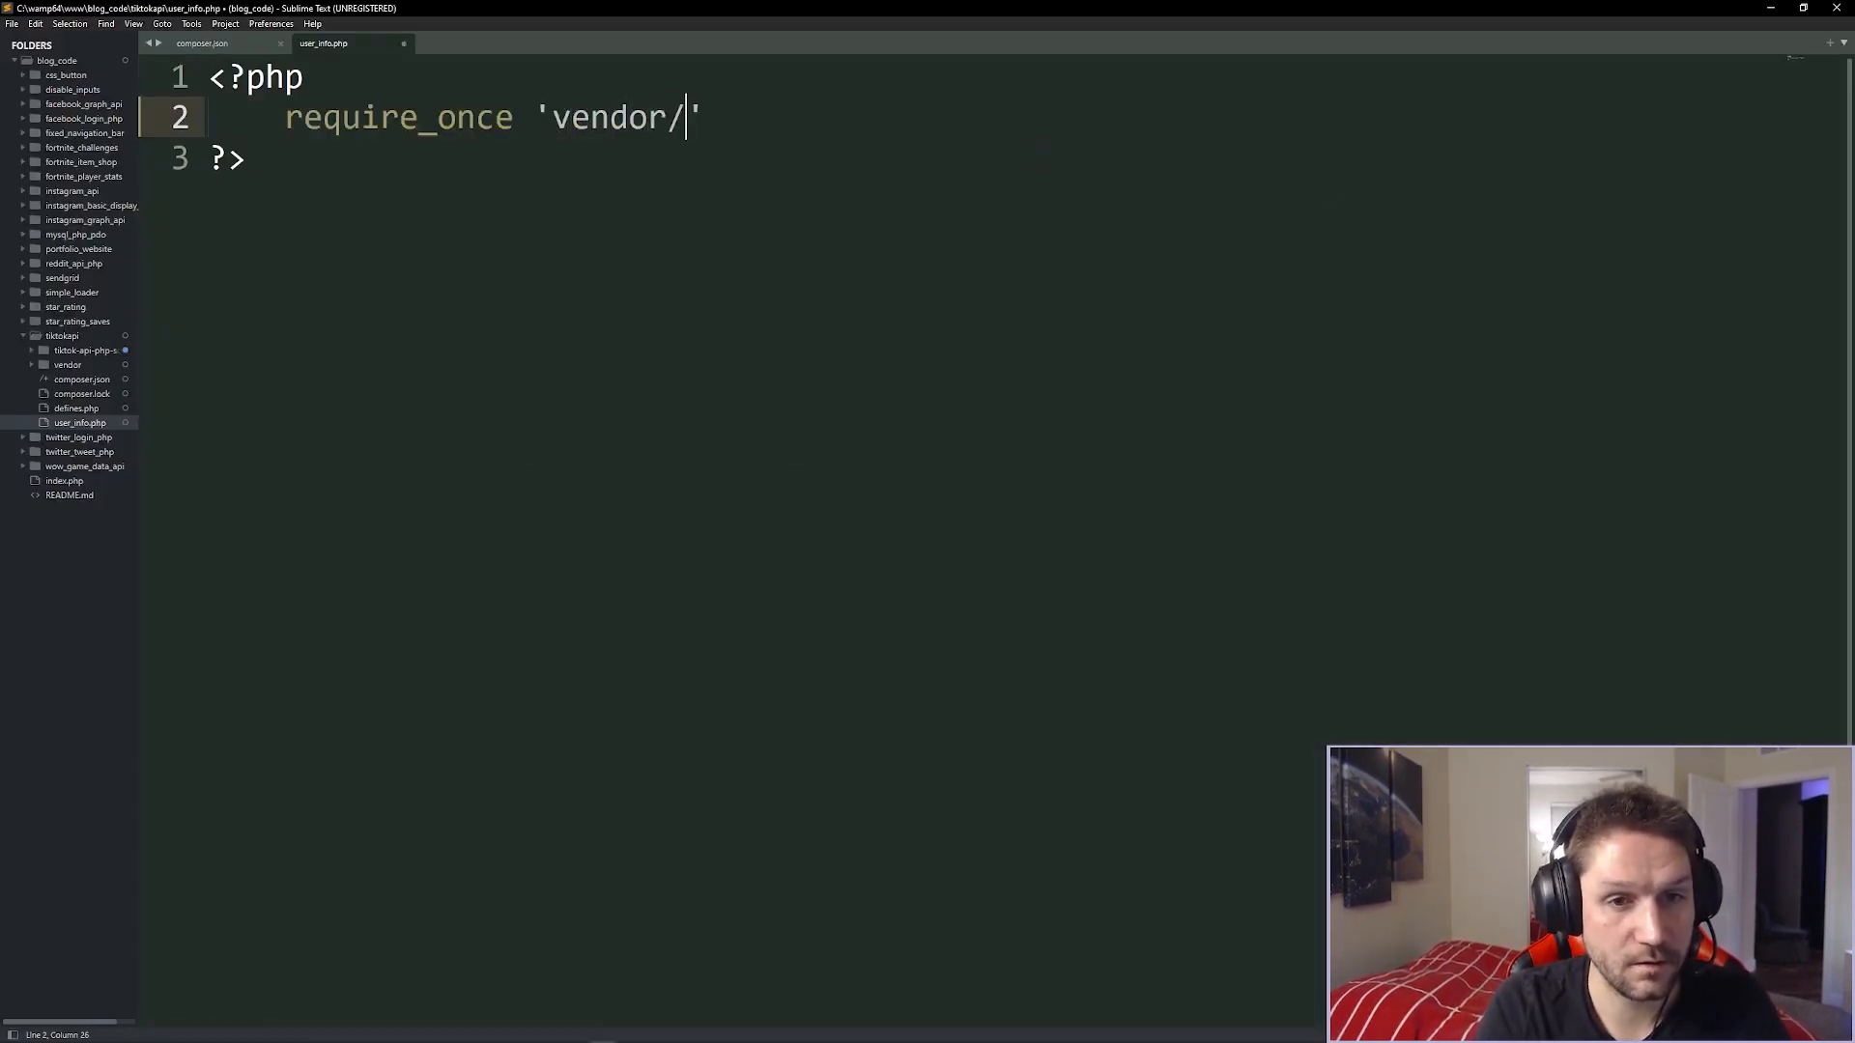
text(autoload.php'; // composer)
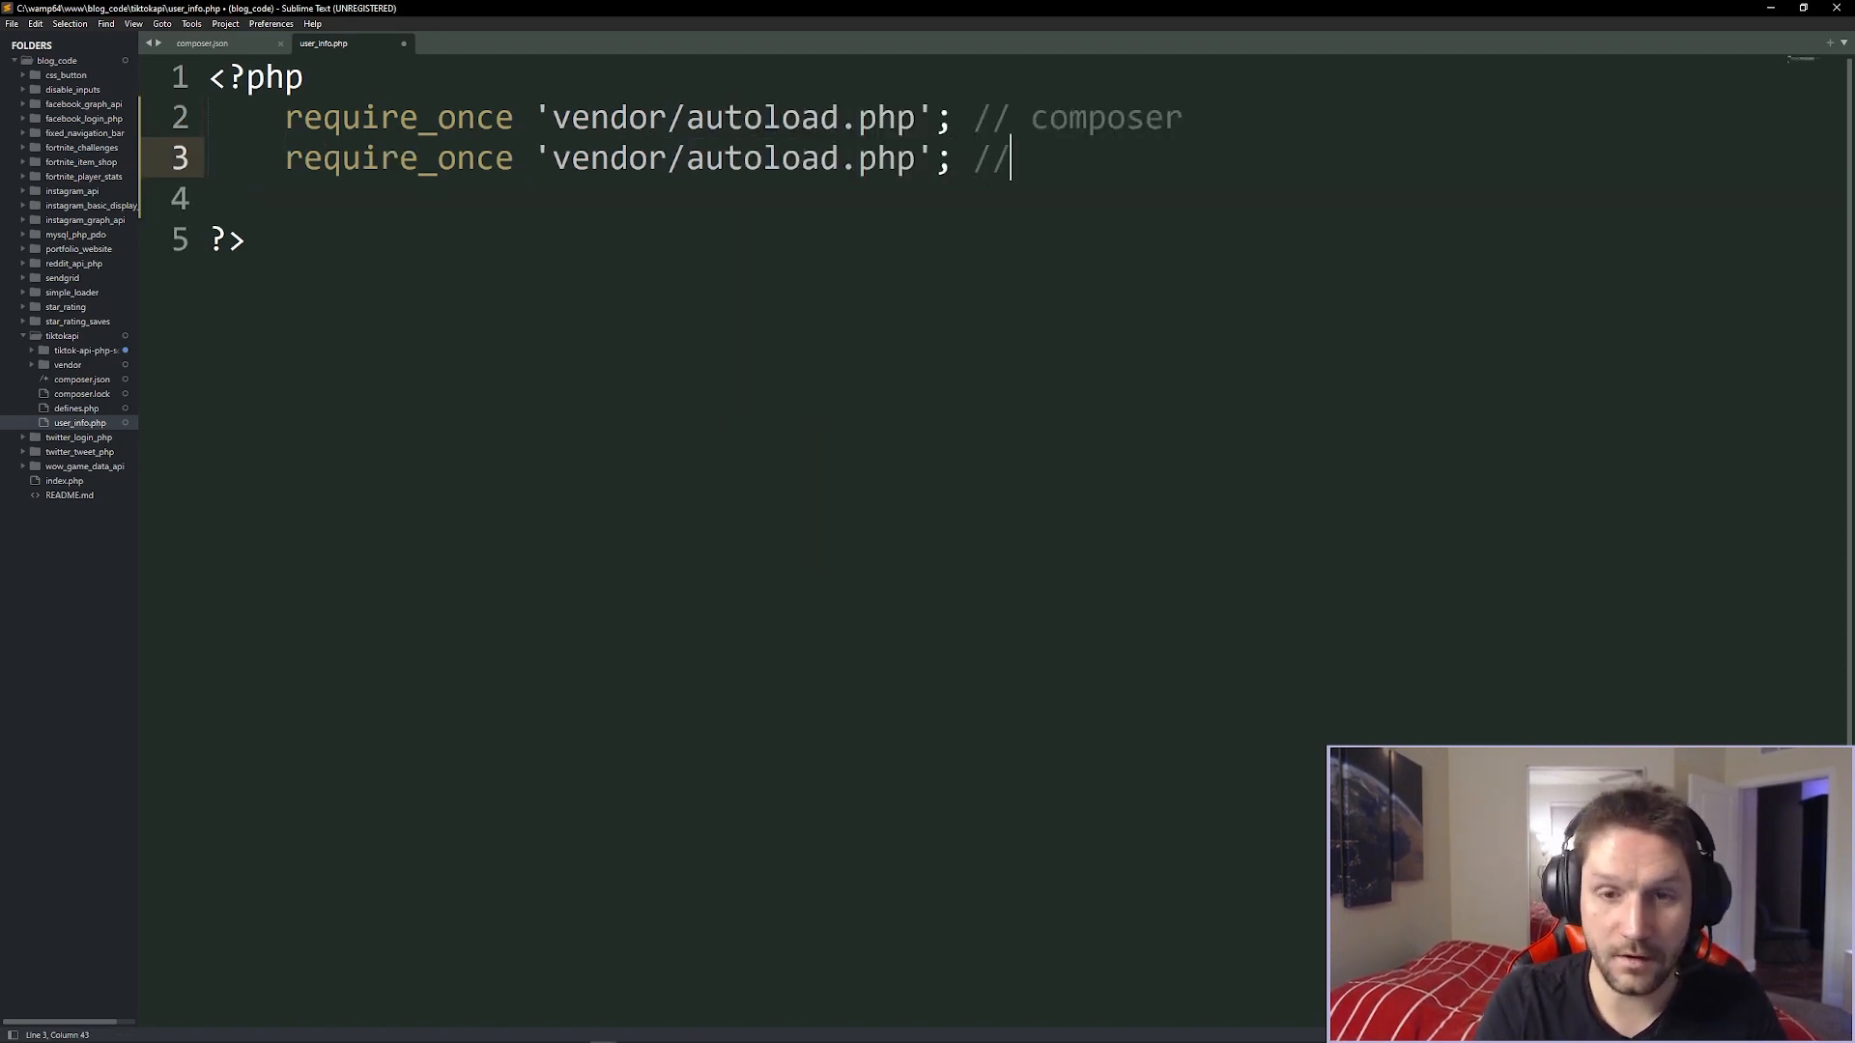
text(not composer)
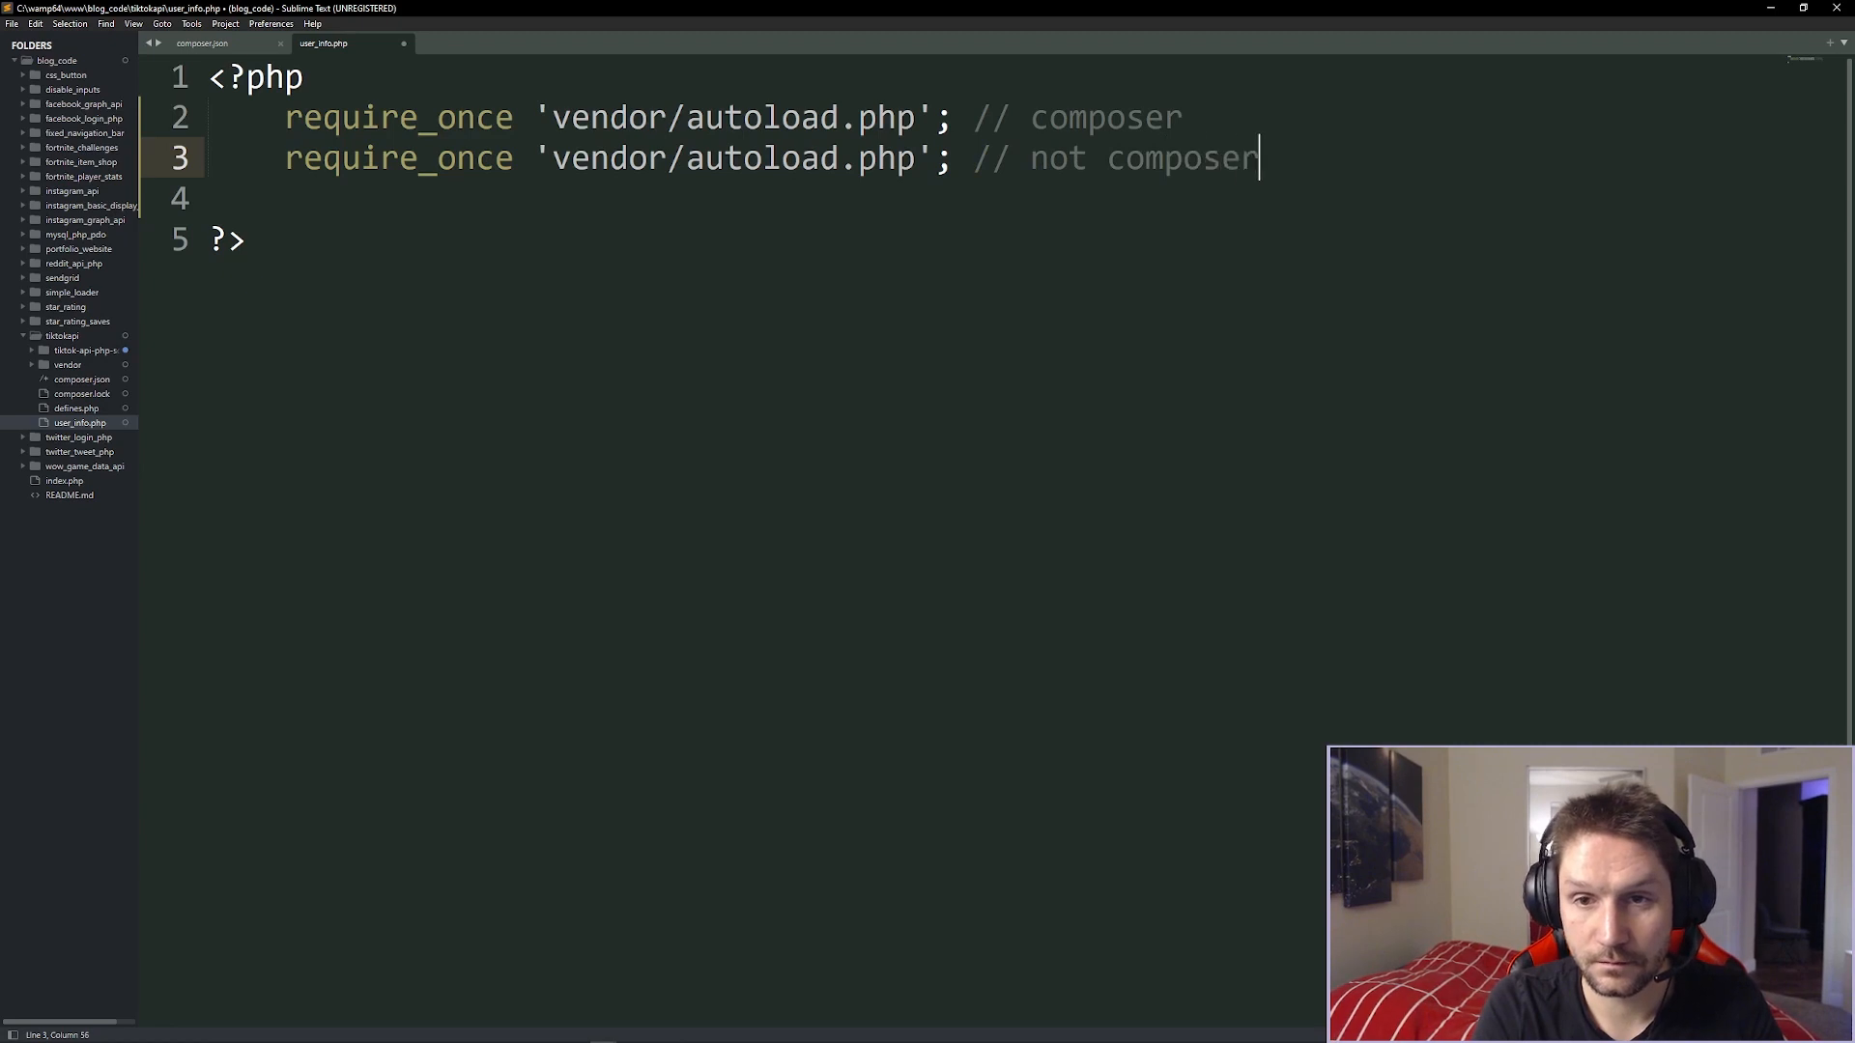
Prefix the second include path with 'tiktok-api-php-sdk/src/Tik'.
click(549, 158)
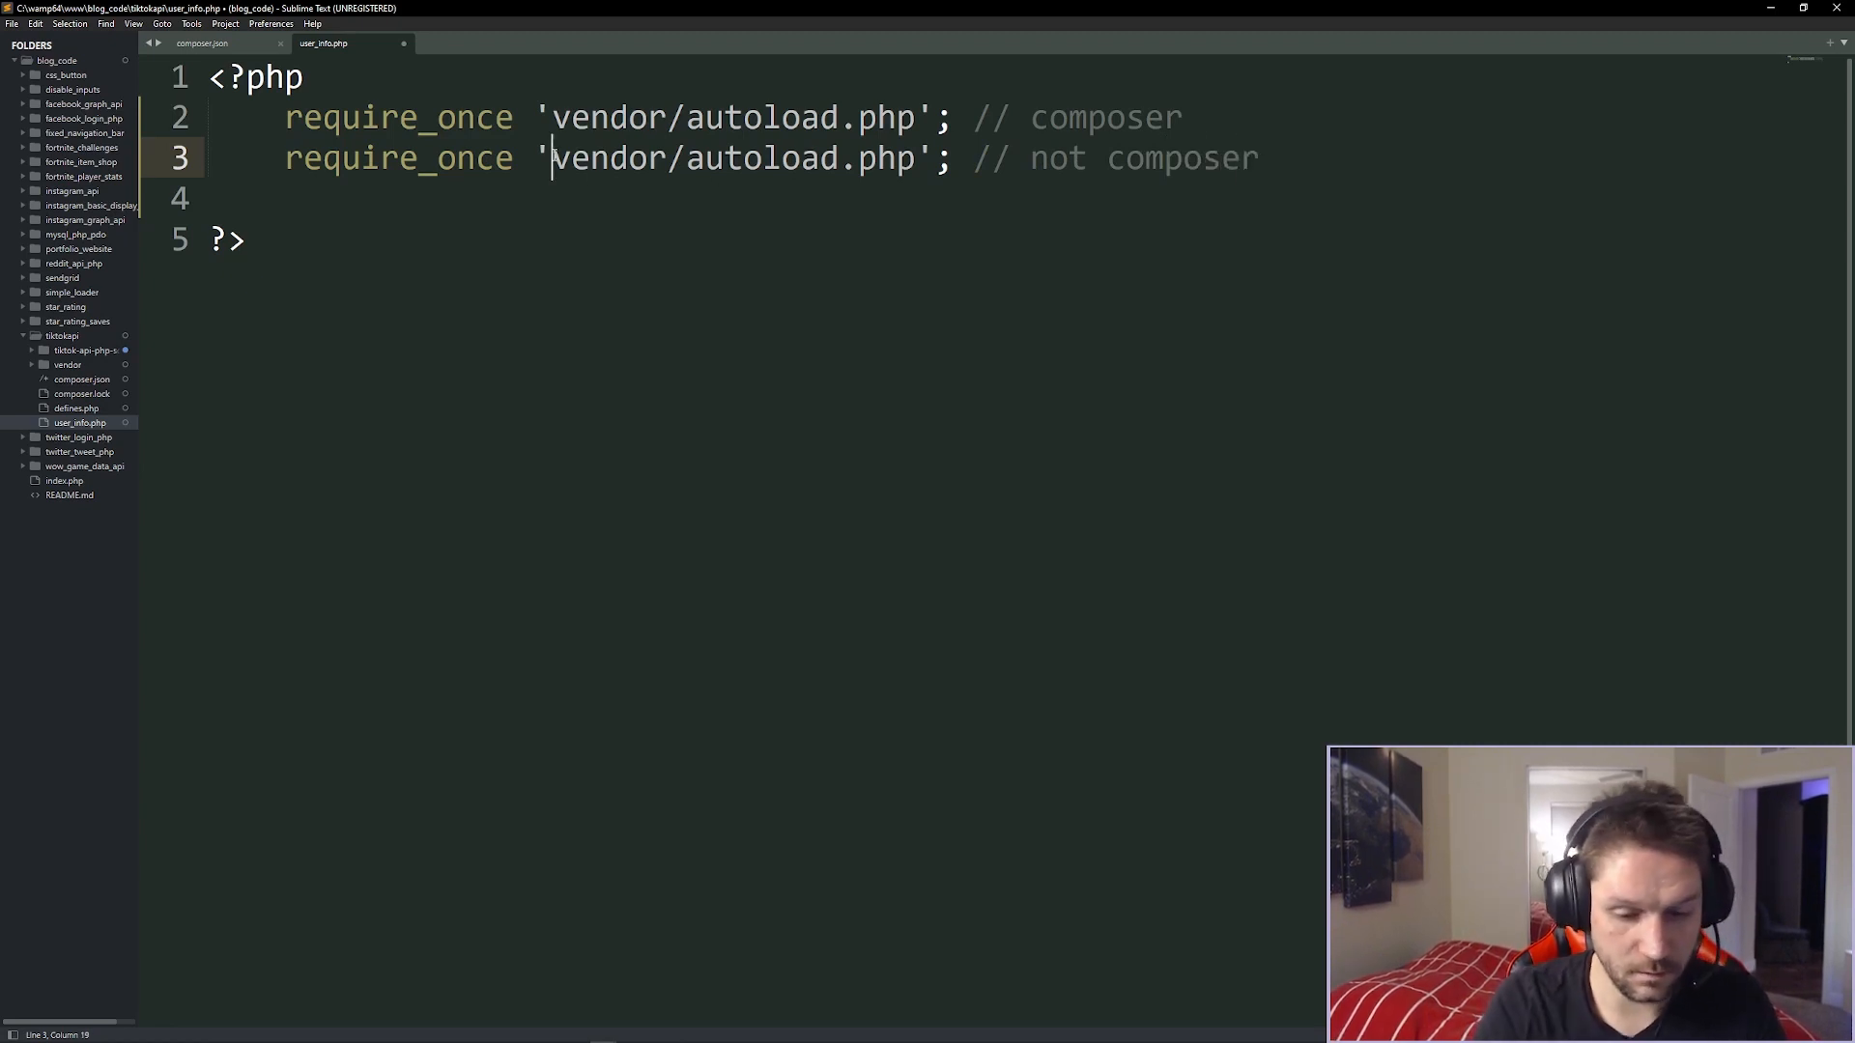
text(tik)
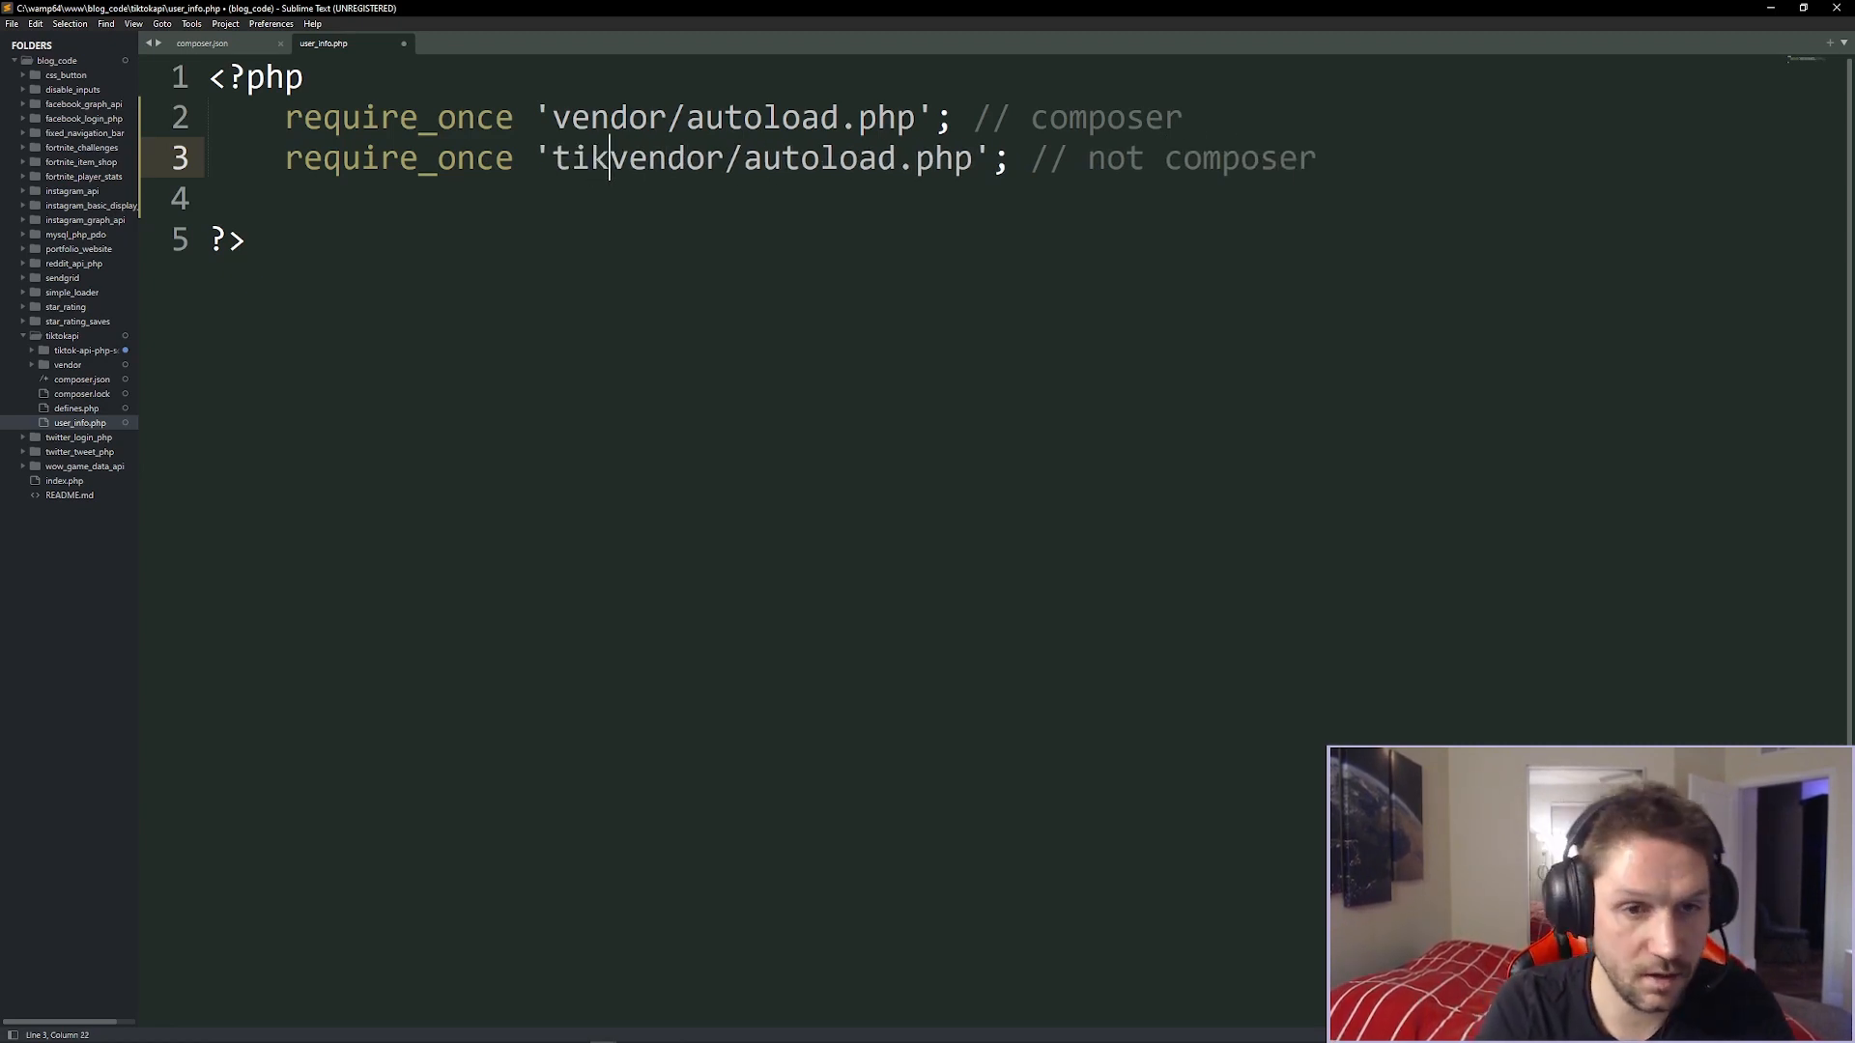
text(tok-api-php)
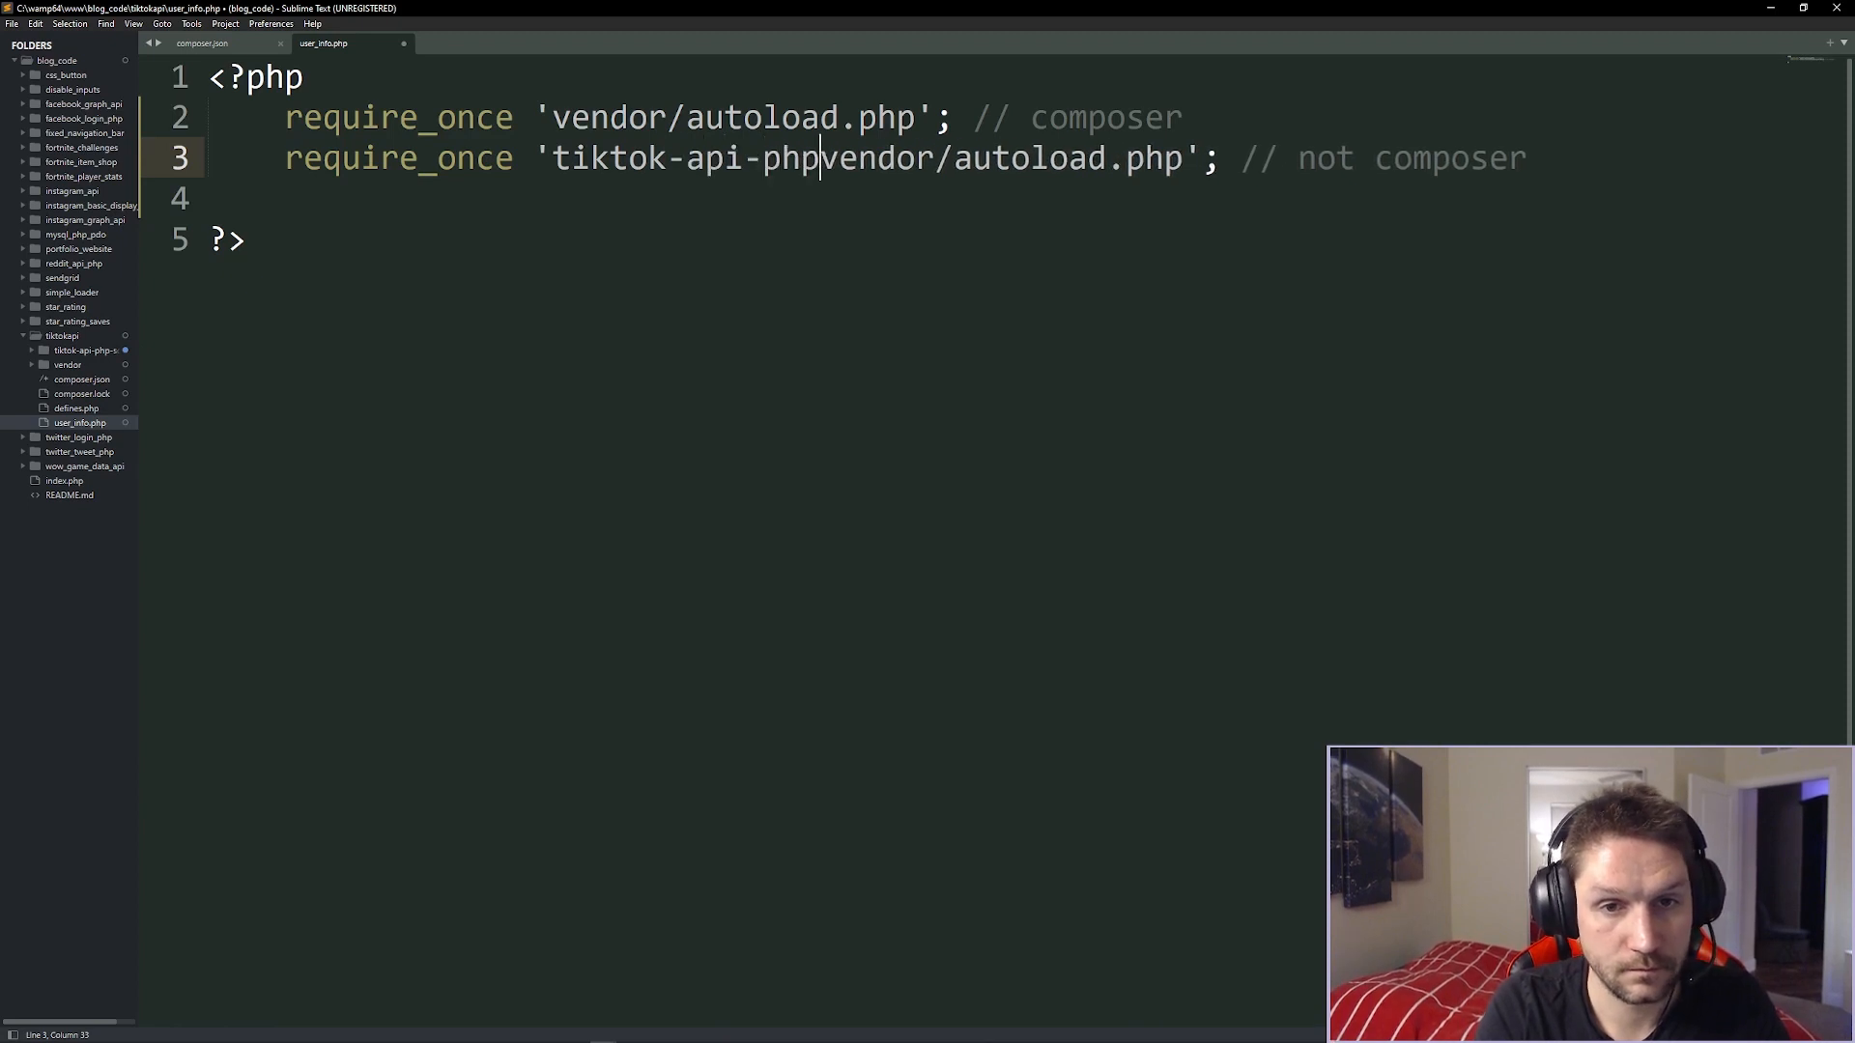
text(-sdk/src/Tik)
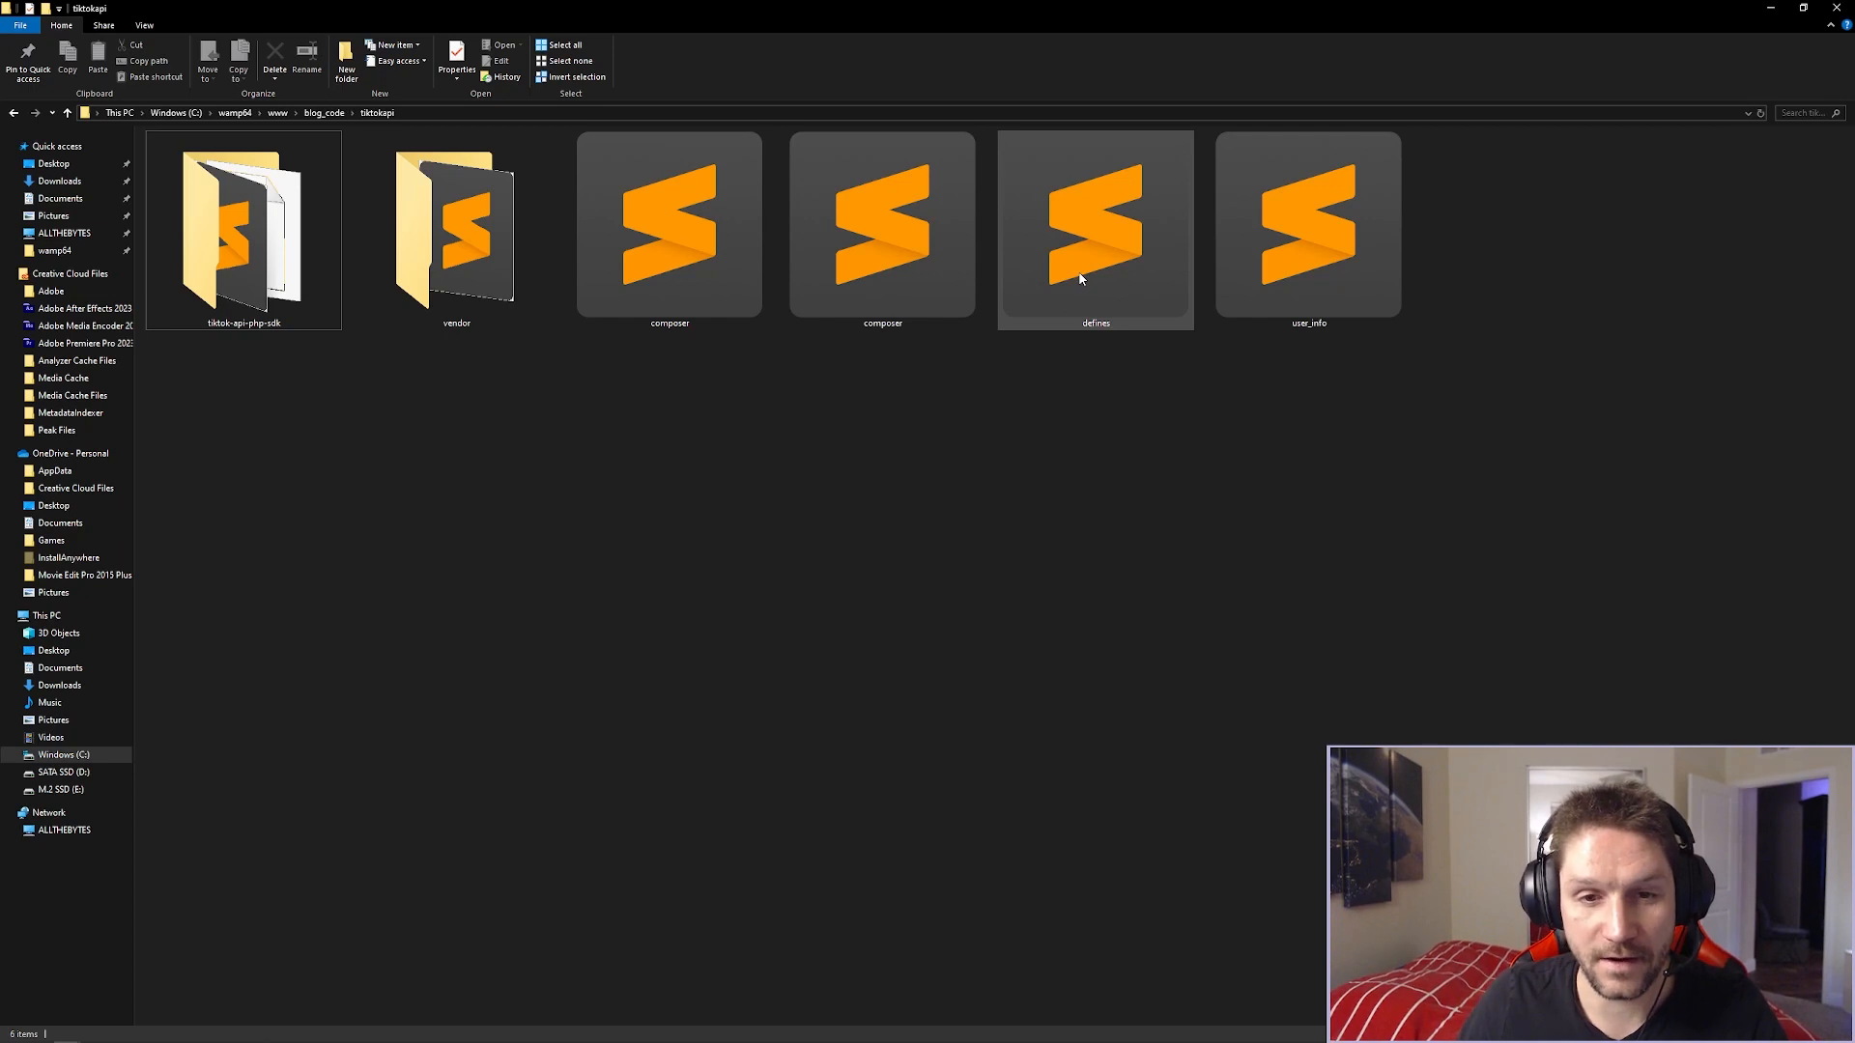
mouse_move(1079, 279)
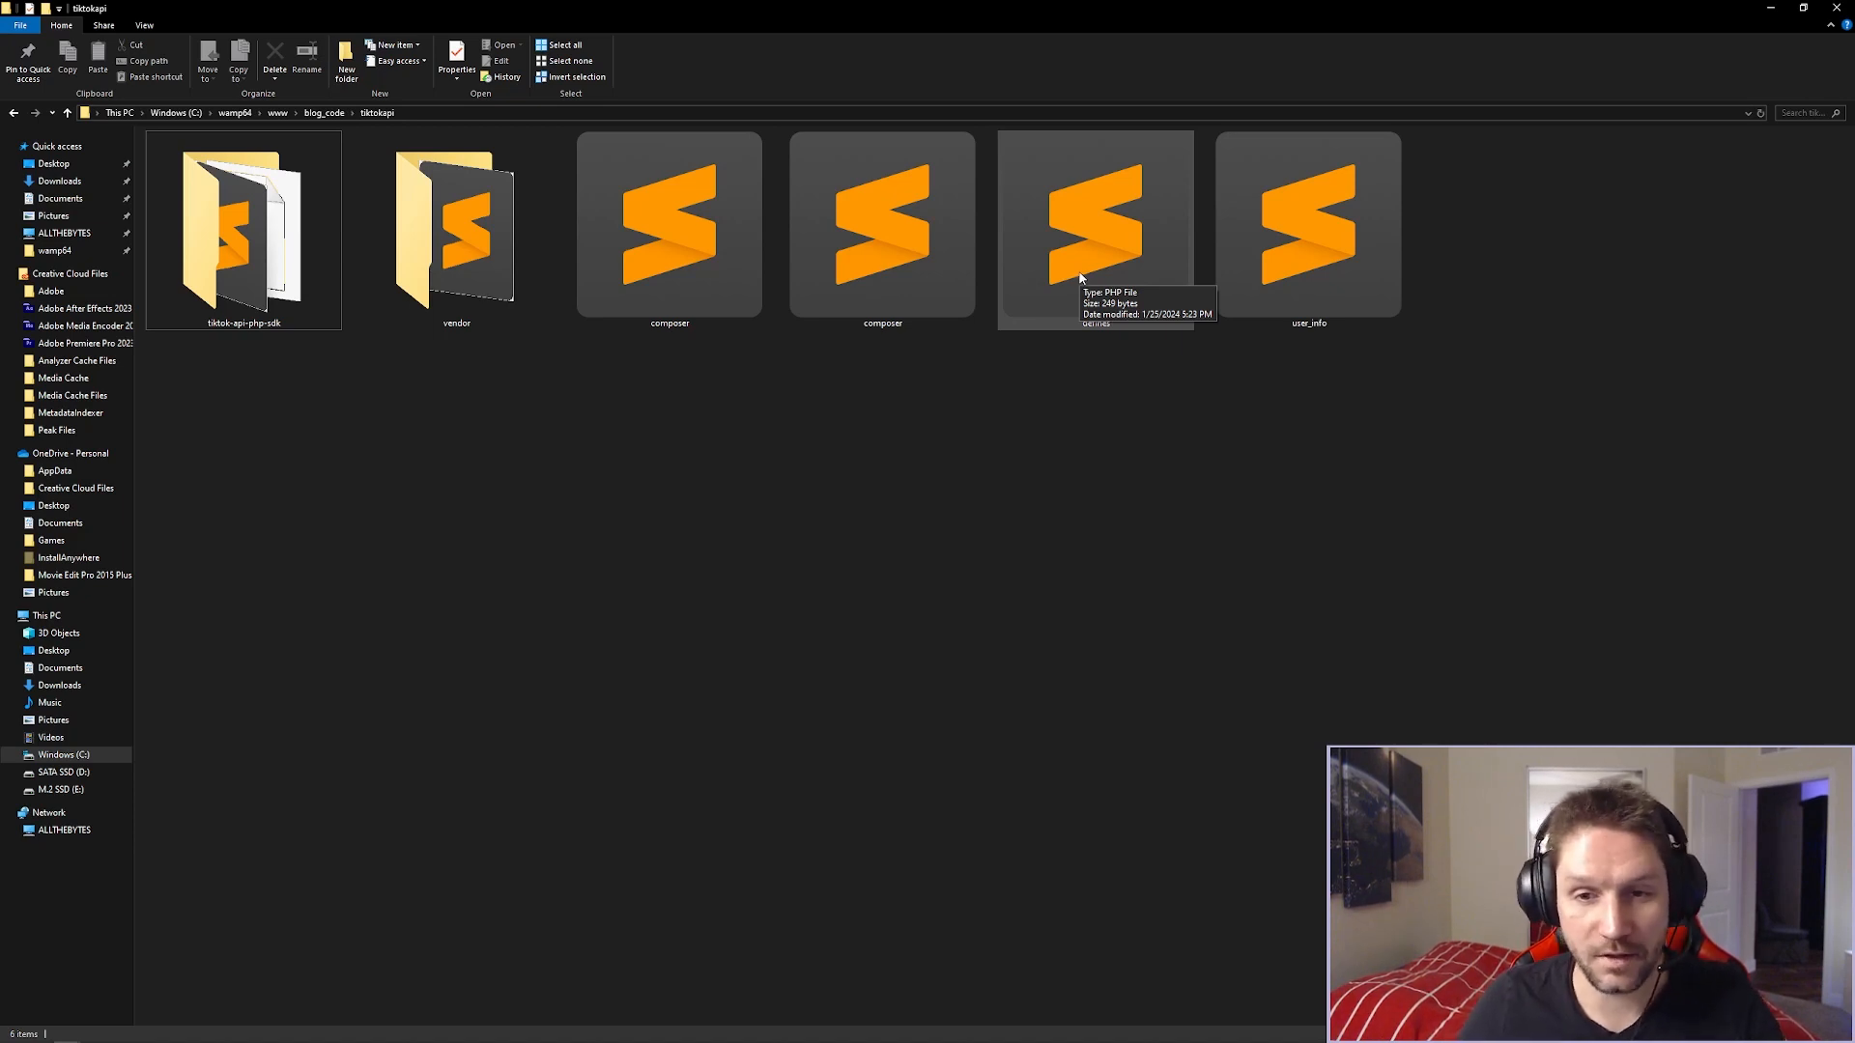
mouse_move(1082, 305)
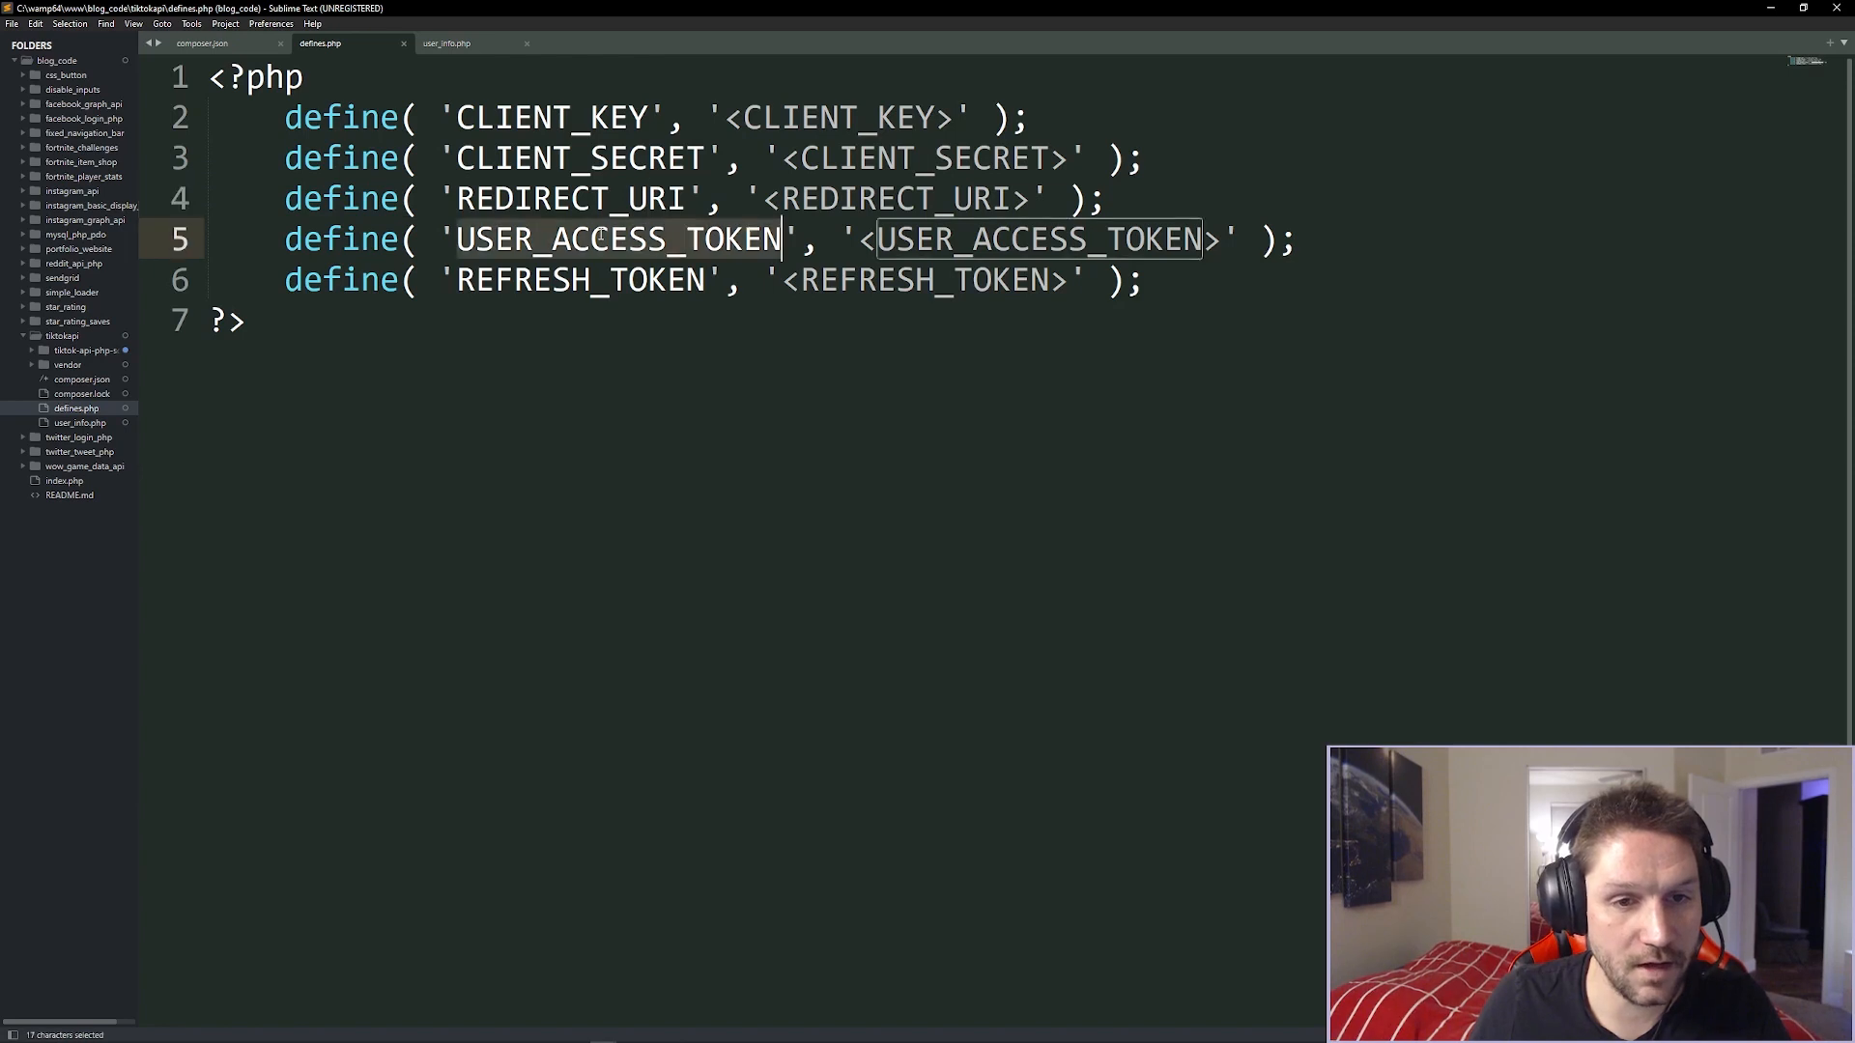
Point out the USER_ACCESS_TOKEN constant in defines.php.
click(934, 280)
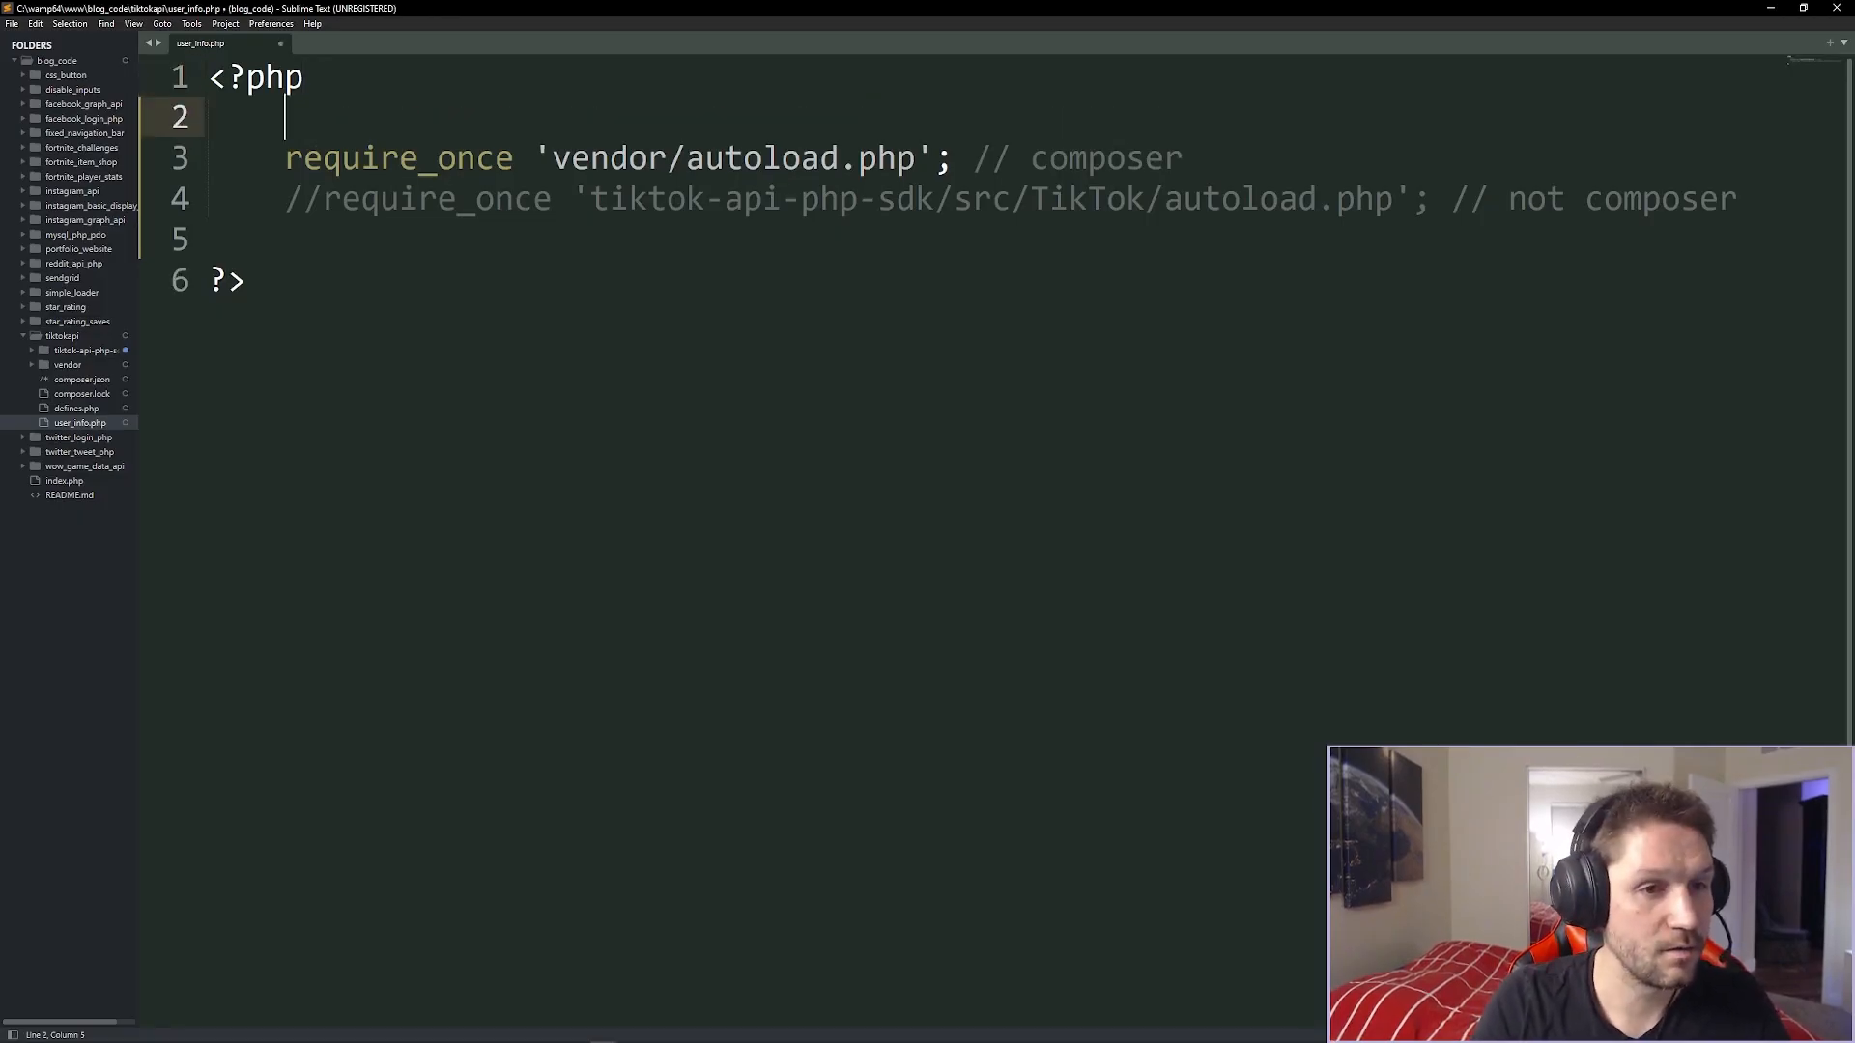
Type require_once 'defines.php'; // USER_ACCESS_TOKEN on the blank second line.
text(require_once 'defines.php';)
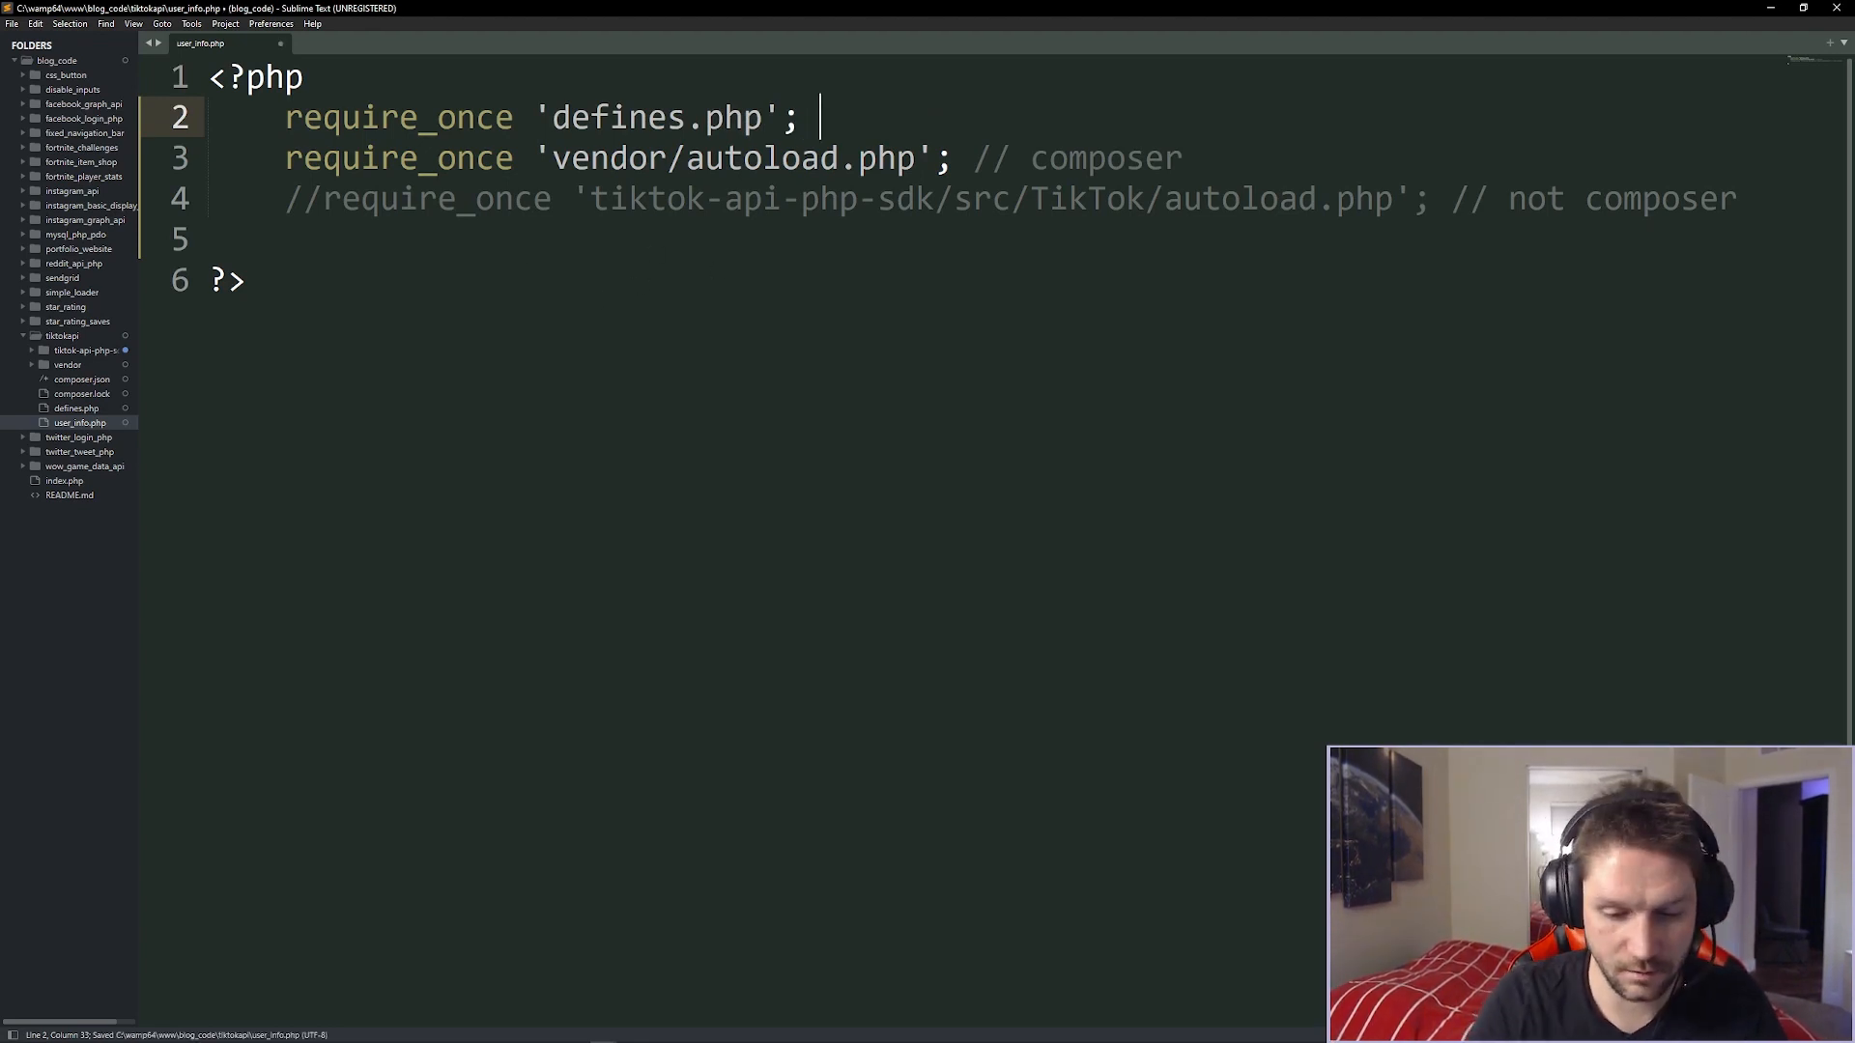
text(// USER_ACCESS_T)
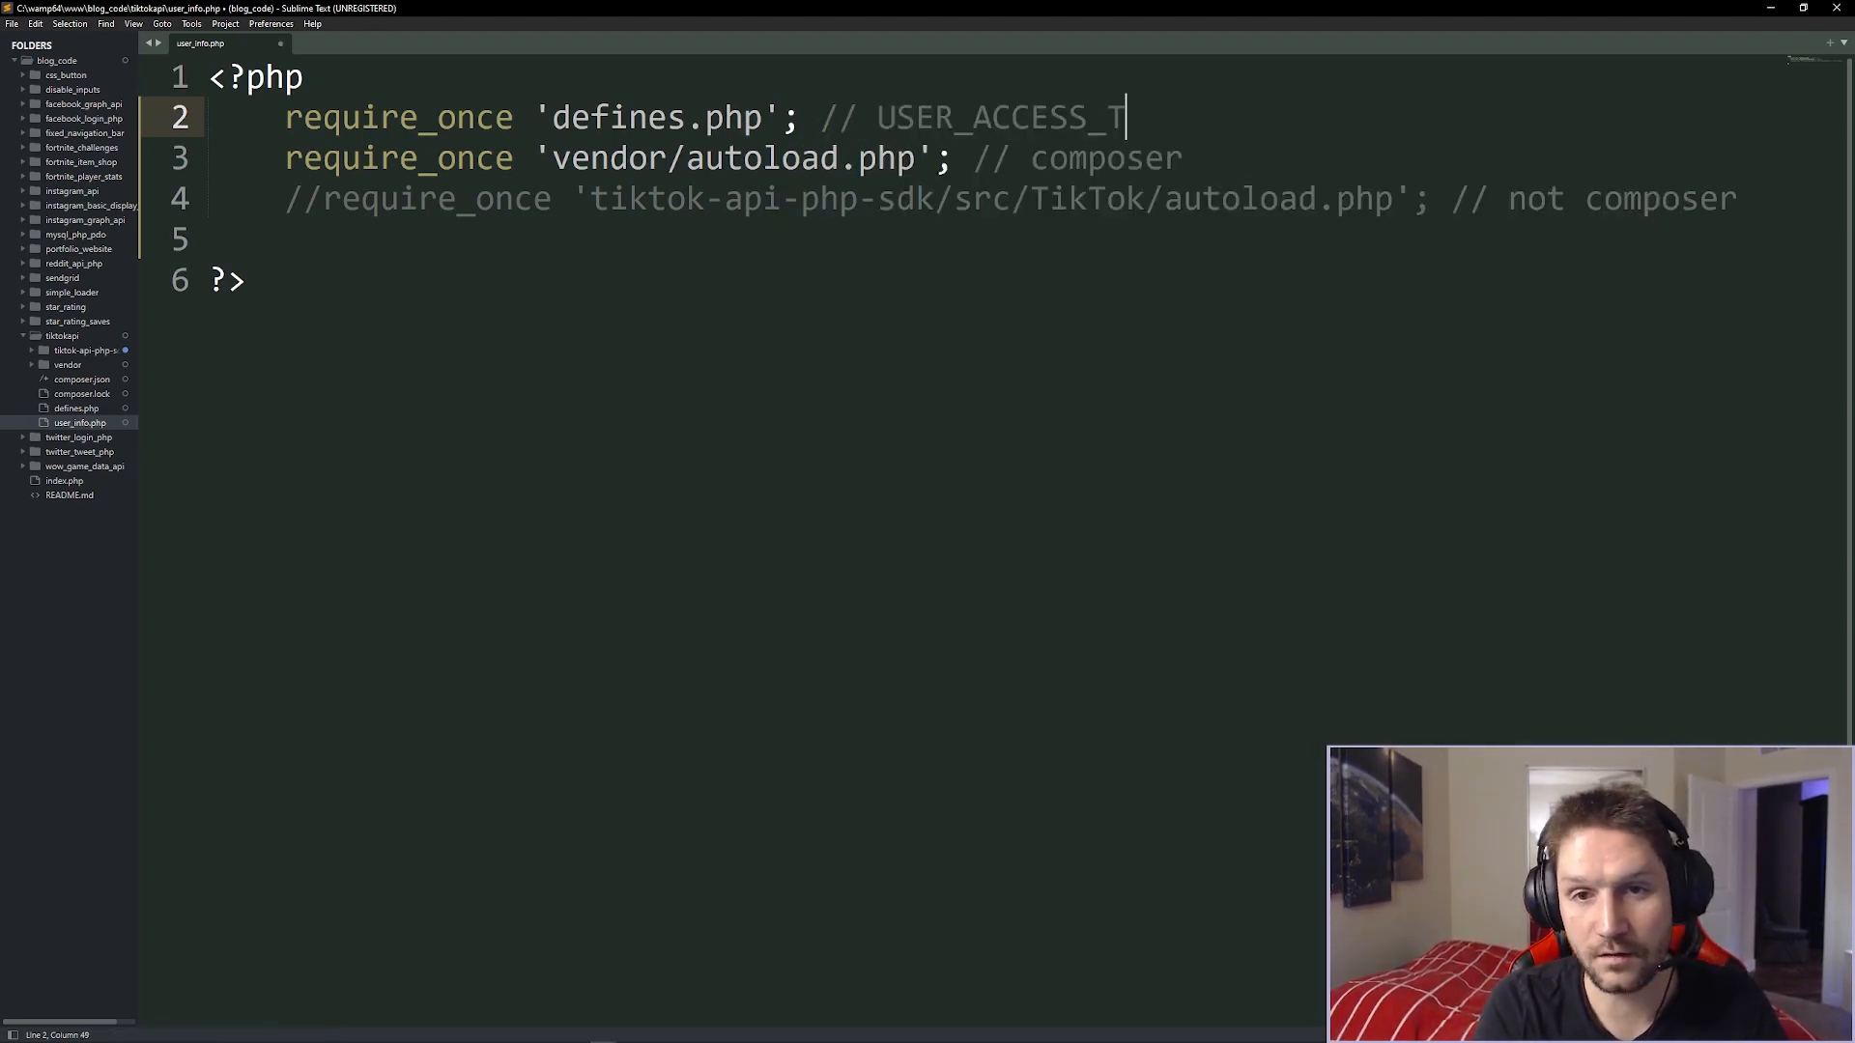
text(OKEN)
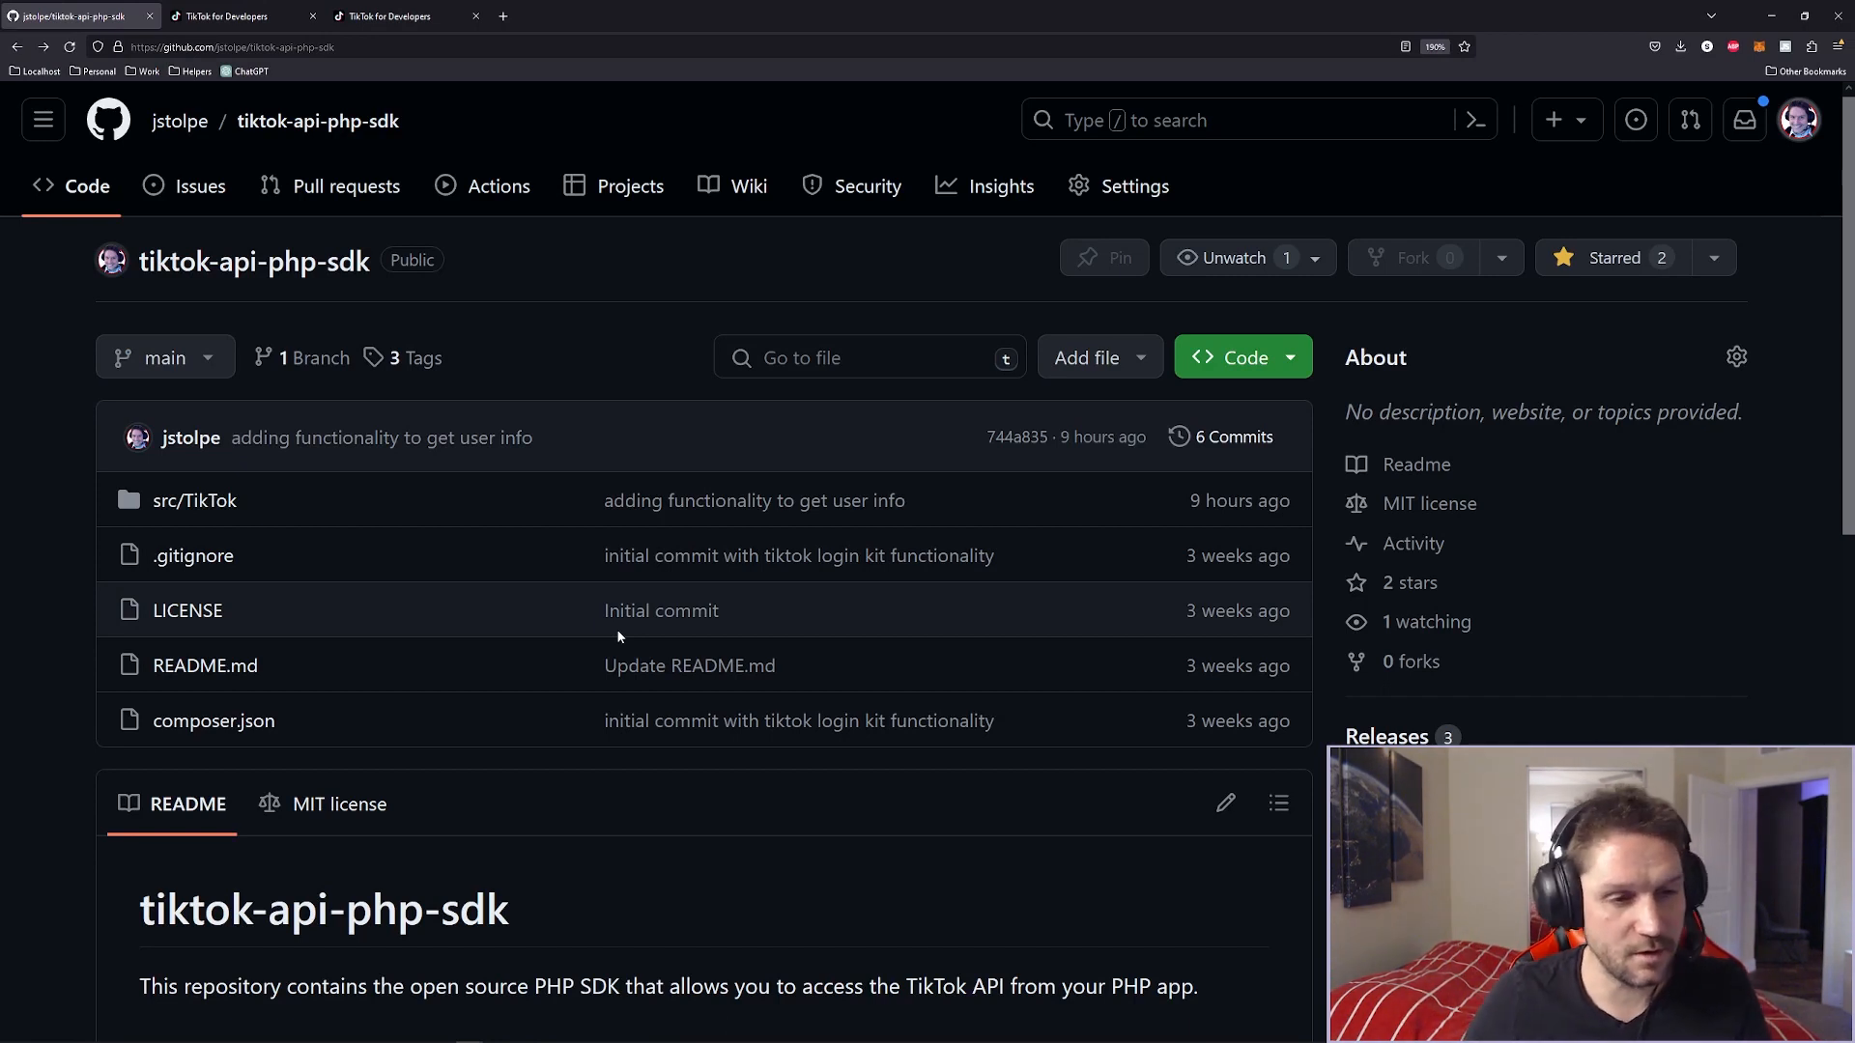
mouse_move(749, 186)
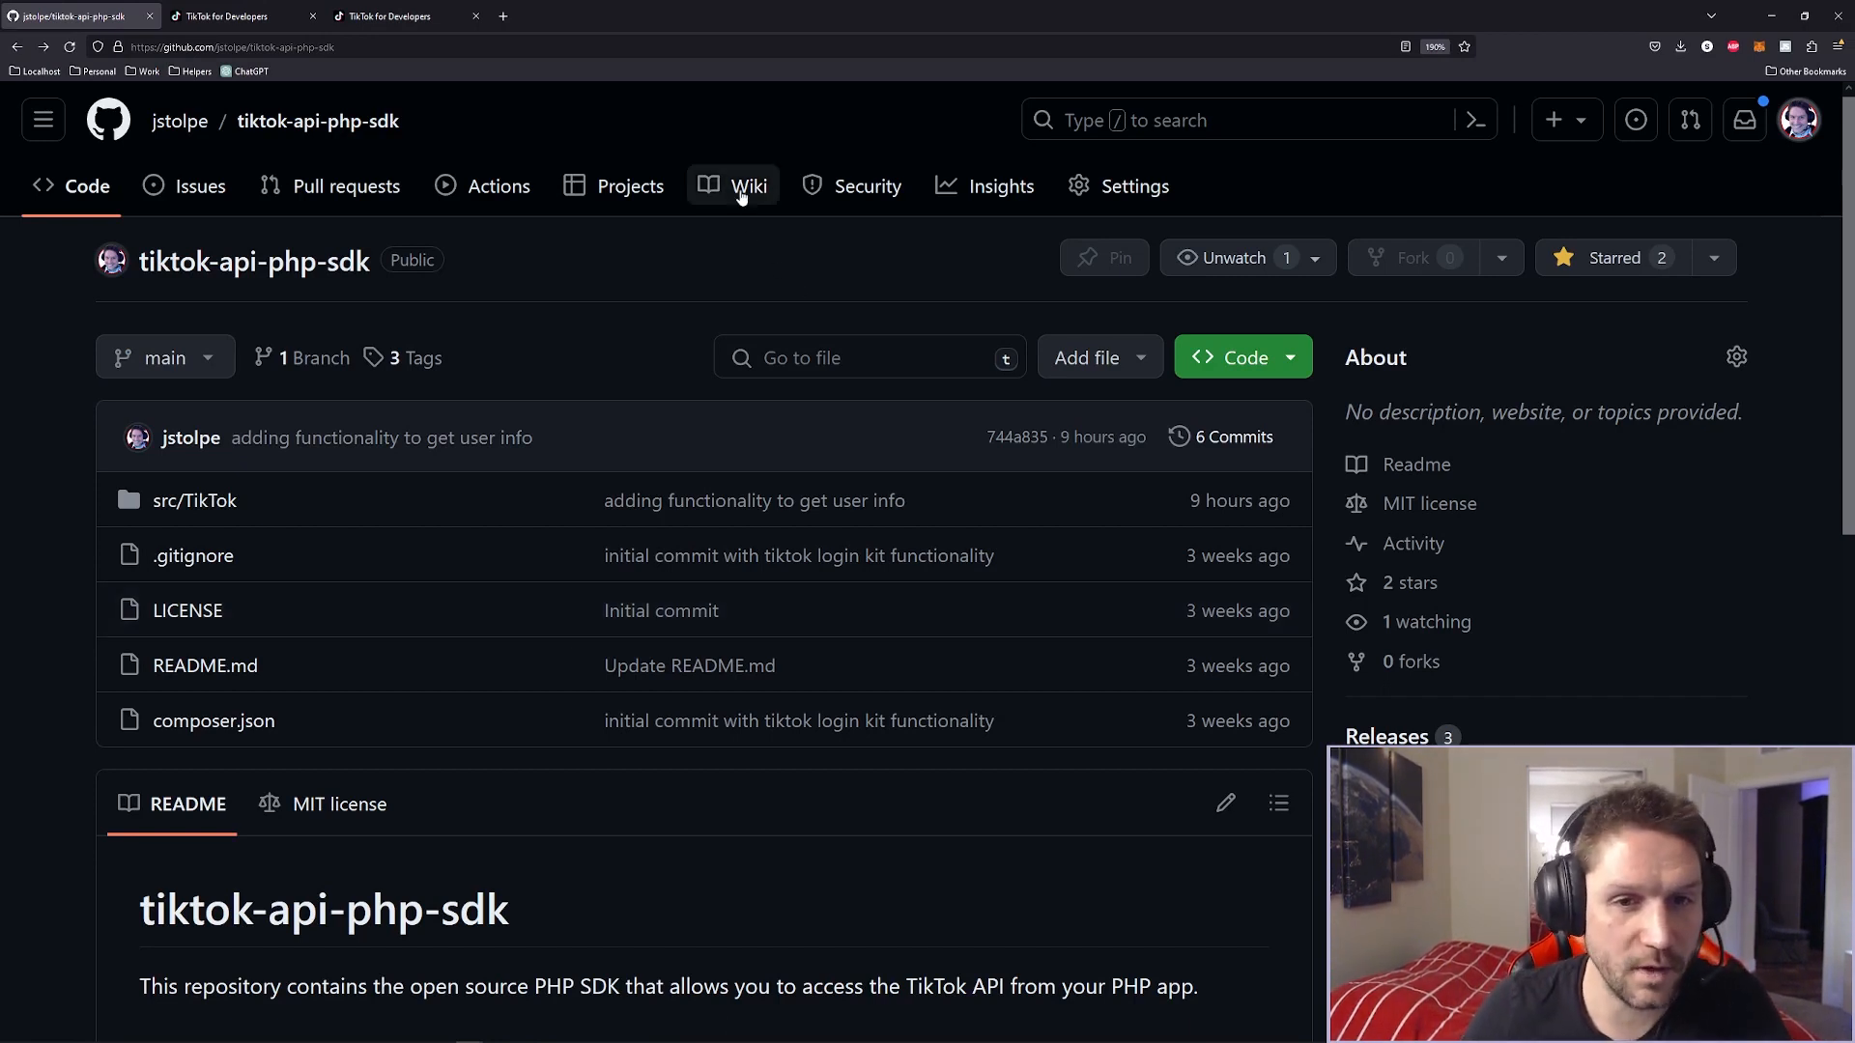
Open the SDK wiki and scroll to the User-Info example code.
click(748, 185)
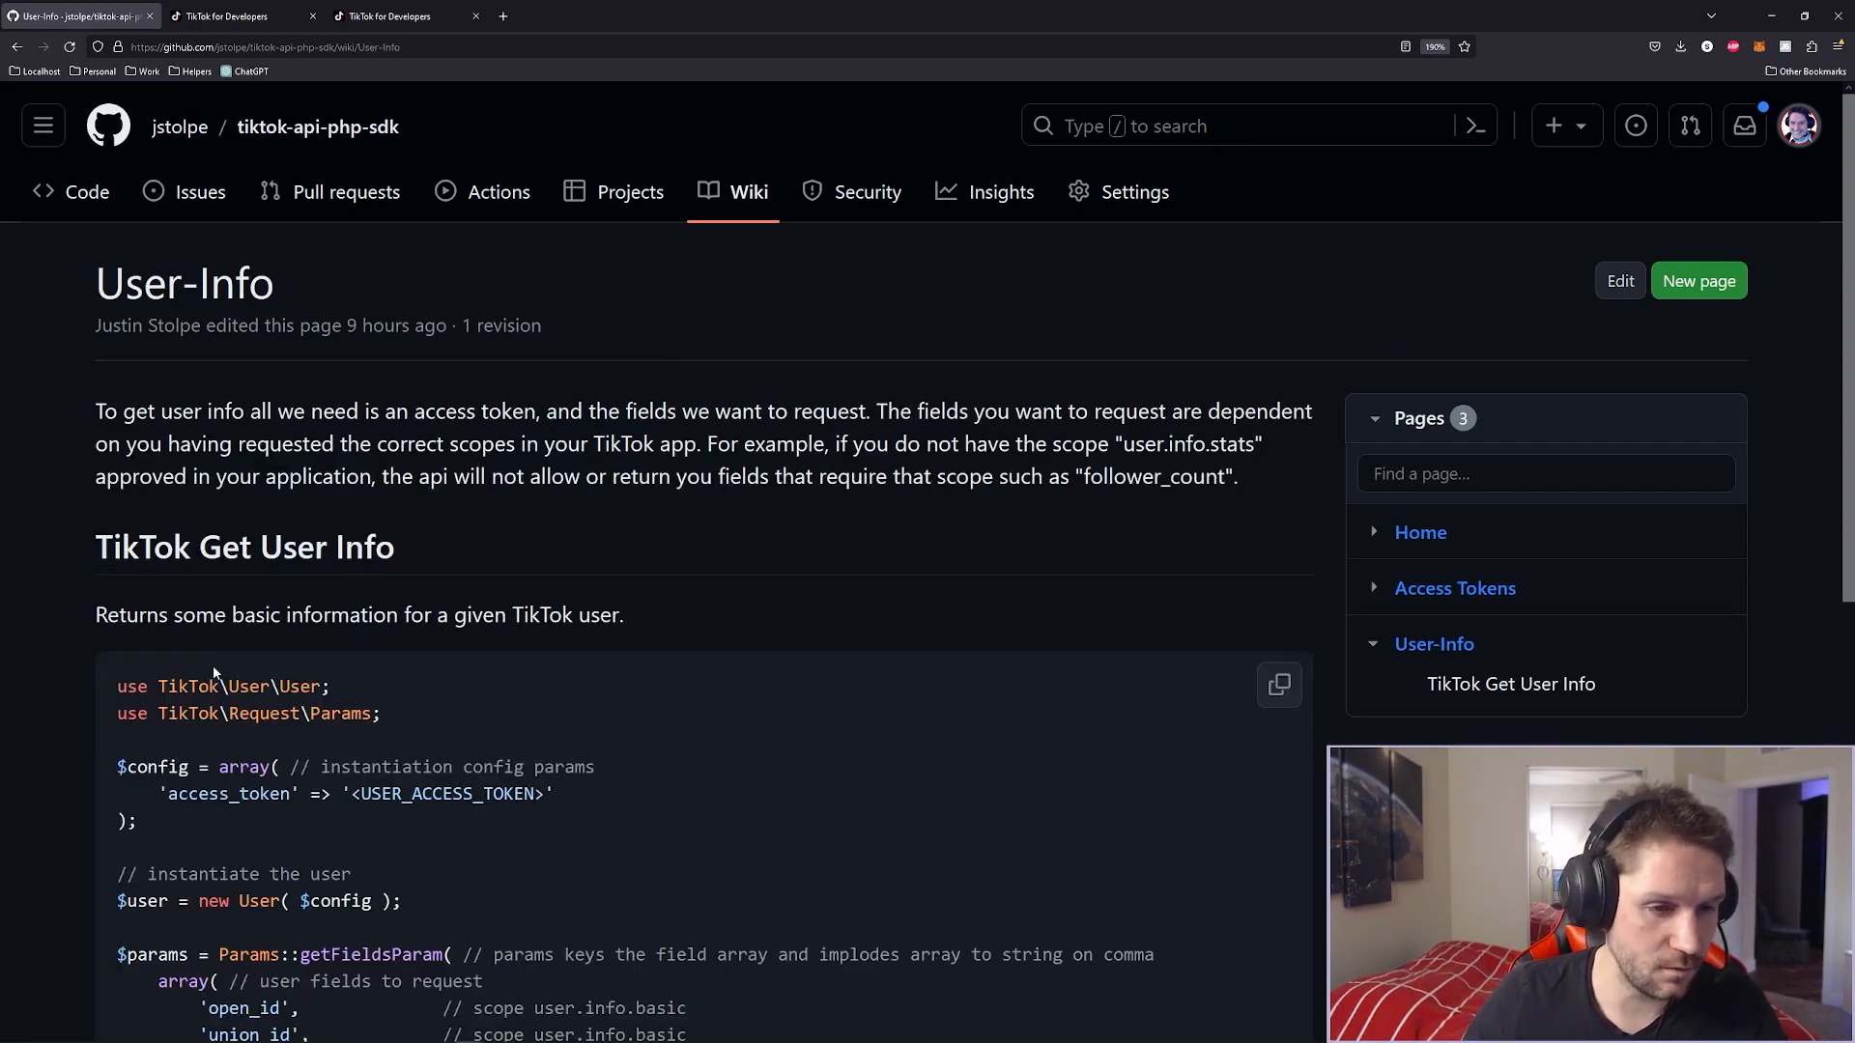
scroll(down, 3)
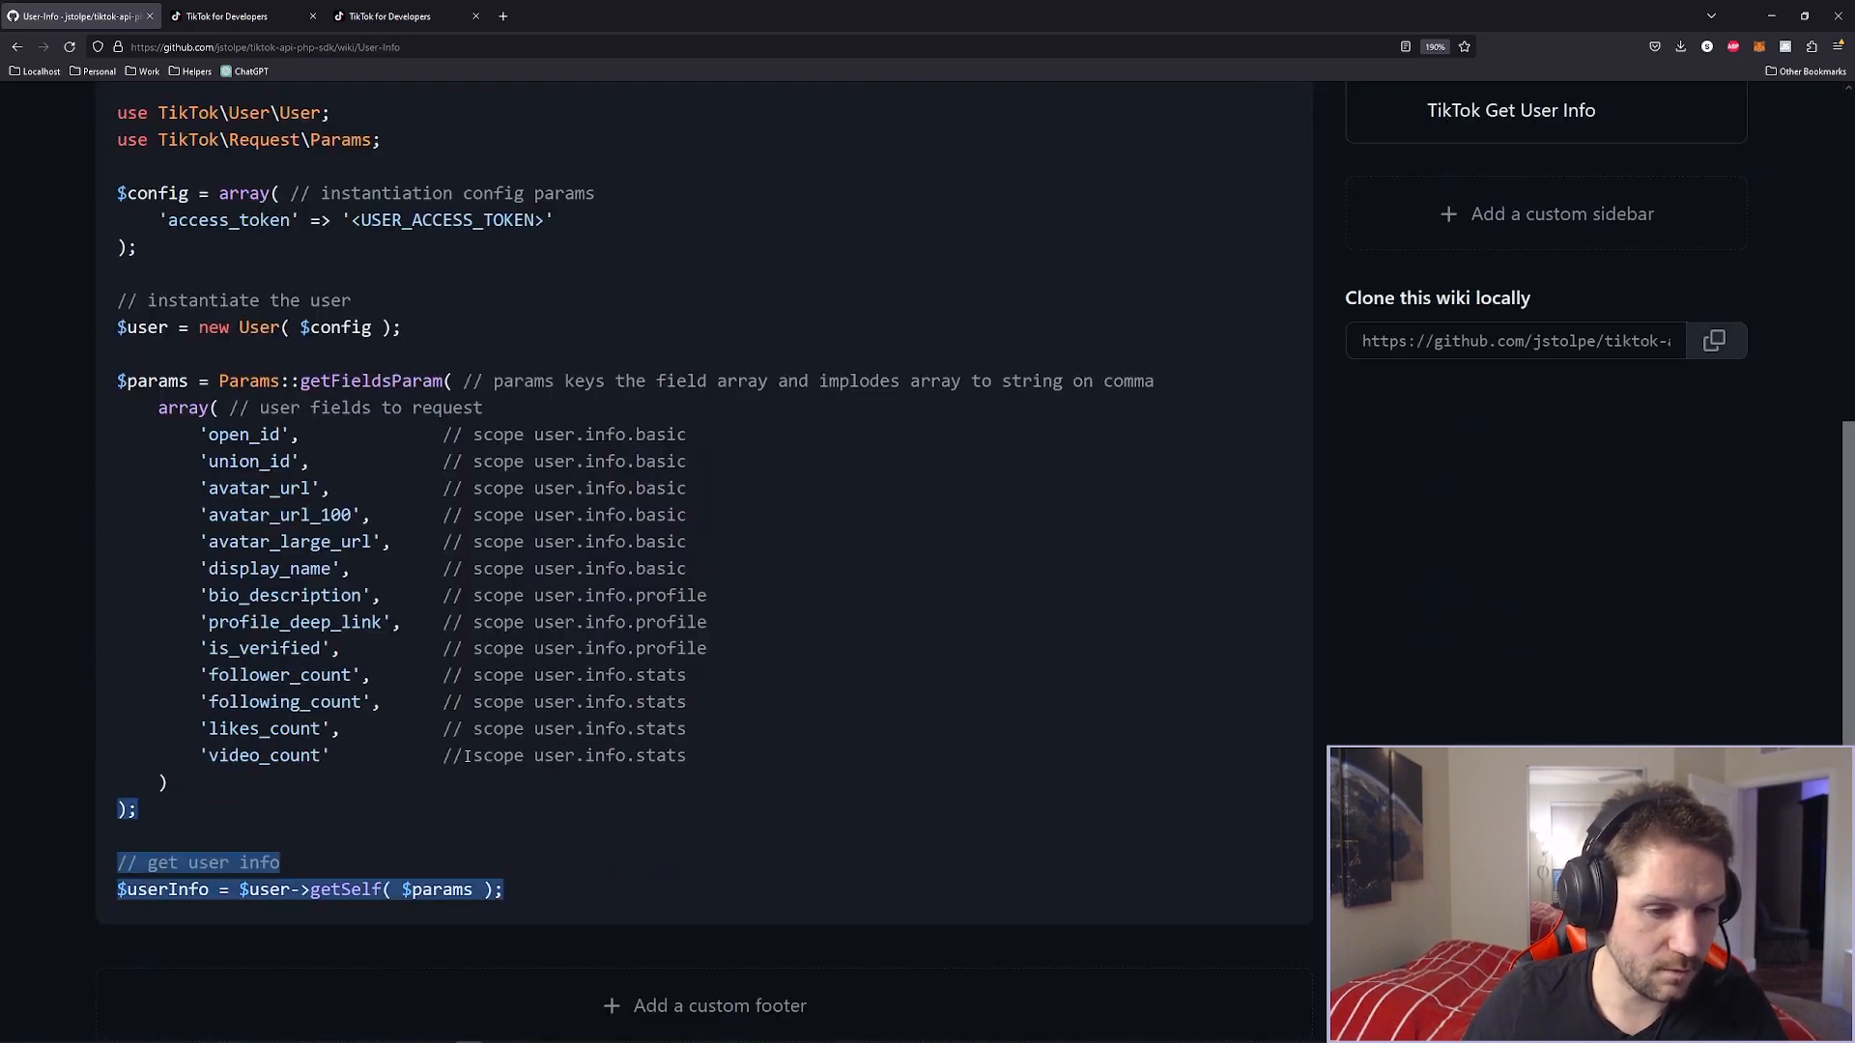
scroll(up, 3)
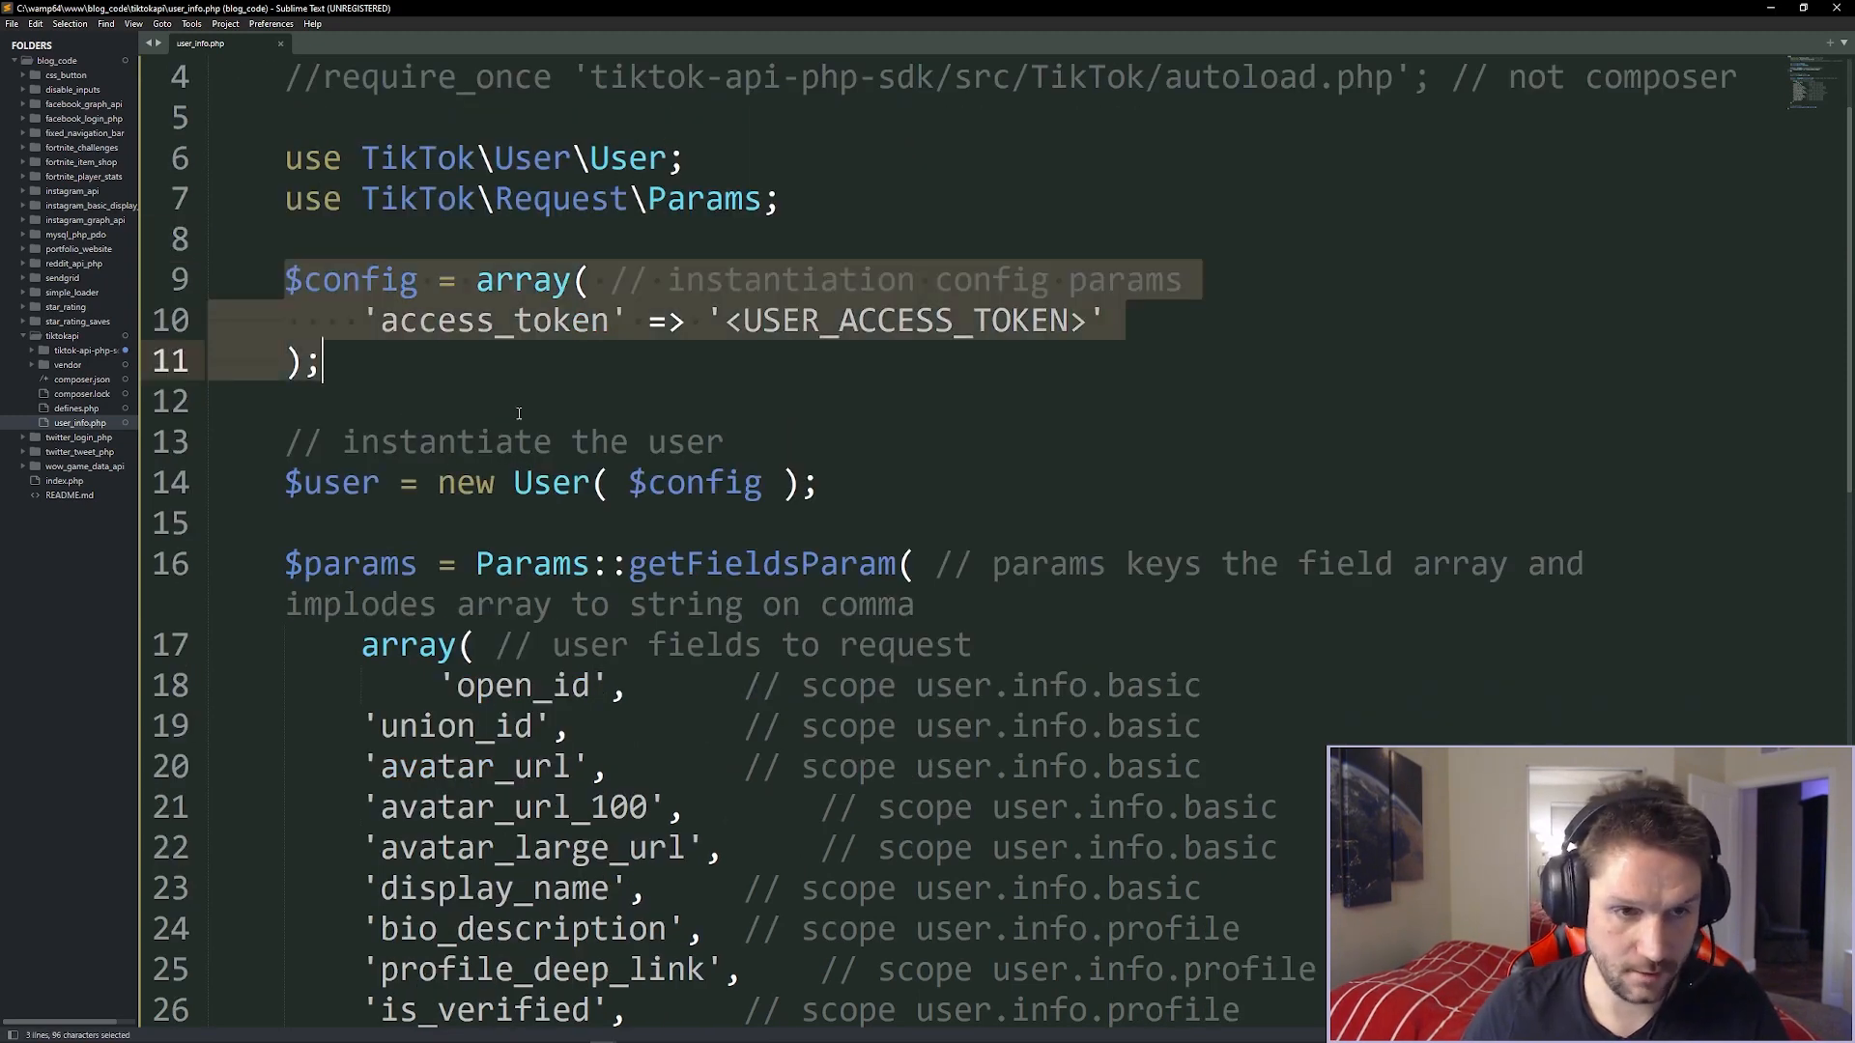
Replace the '<USER_ACCESS_TOKEN>' placeholder with the USER_ACCESS_TOKEN constant.
click(629, 442)
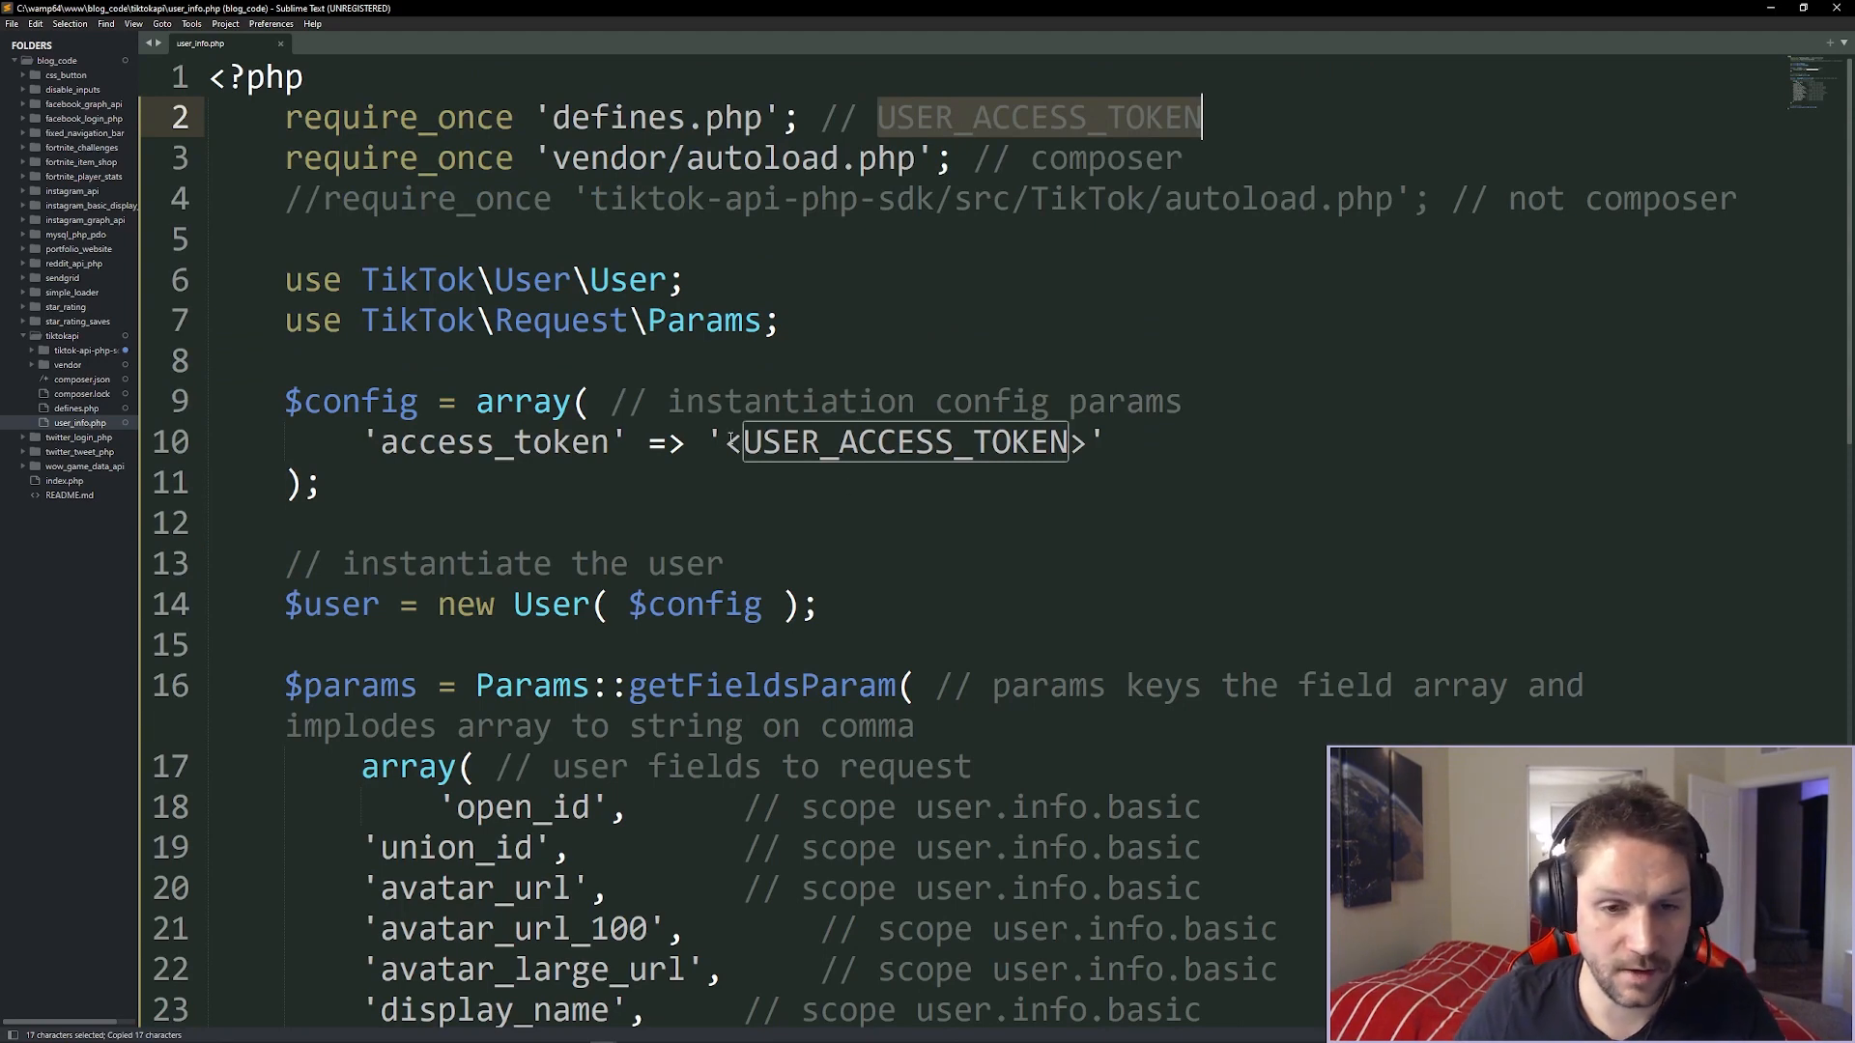
click(1028, 441)
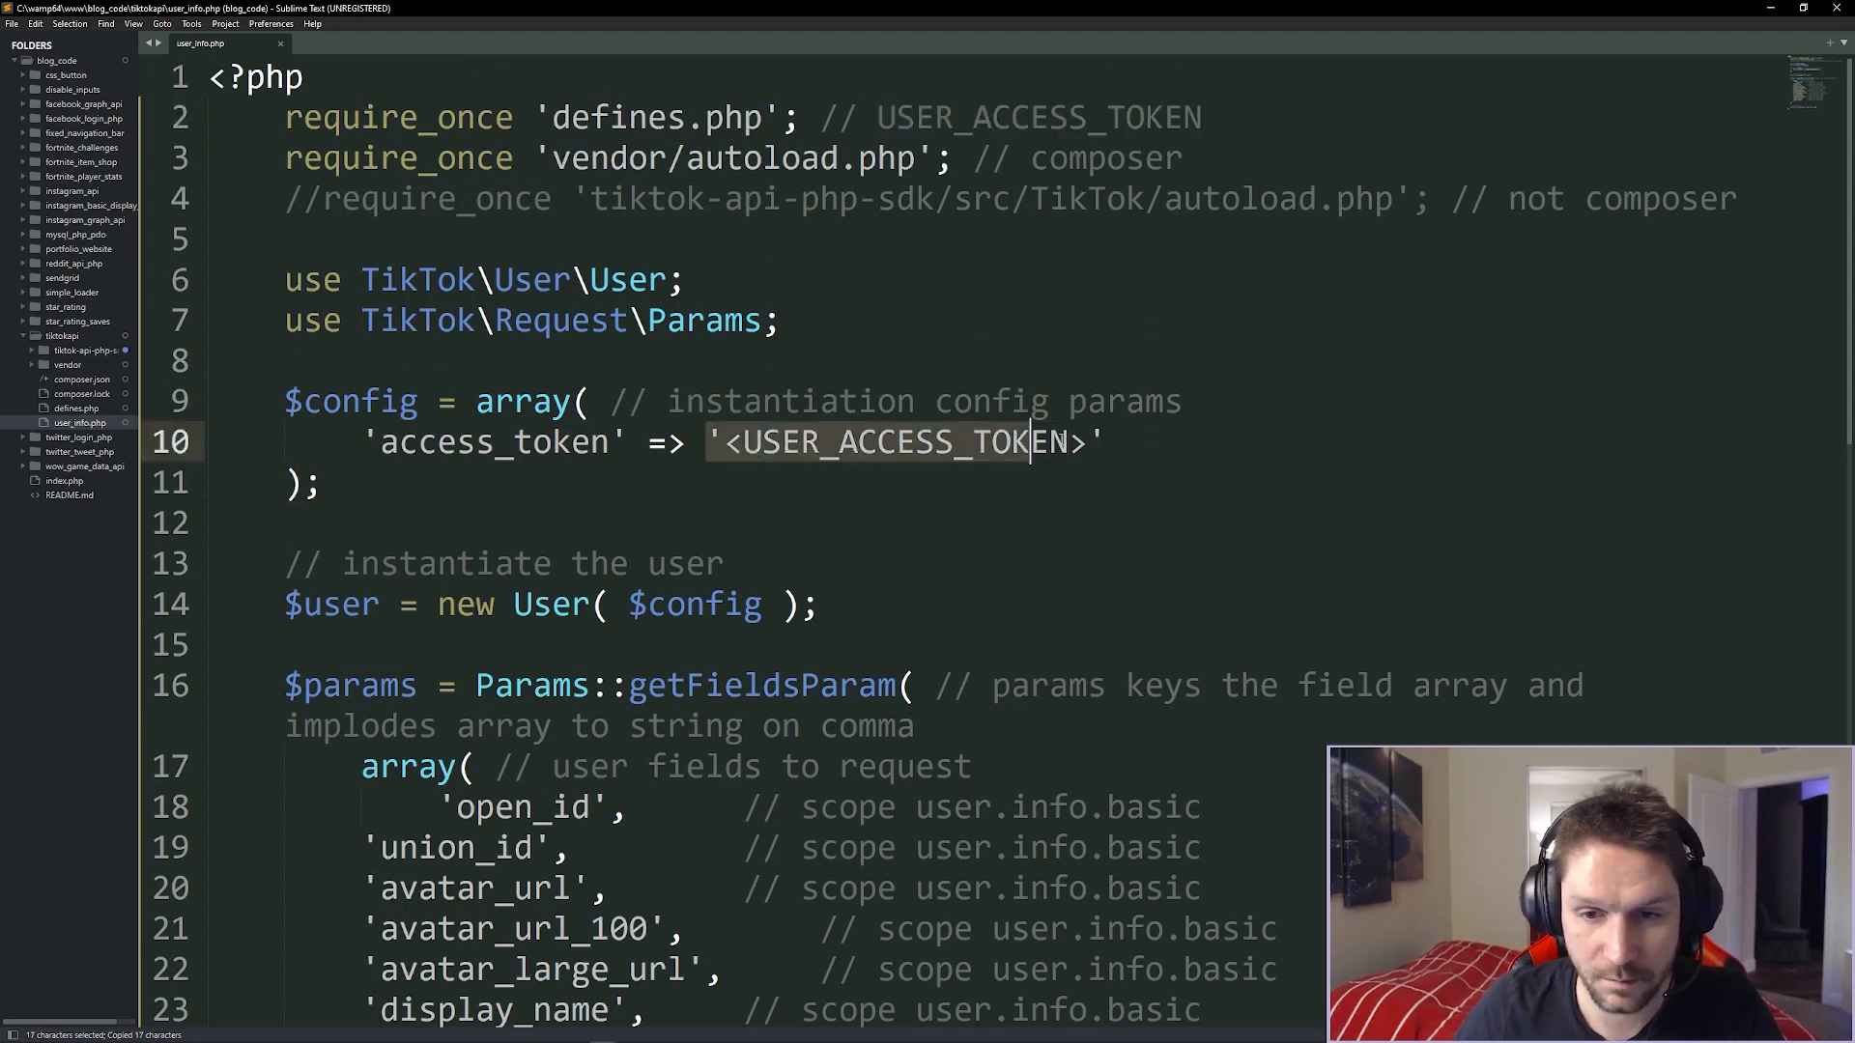
text(USER_ACCESS_TOKEN)
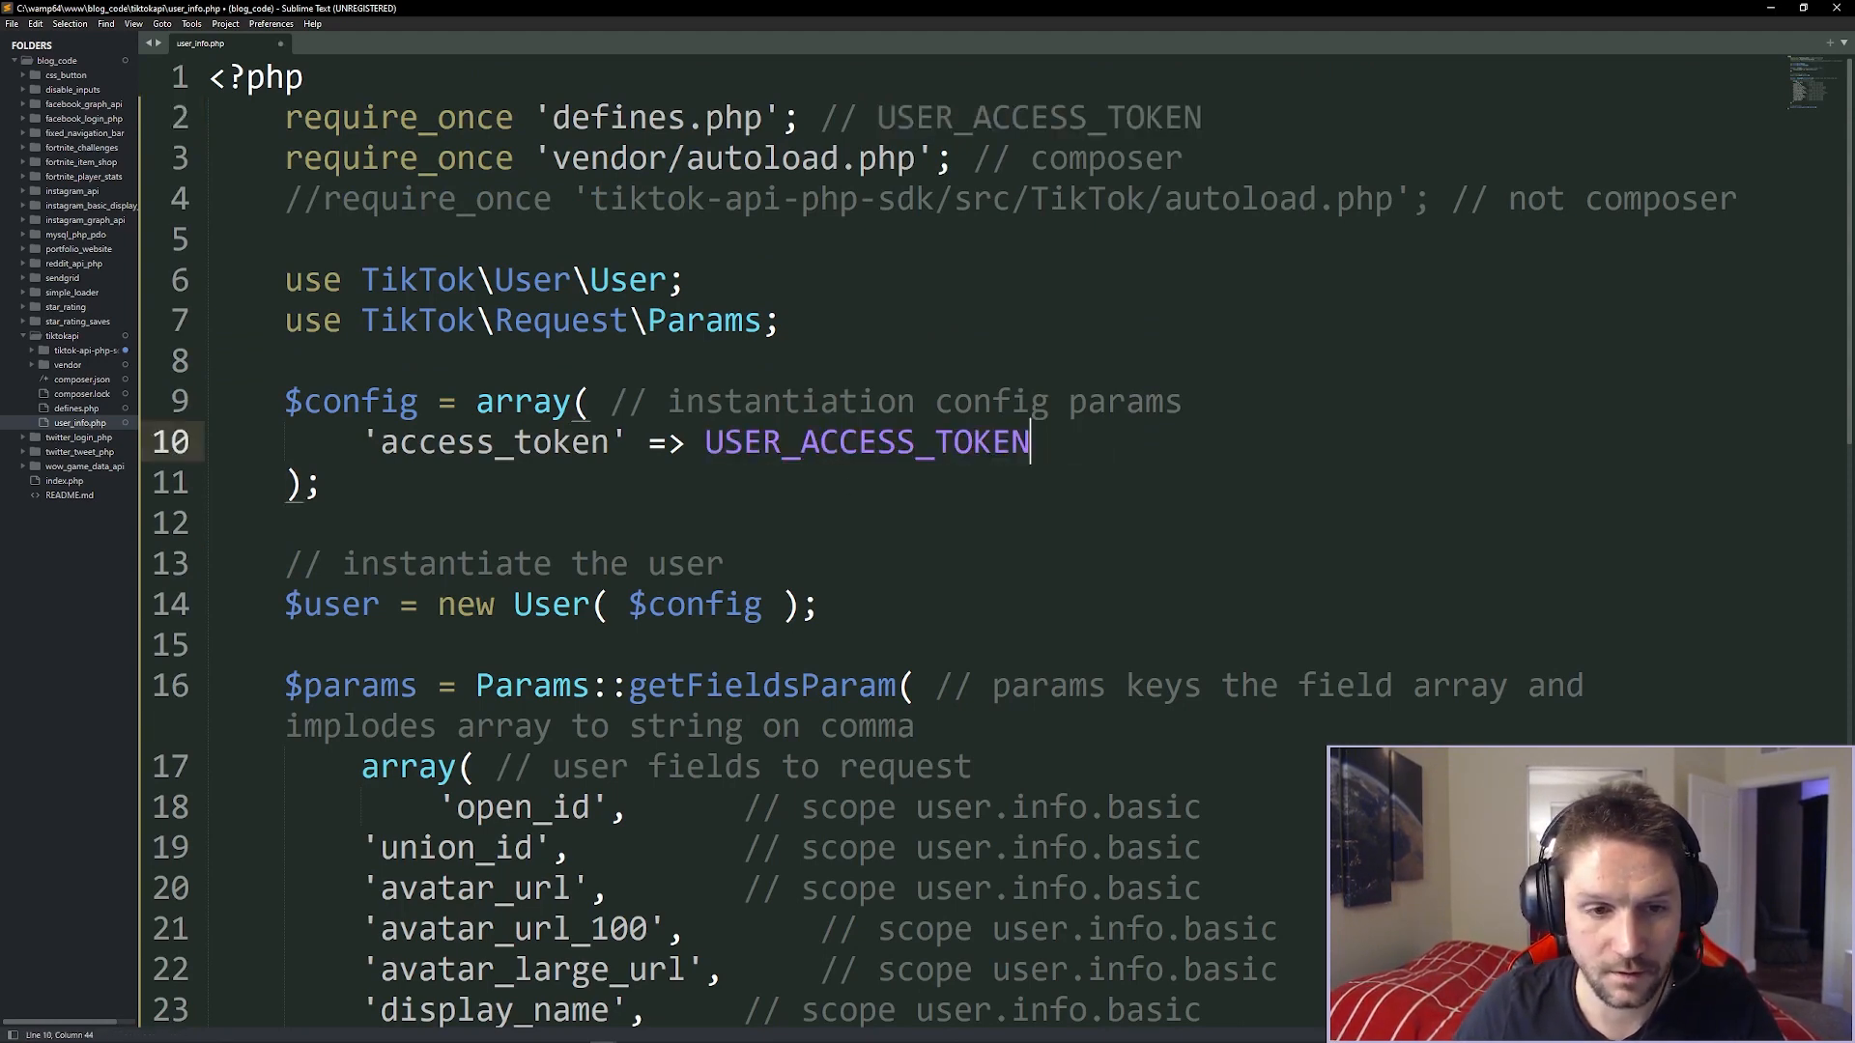
Review the config variable, the User instantiation and the requested fields list.
double_click(350, 400)
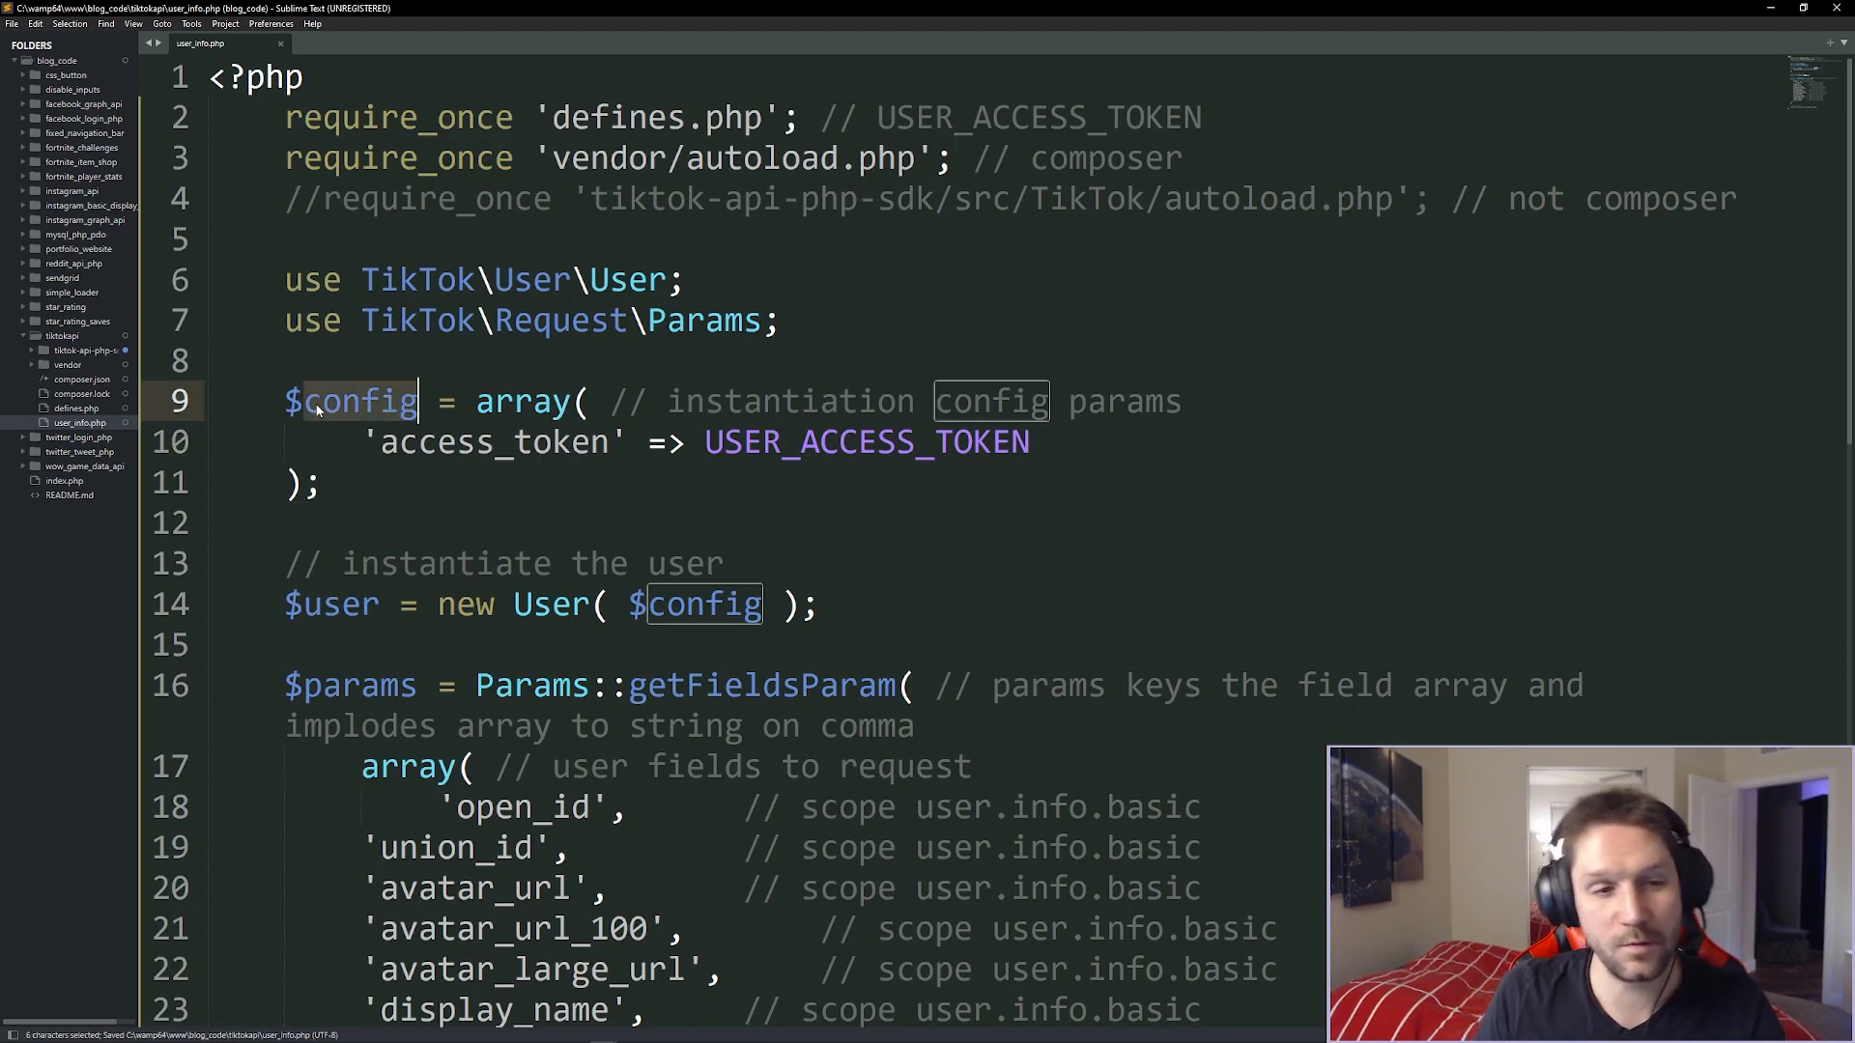
click(783, 441)
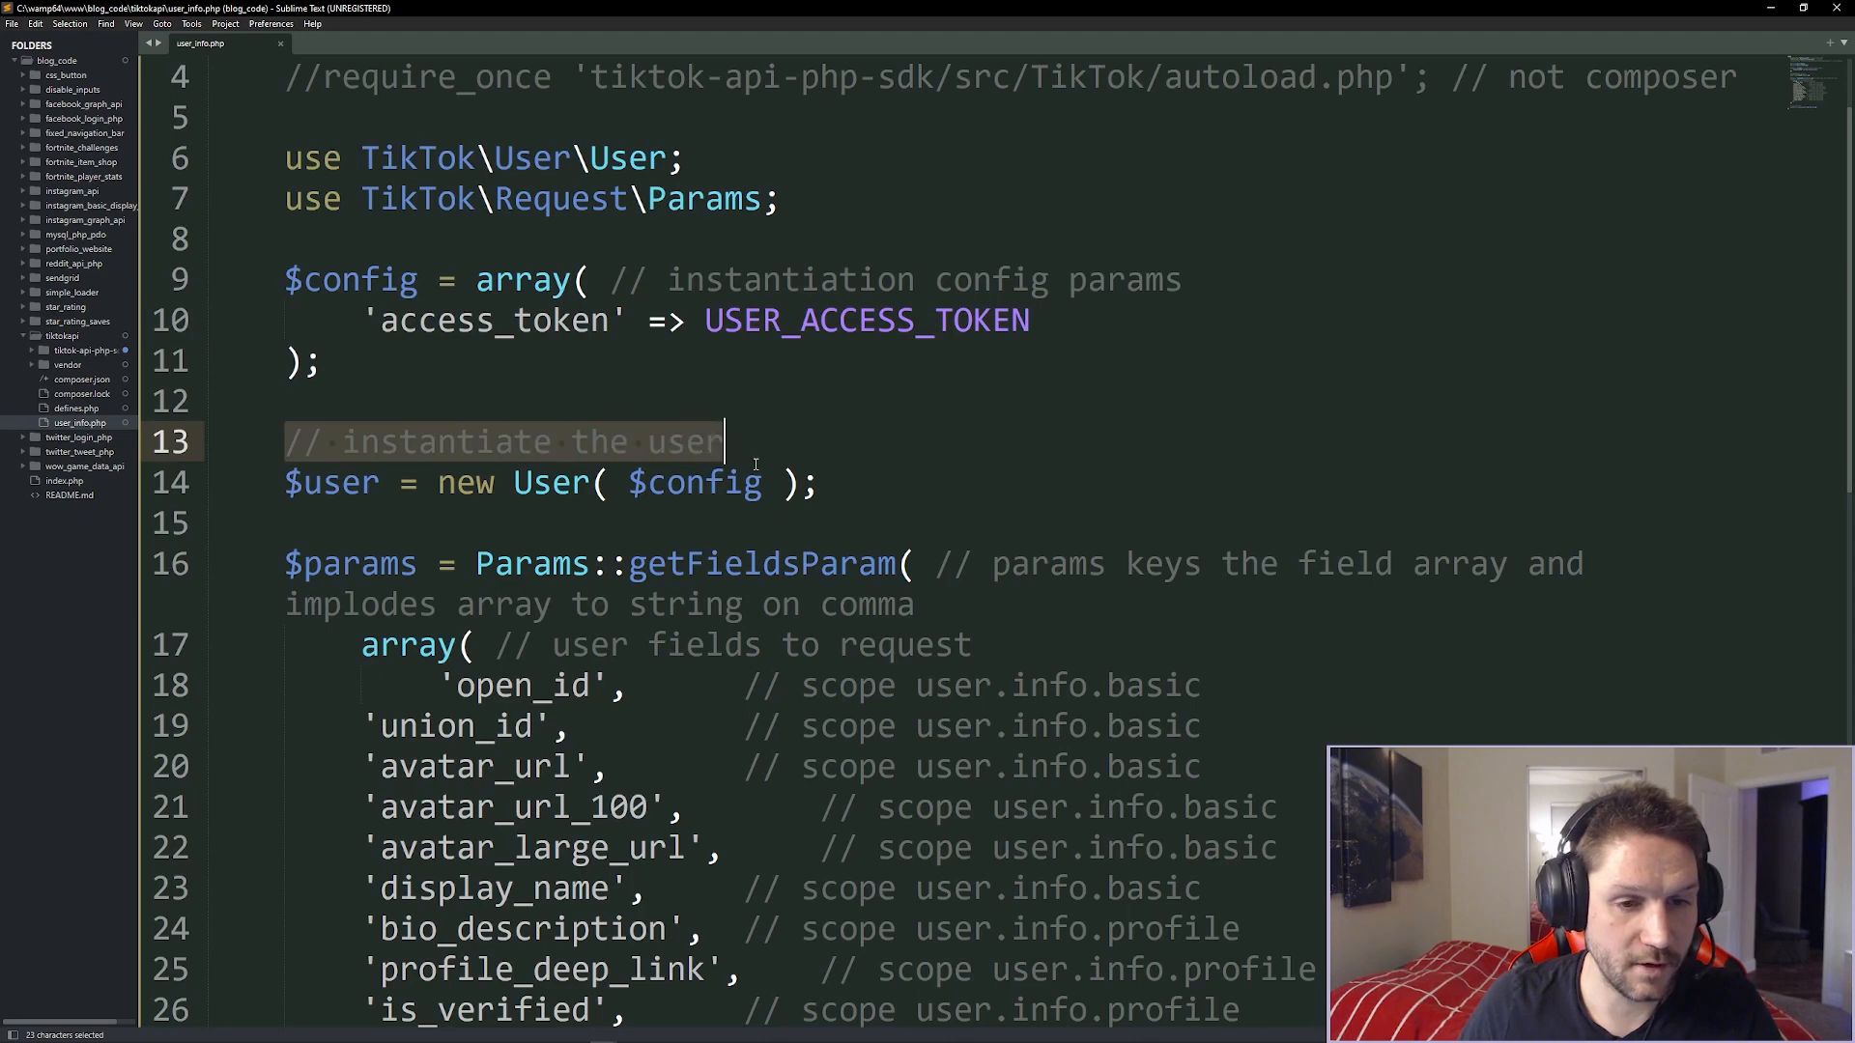
double_click(548, 483)
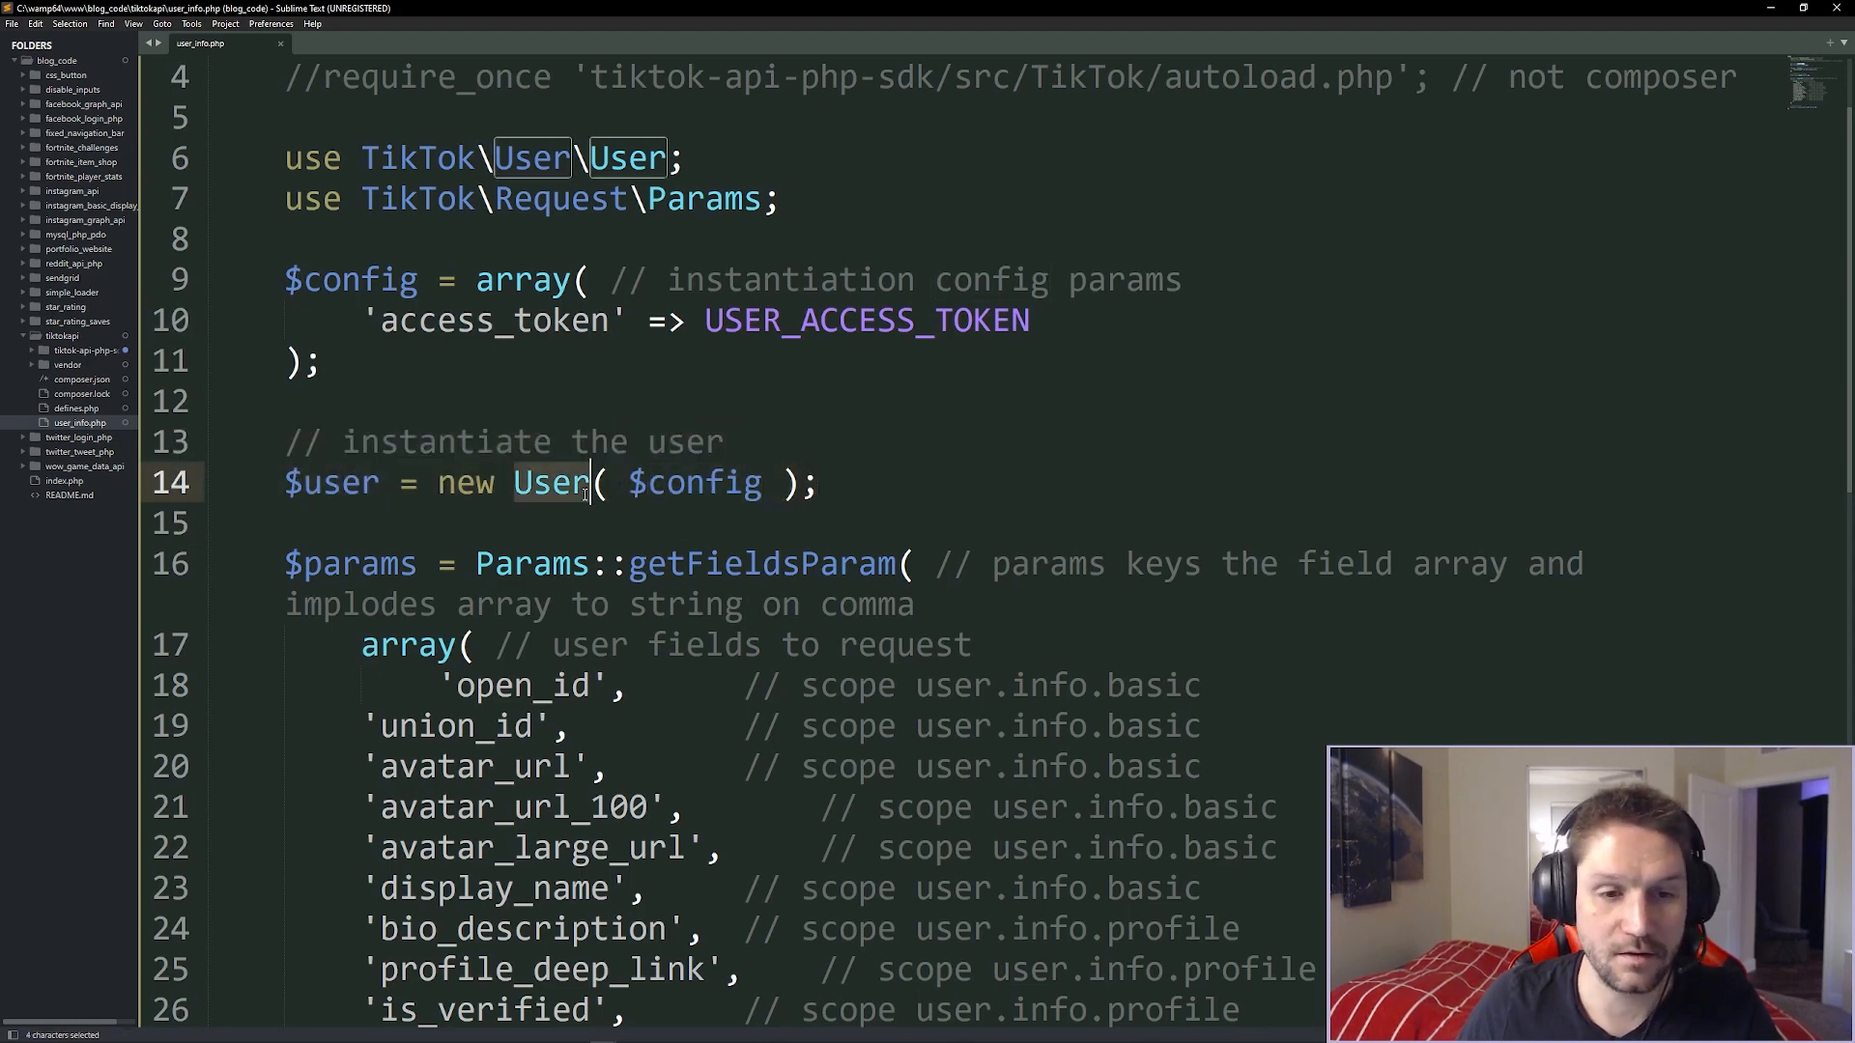
scroll(down, 3)
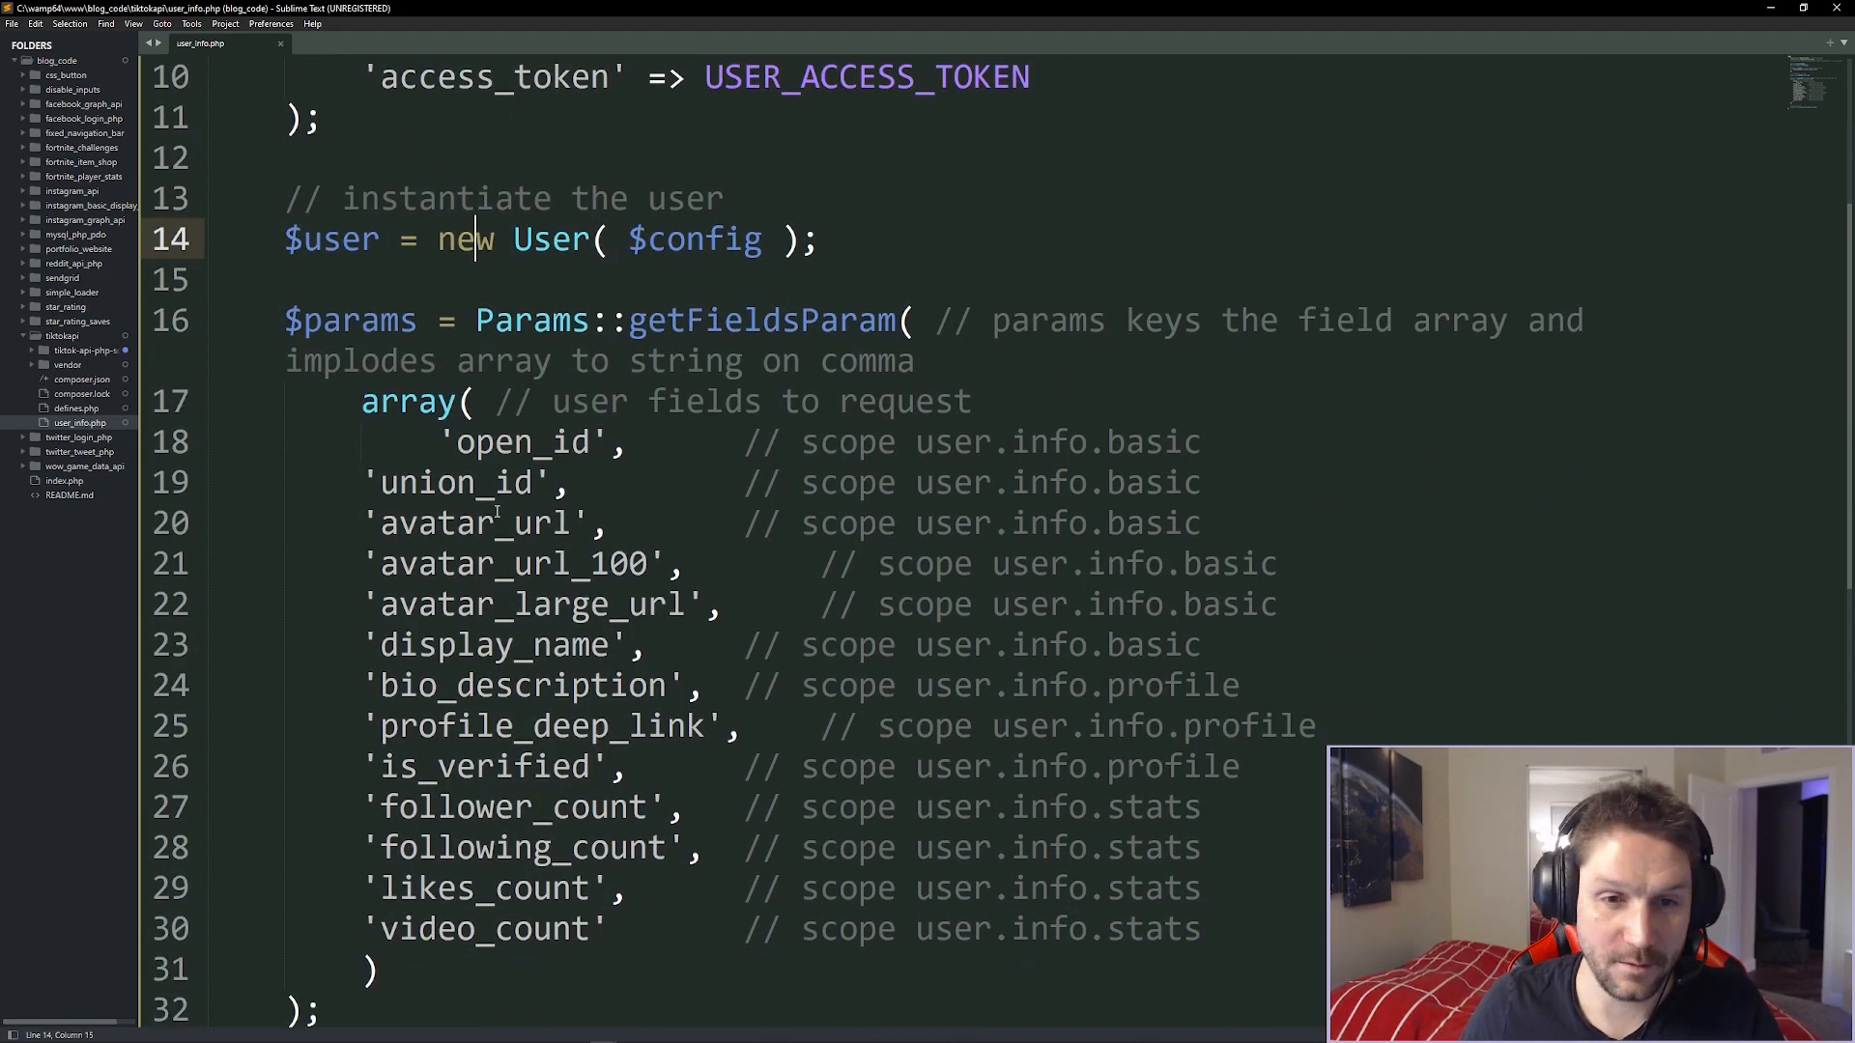
scroll(down, 3)
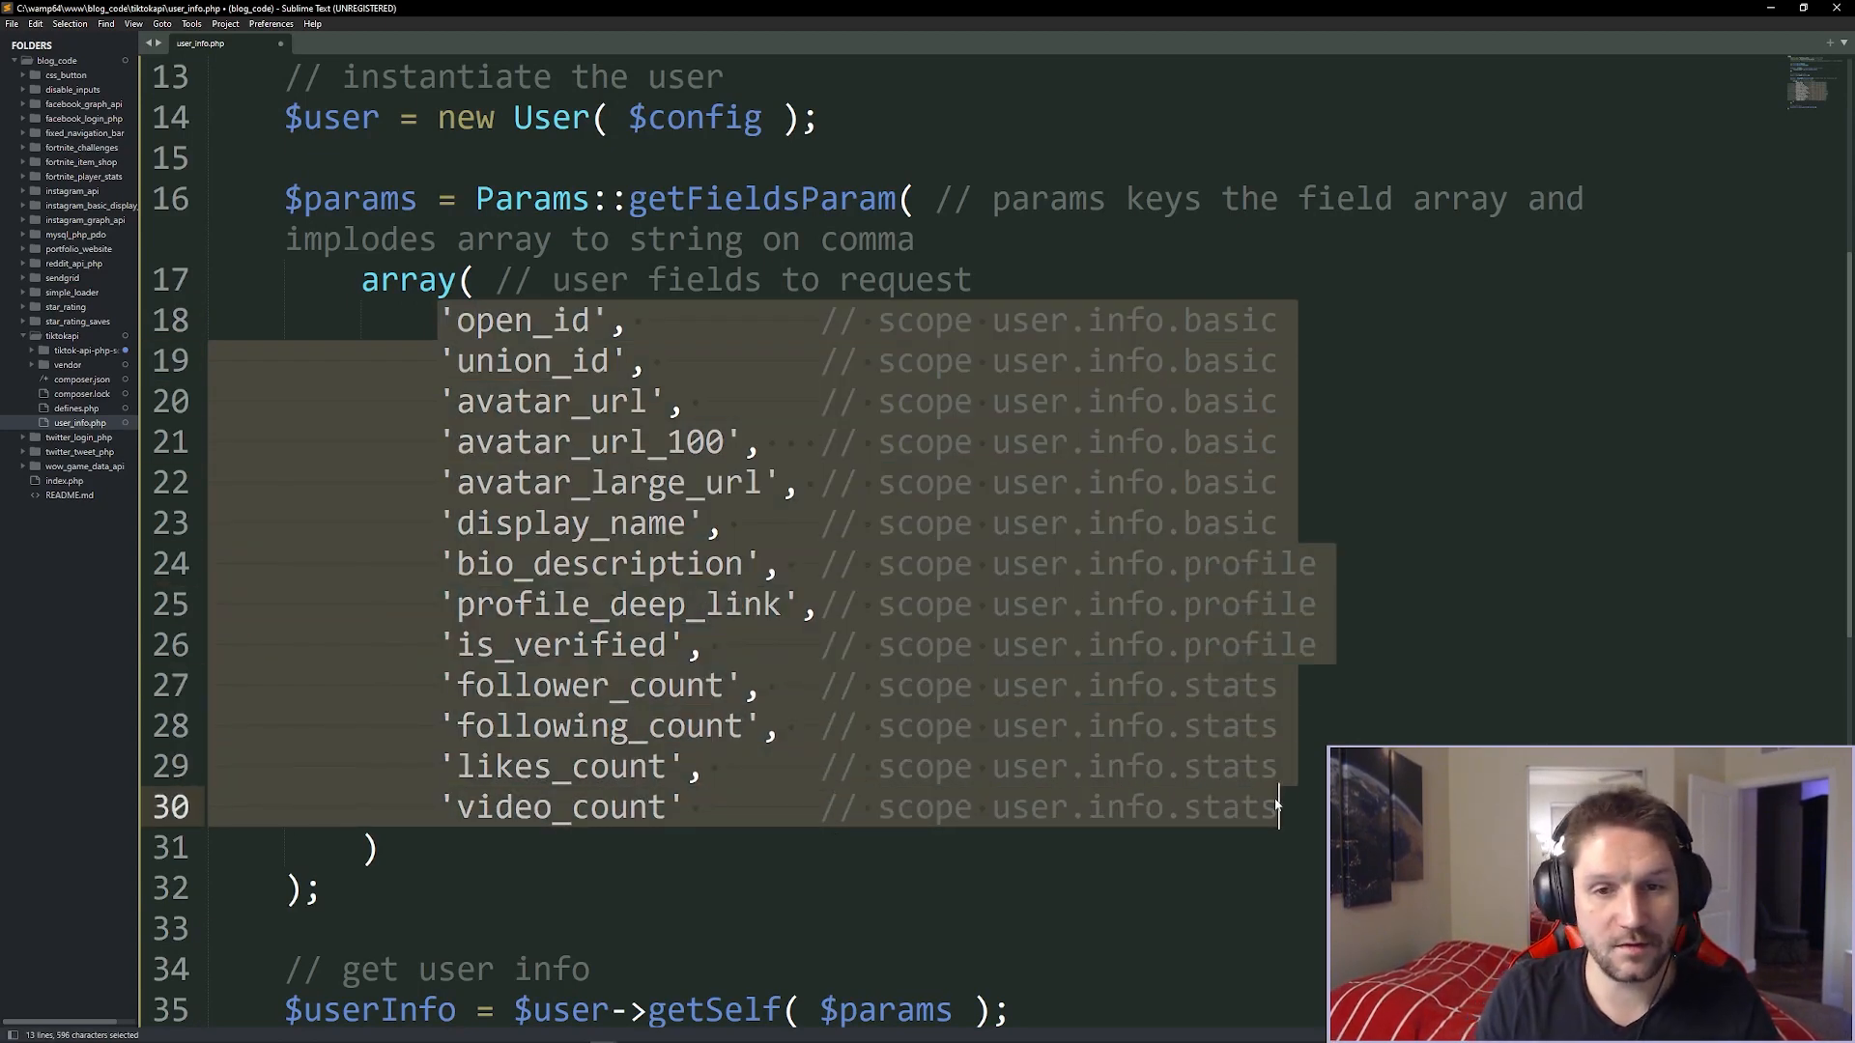
mouse_move(997, 685)
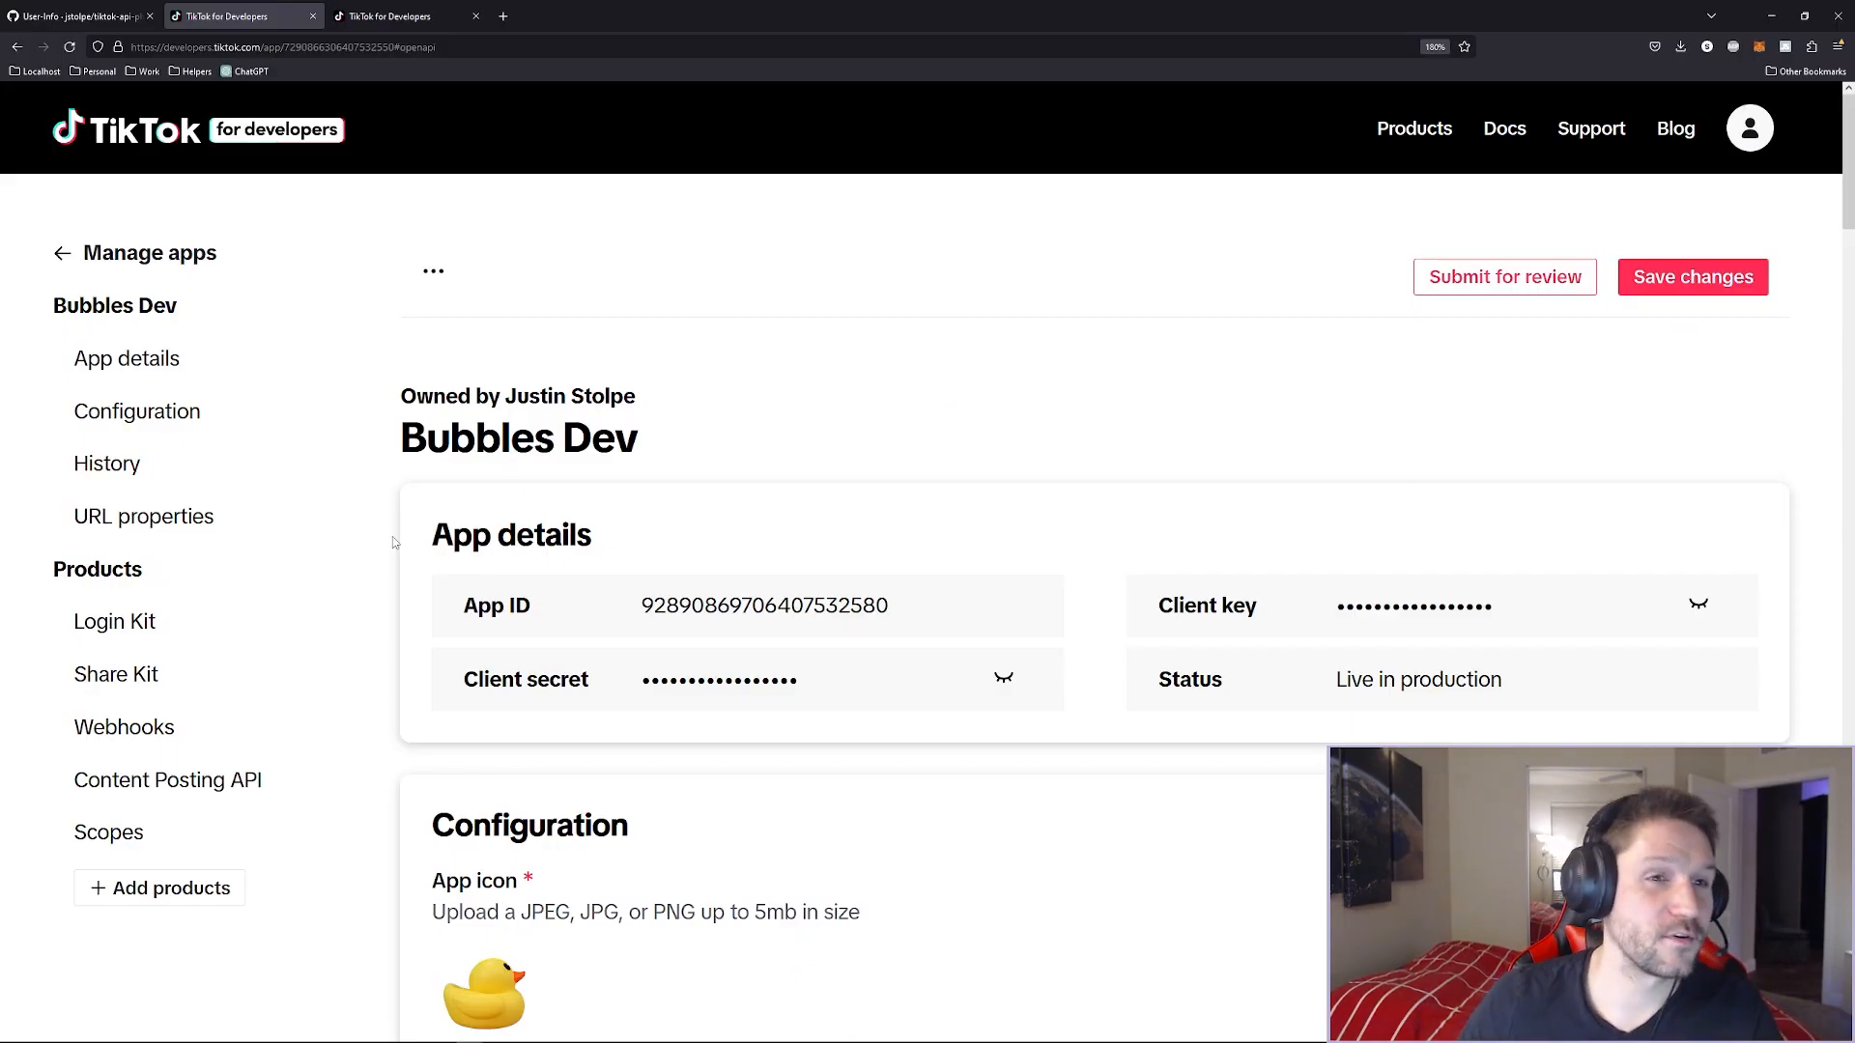
mouse_move(775, 451)
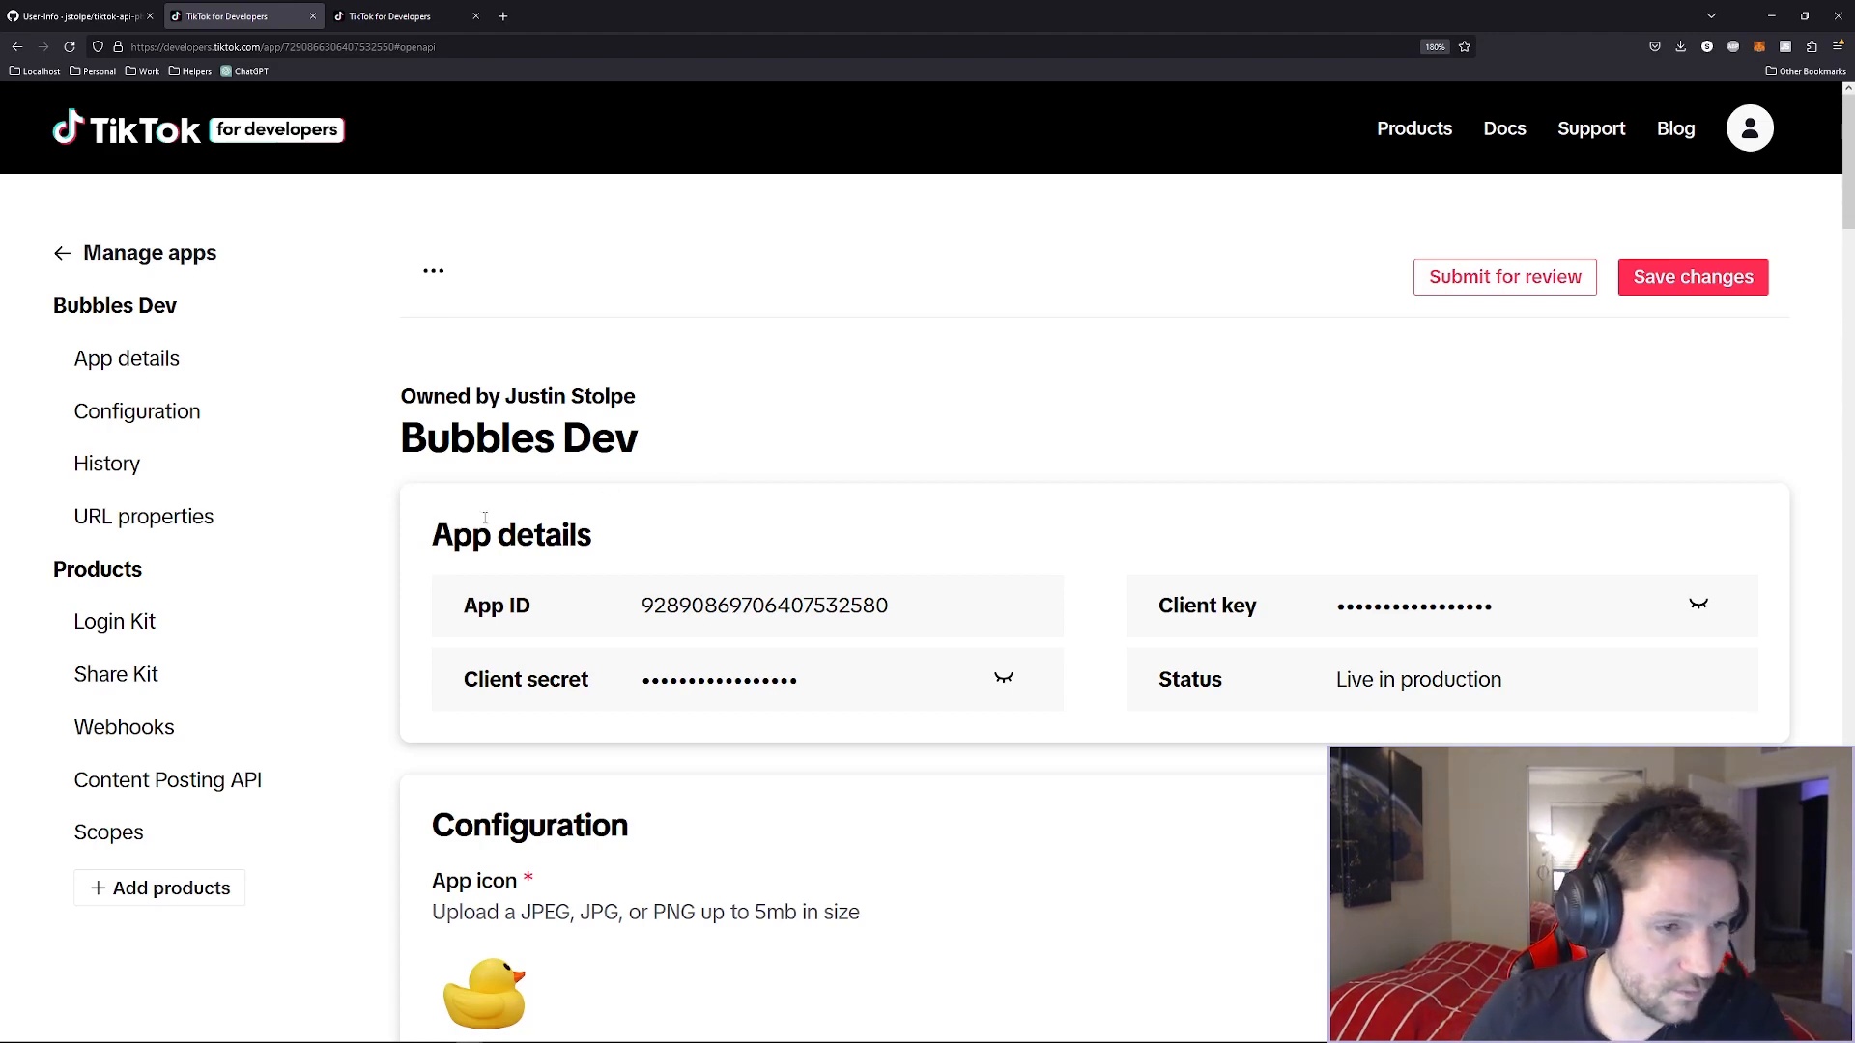
Scroll to the app's Scopes and highlight video.upload and the approved user.info.stats.
scroll(down, 3)
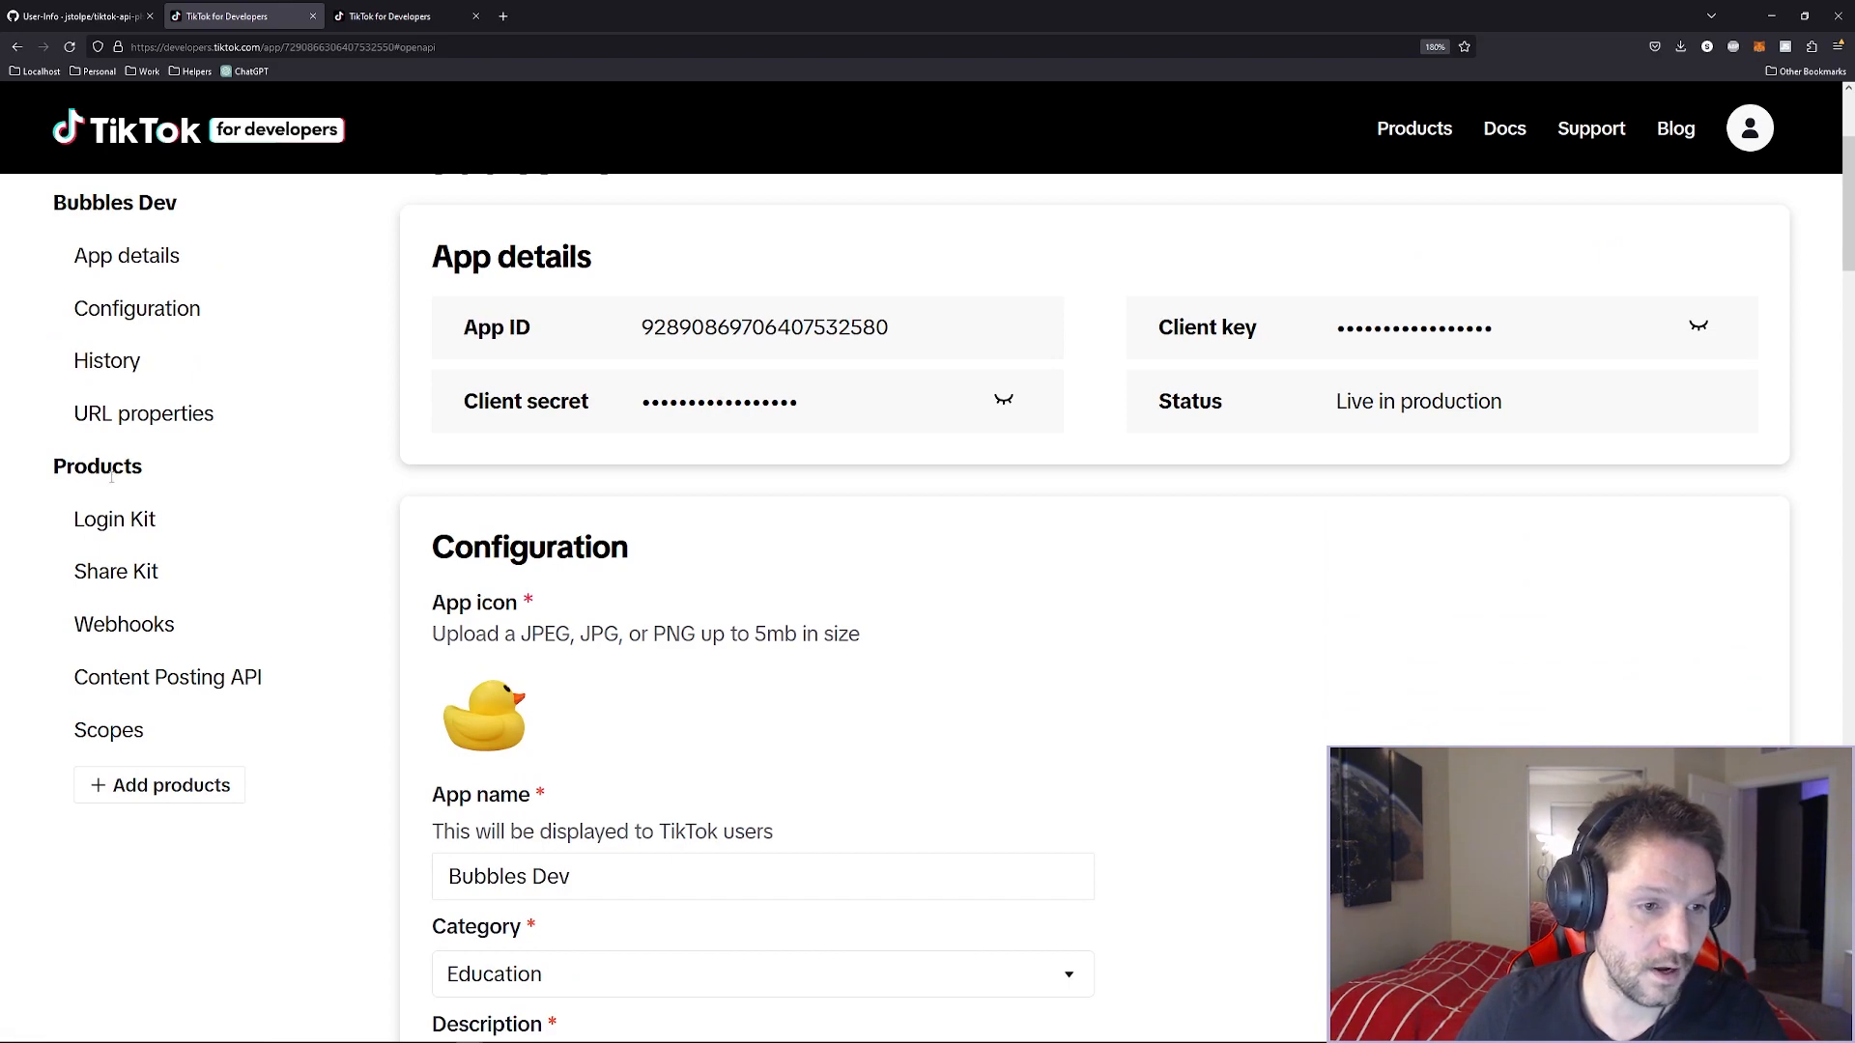
scroll(down, 3)
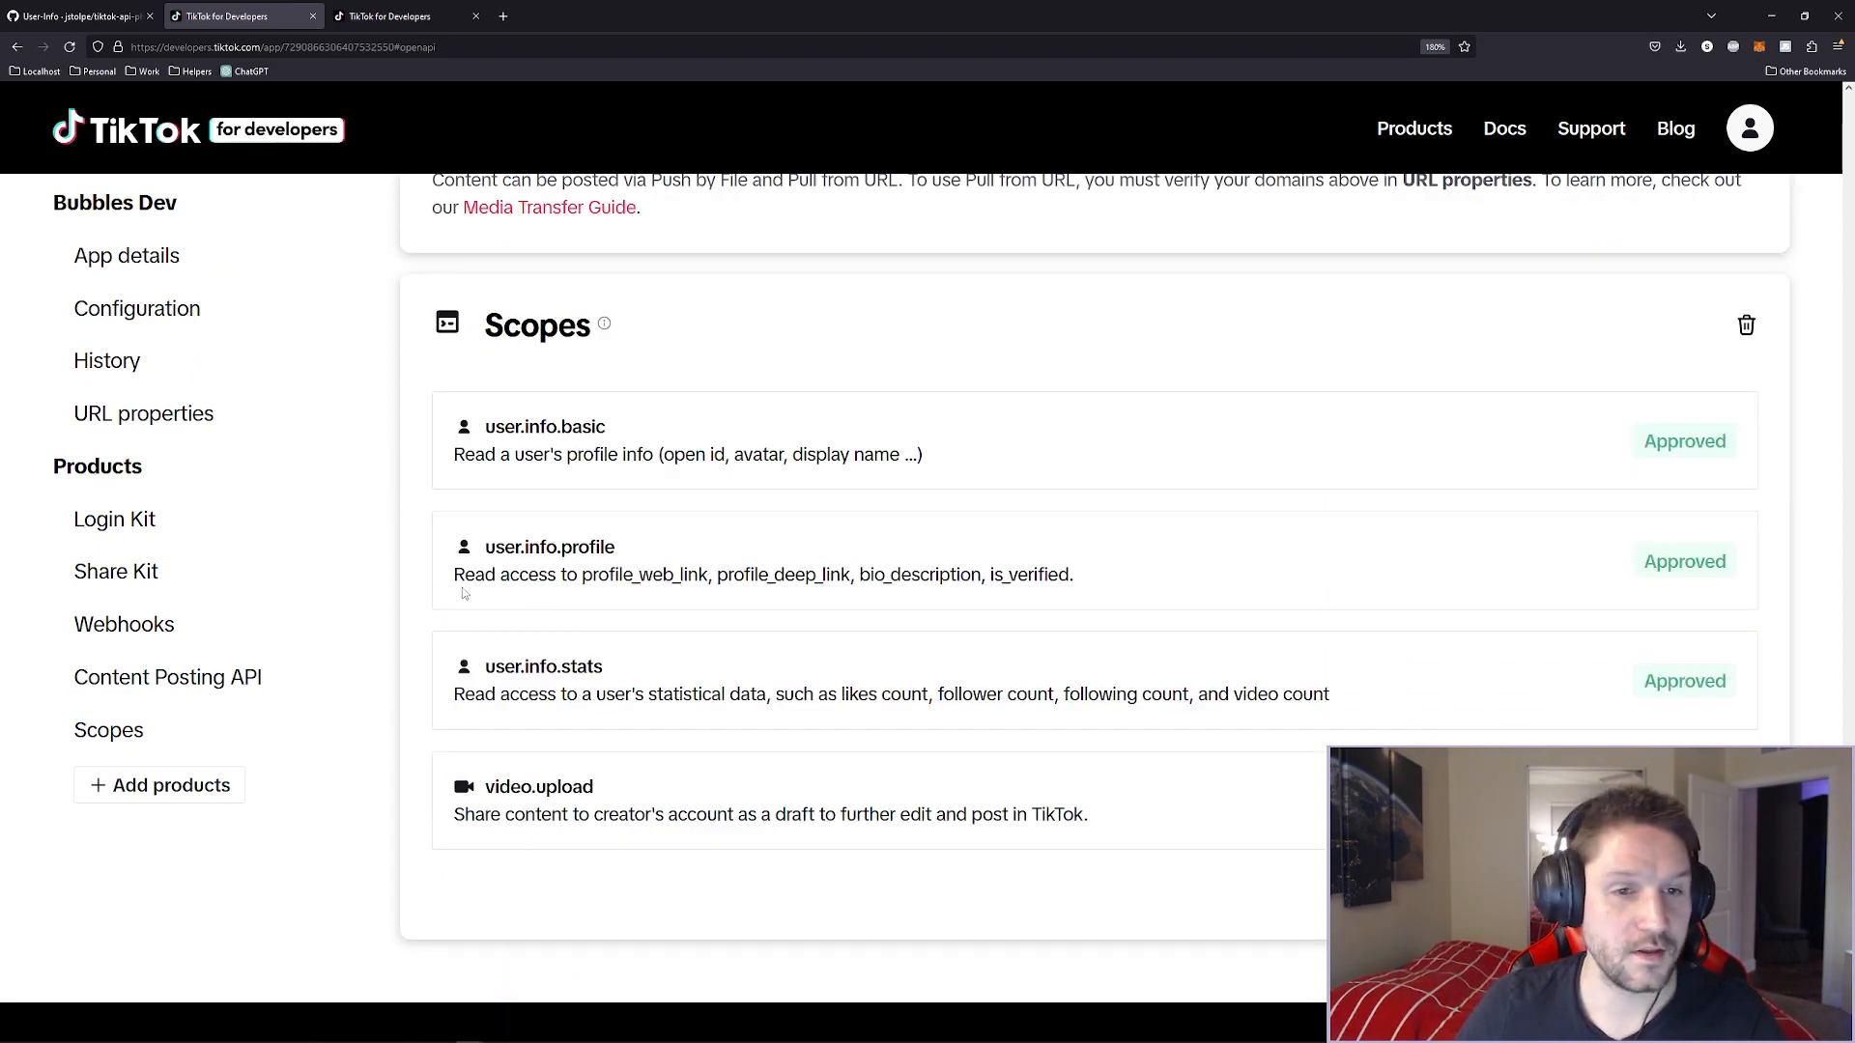
scroll(down, 3)
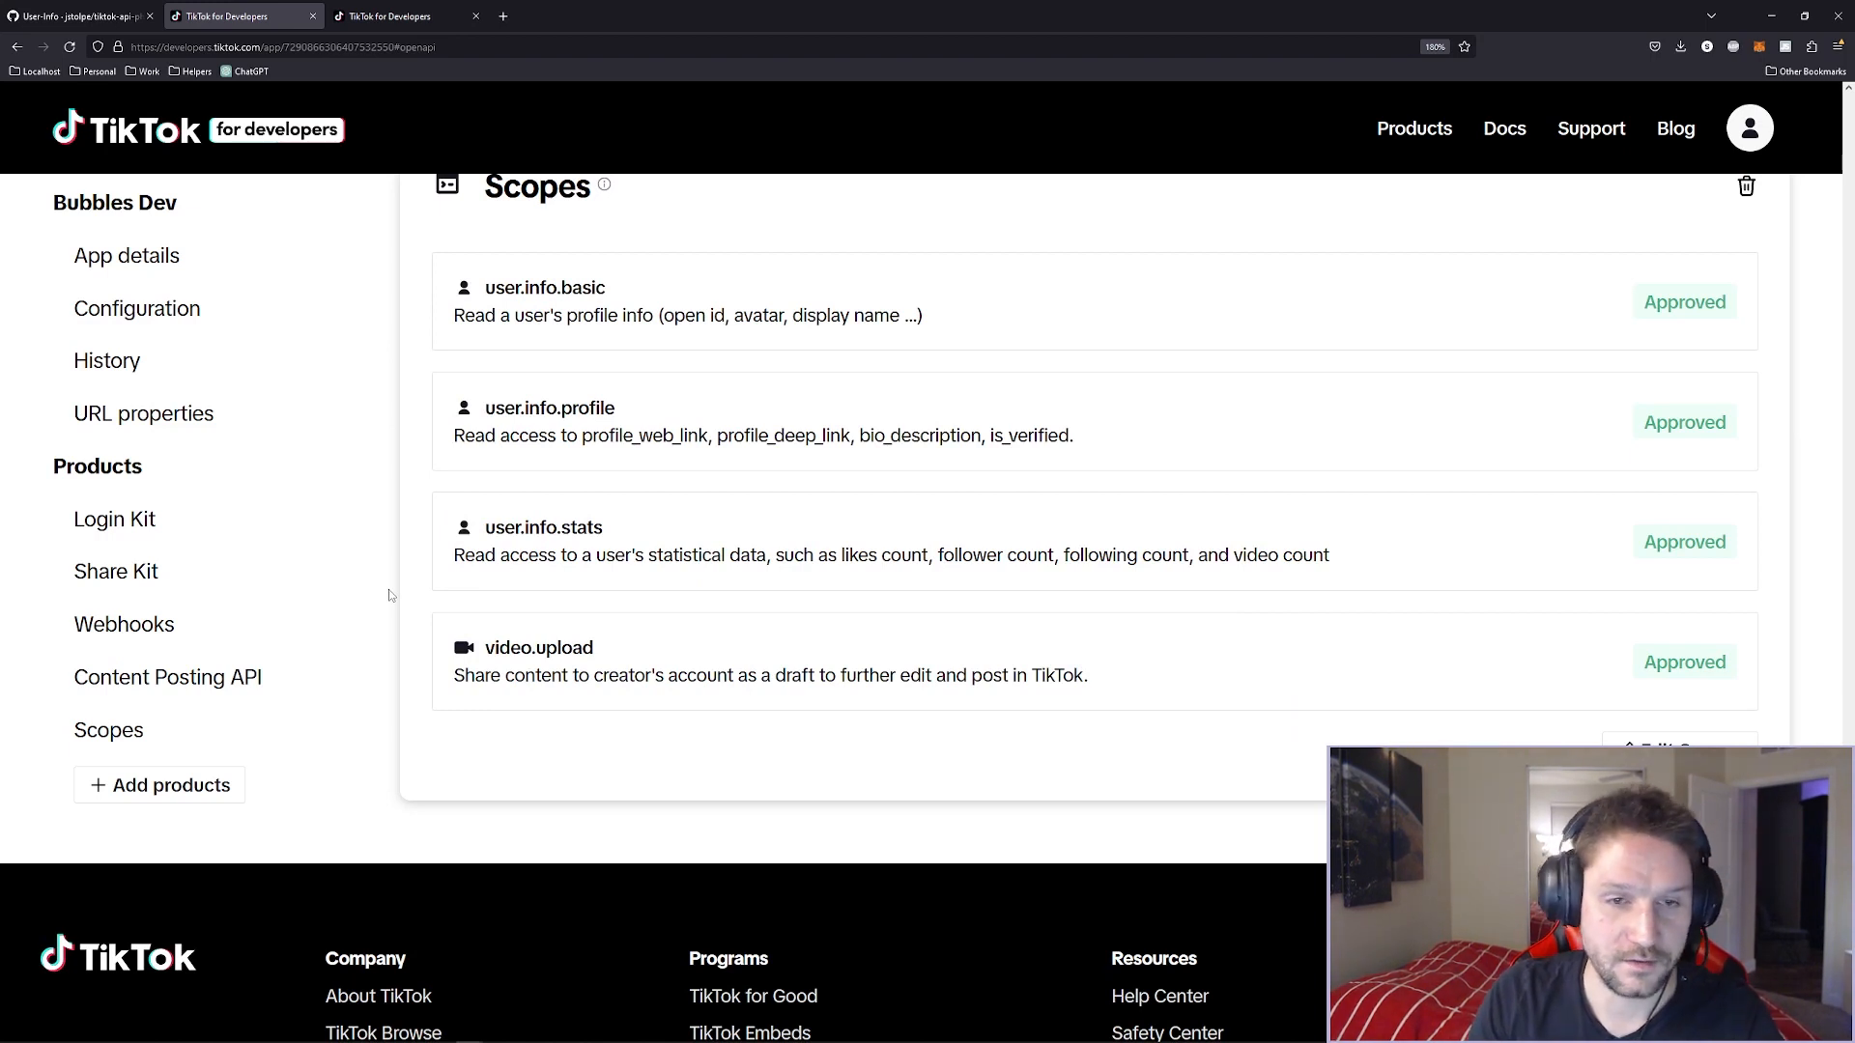
mouse_move(765, 552)
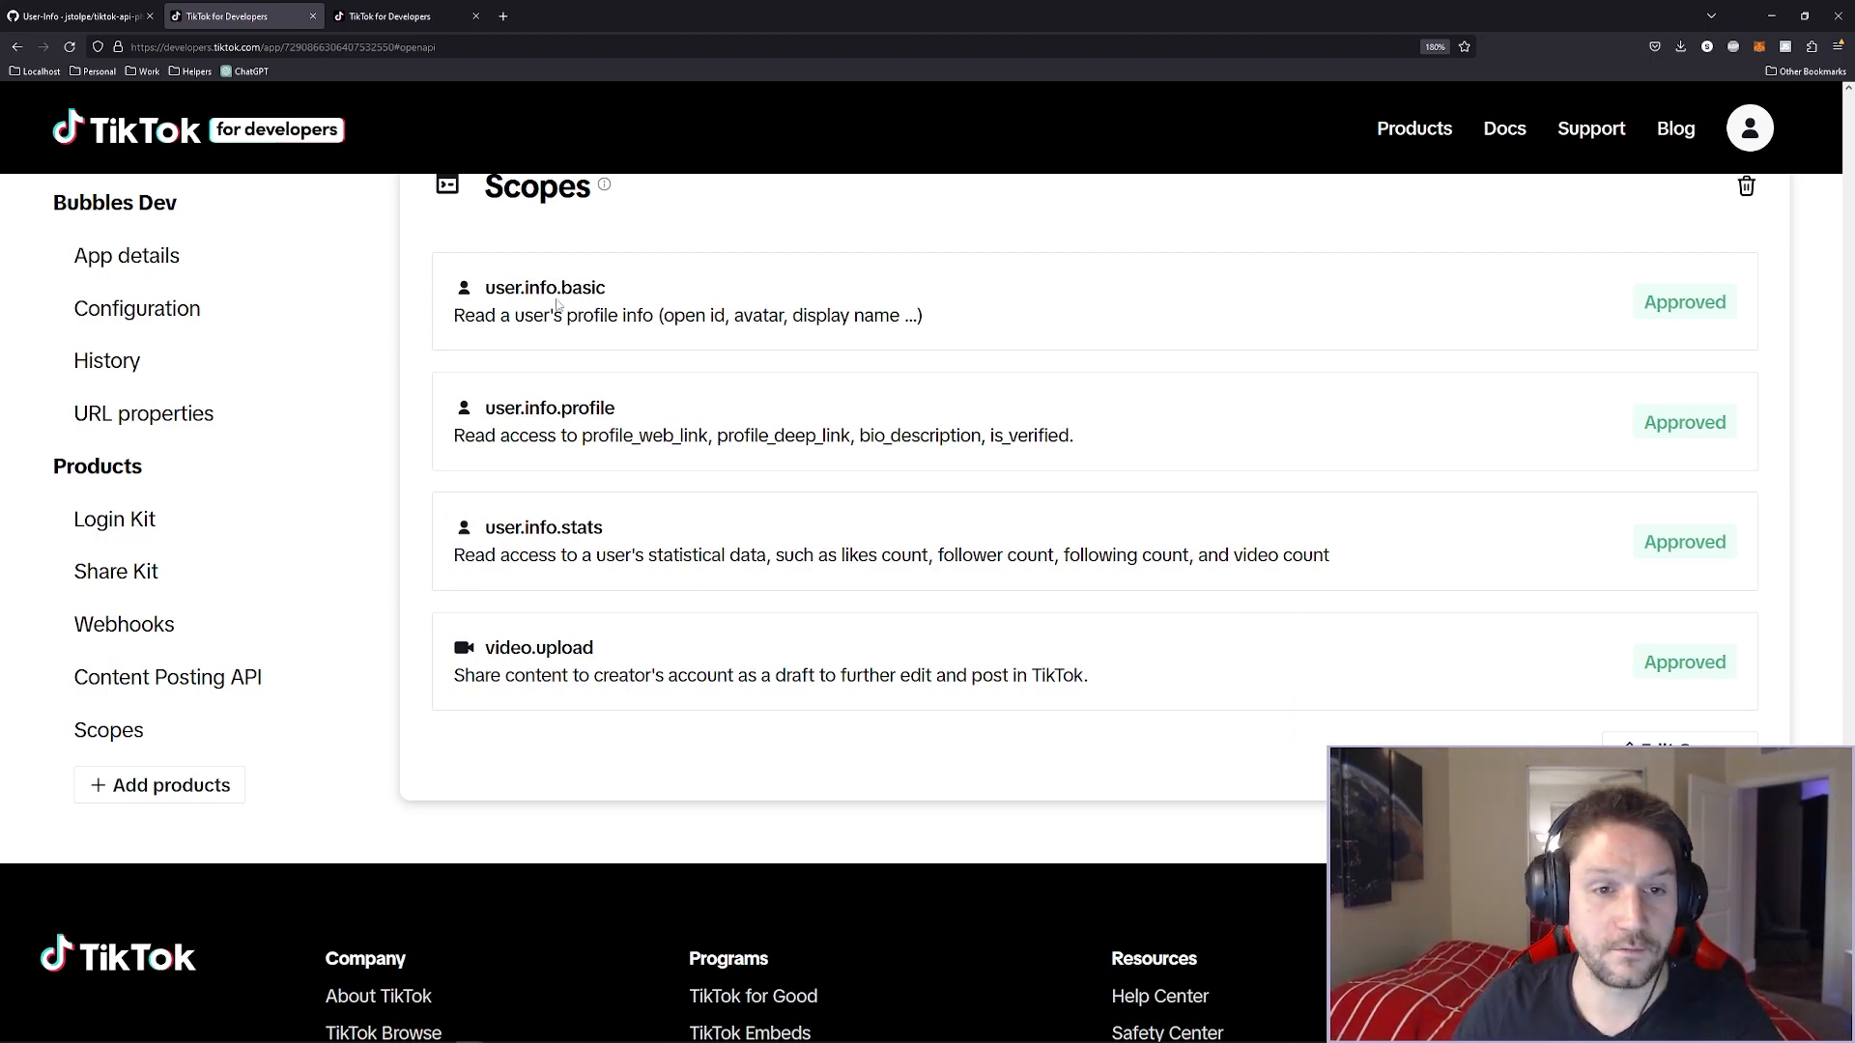
mouse_move(574, 526)
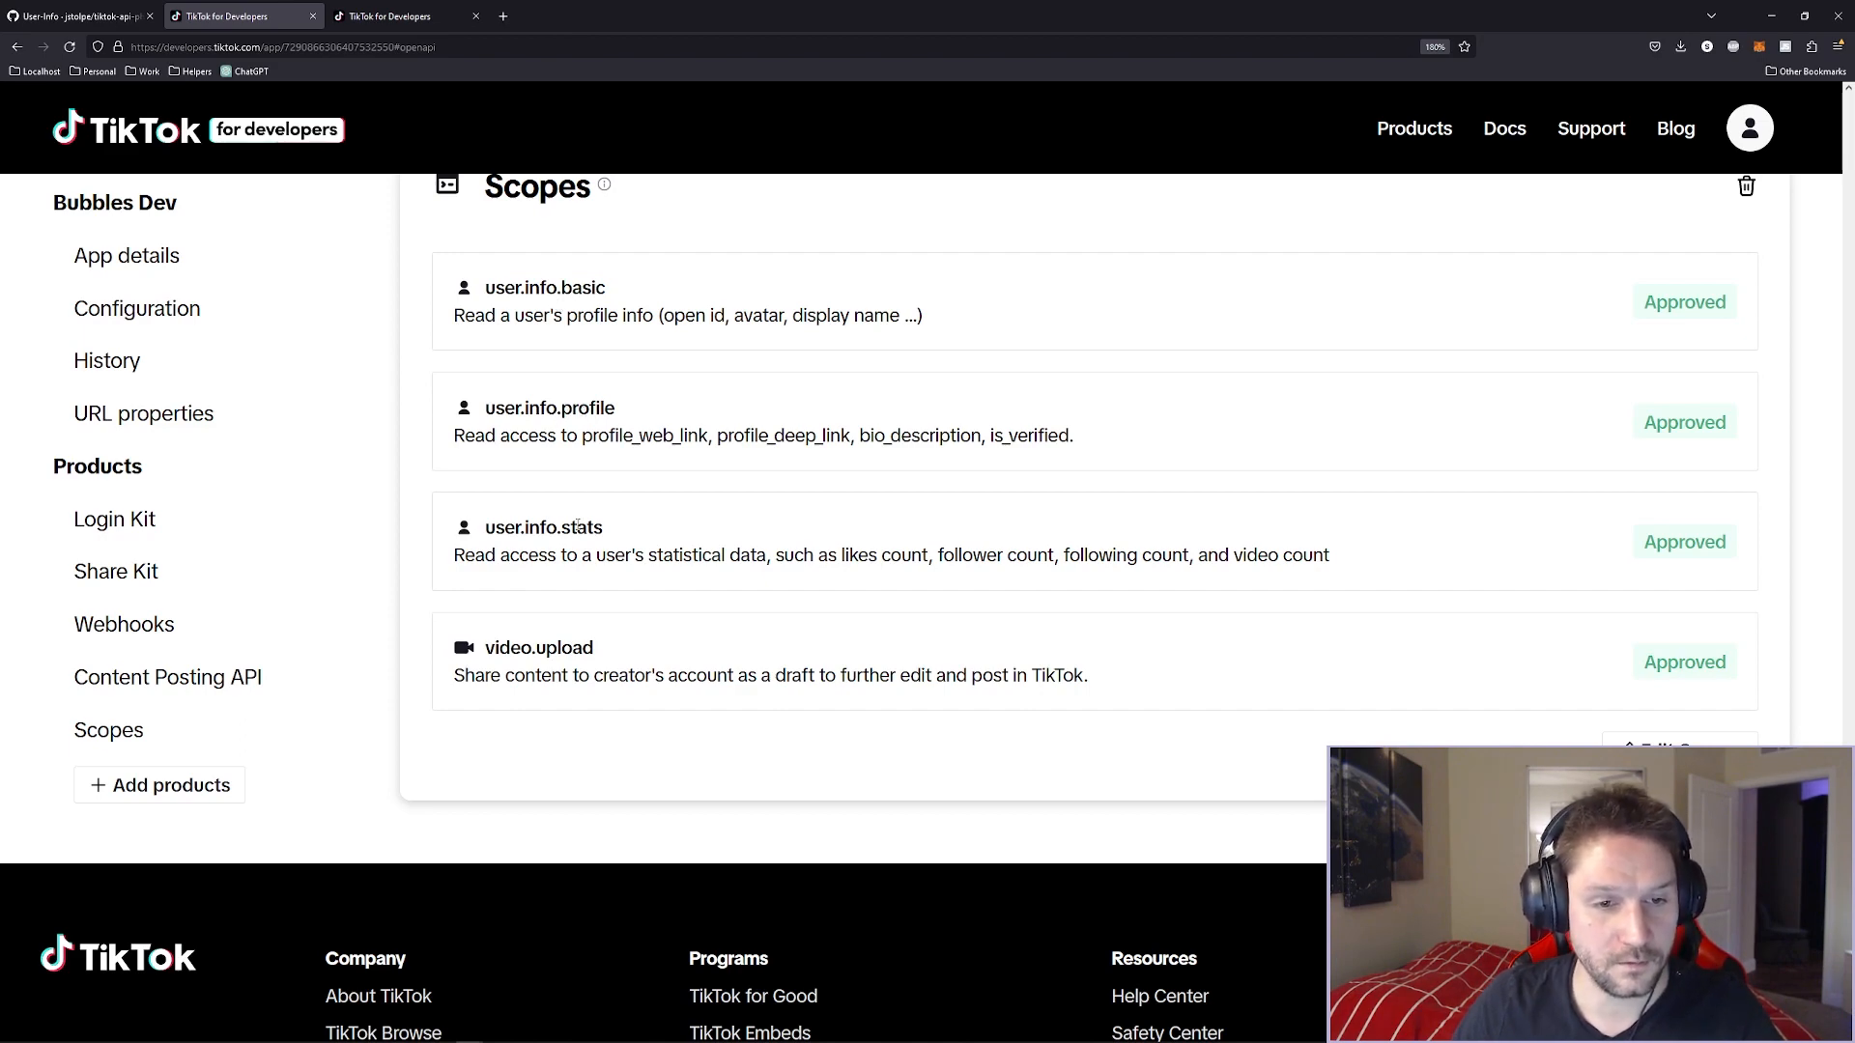
double_click(563, 647)
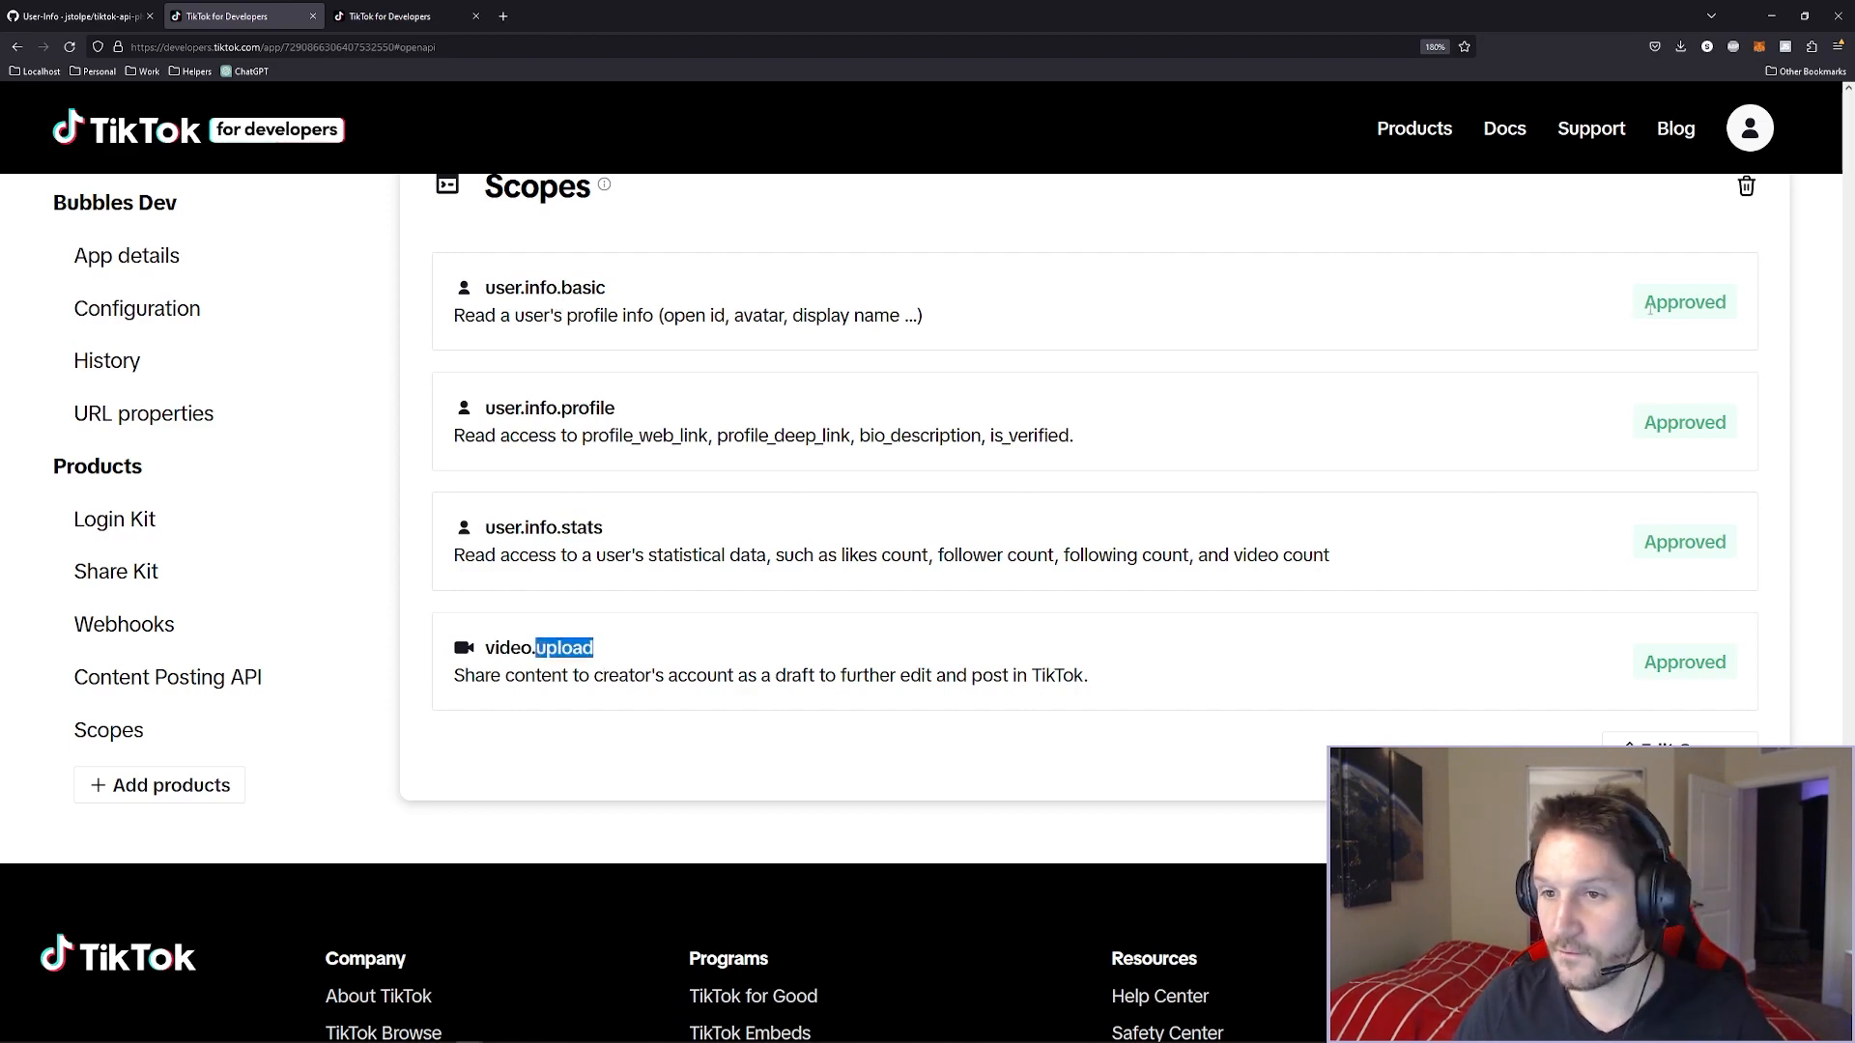
double_click(1683, 542)
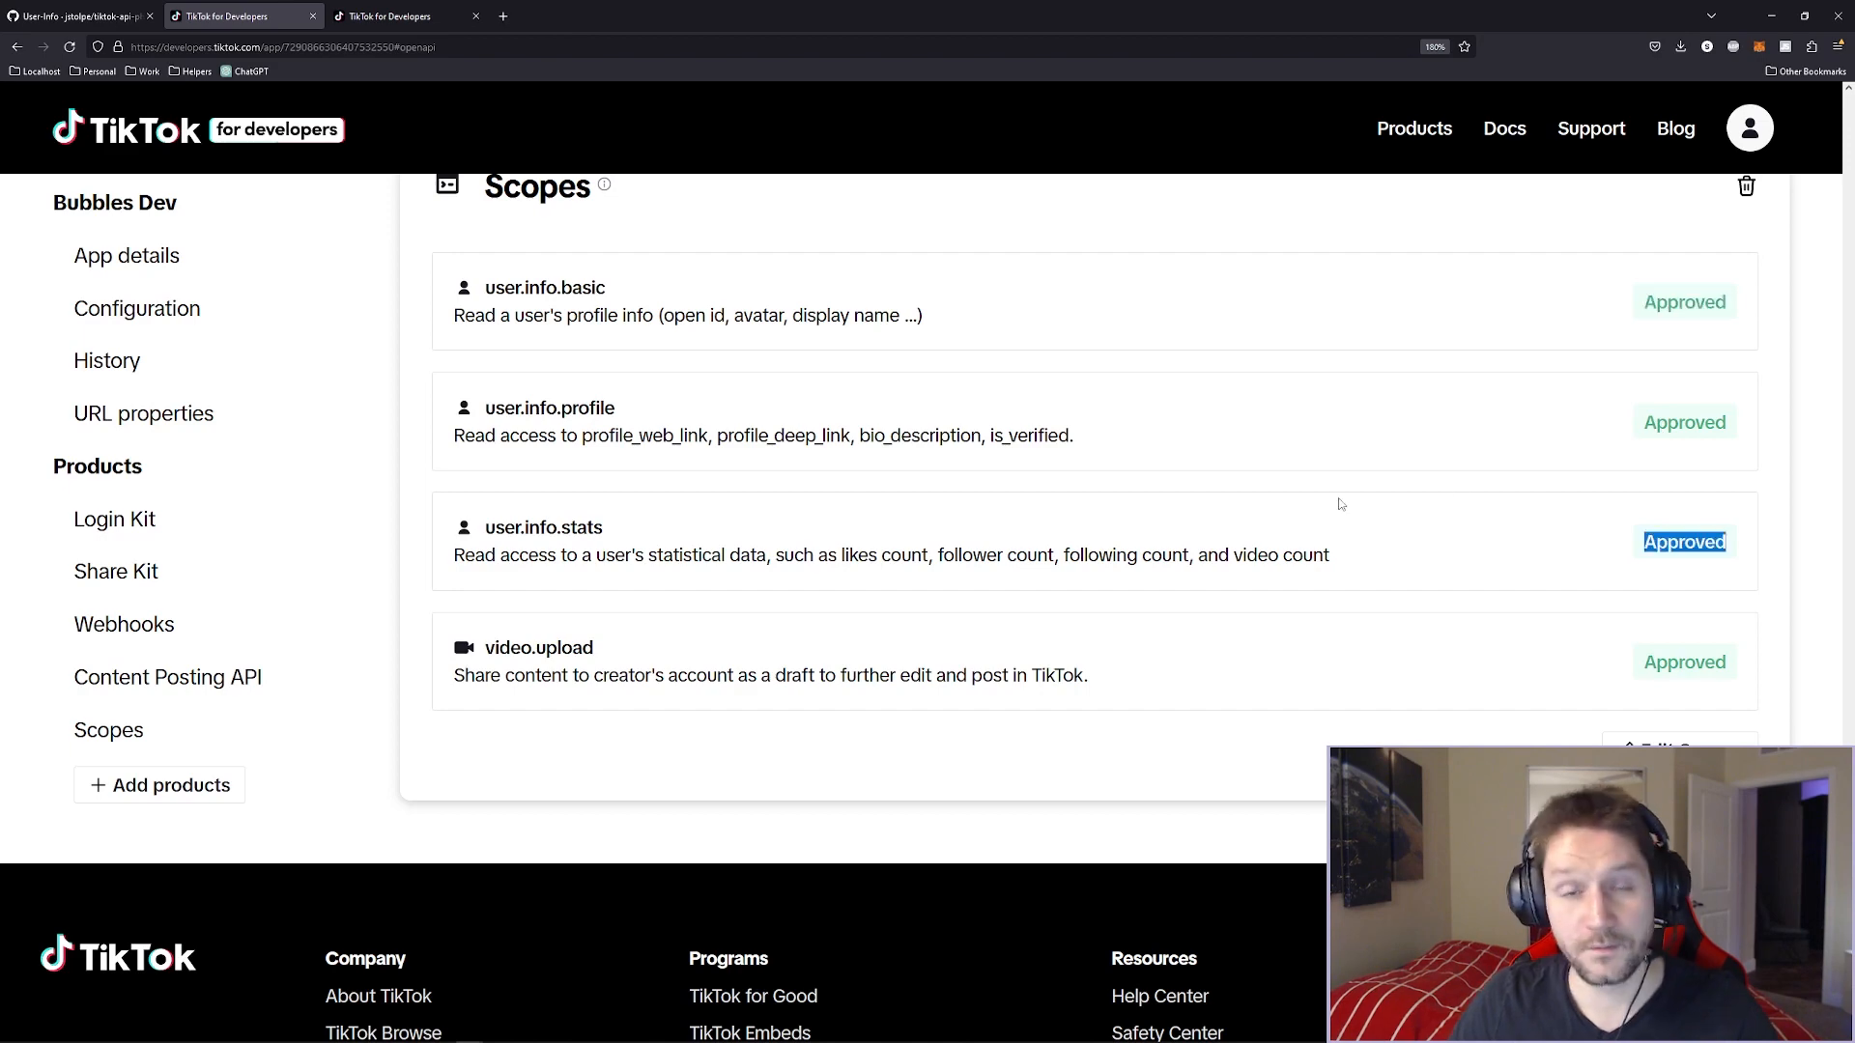
scroll(down, 3)
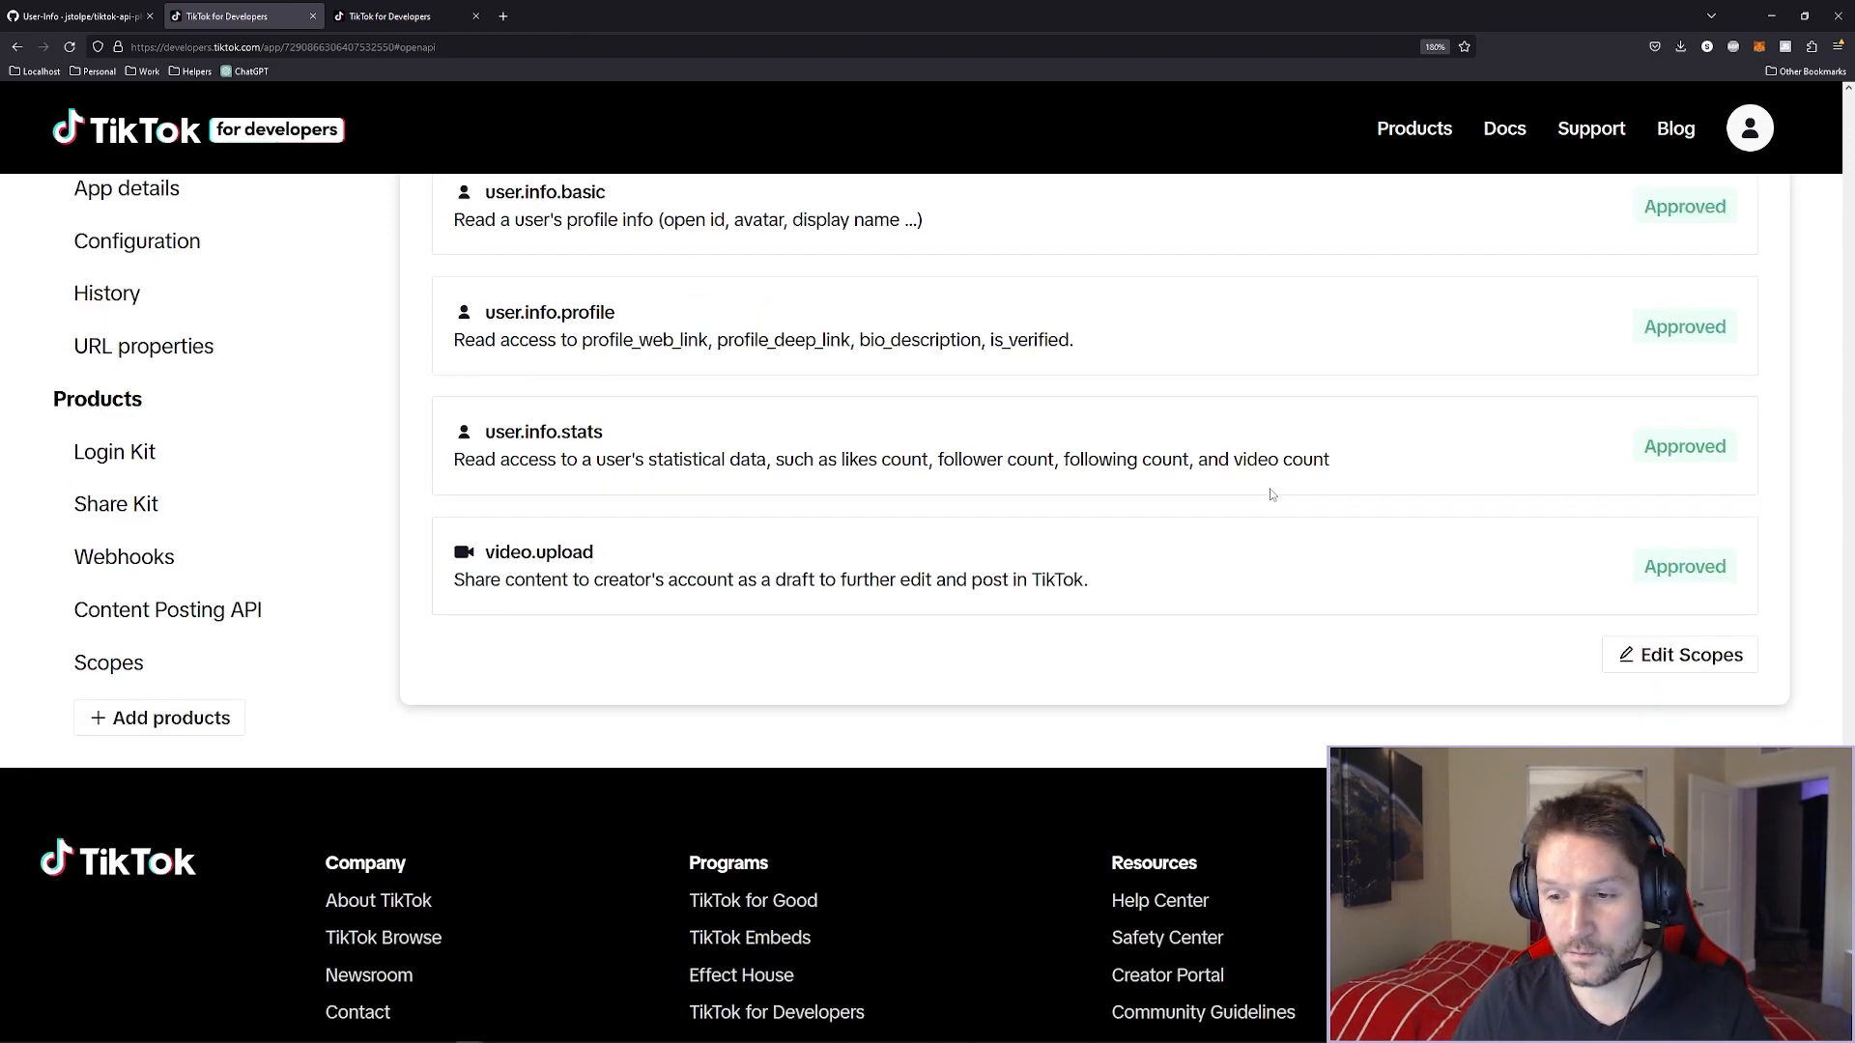
click(1687, 654)
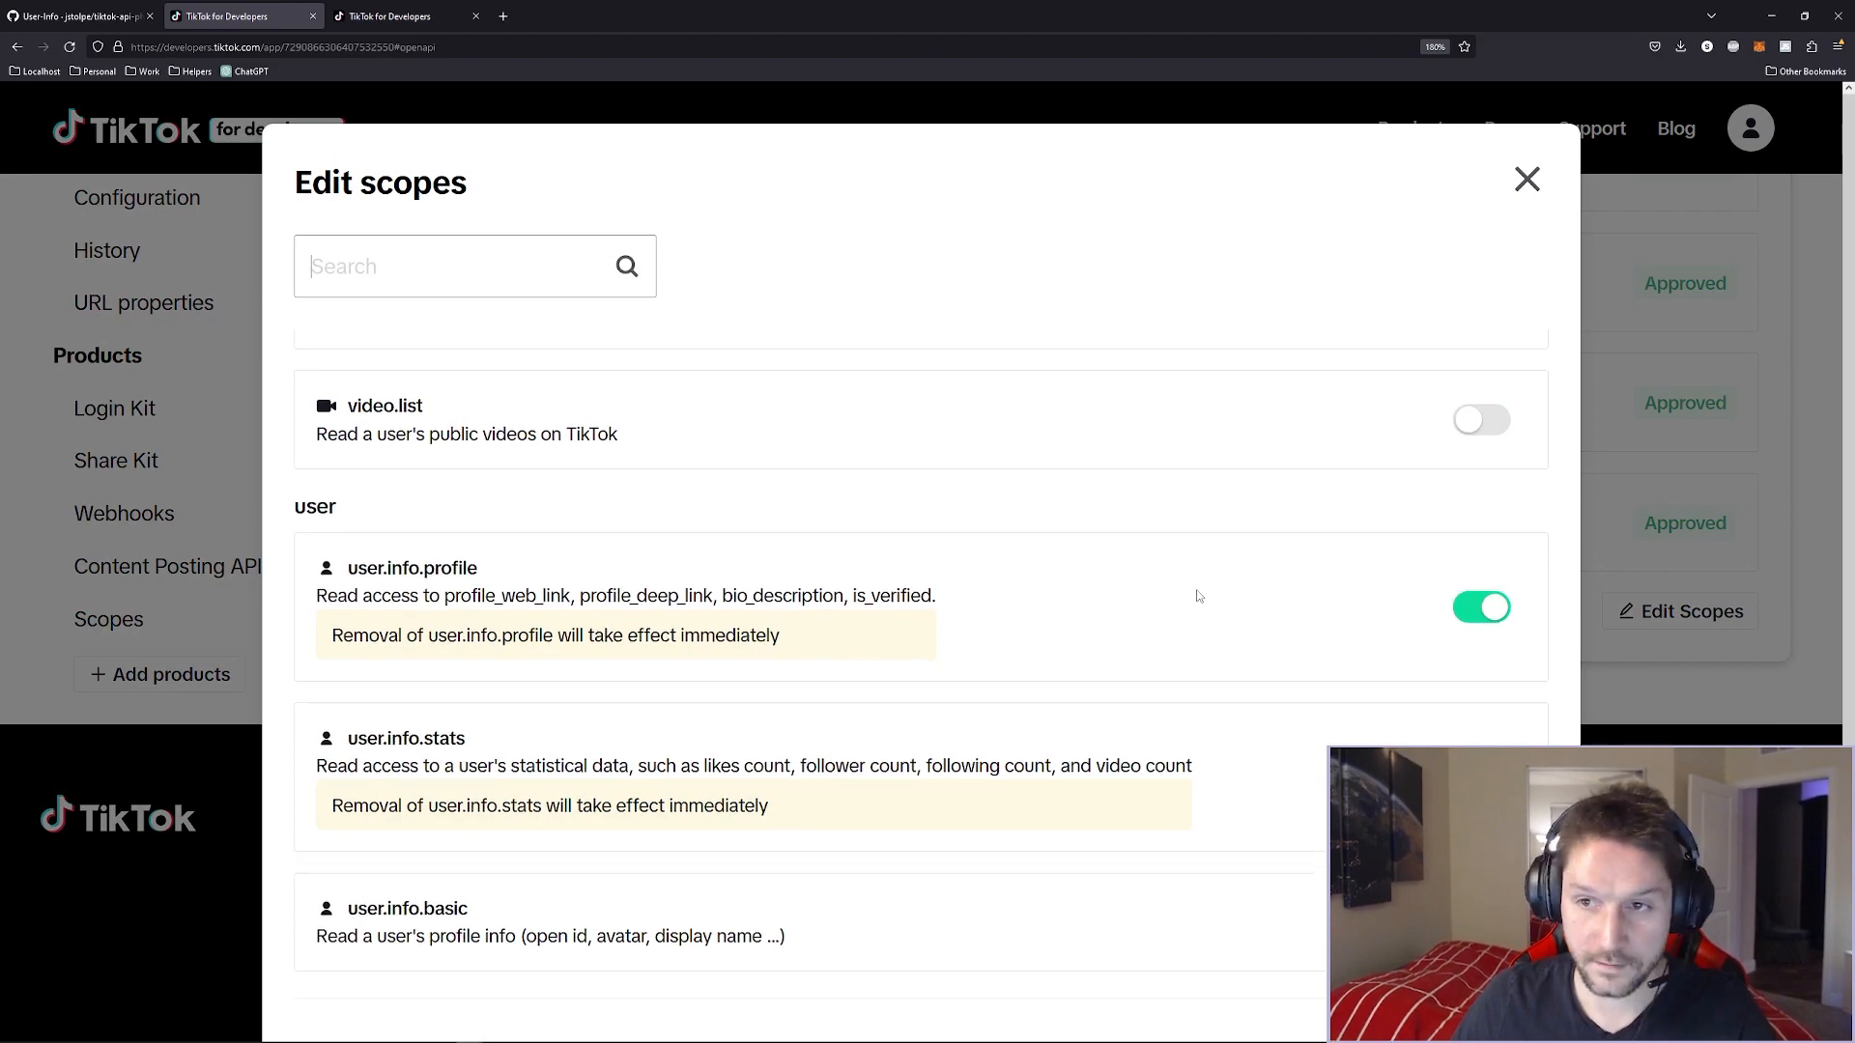
click(1526, 179)
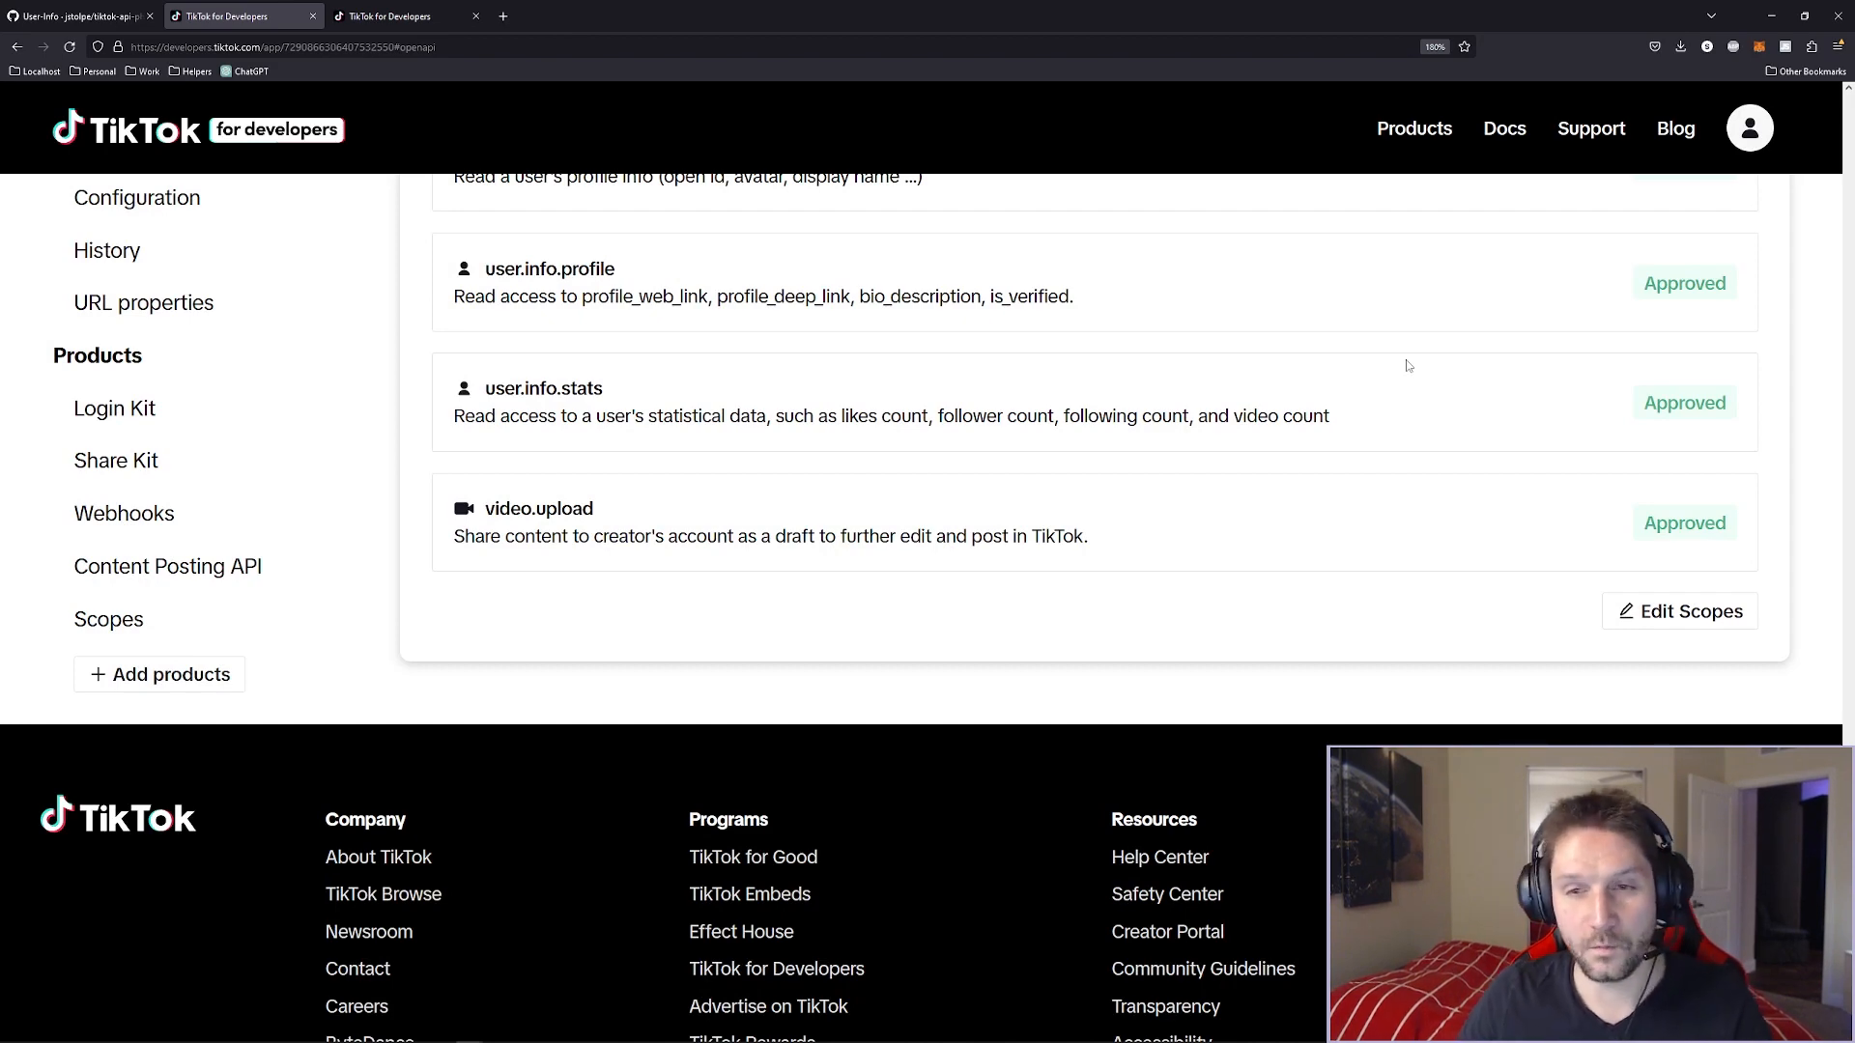
double_click(1683, 283)
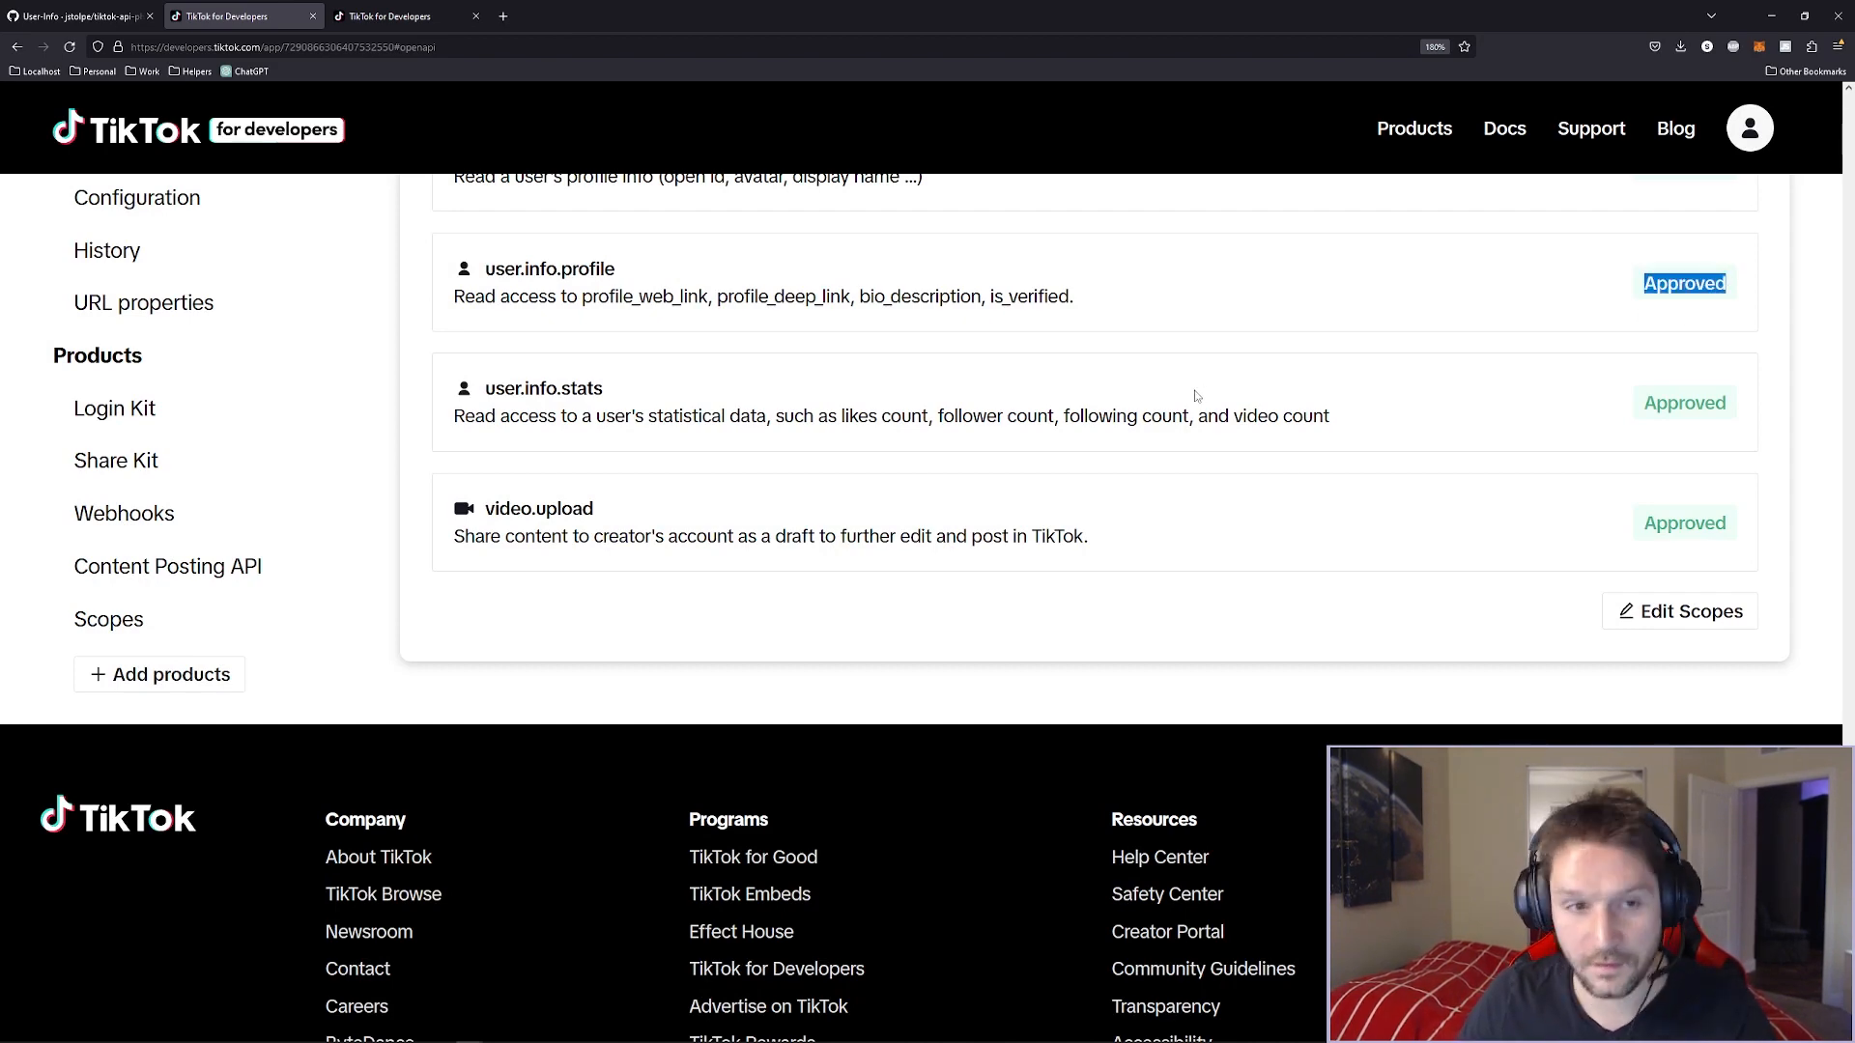
scroll(up, 3)
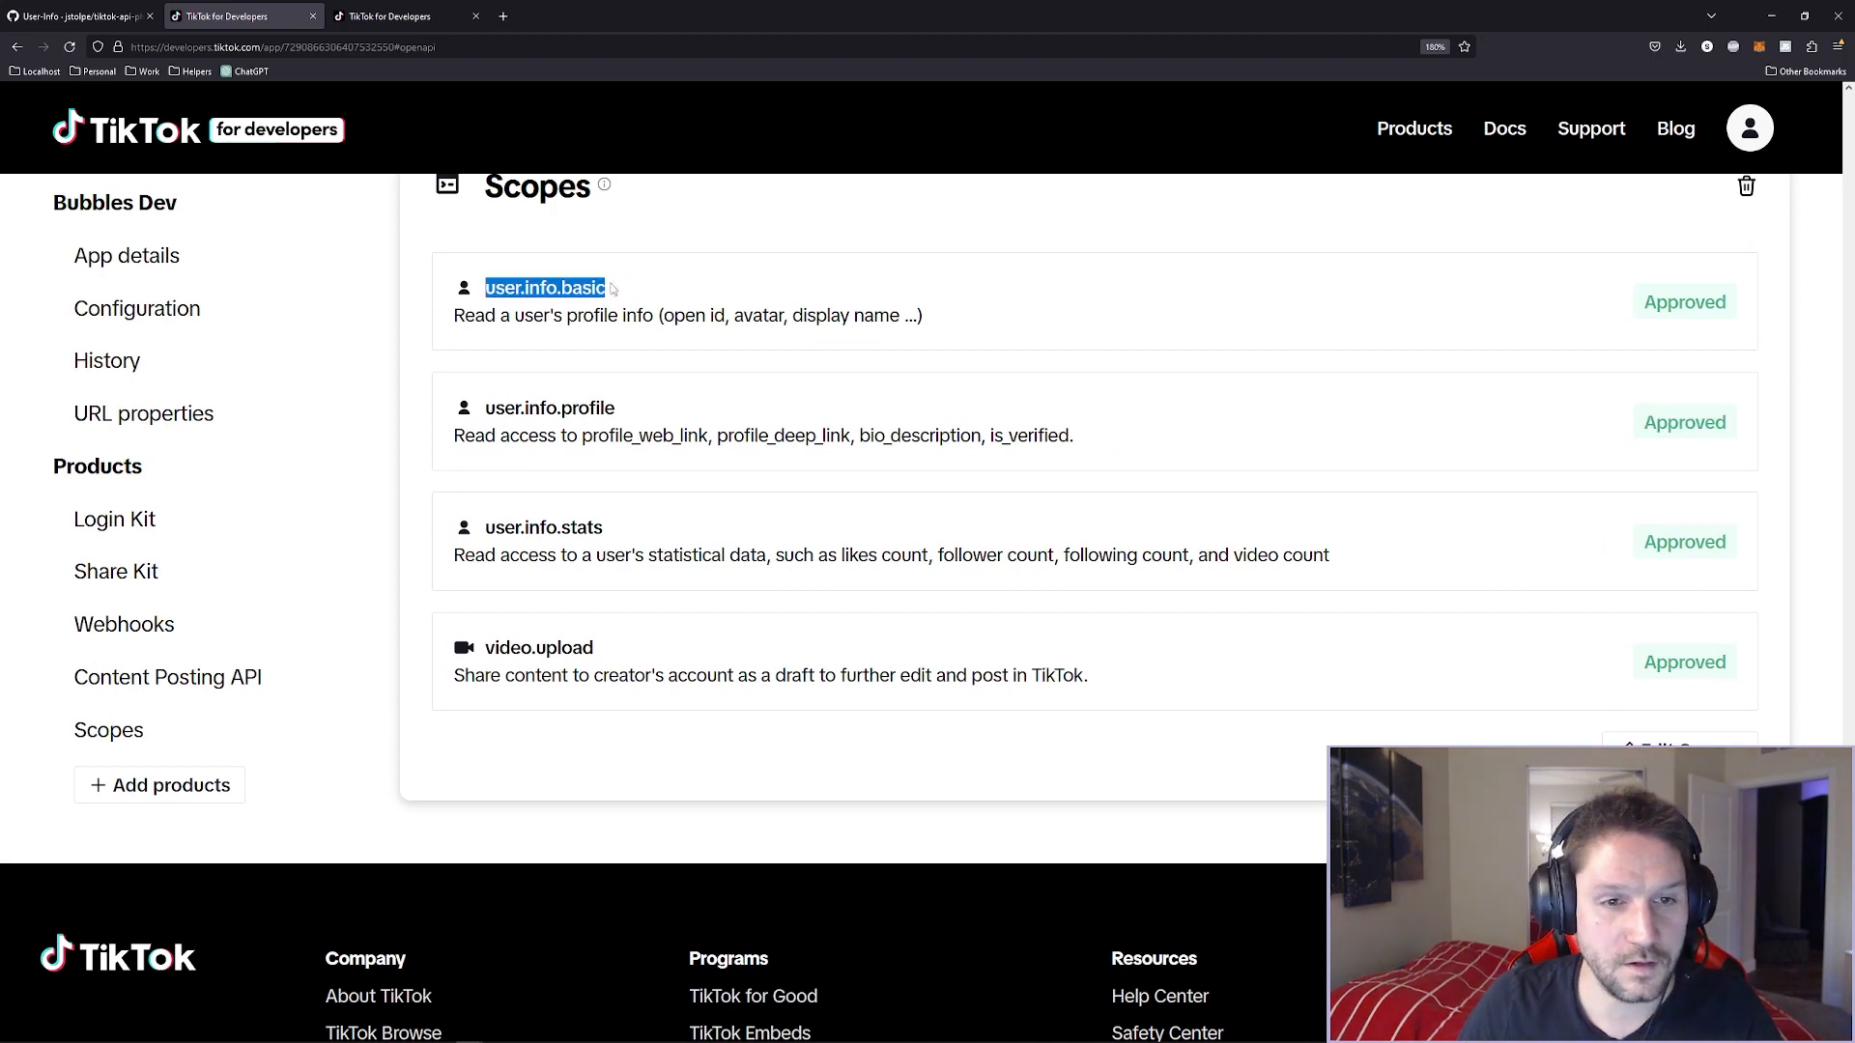
double_click(549, 406)
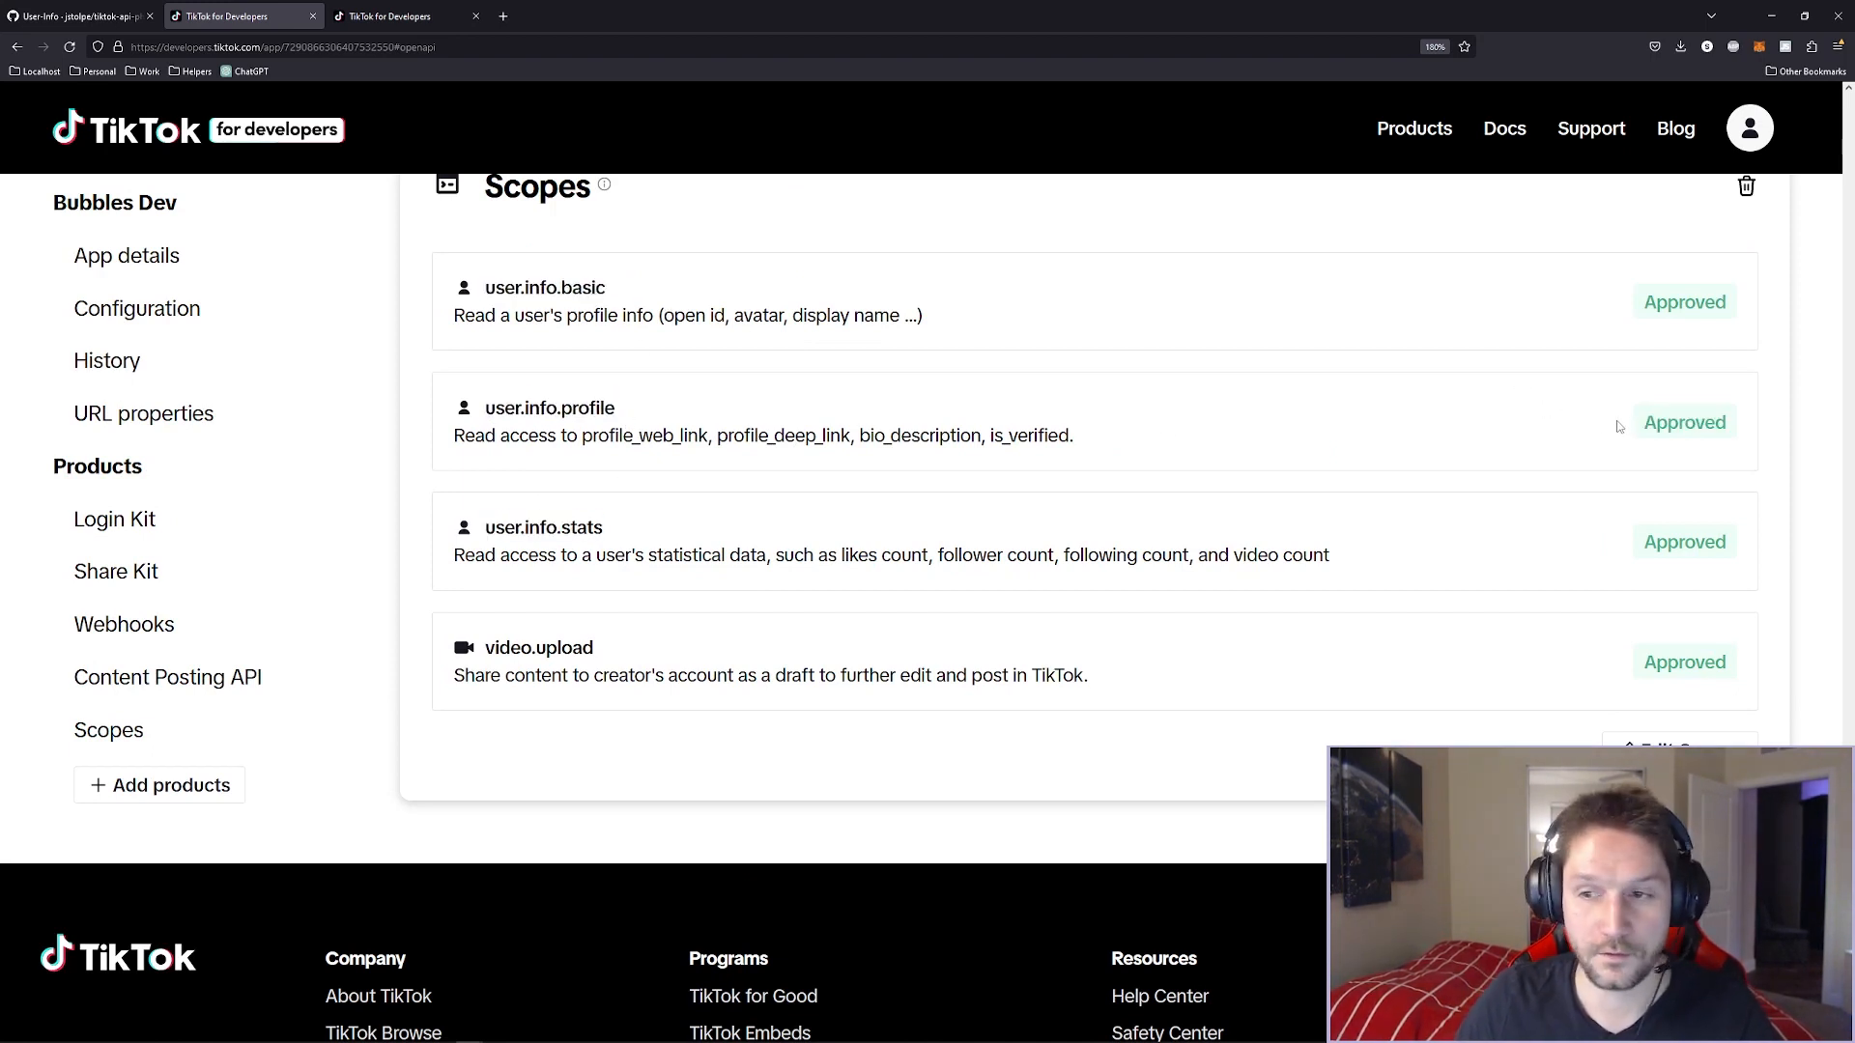
double_click(1682, 422)
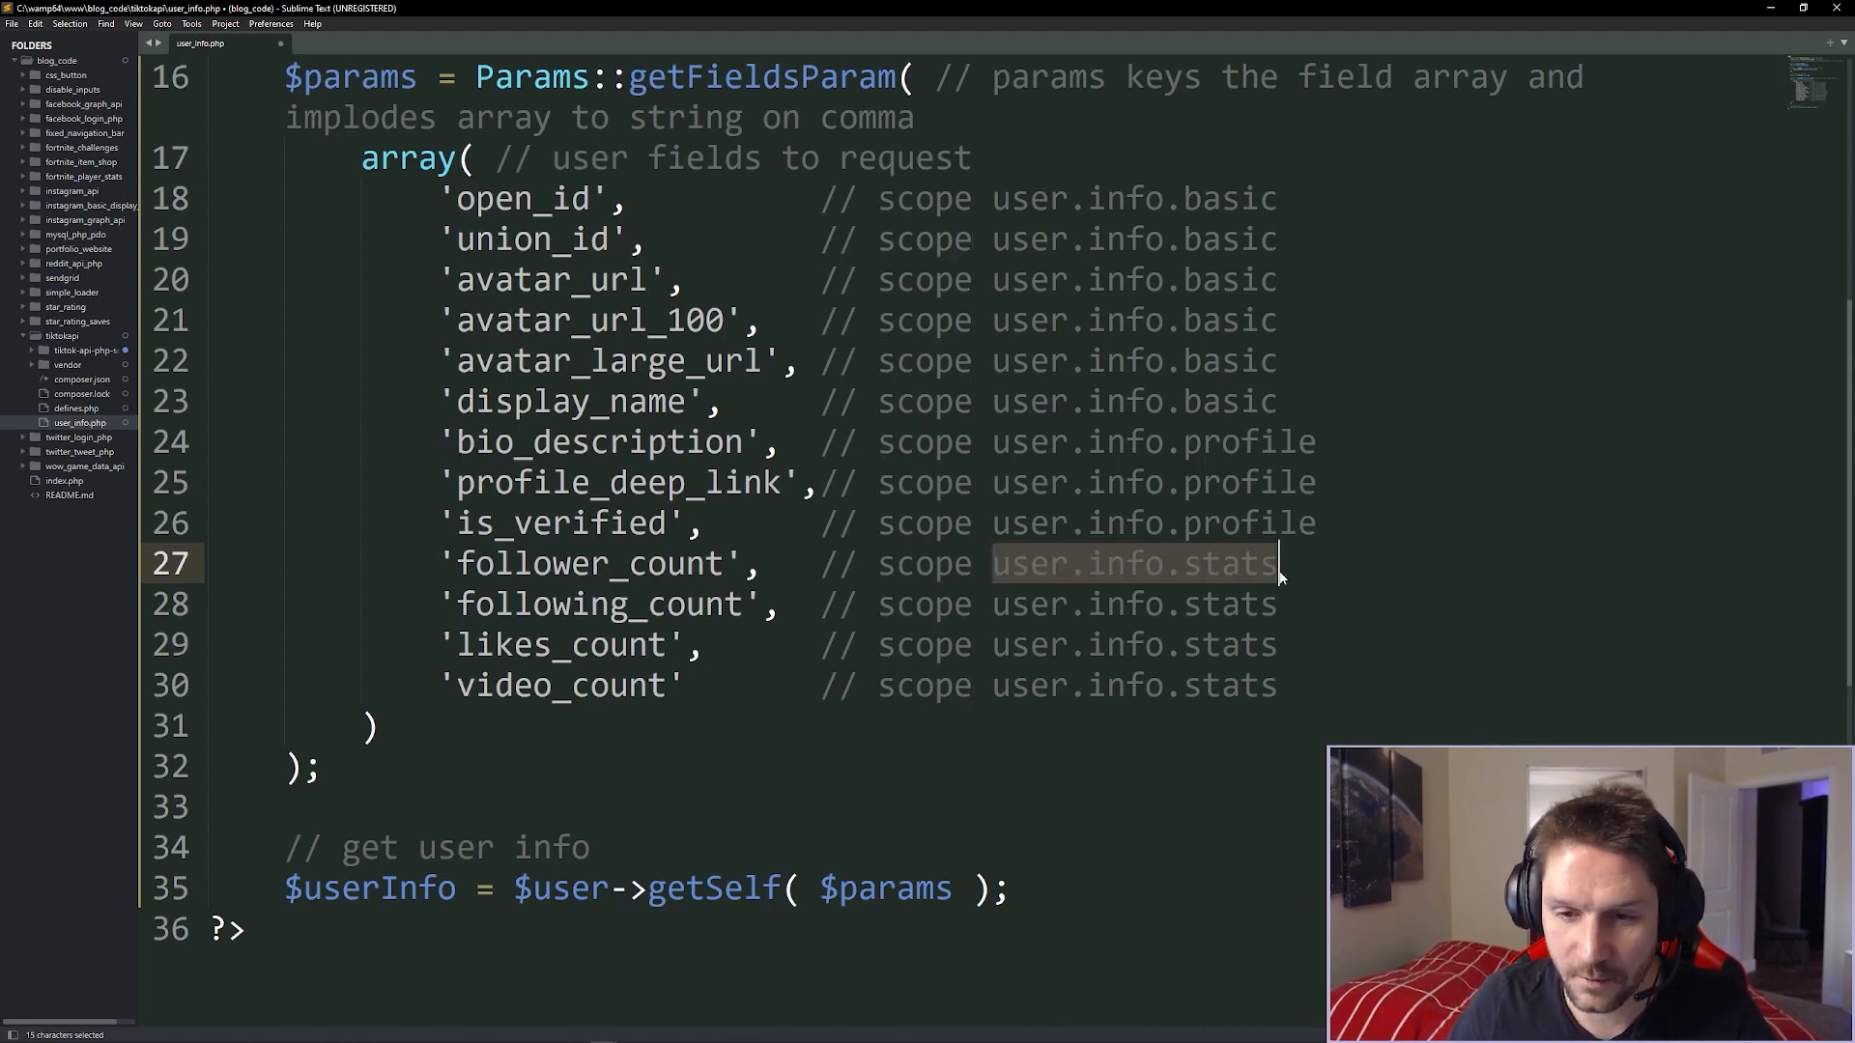
mouse_move(469, 1032)
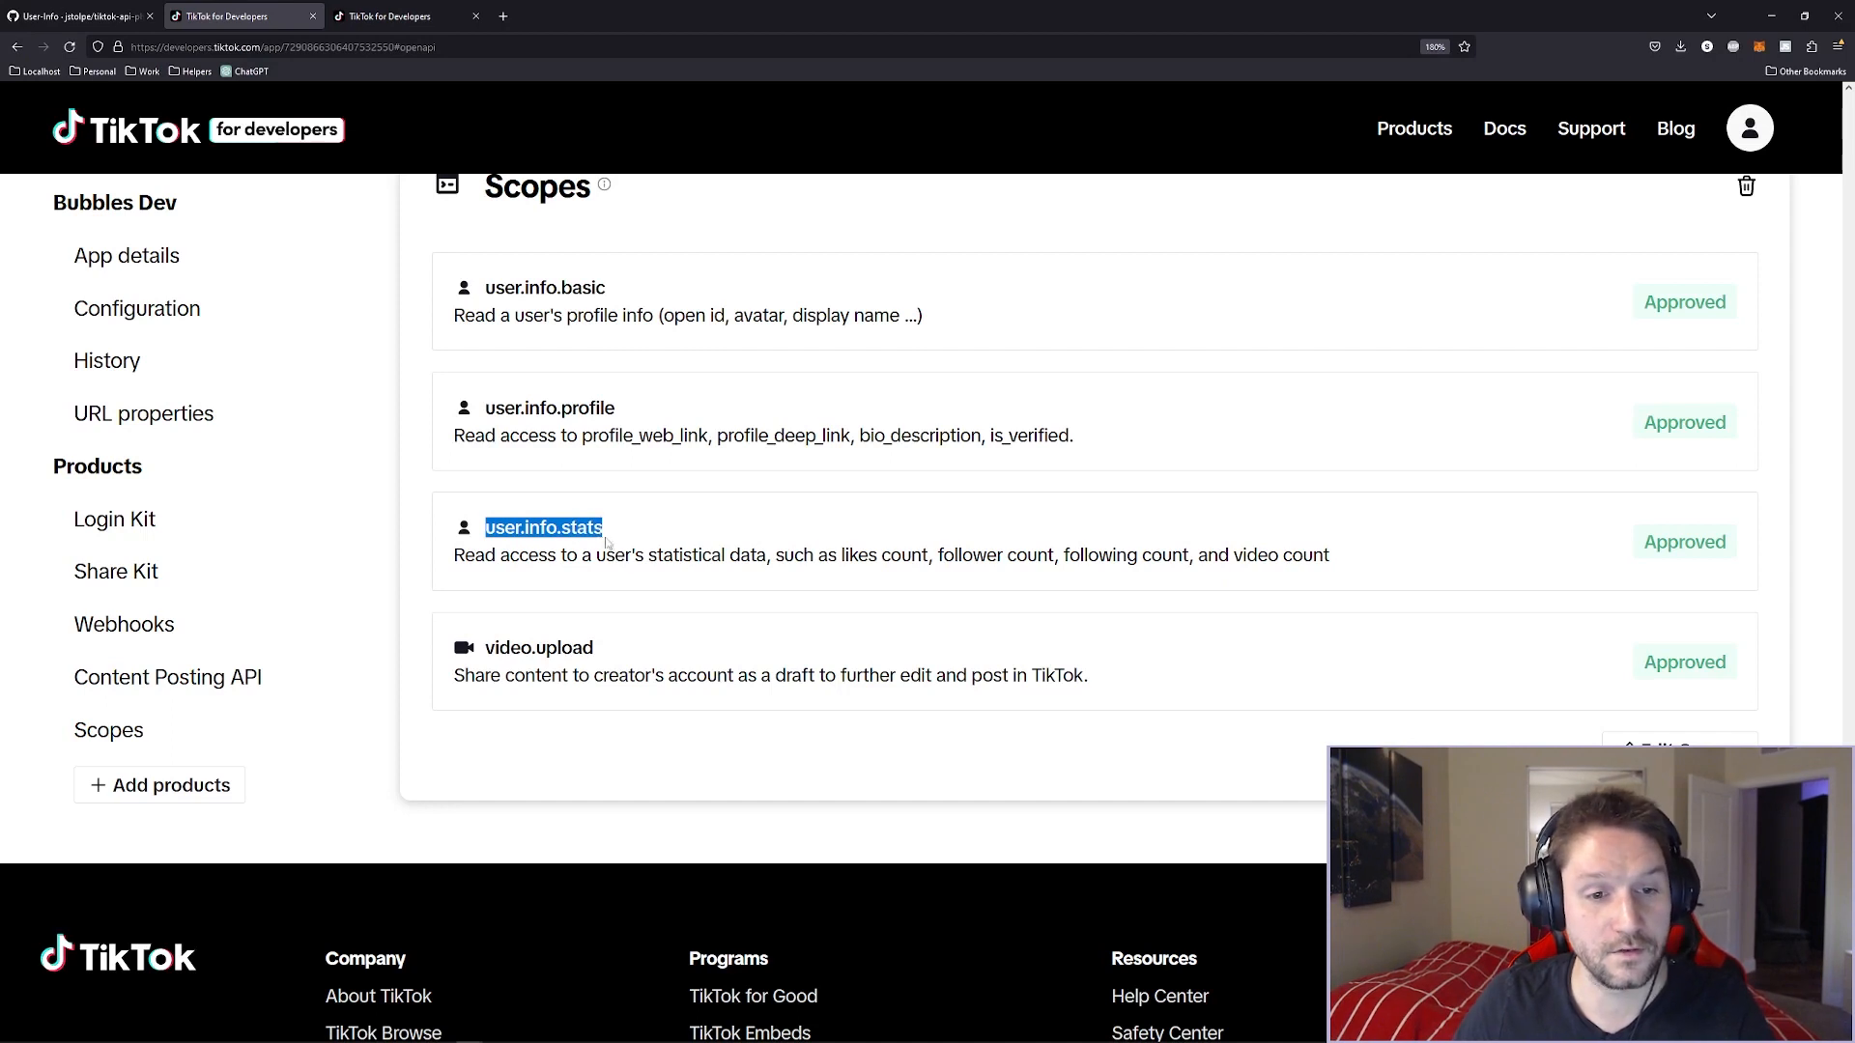
Review the scope comments for each requested user field in user_info.php.
scroll(down, 3)
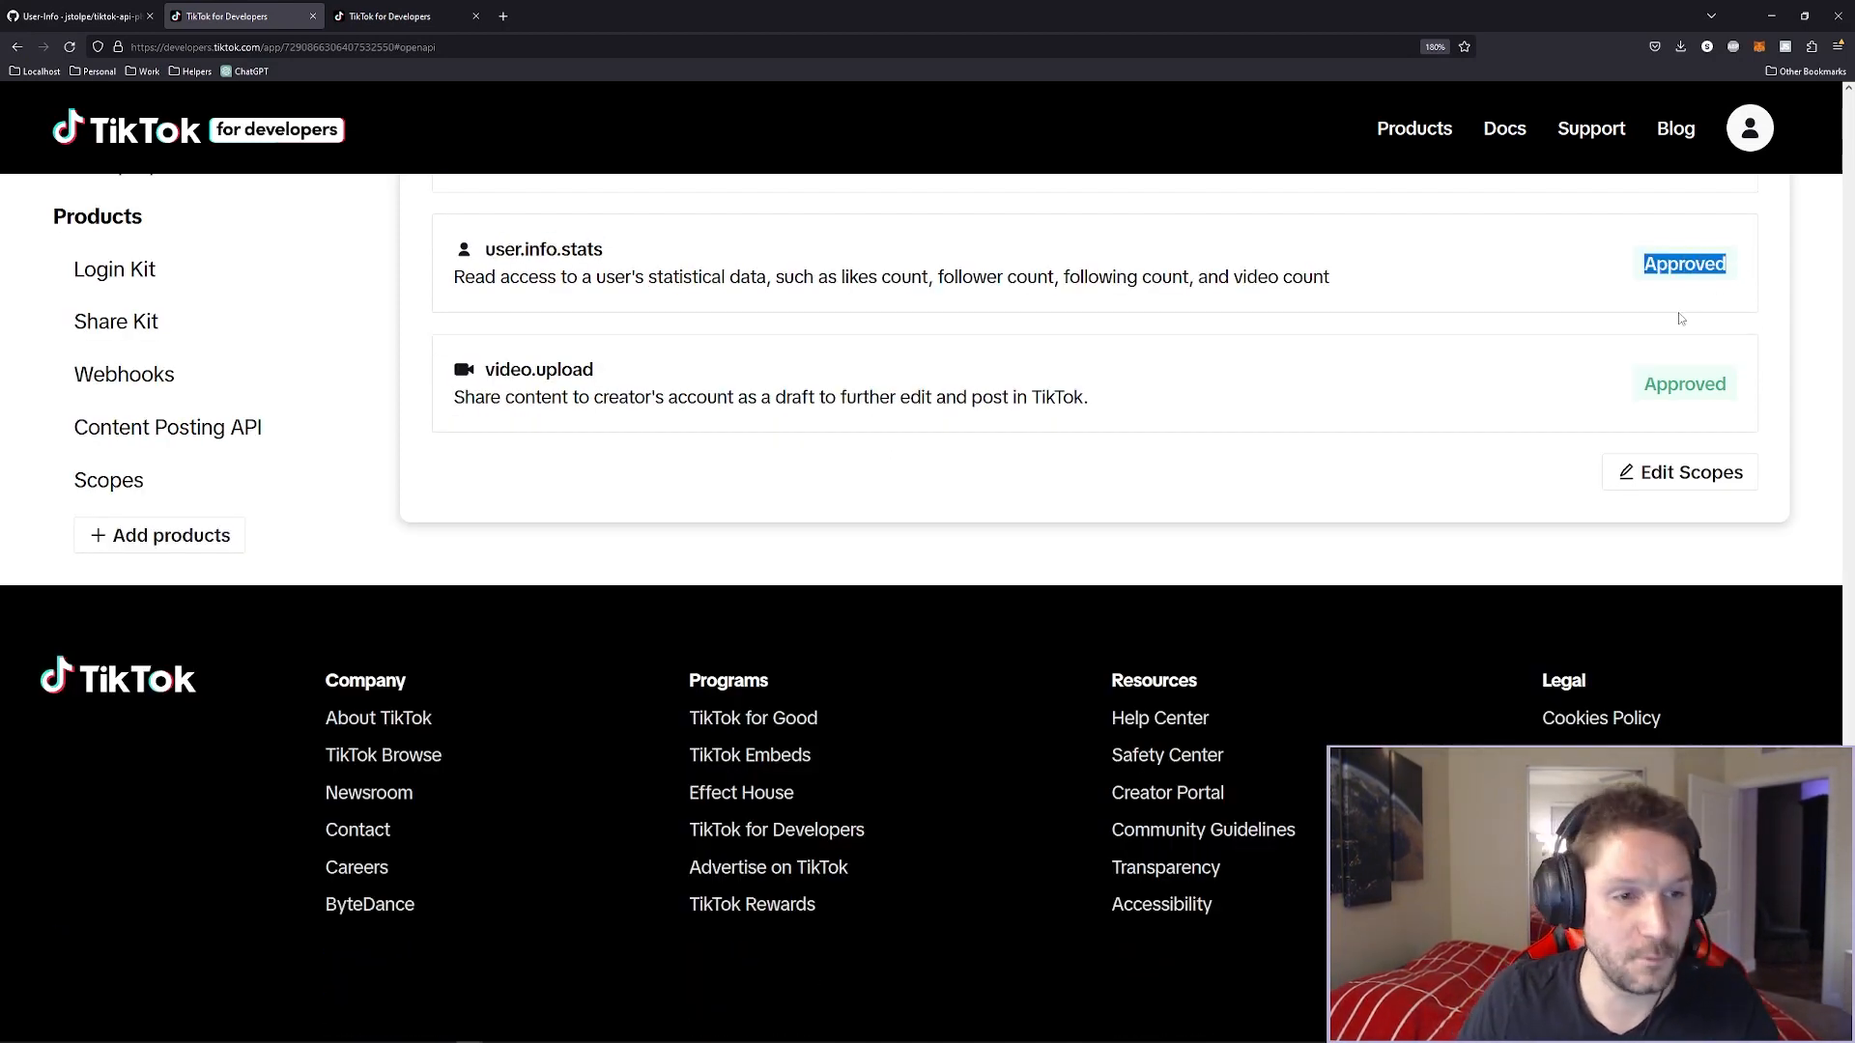
scroll(up, 3)
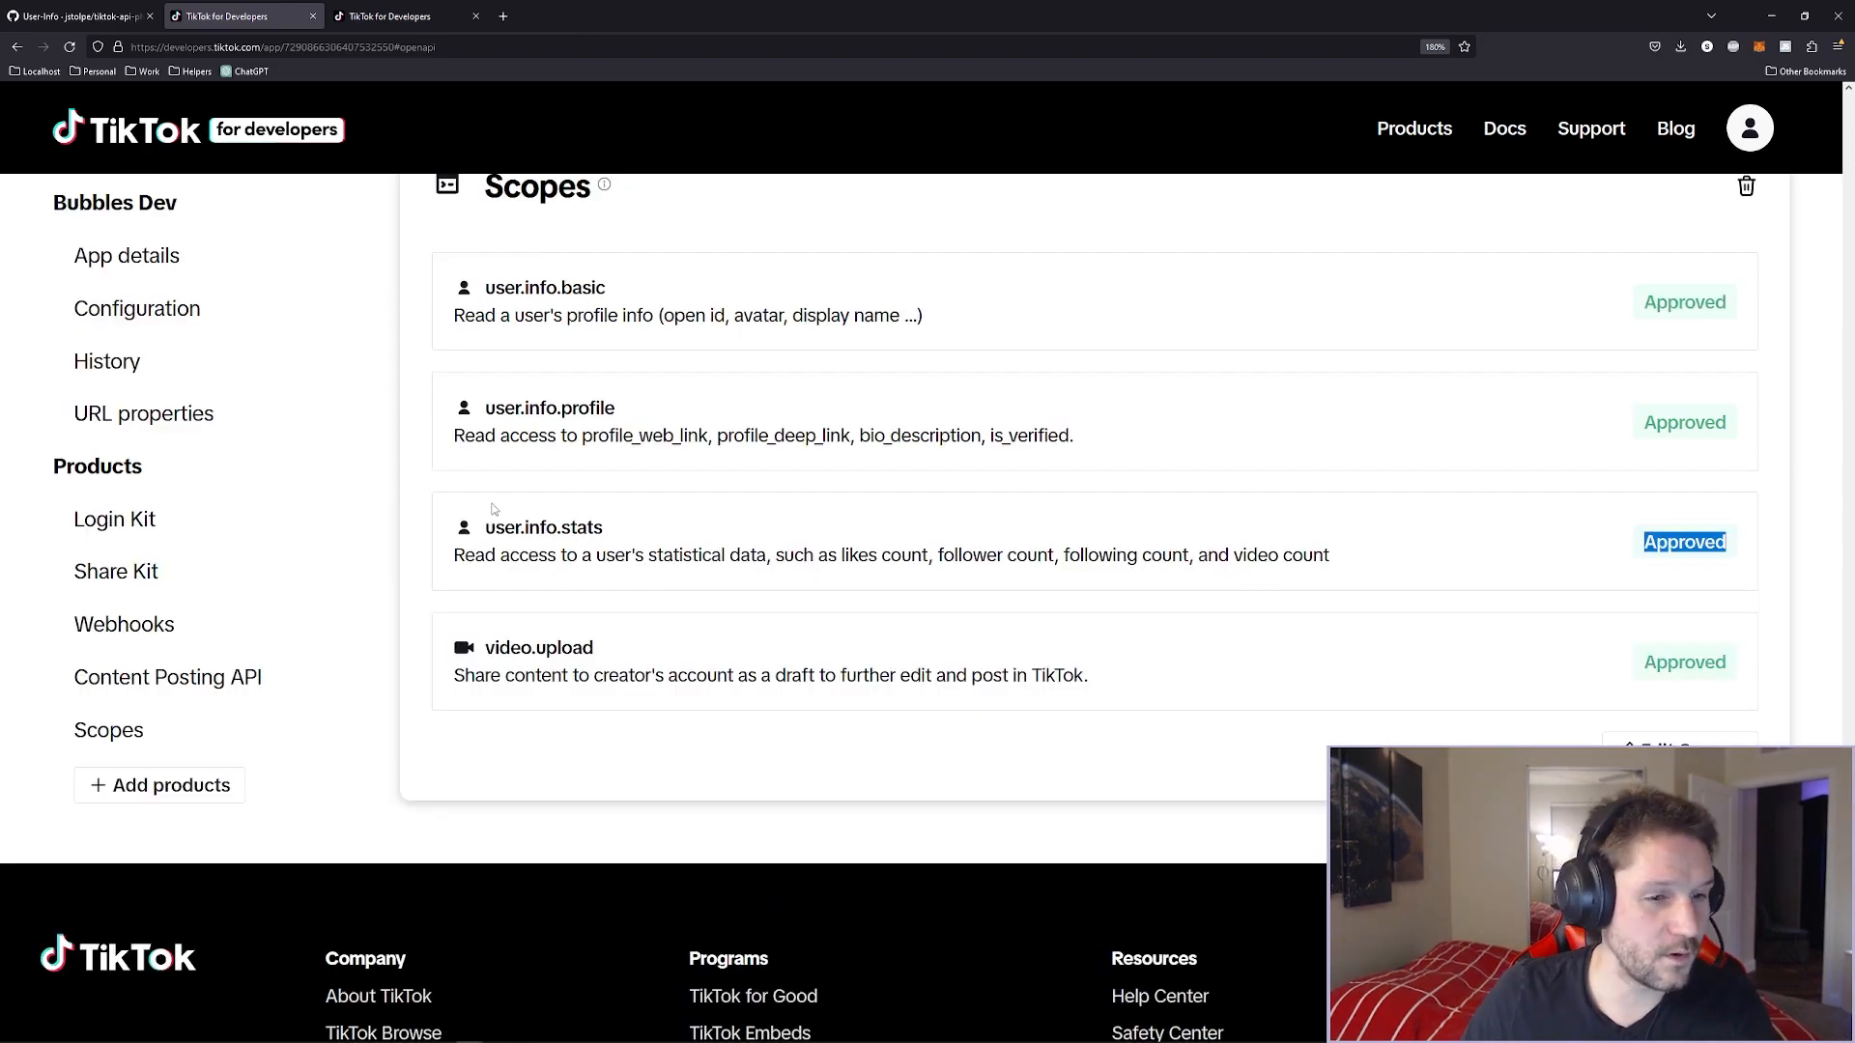
click(406, 15)
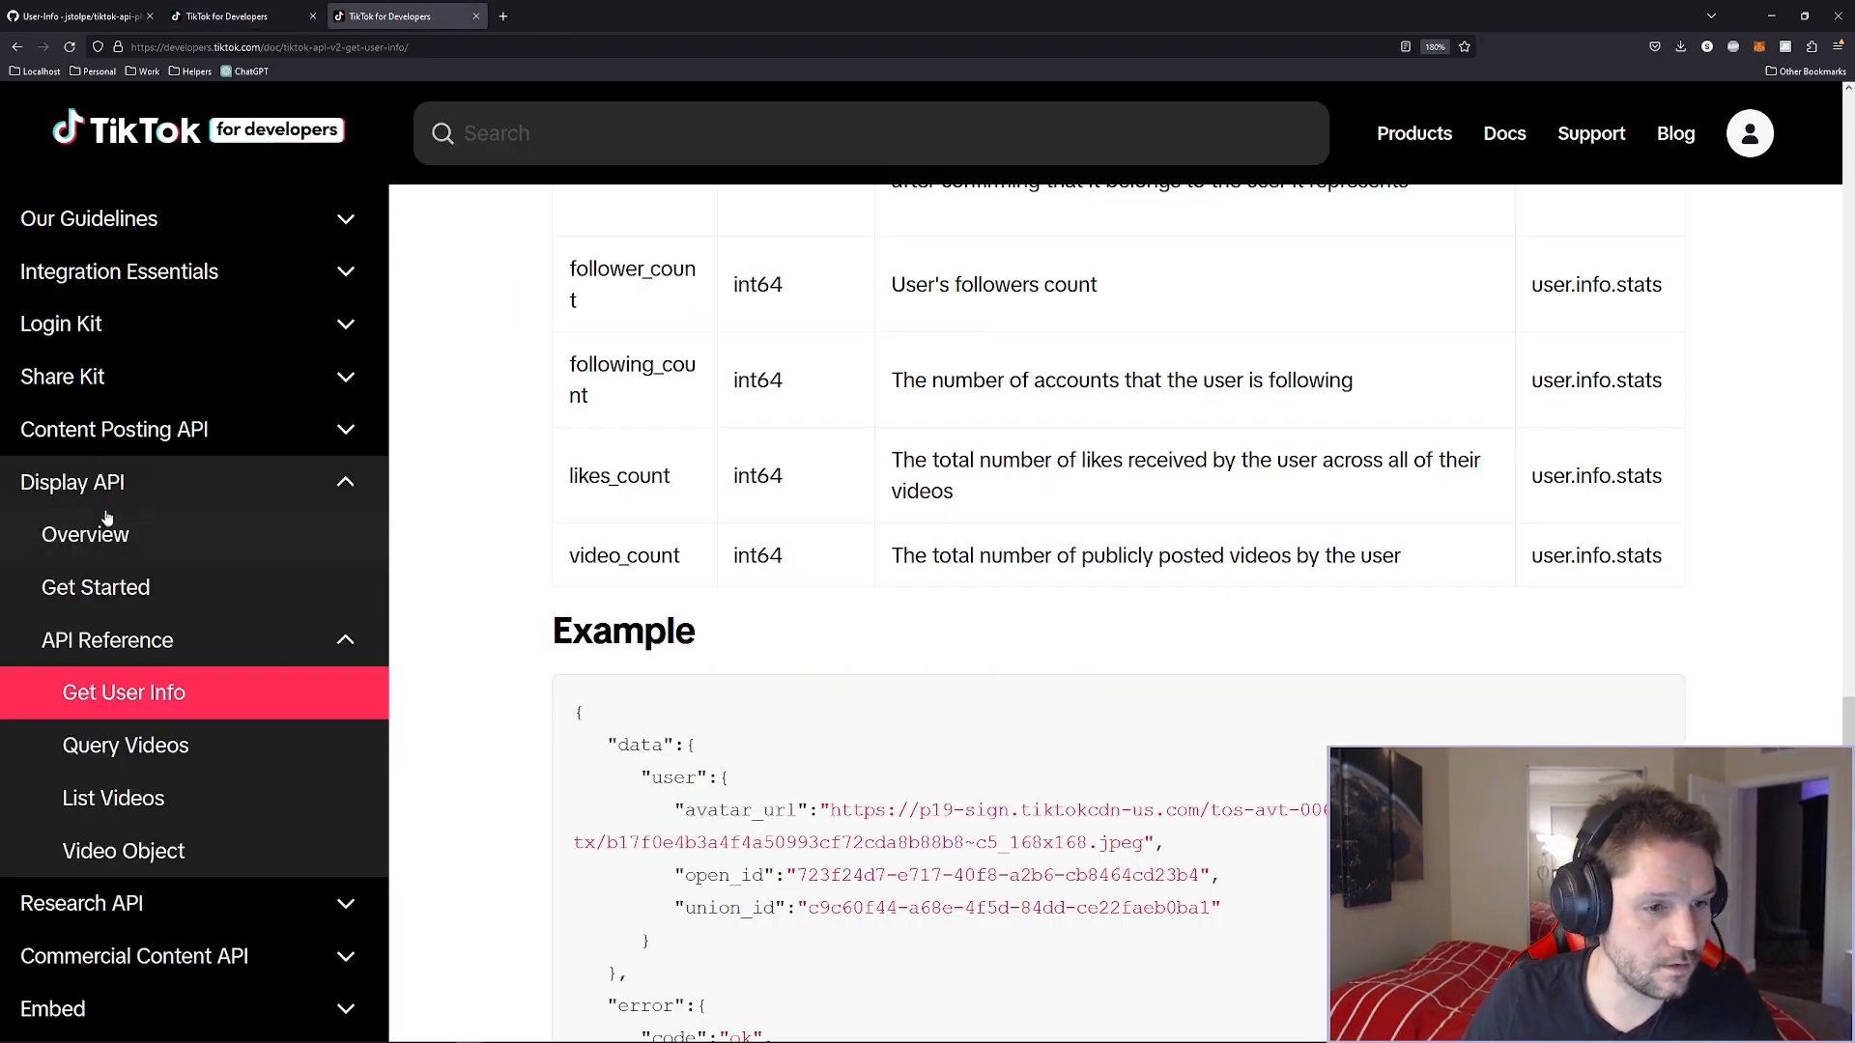
scroll(up, 3)
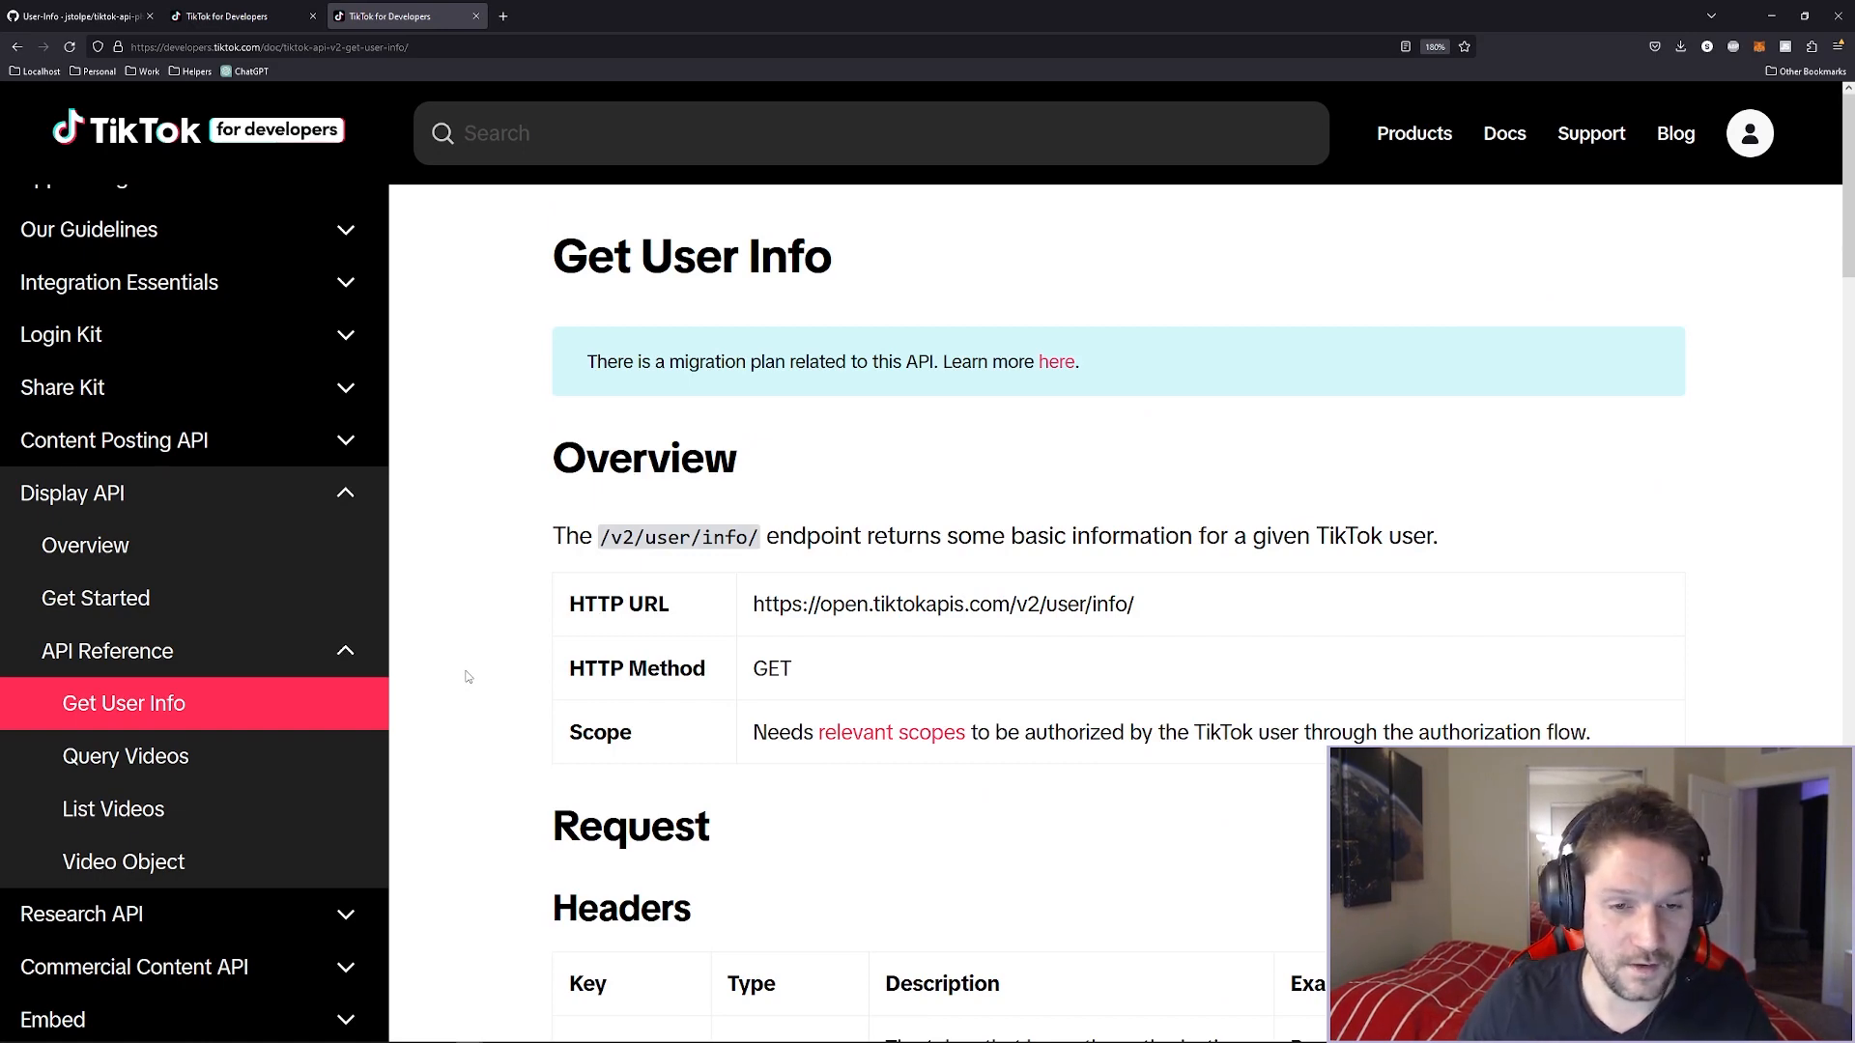
scroll(down, 3)
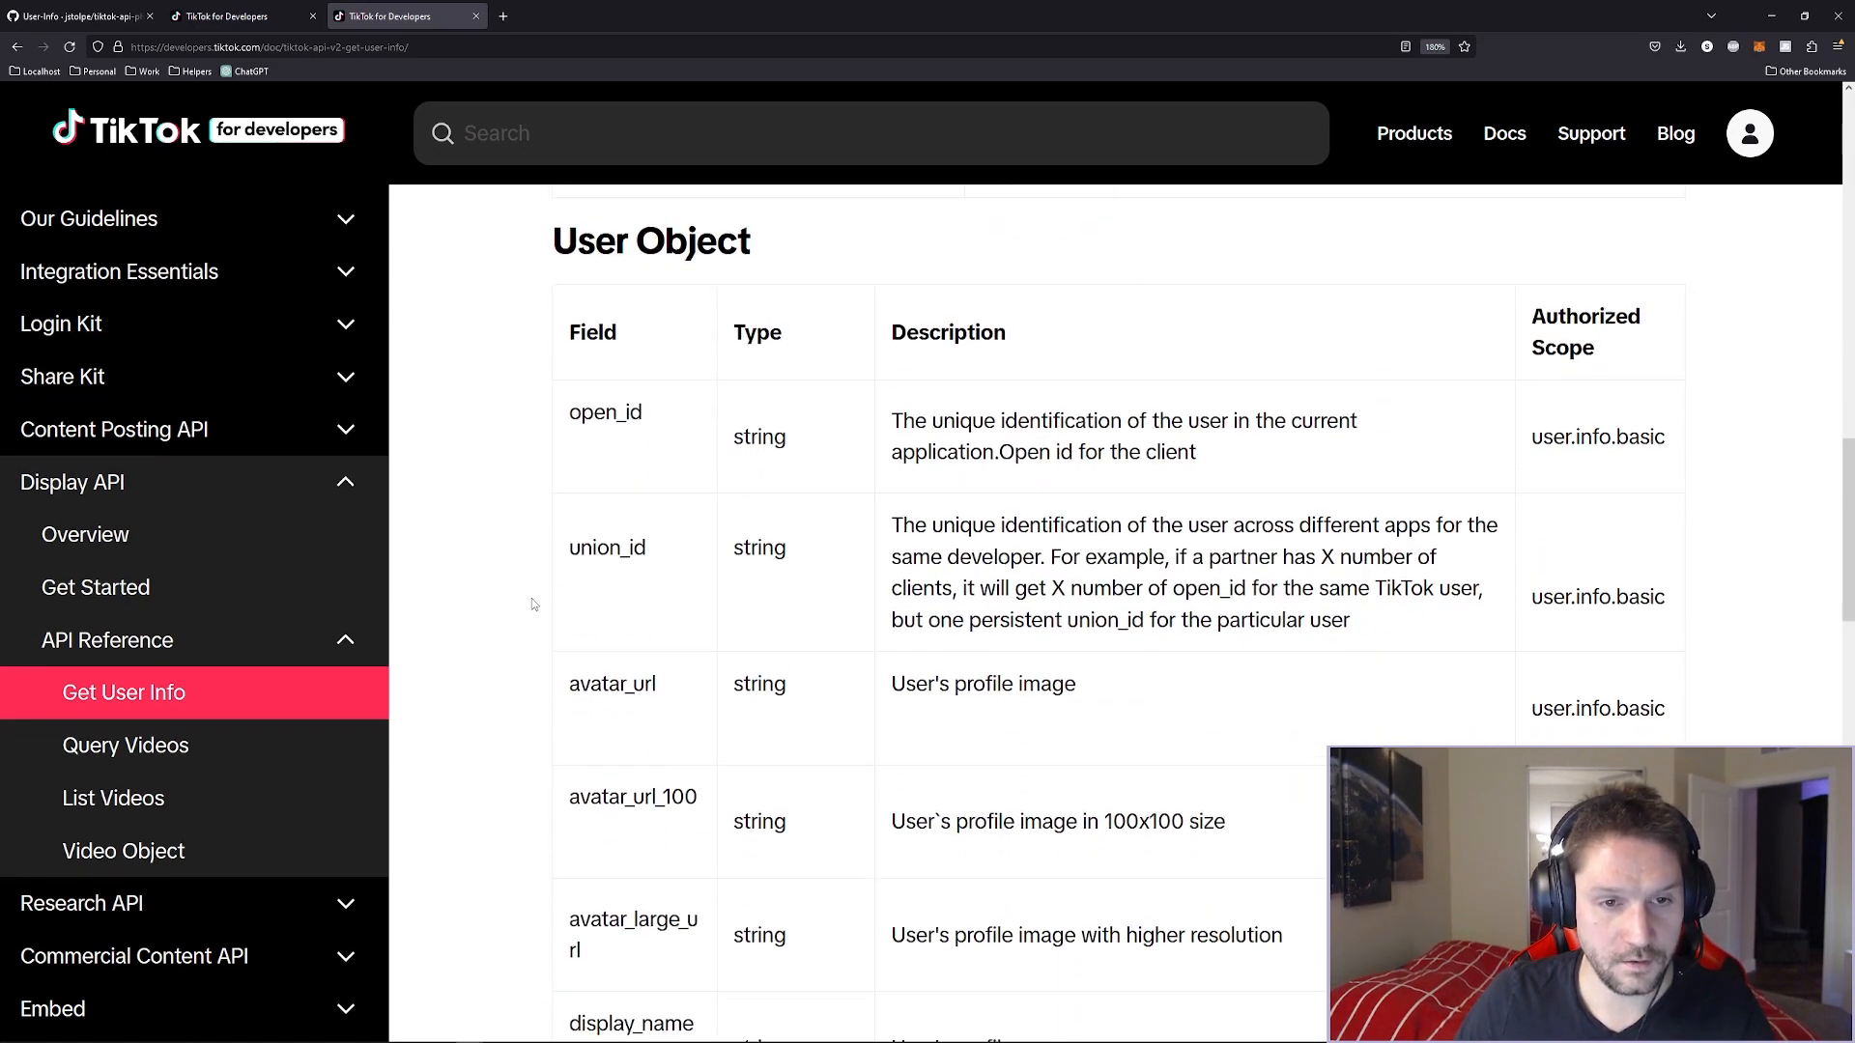
mouse_move(670, 476)
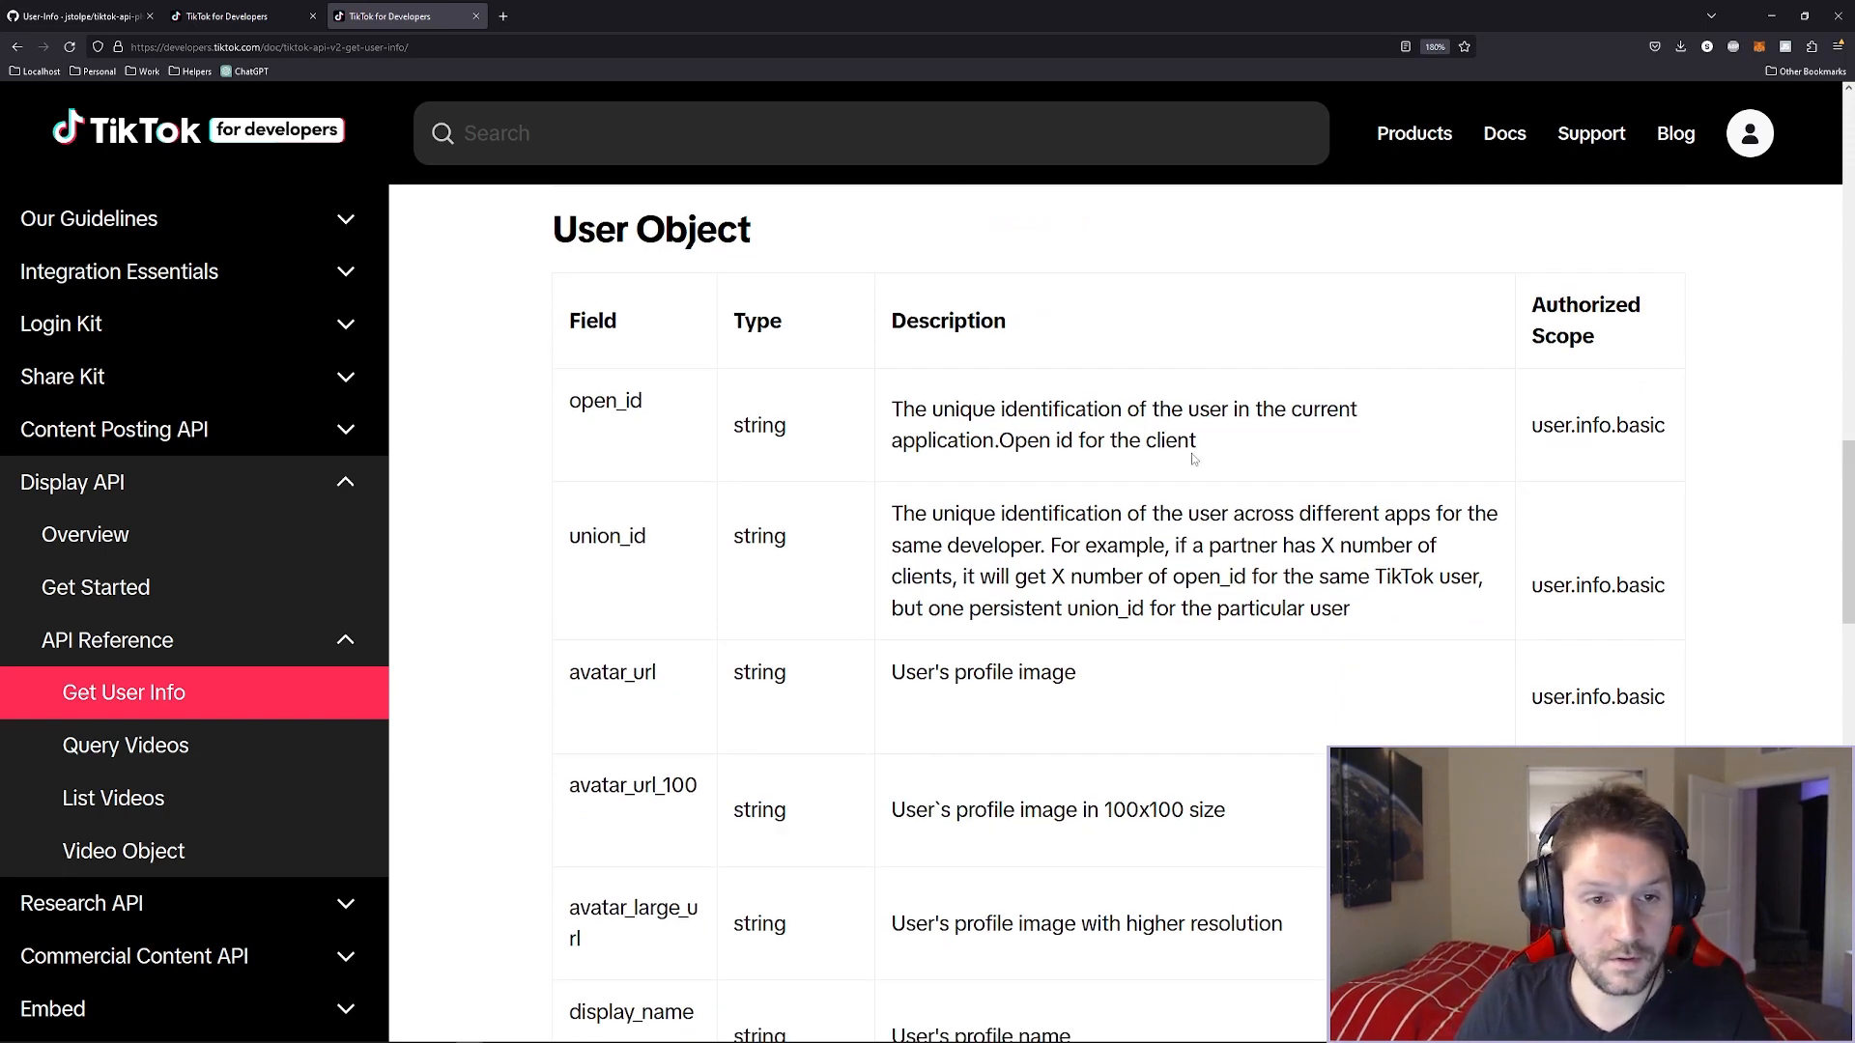
double_click(946, 320)
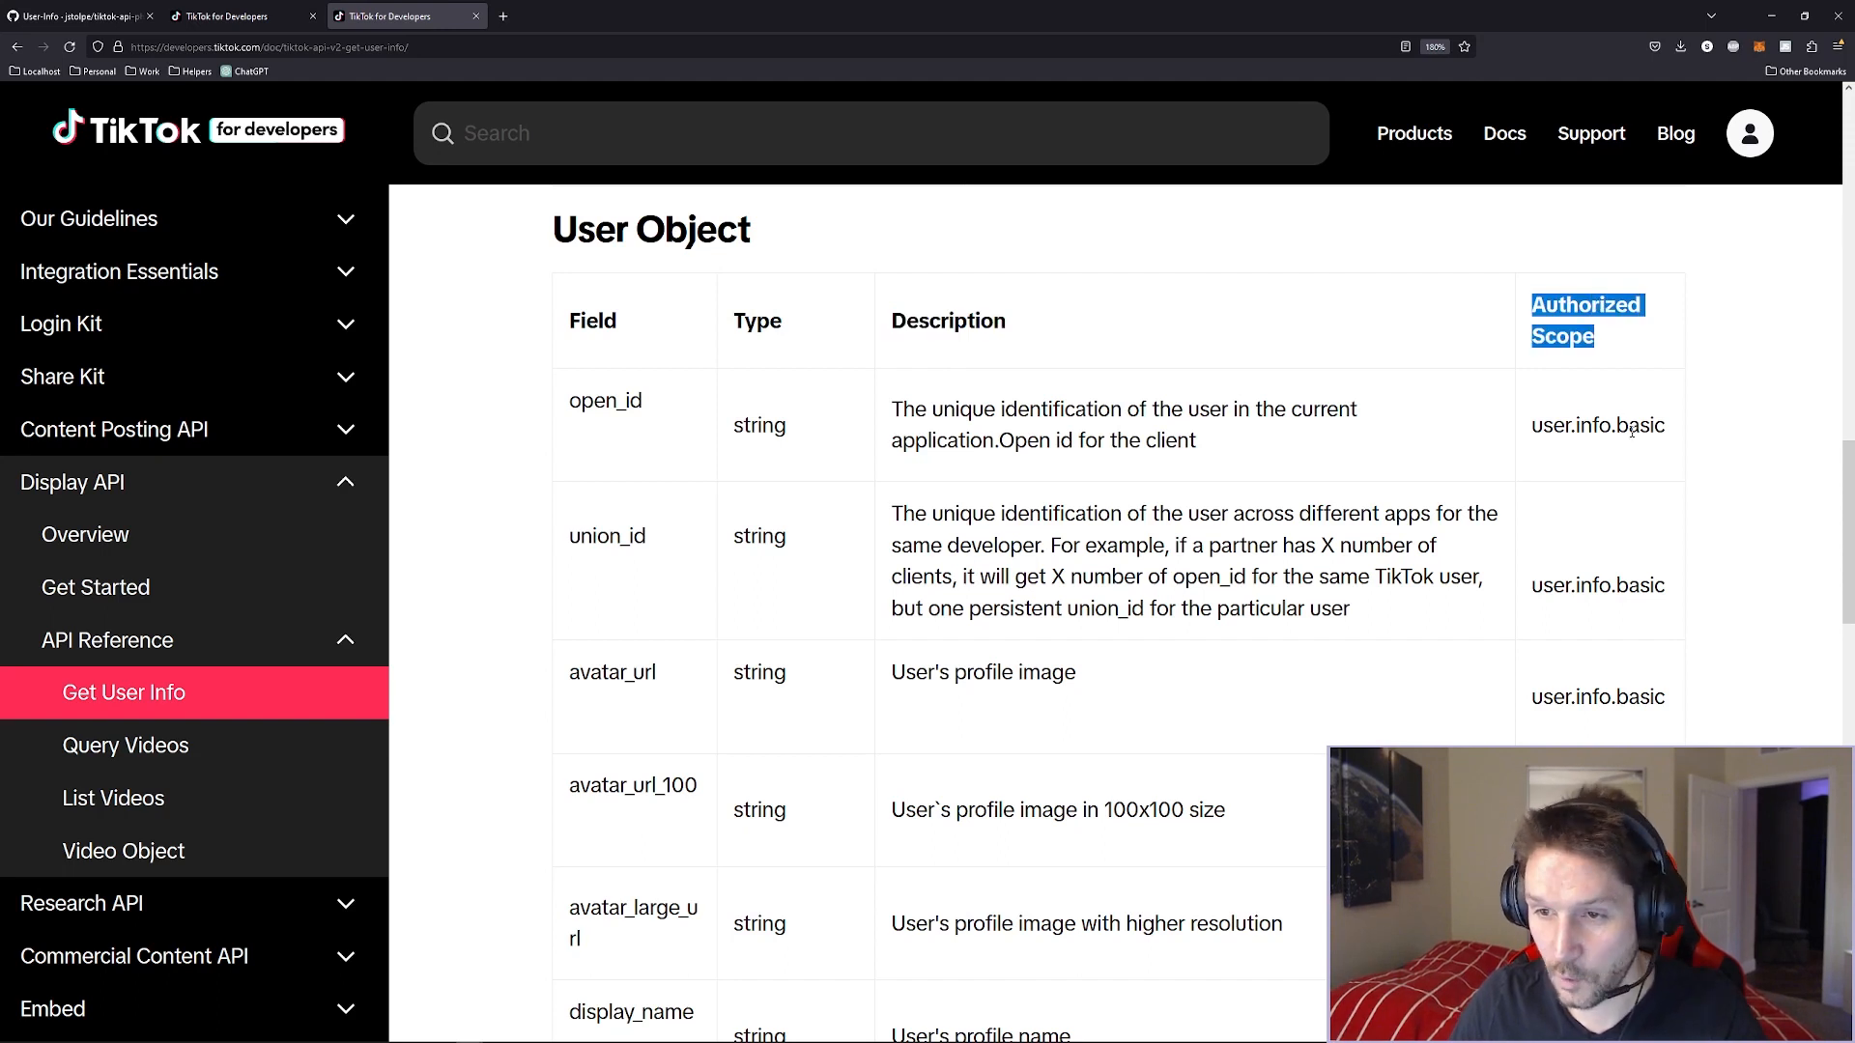
double_click(605, 400)
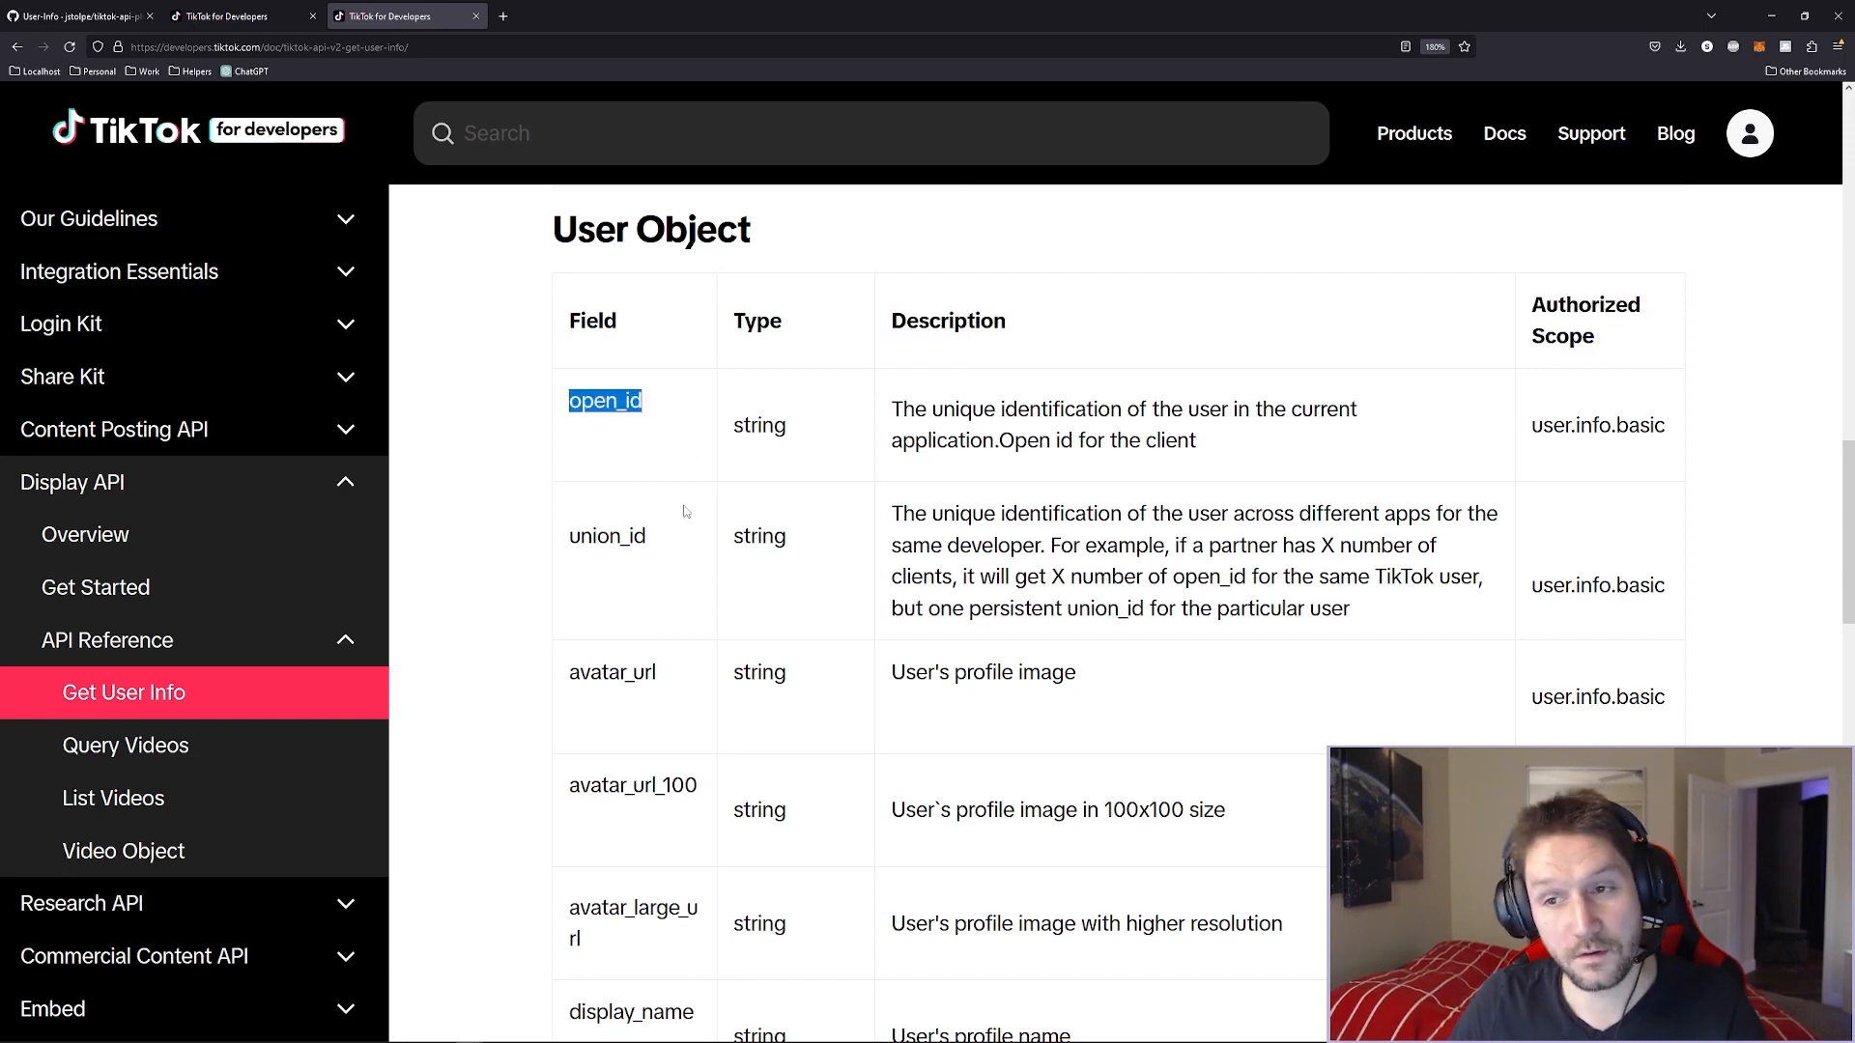
double_click(1595, 425)
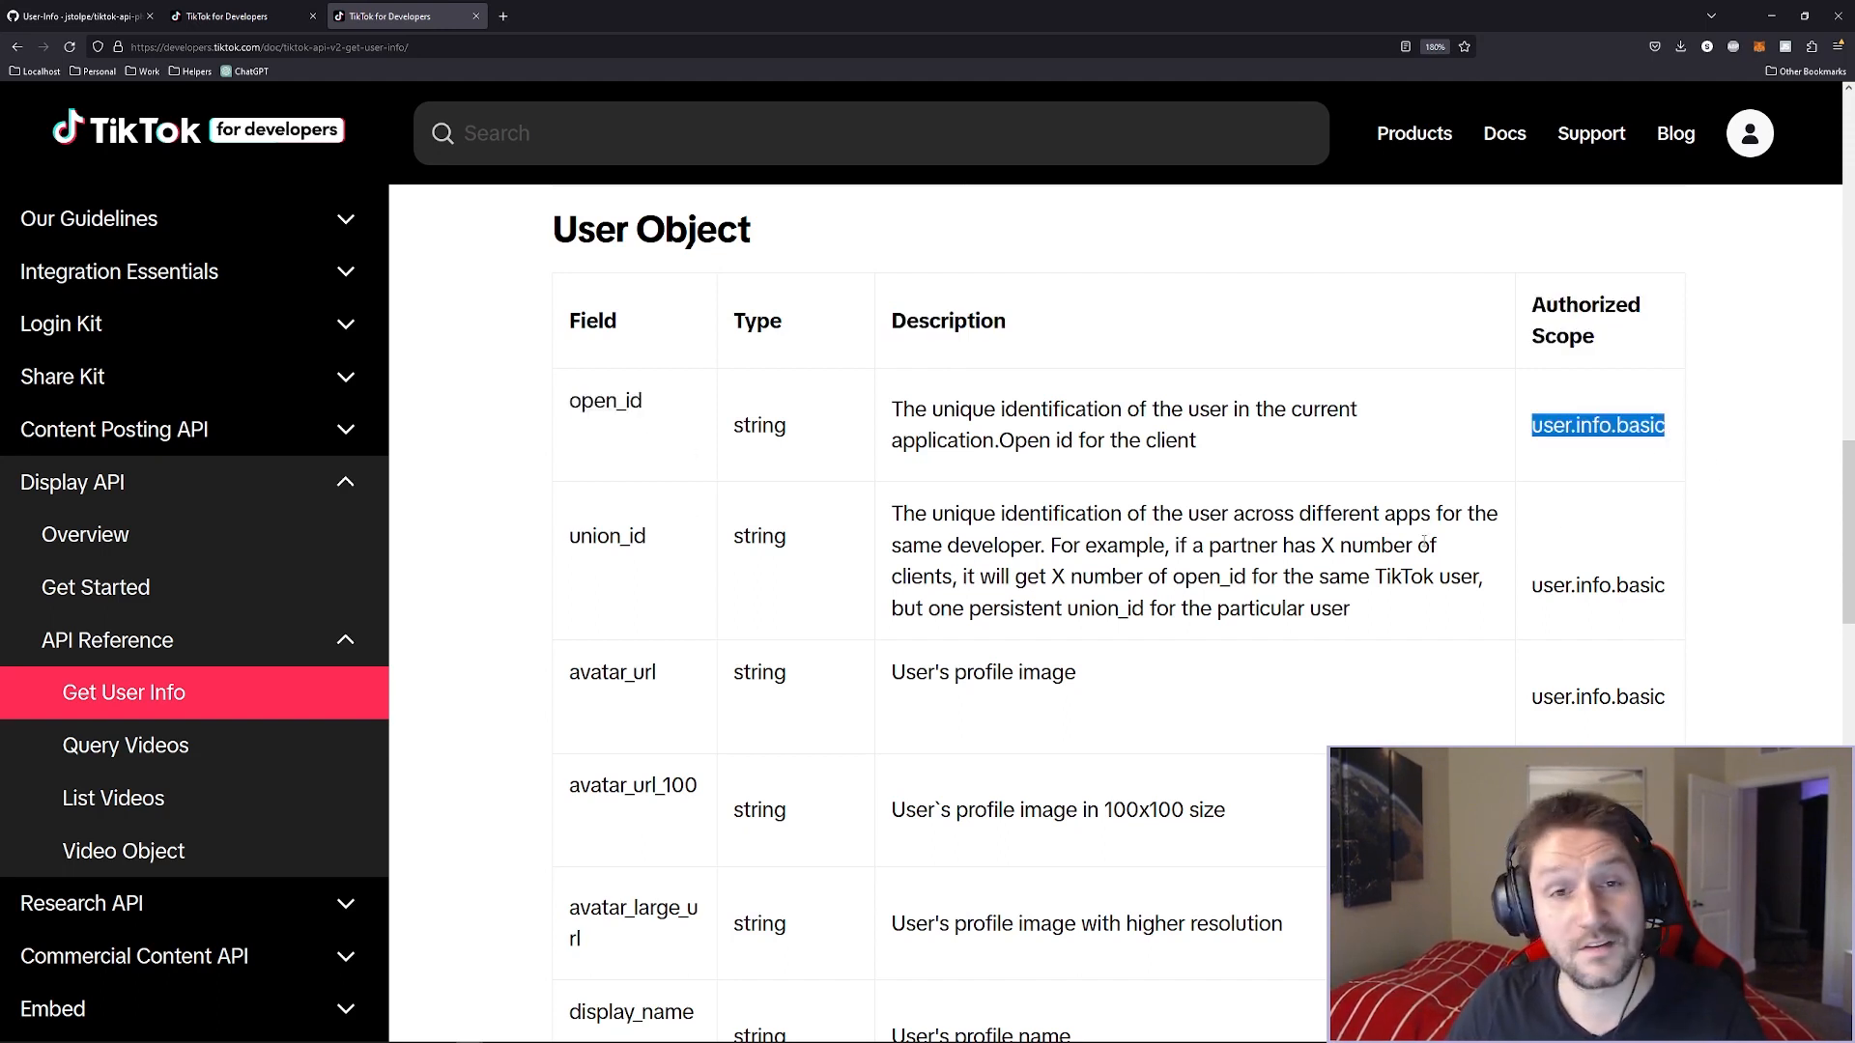
scroll(down, 3)
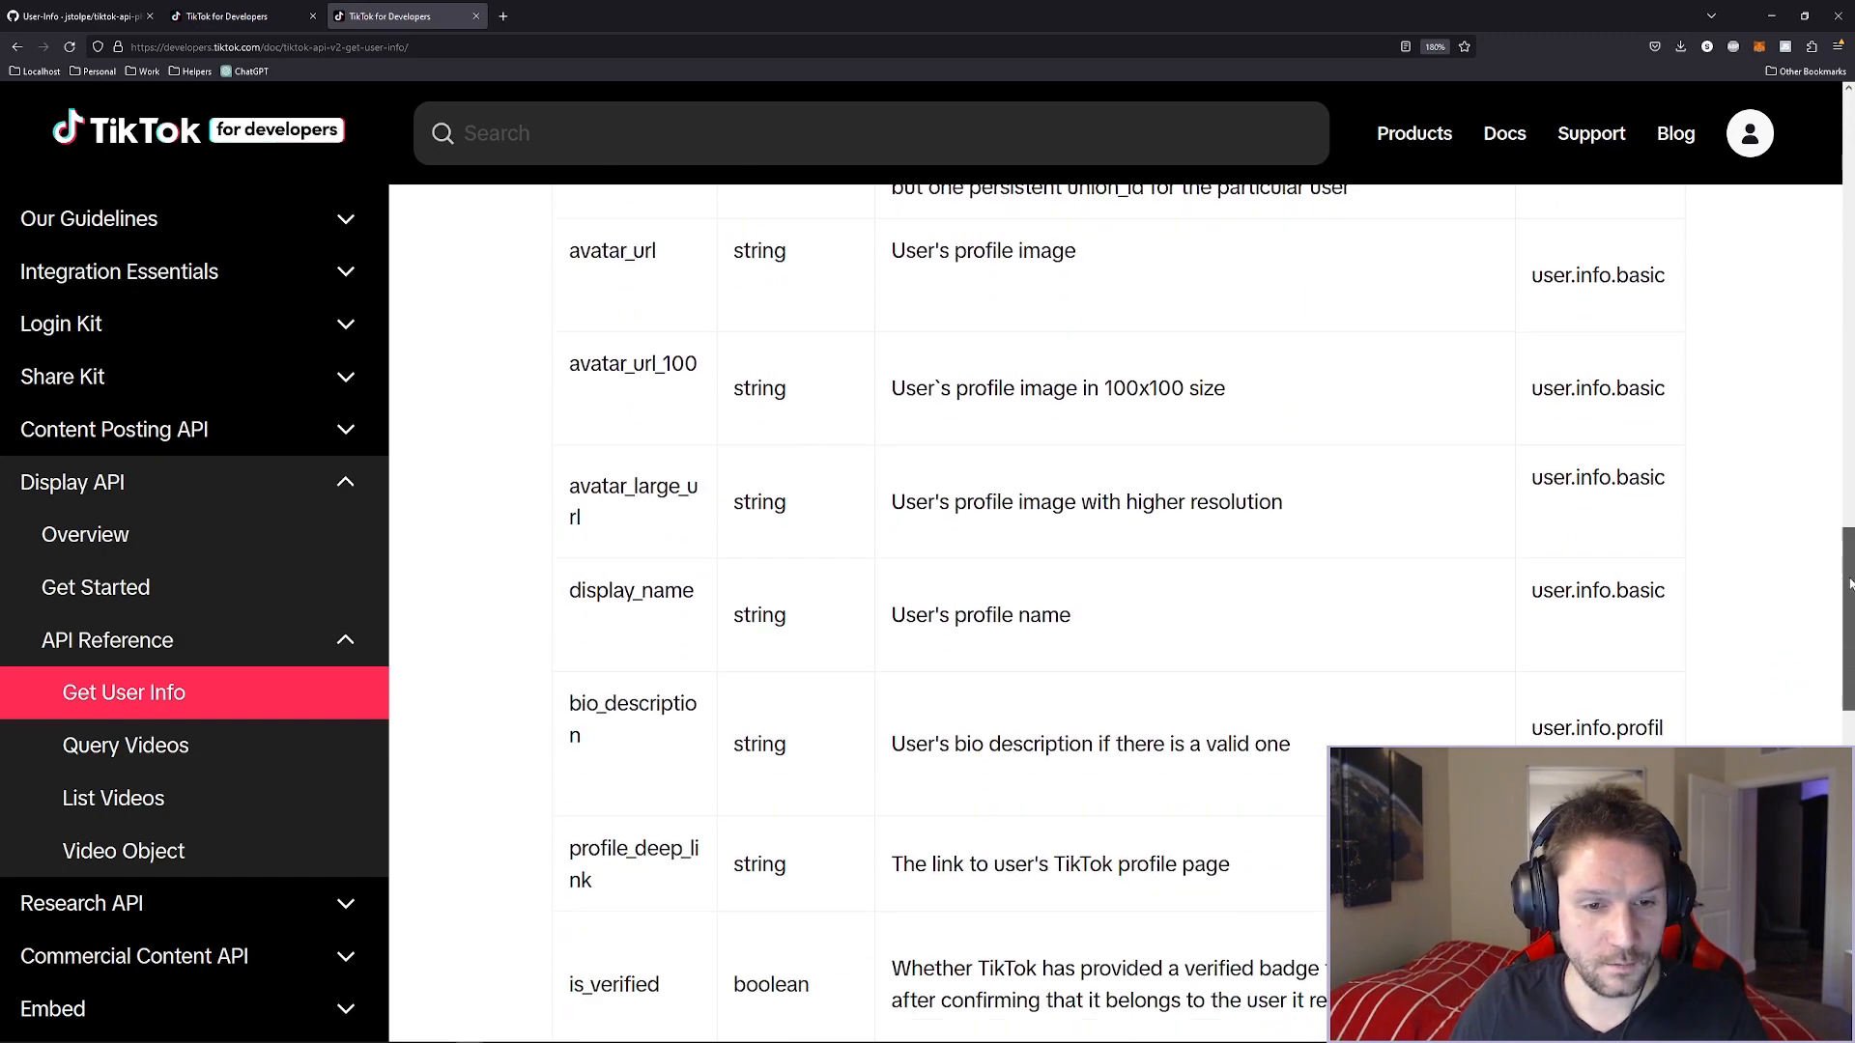
scroll(down, 3)
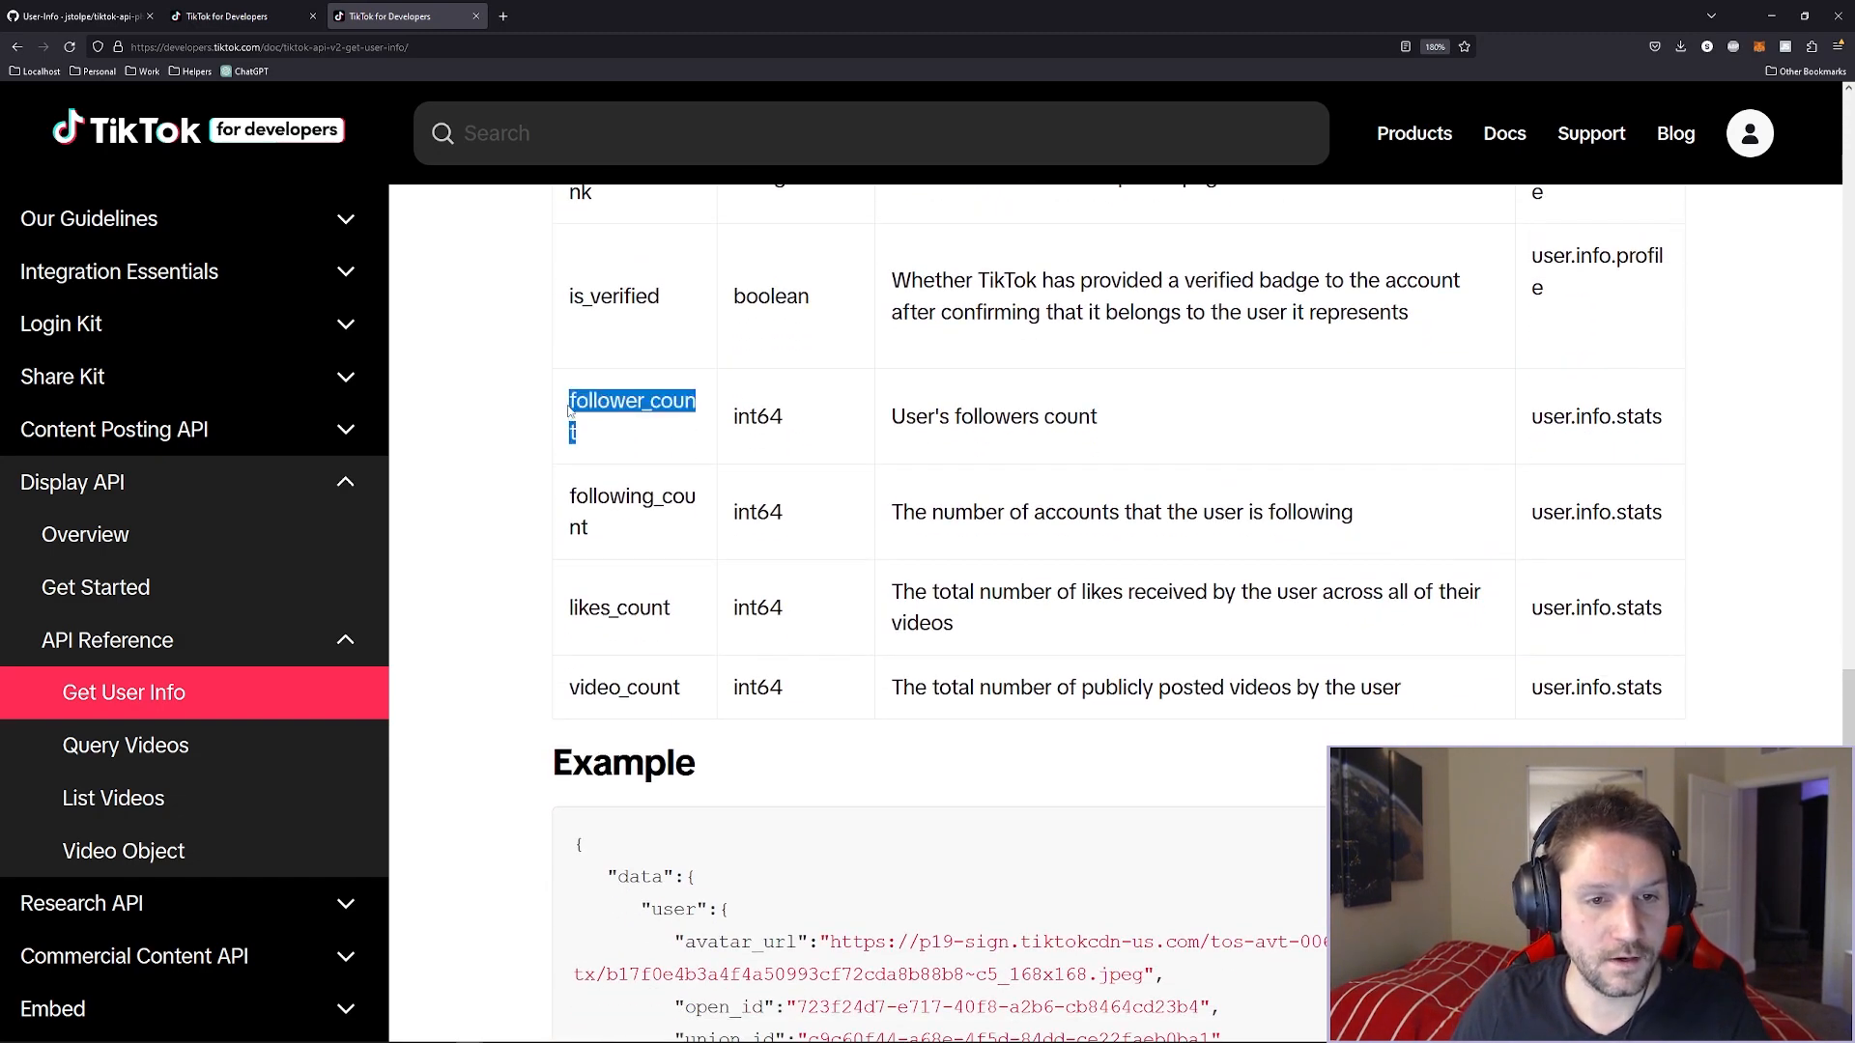
double_click(1595, 417)
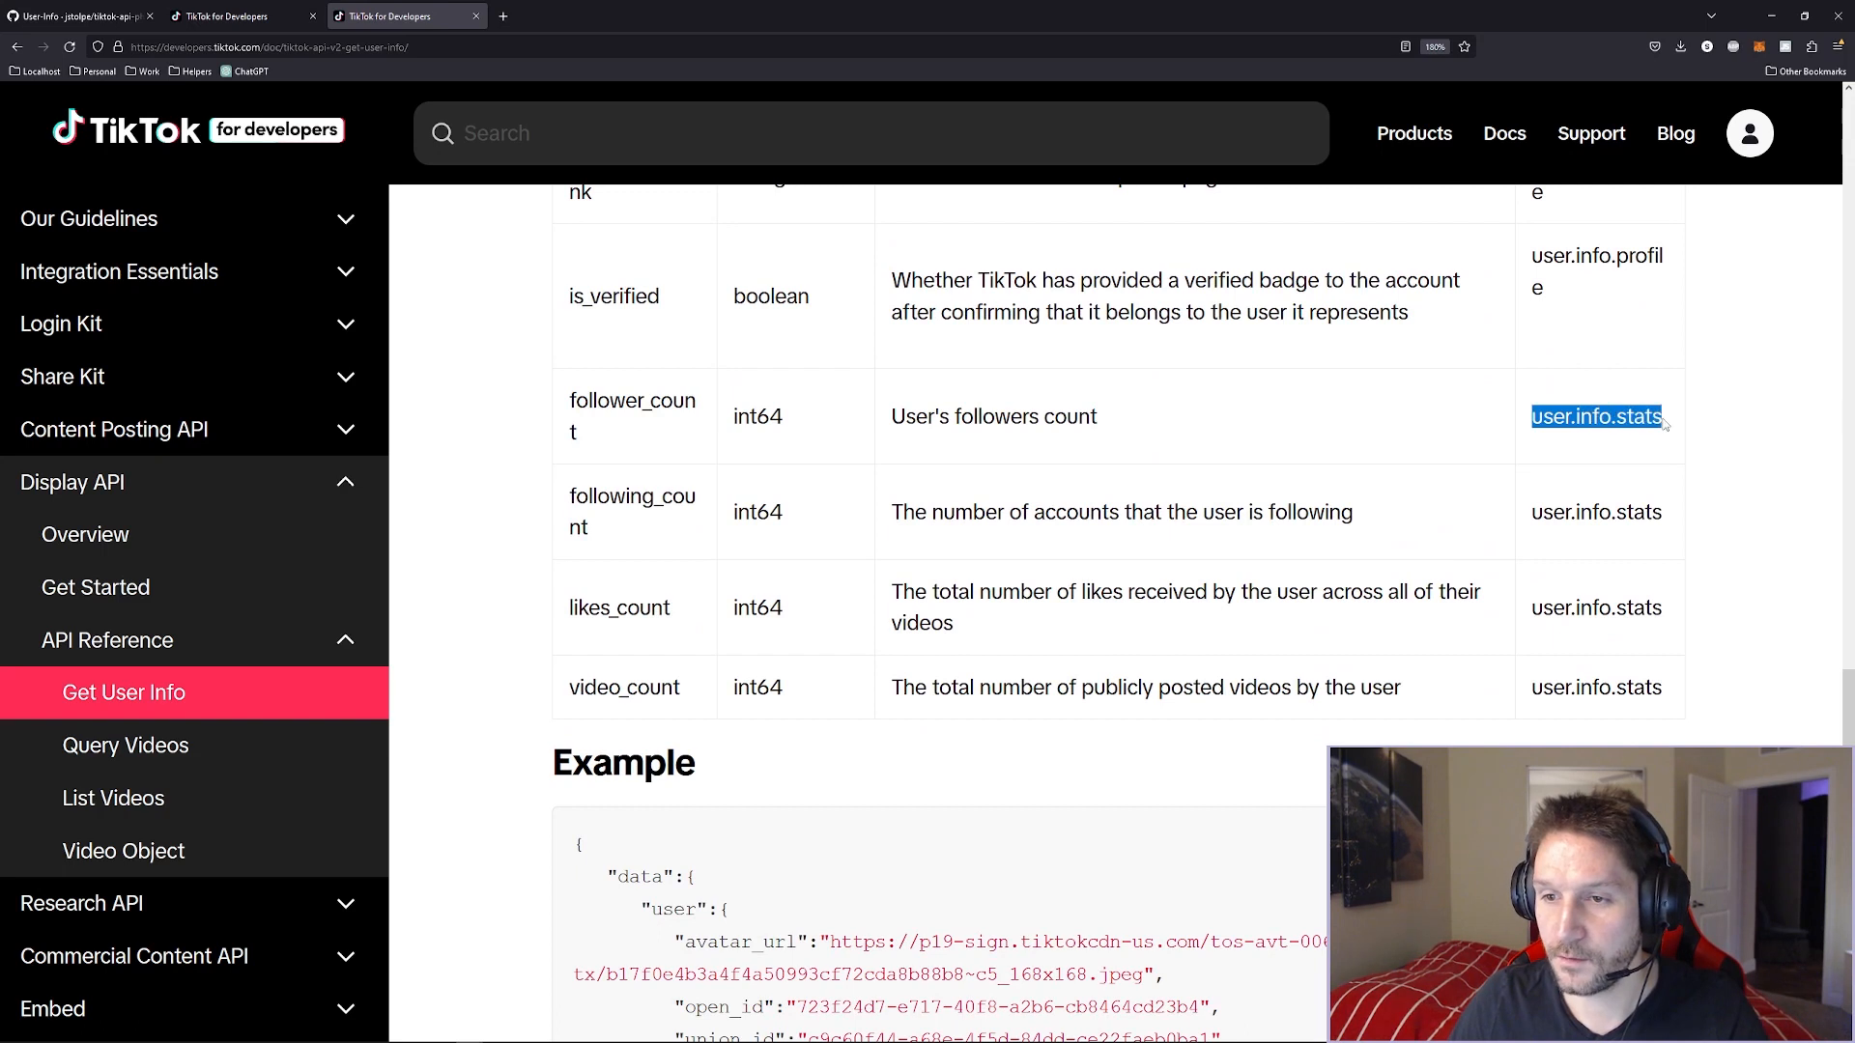
mouse_move(844, 611)
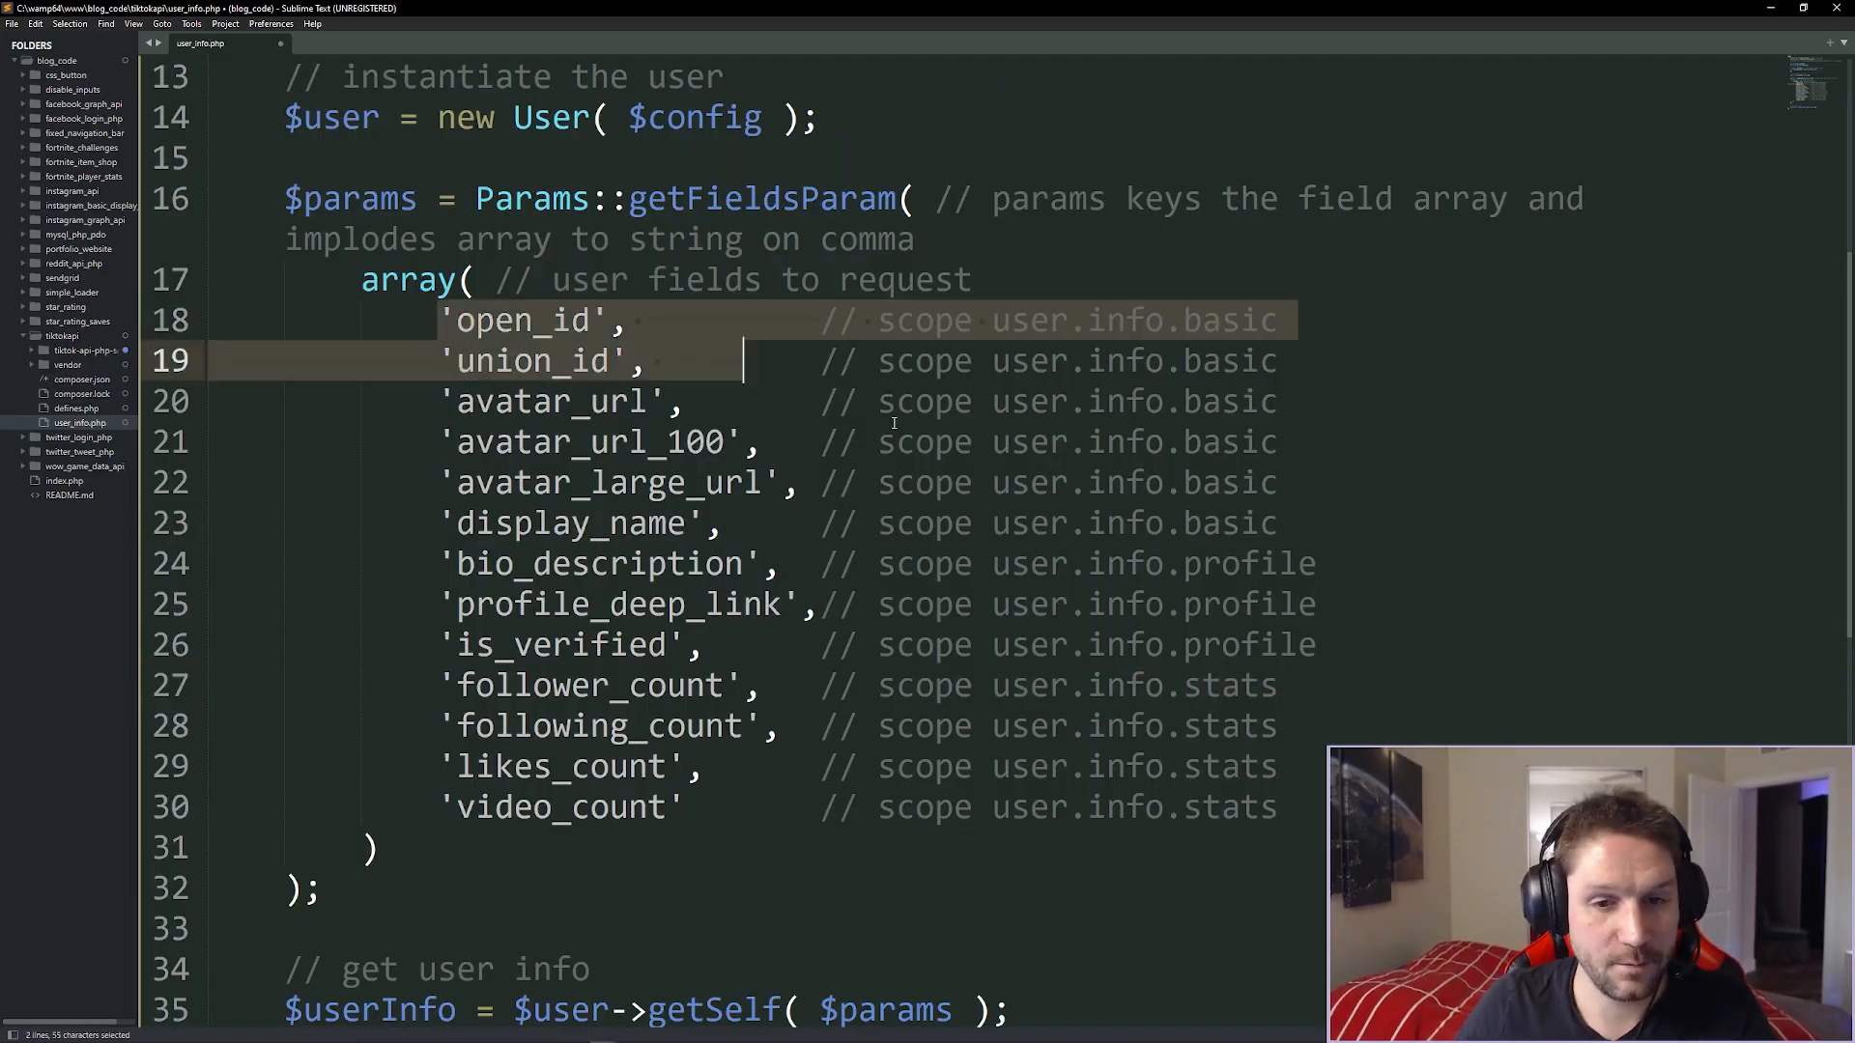
double_click(349, 197)
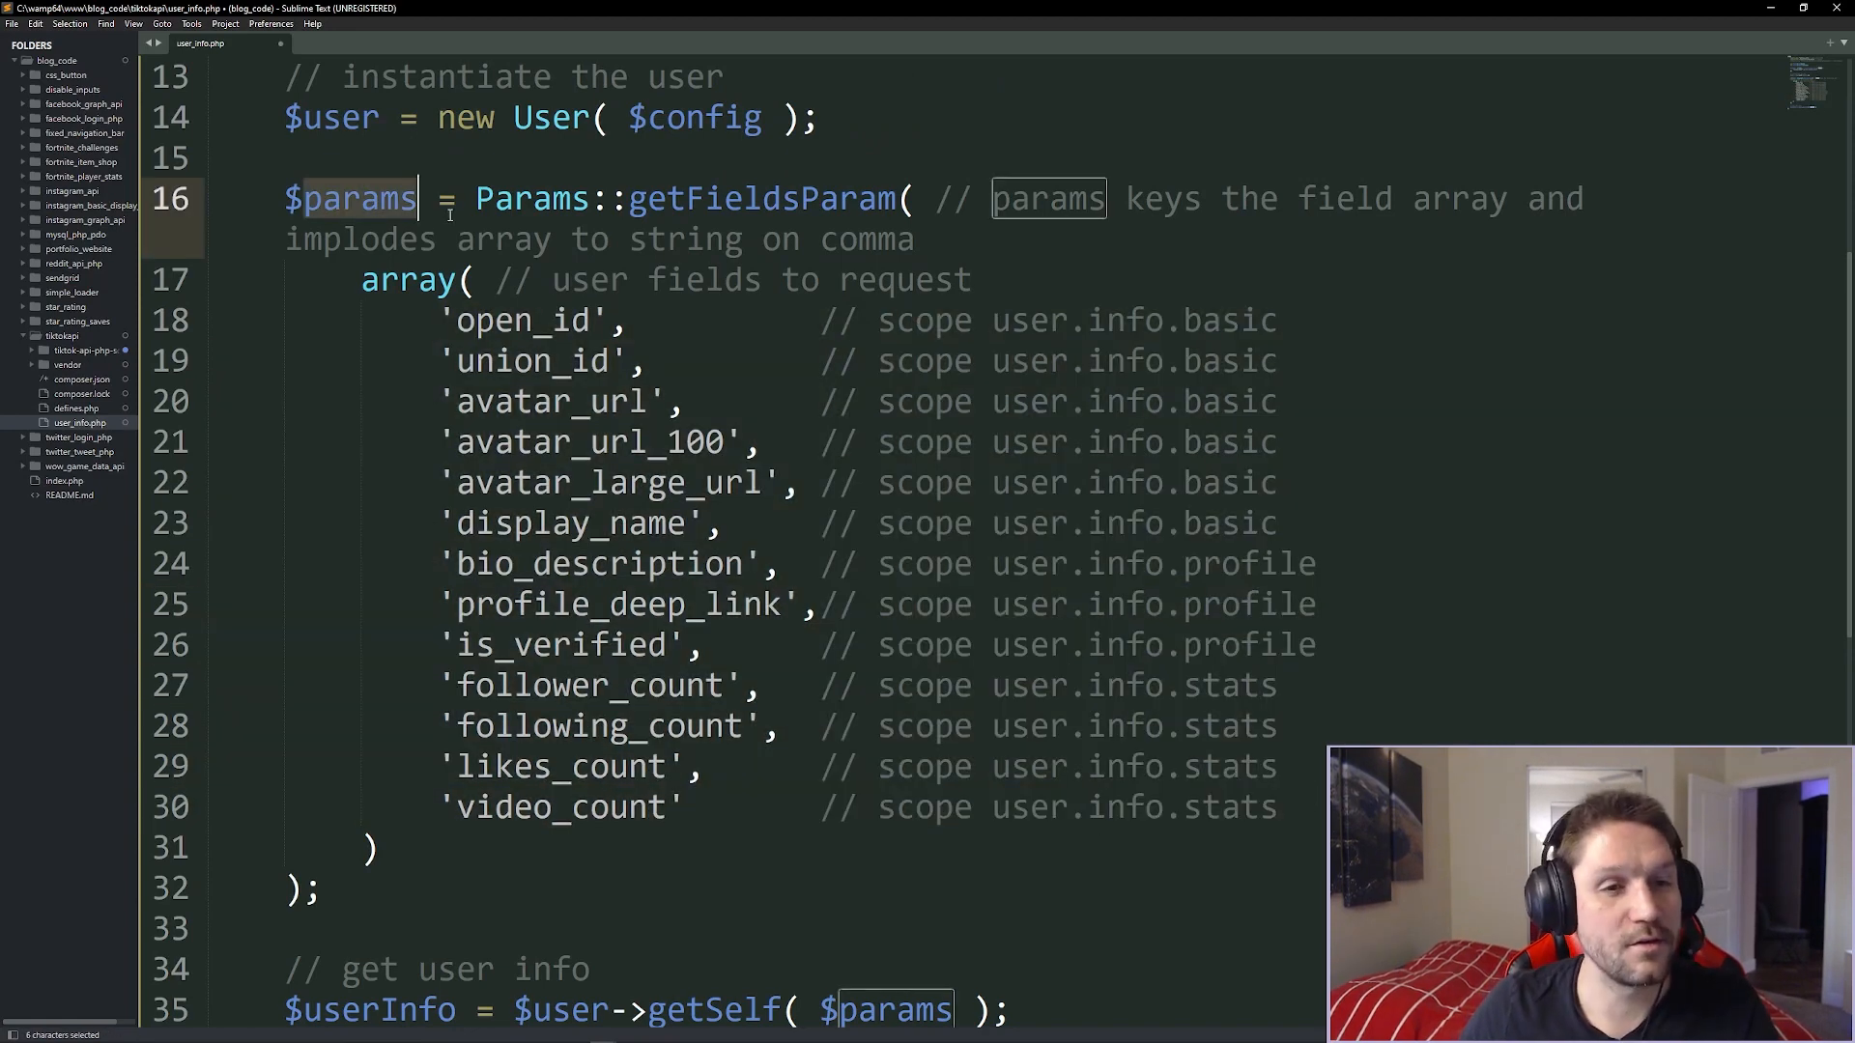
scroll(down, 3)
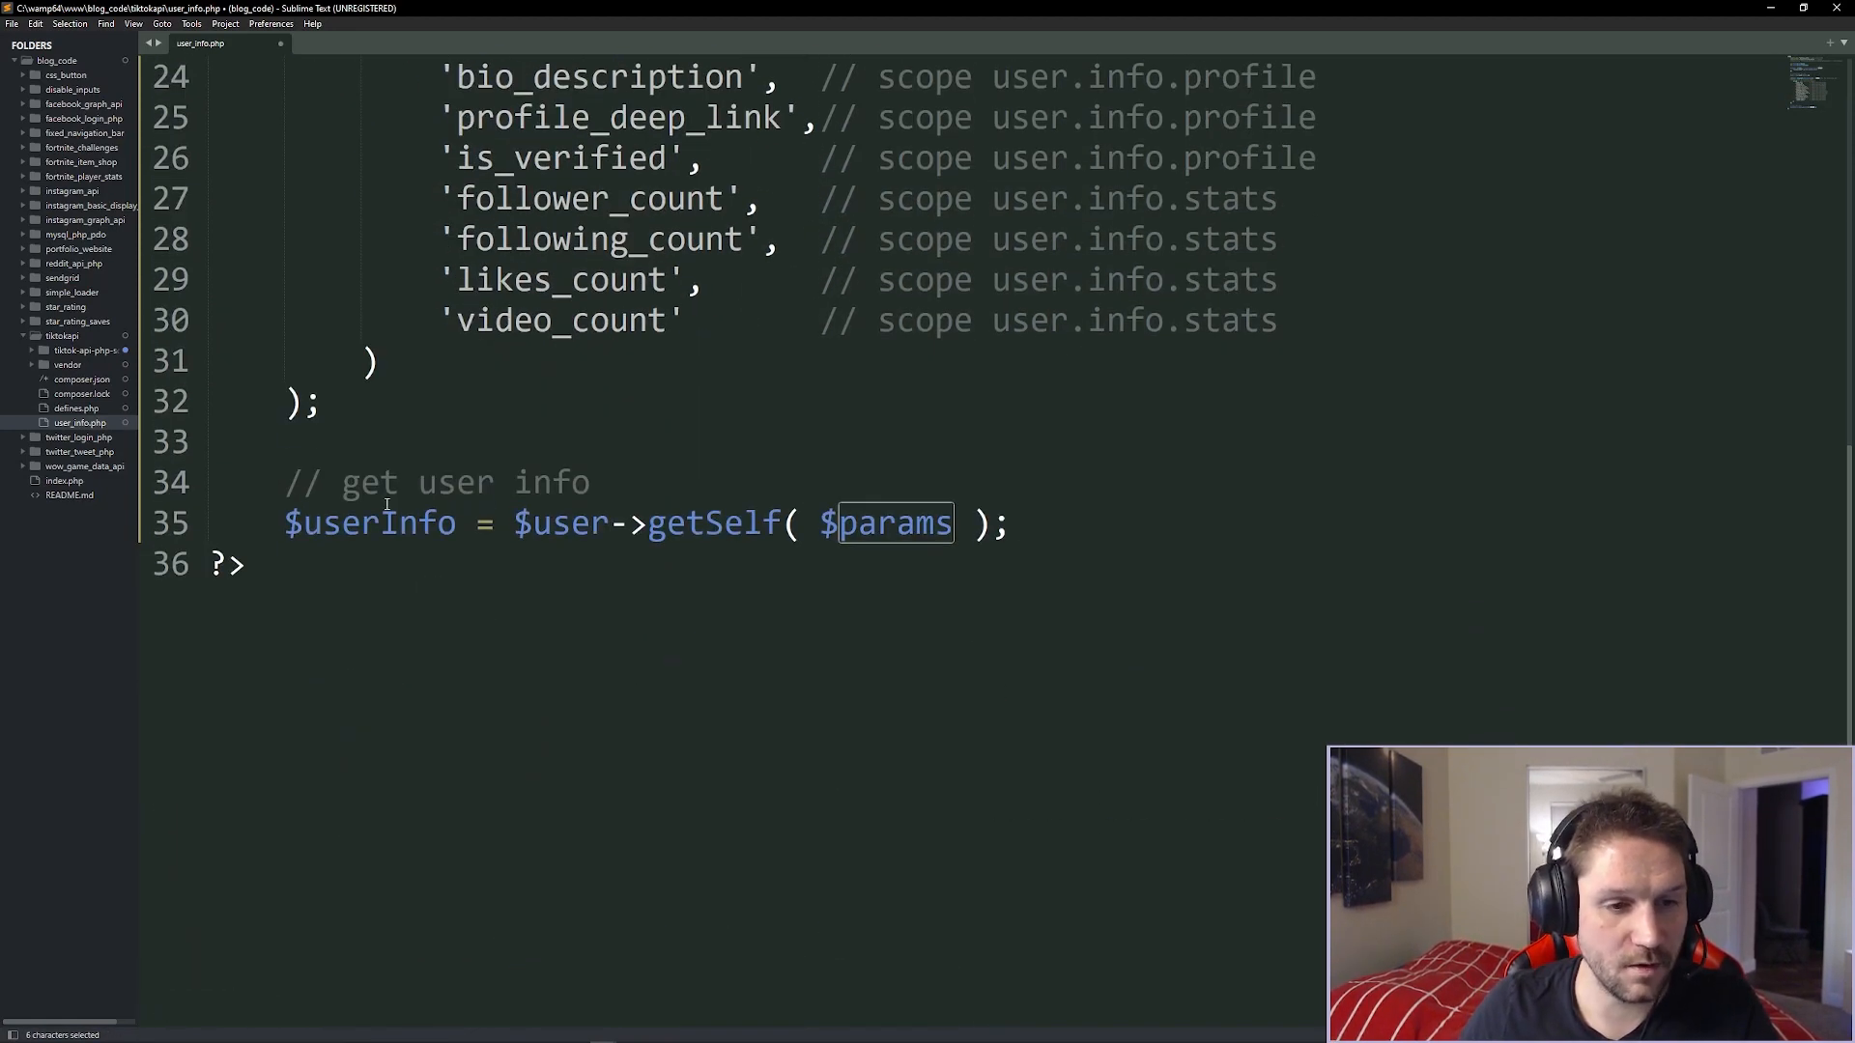
double_click(710, 523)
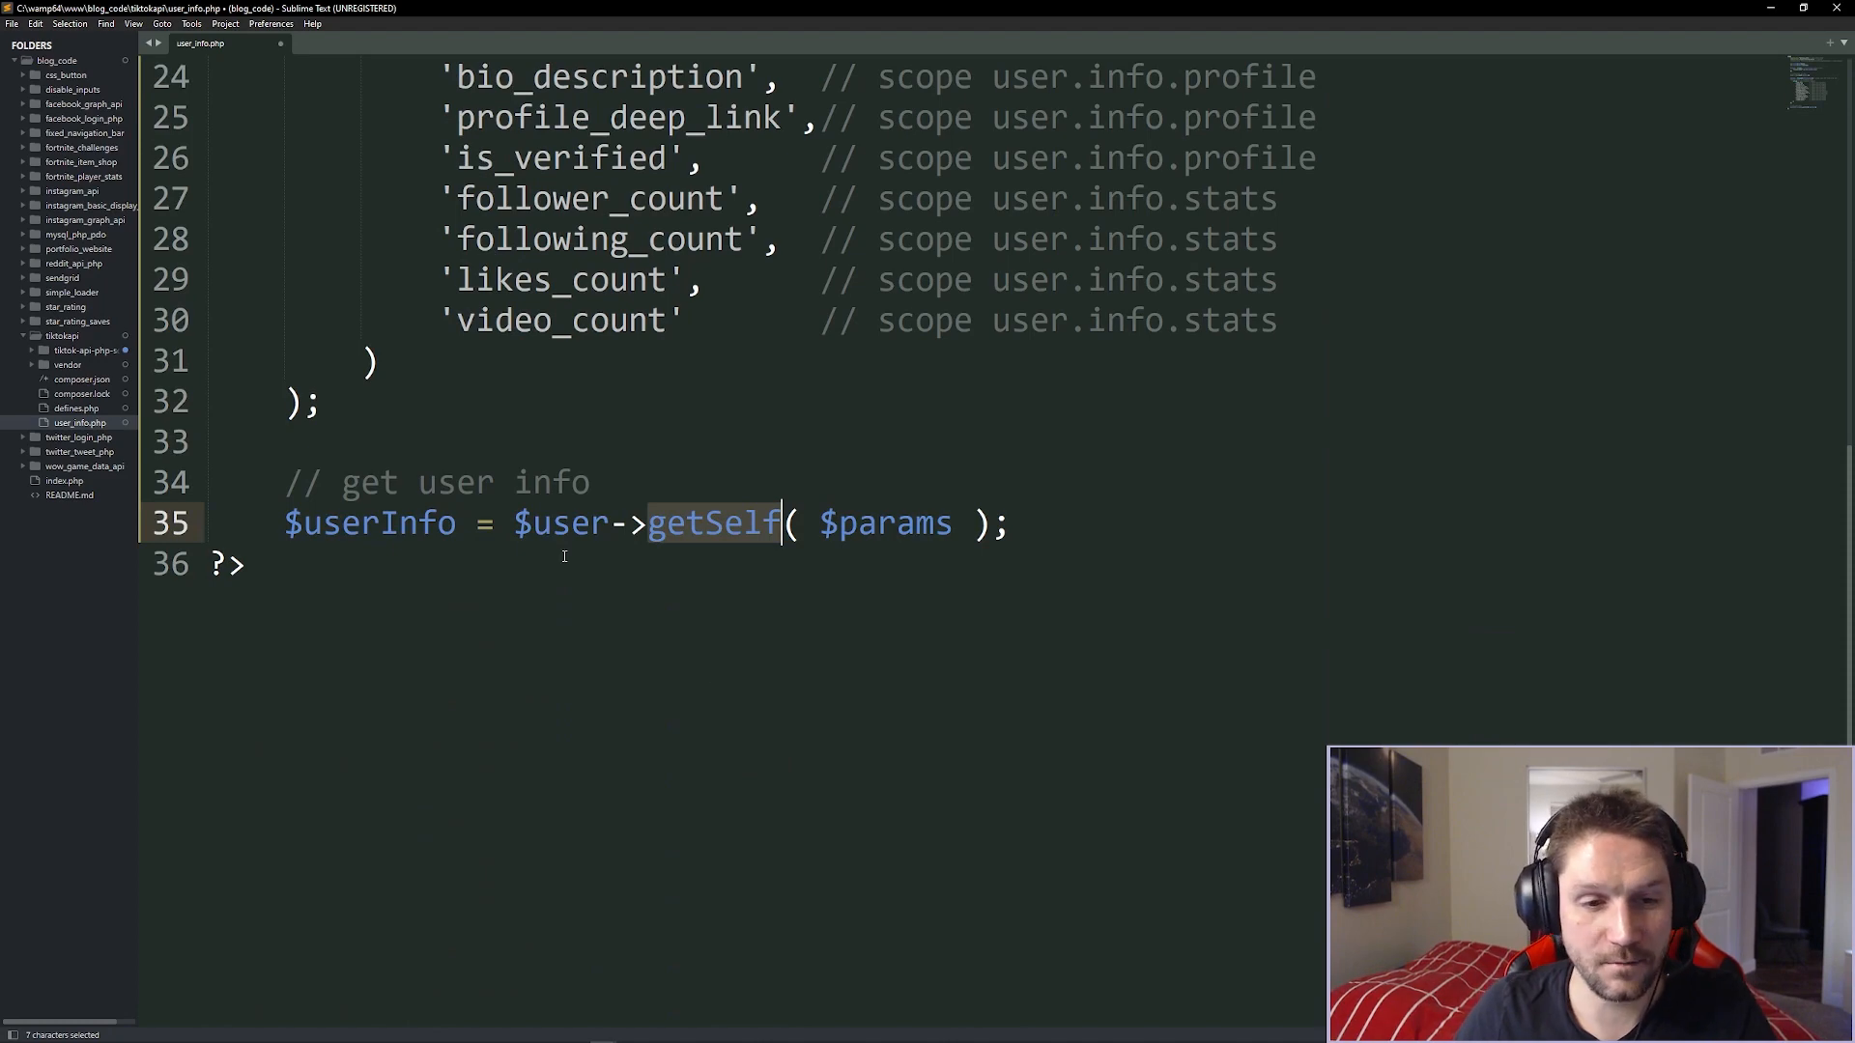
scroll(up, 3)
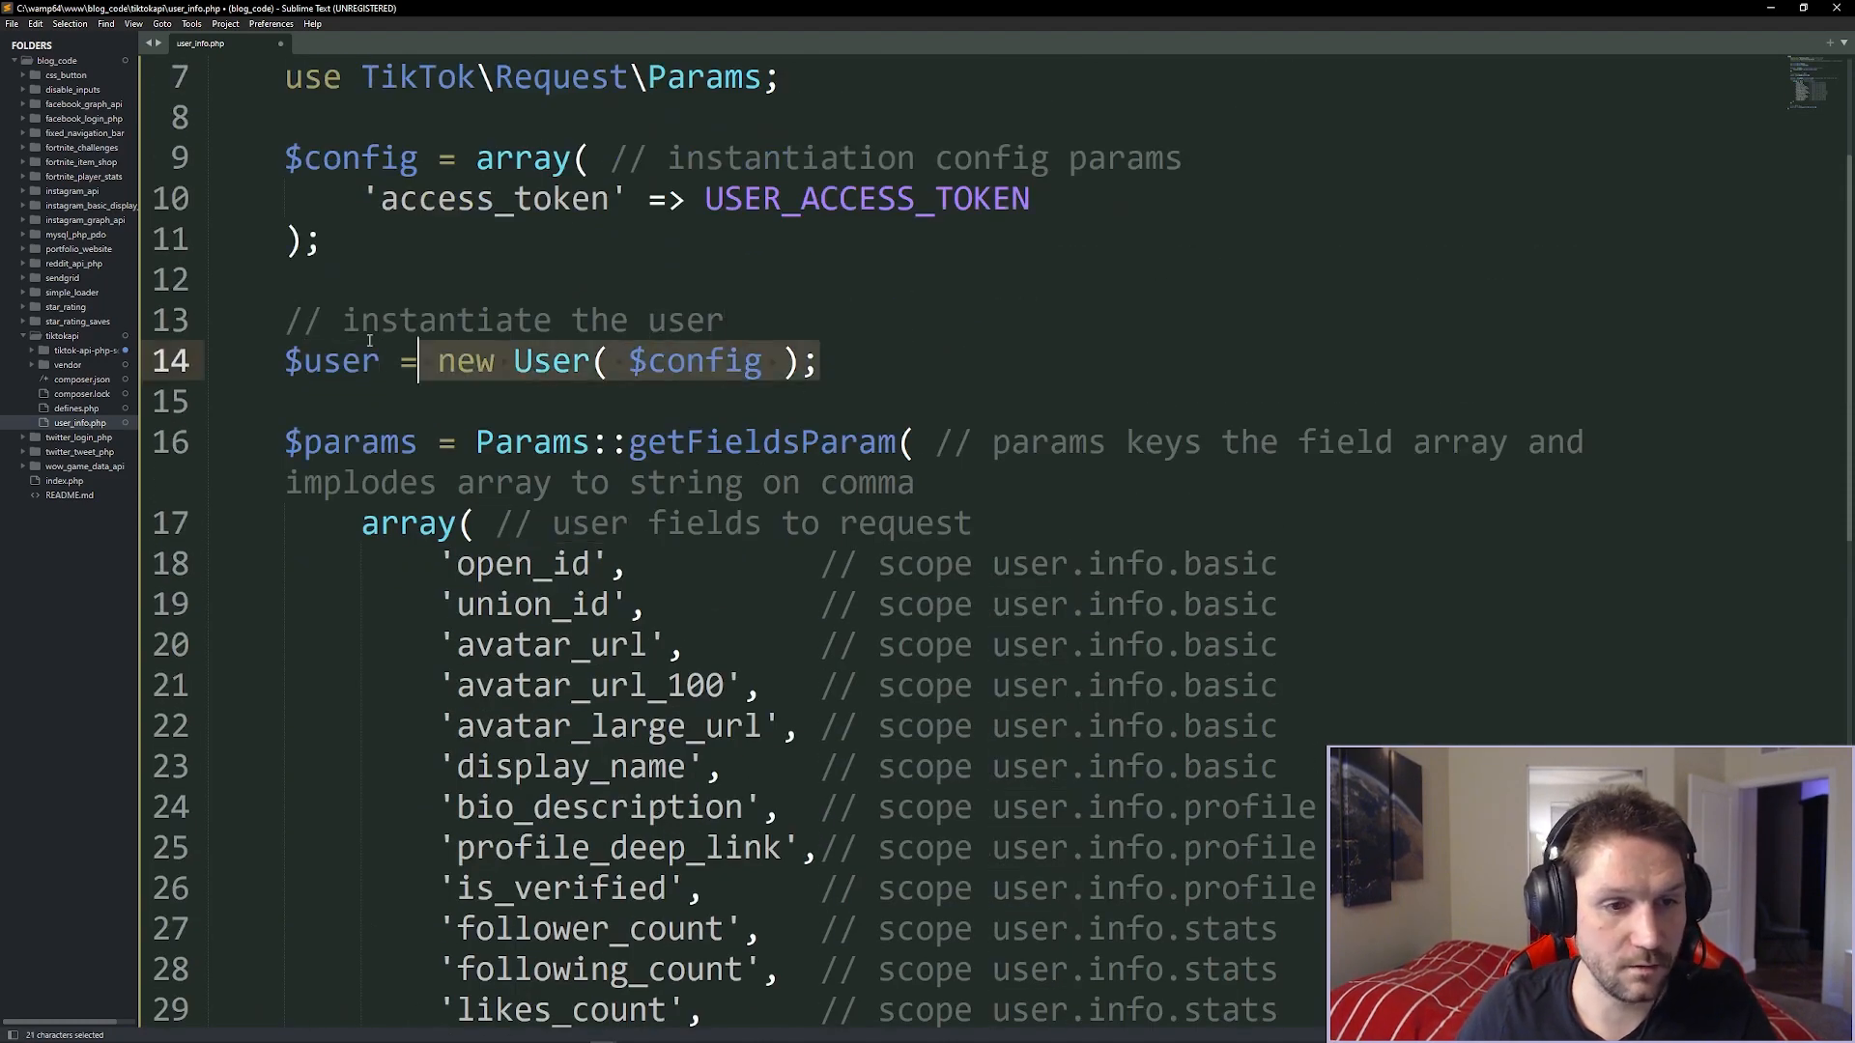
scroll(down, 3)
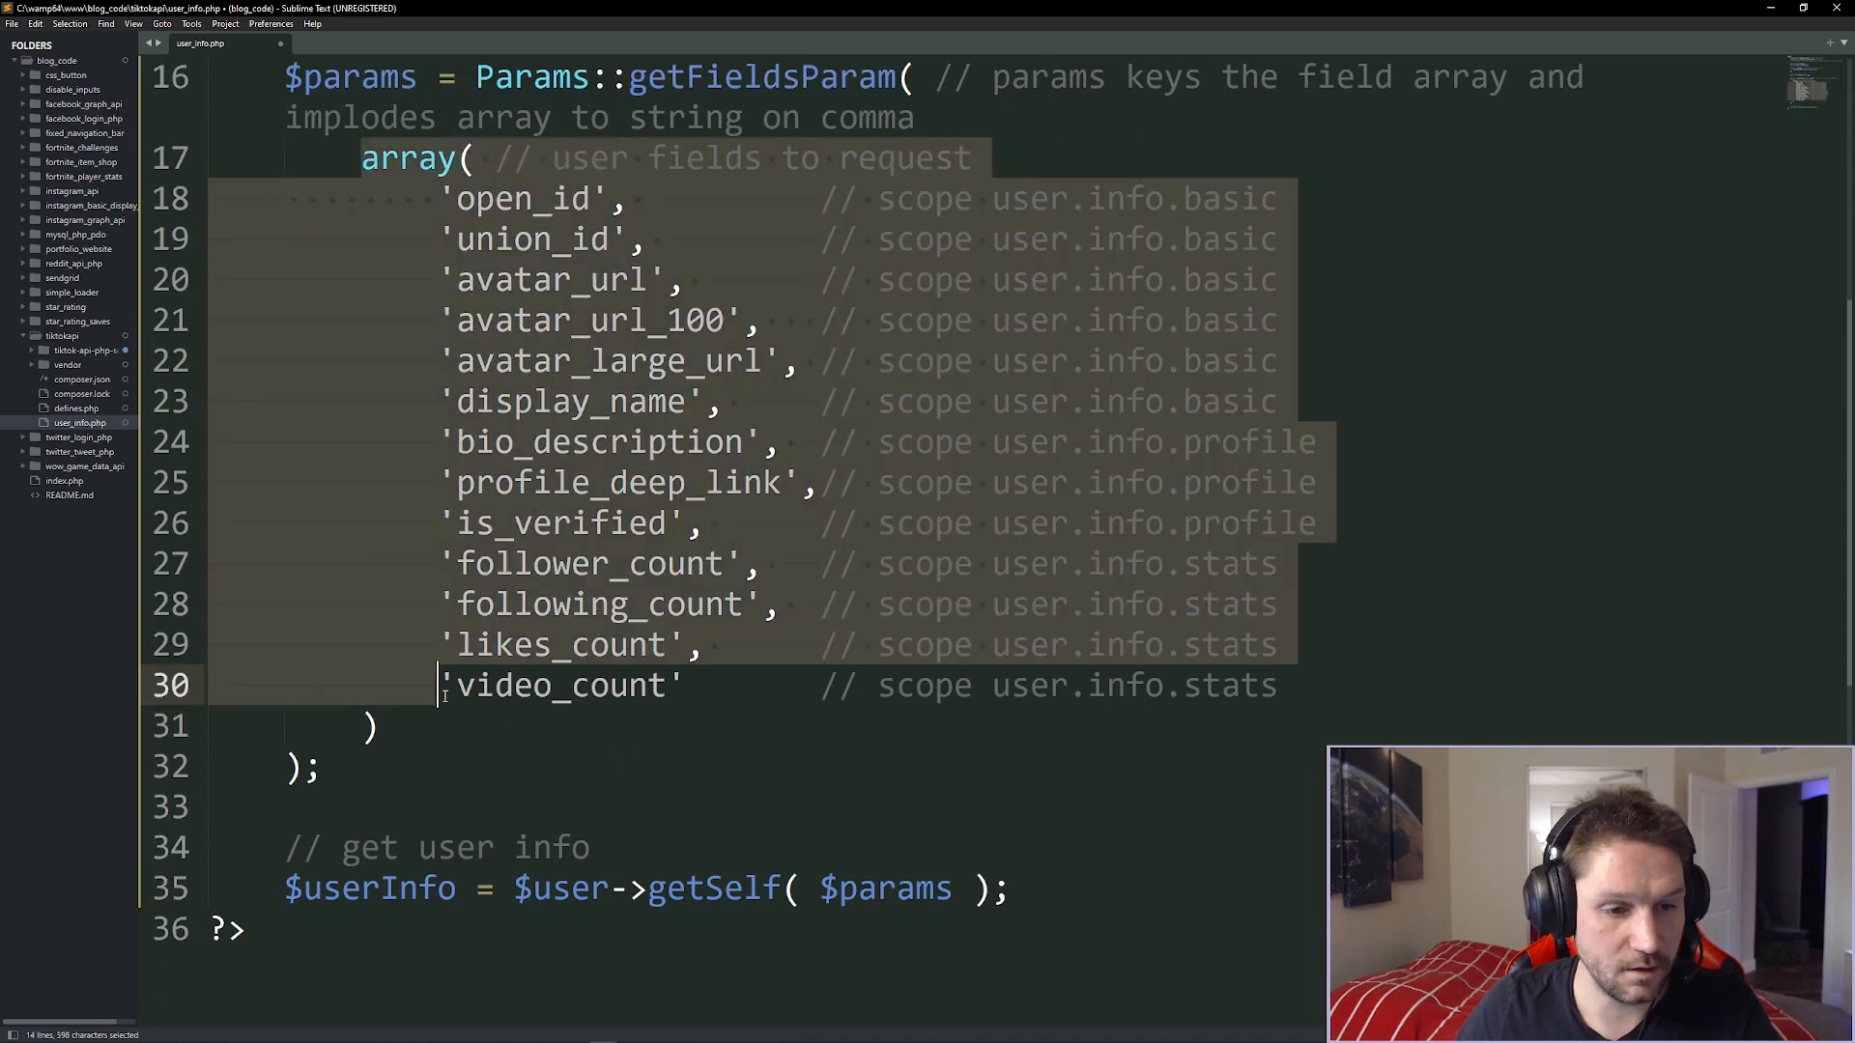
Add <textarea><?php print_r( $userInfo ); ?></textarea> inside the page body.
text(<)
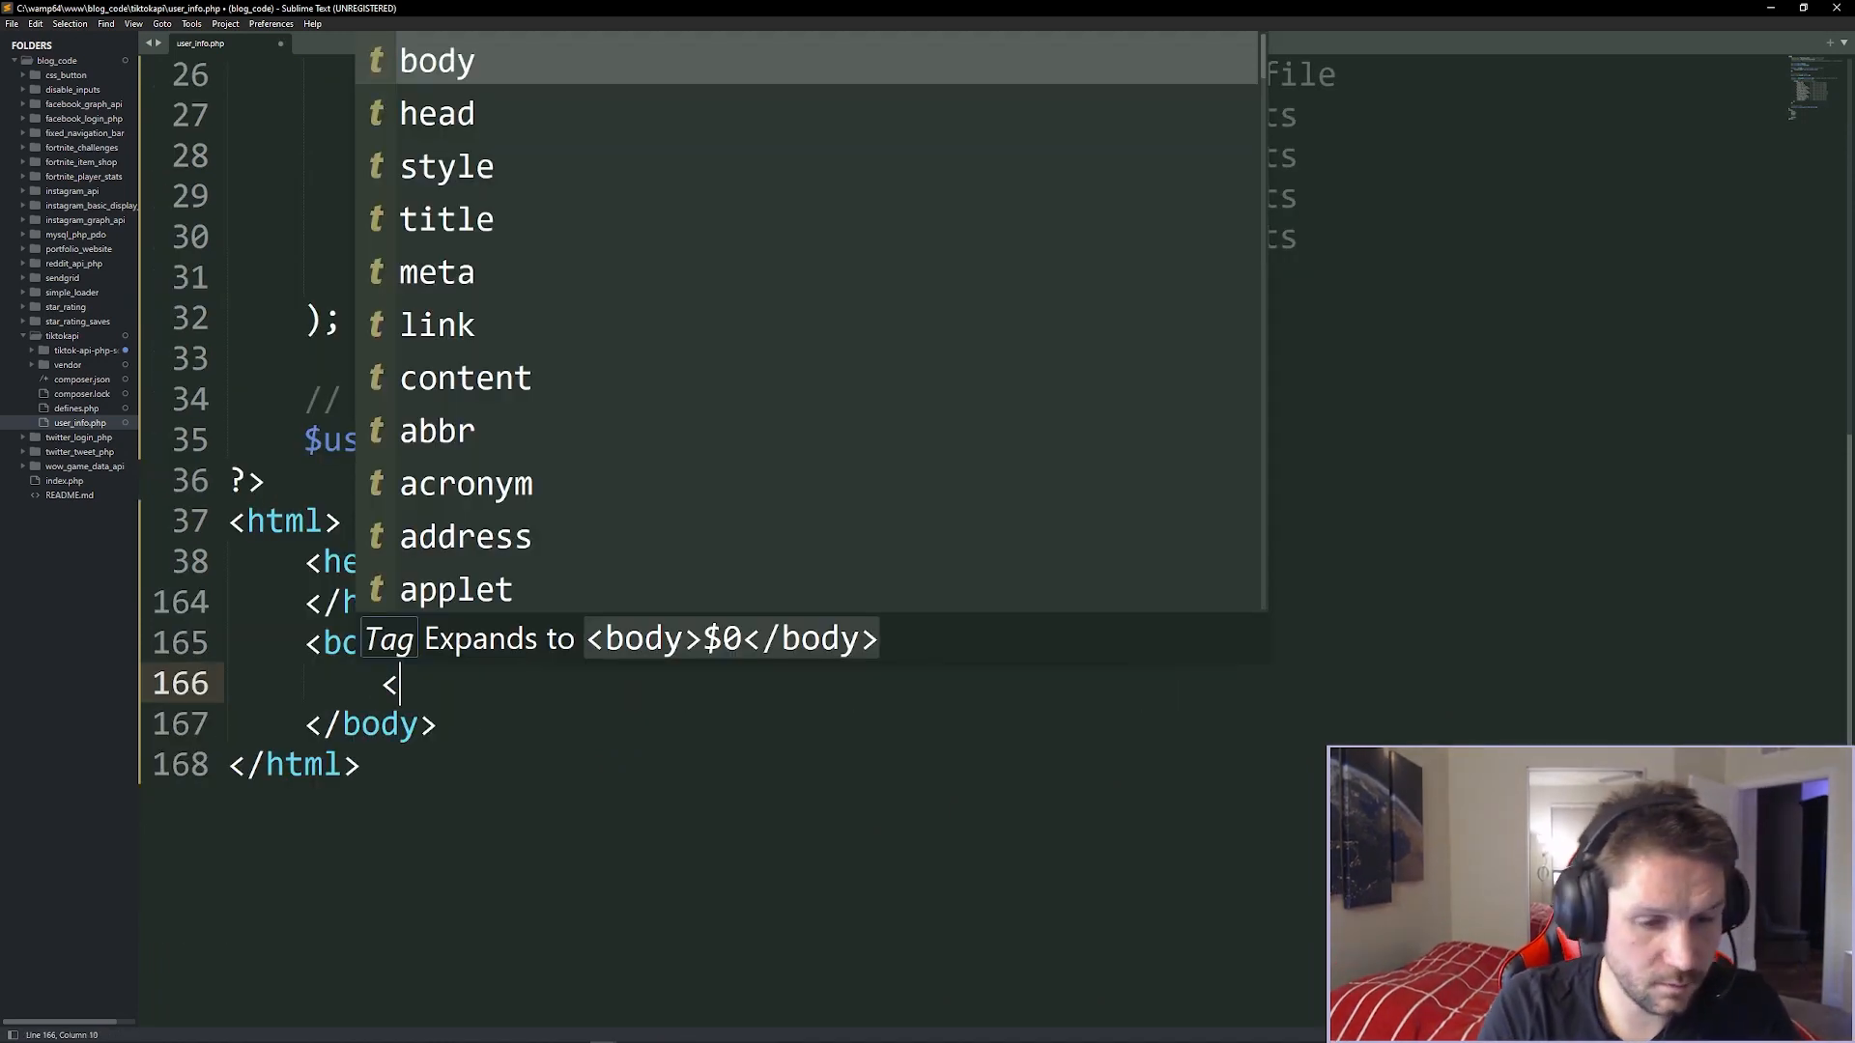
text(textarea></textarea>)
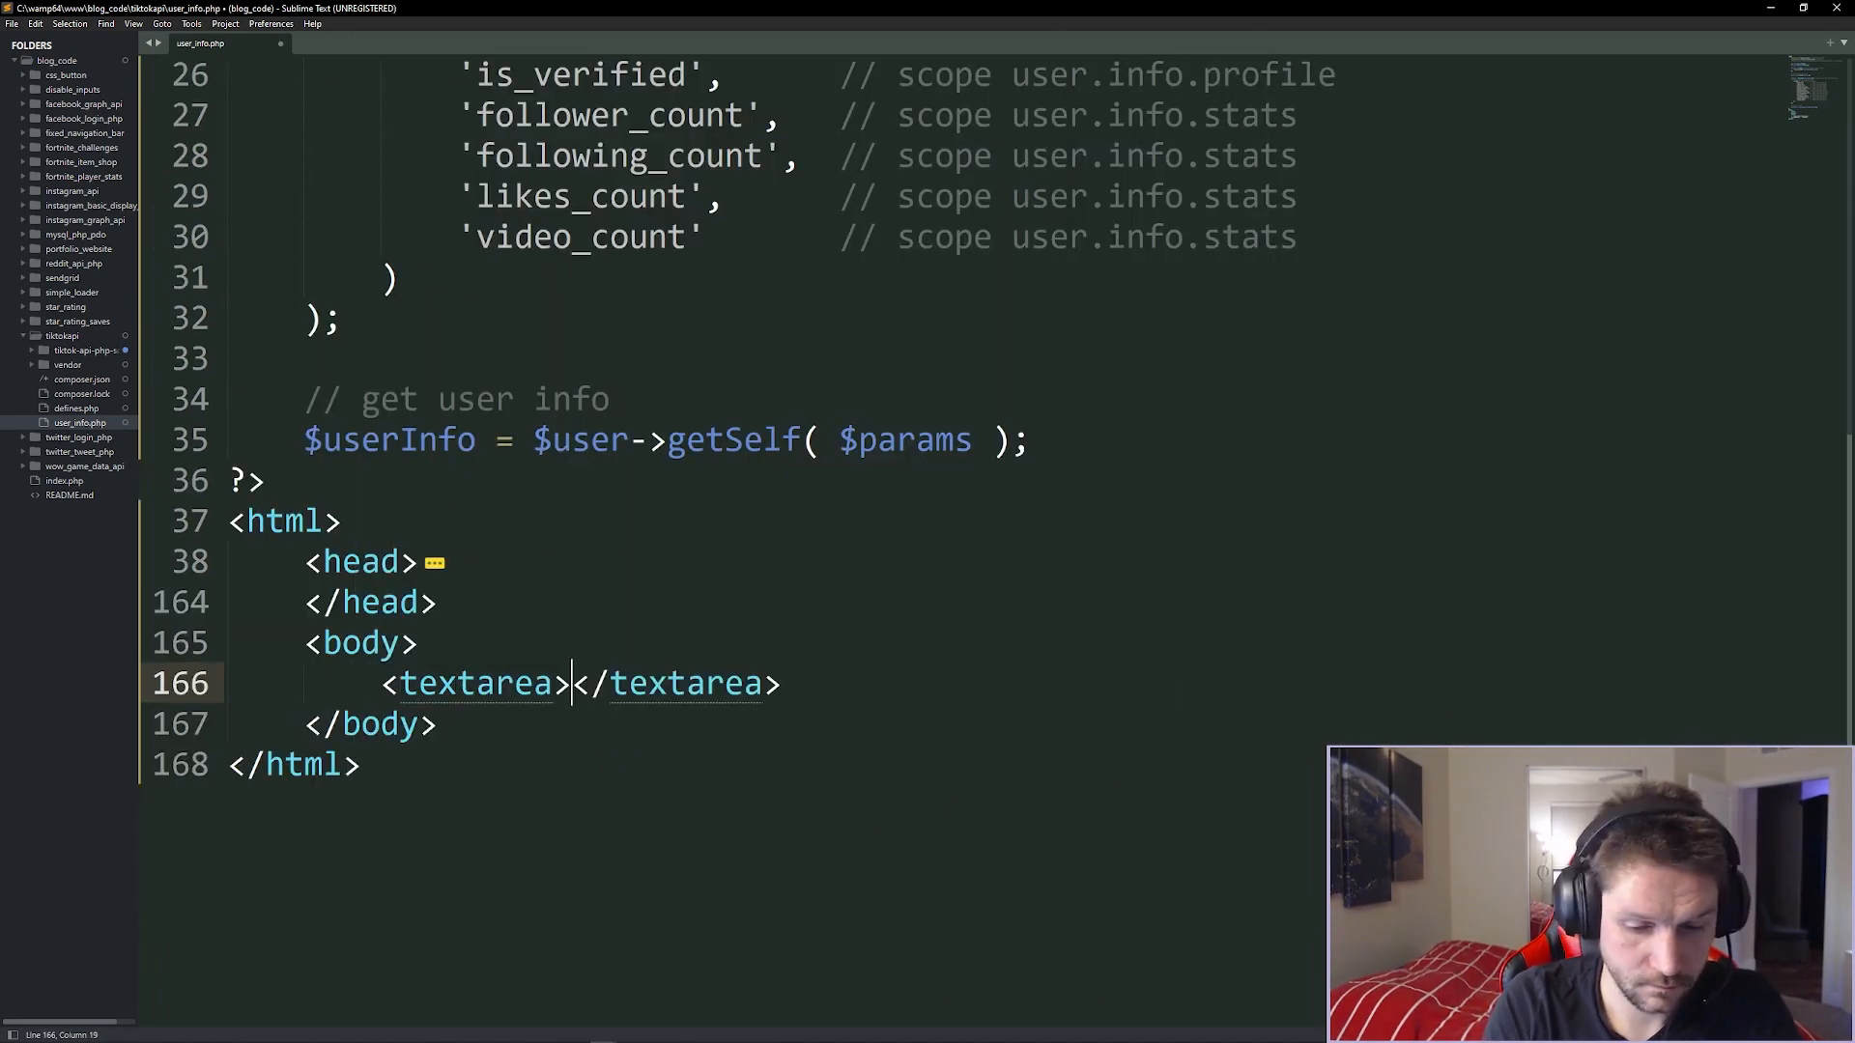
text(<?php <)
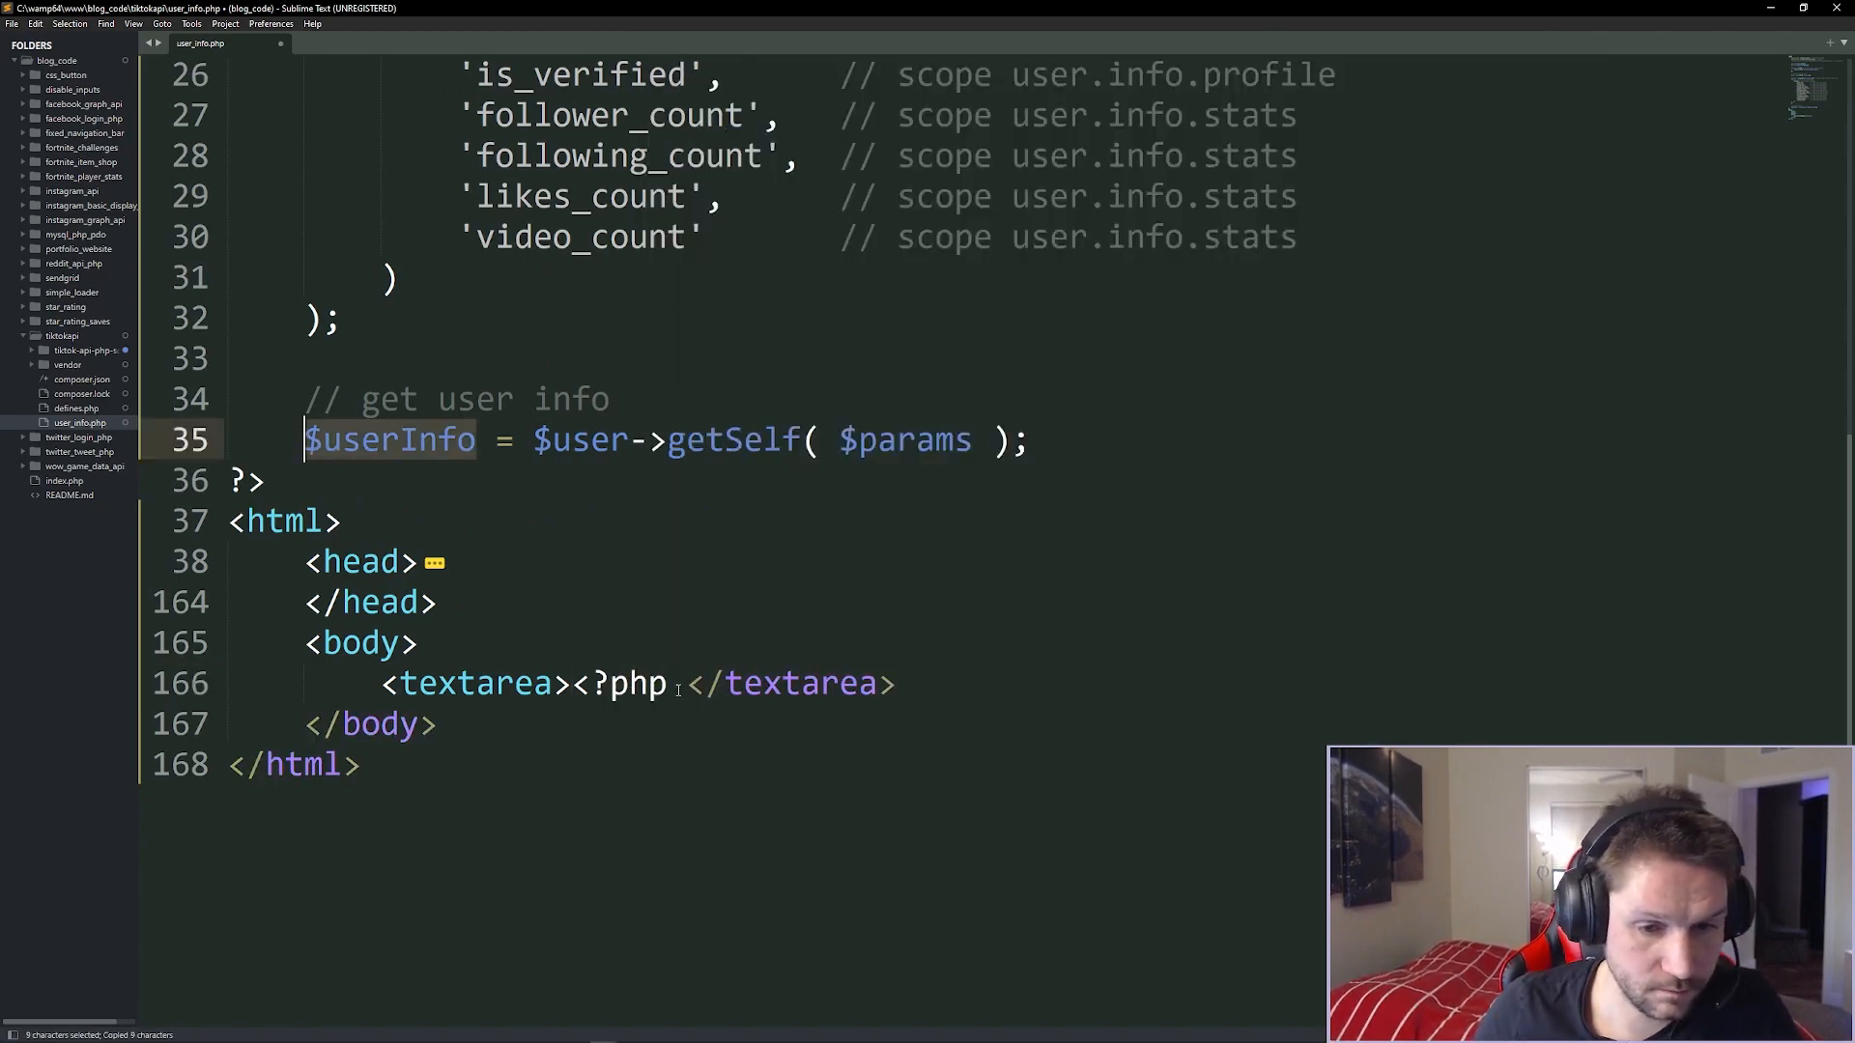
text(print_r( $userInfo)
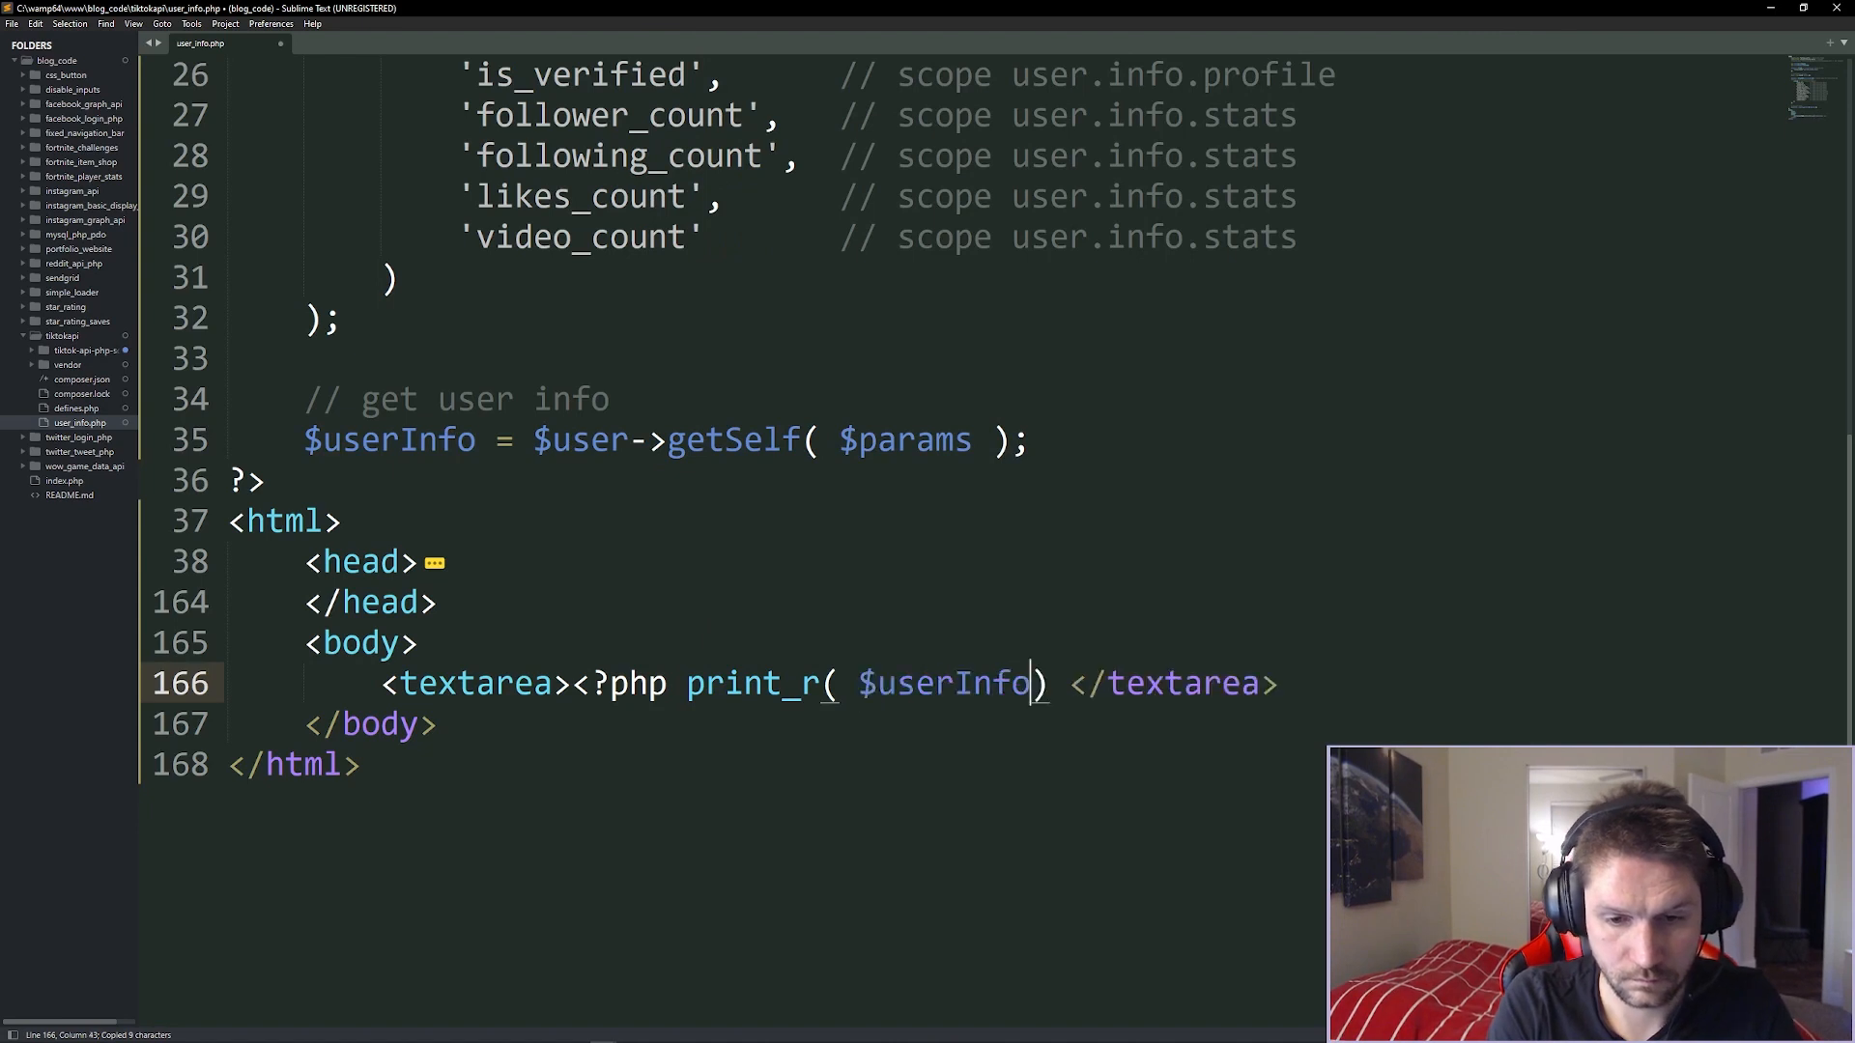
text(; ?>)
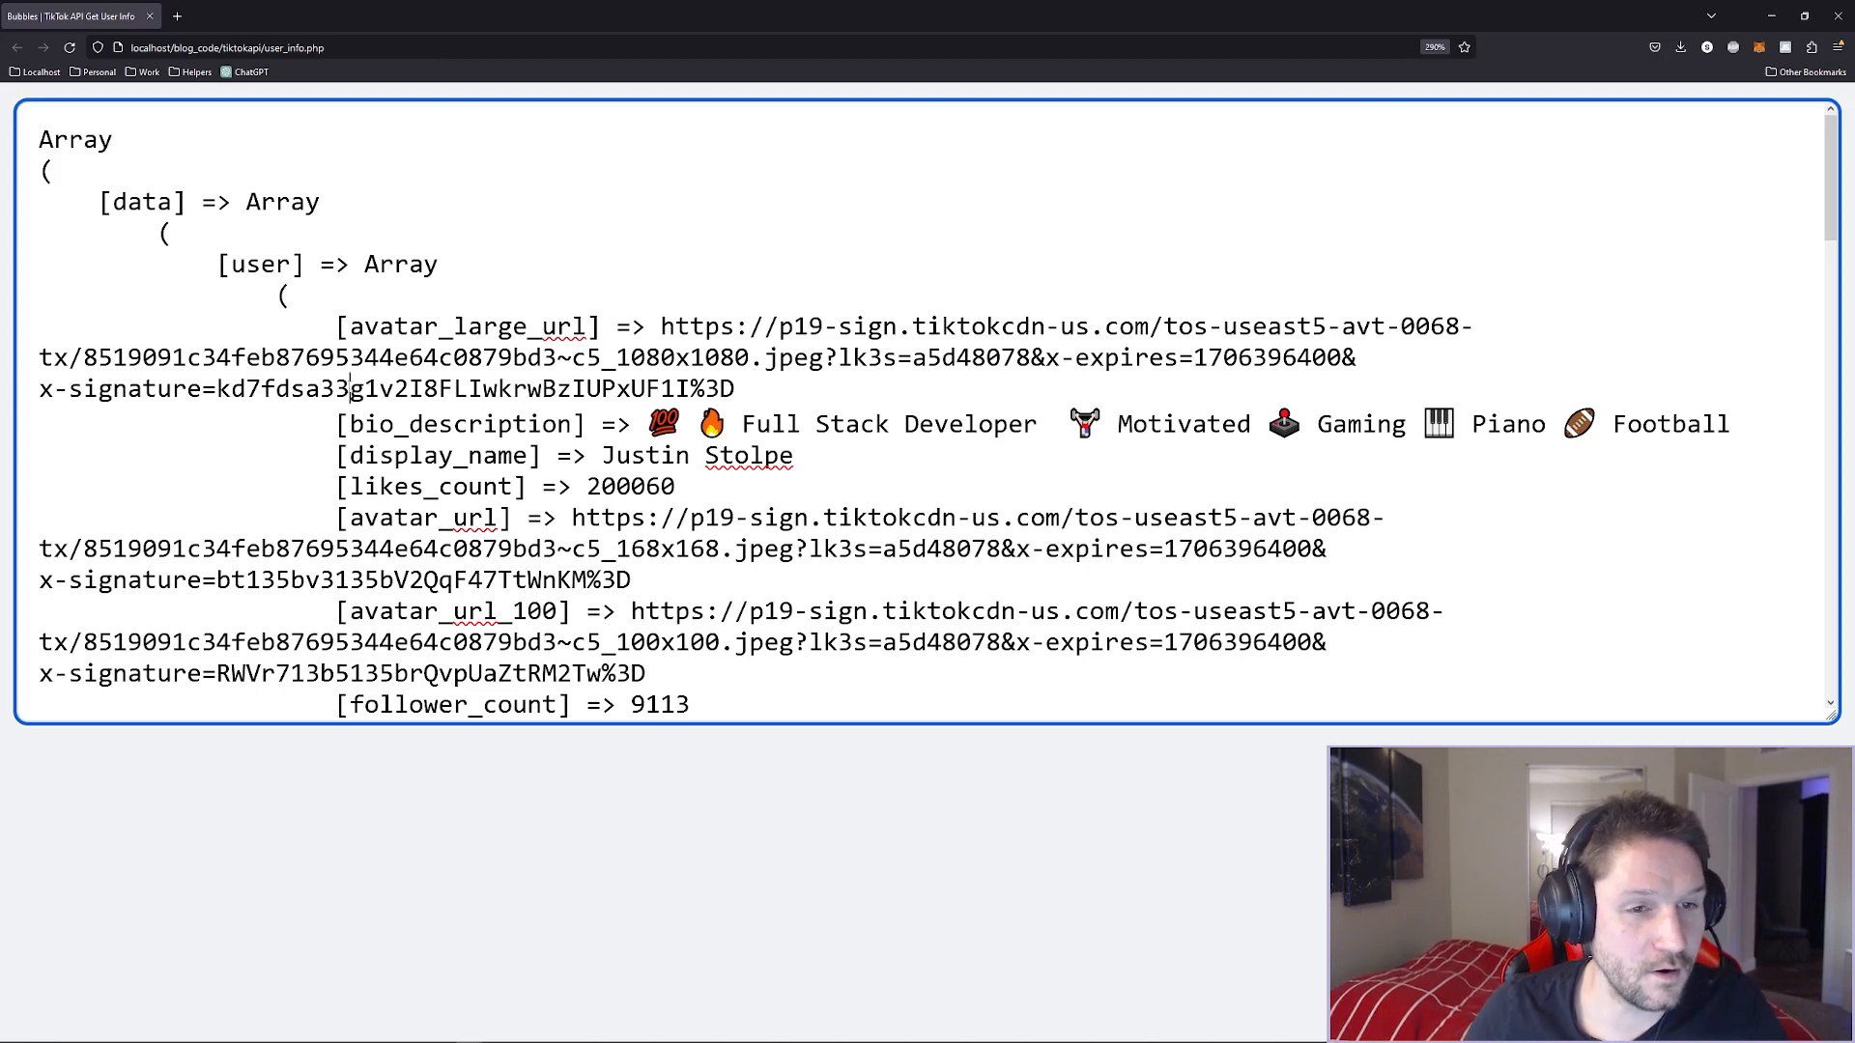
Highlight the avatar_large_url, display_name, is_verified, union_id and video_count fields in the raw output.
scroll(down, 3)
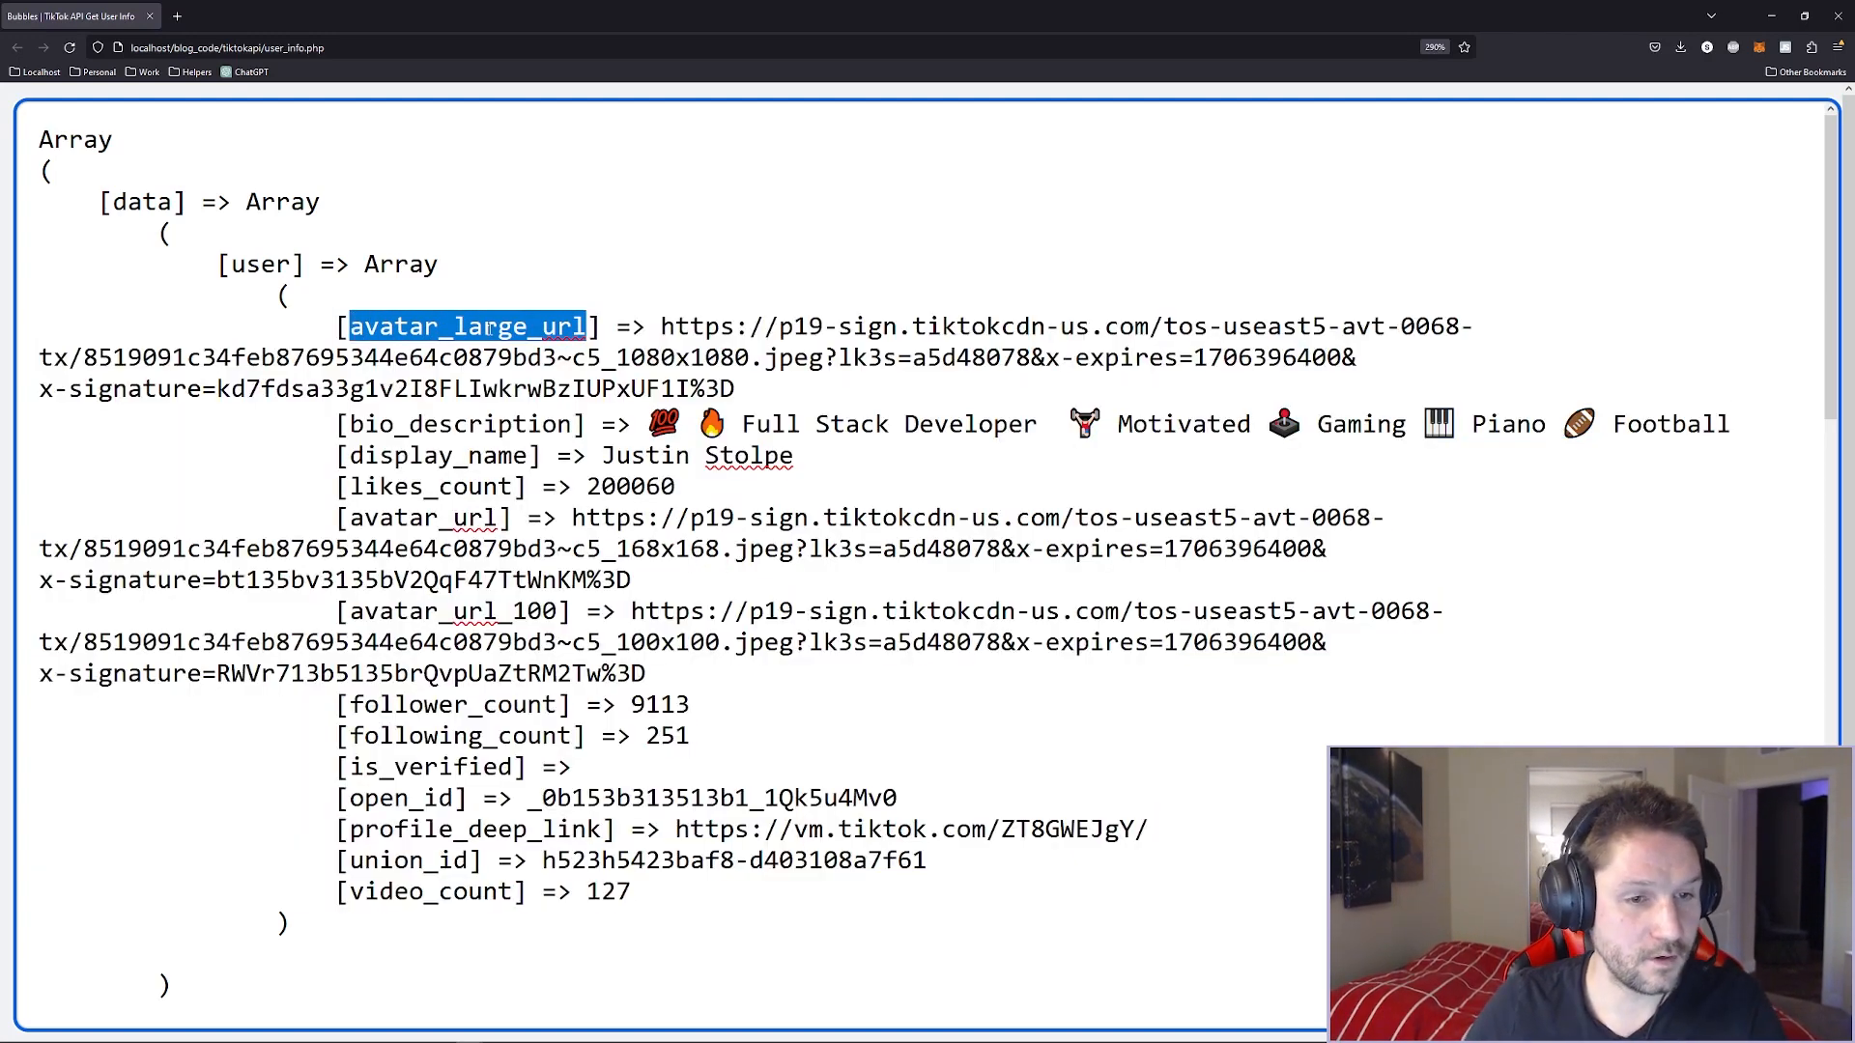
double_click(438, 455)
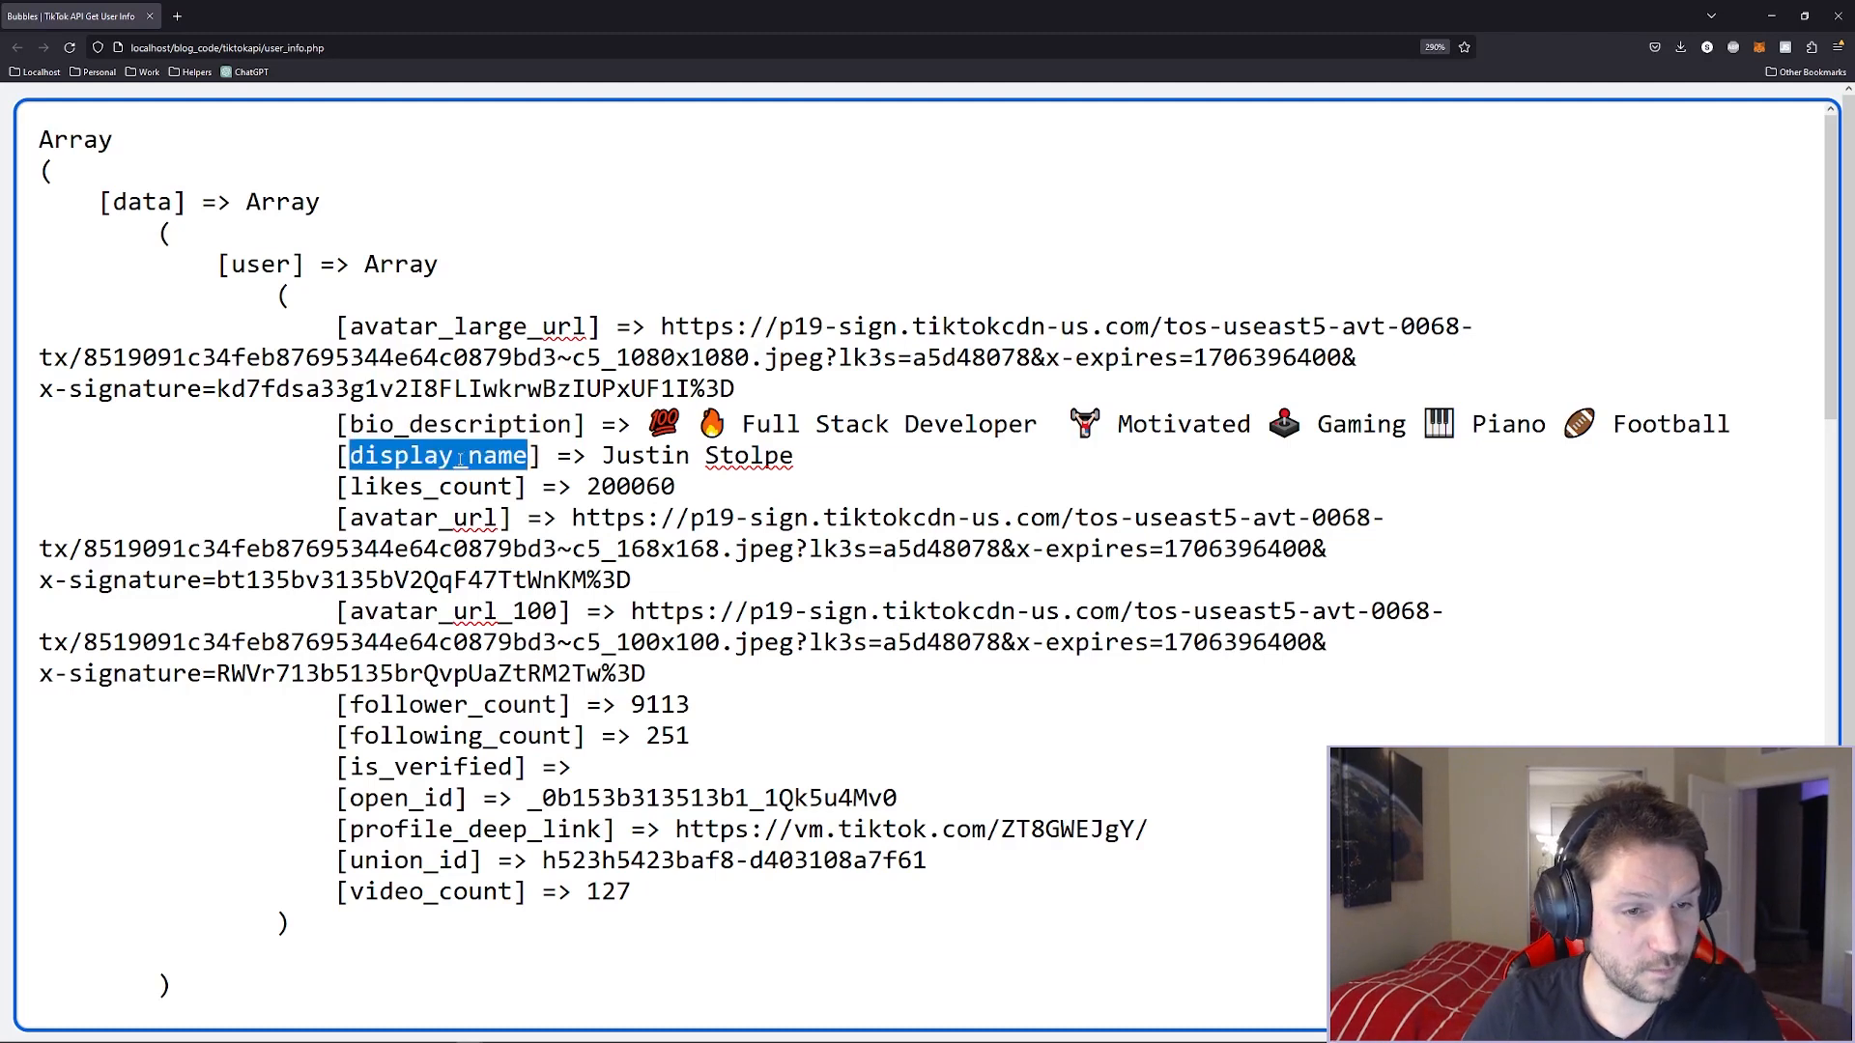
double_click(420, 517)
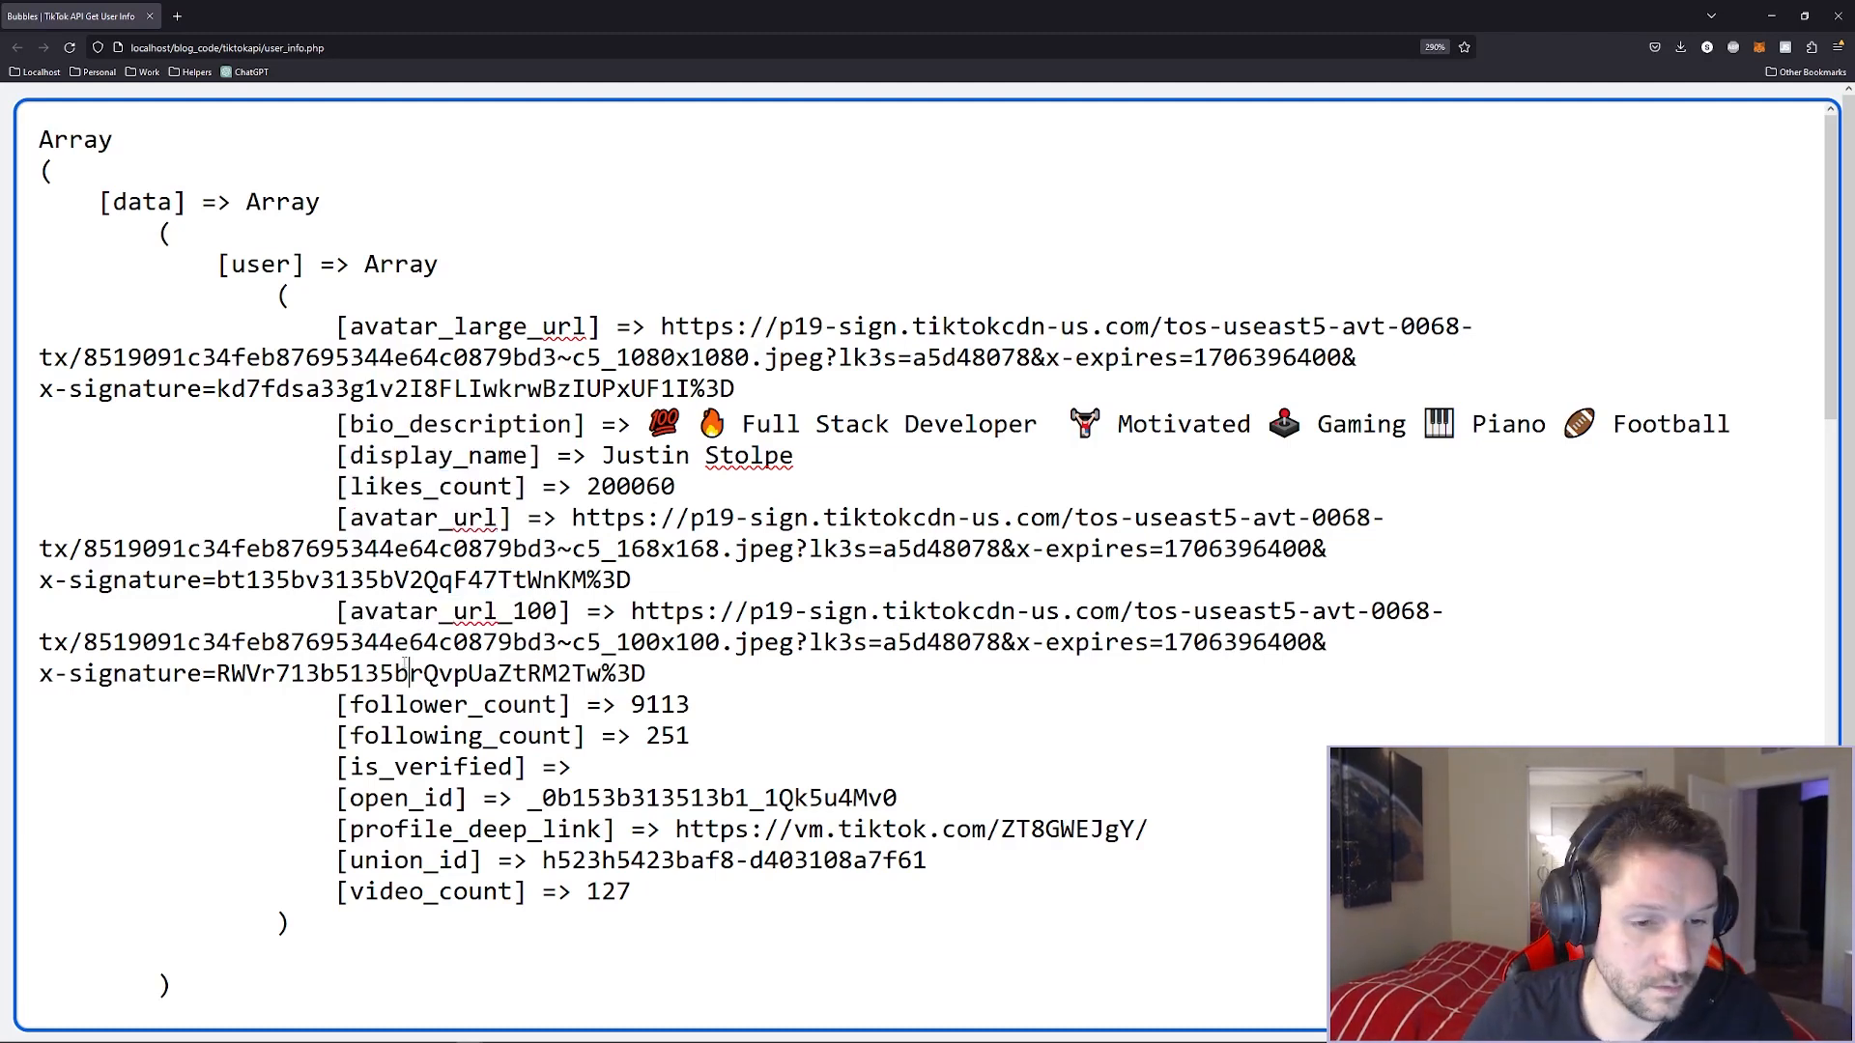
double_click(449, 766)
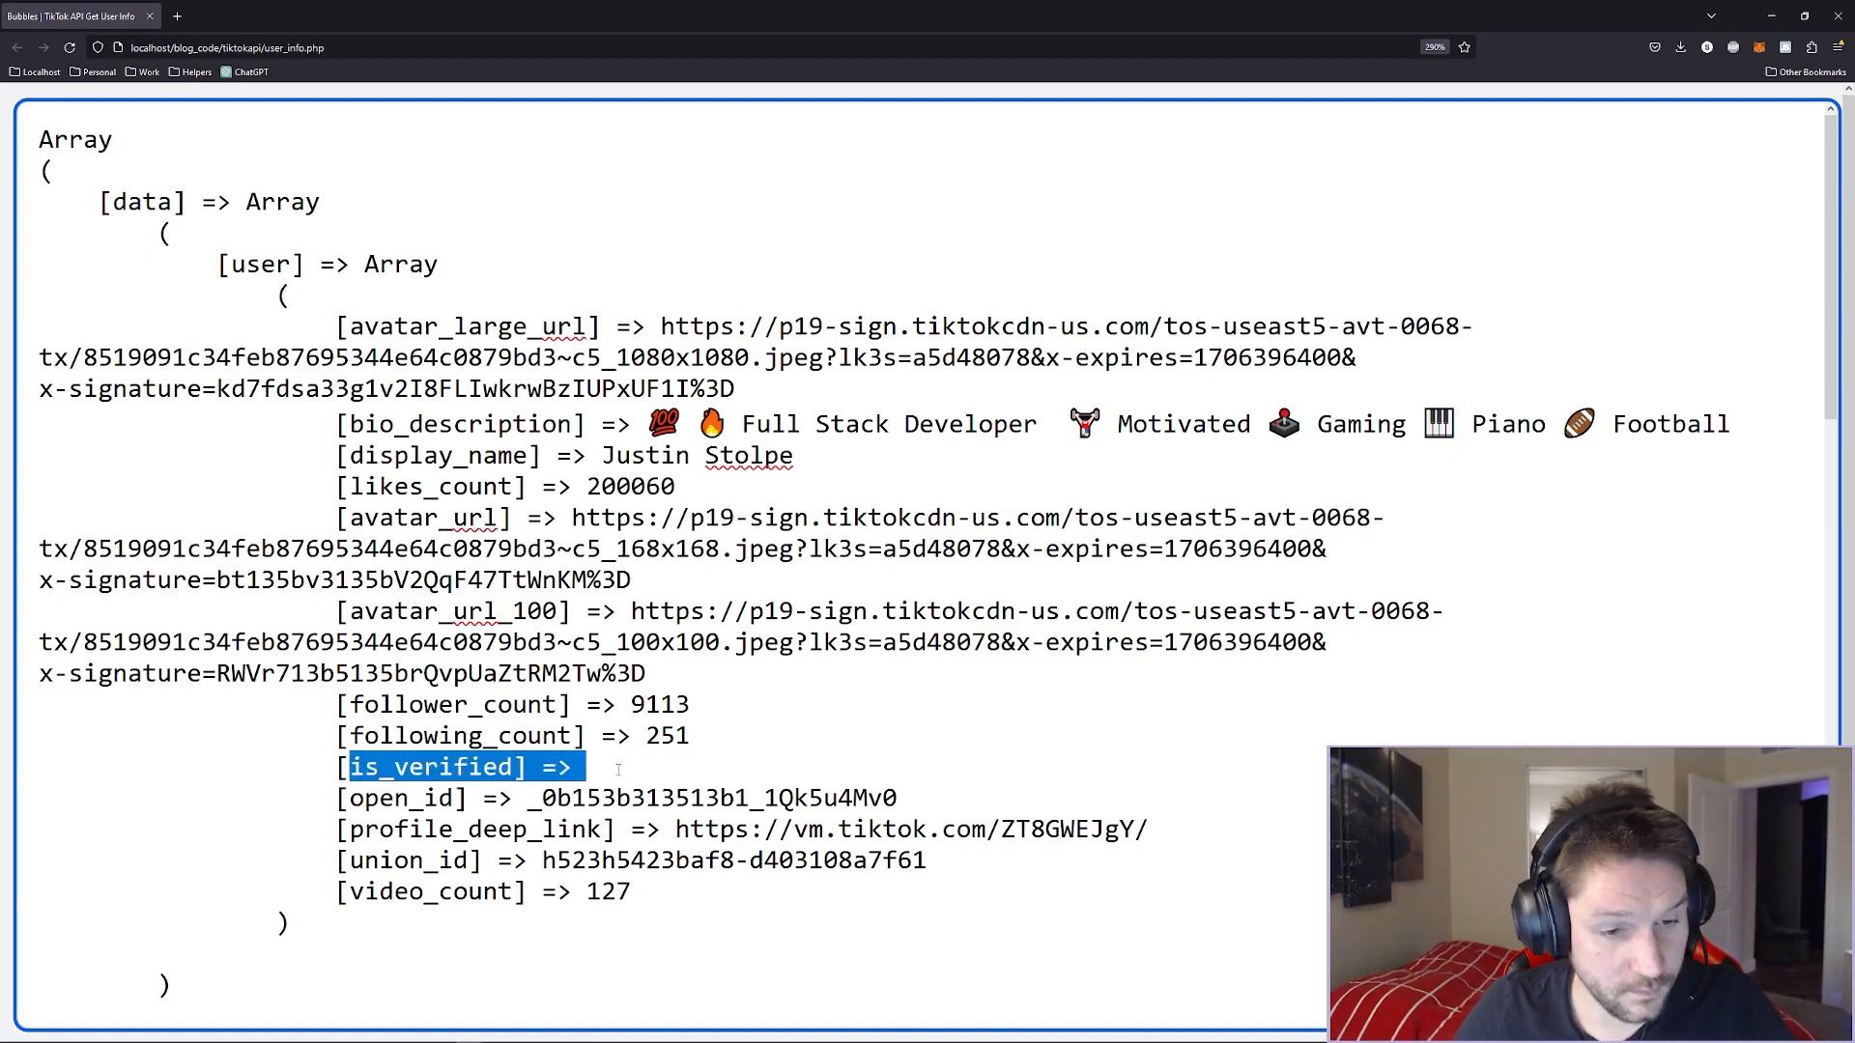
double_click(473, 828)
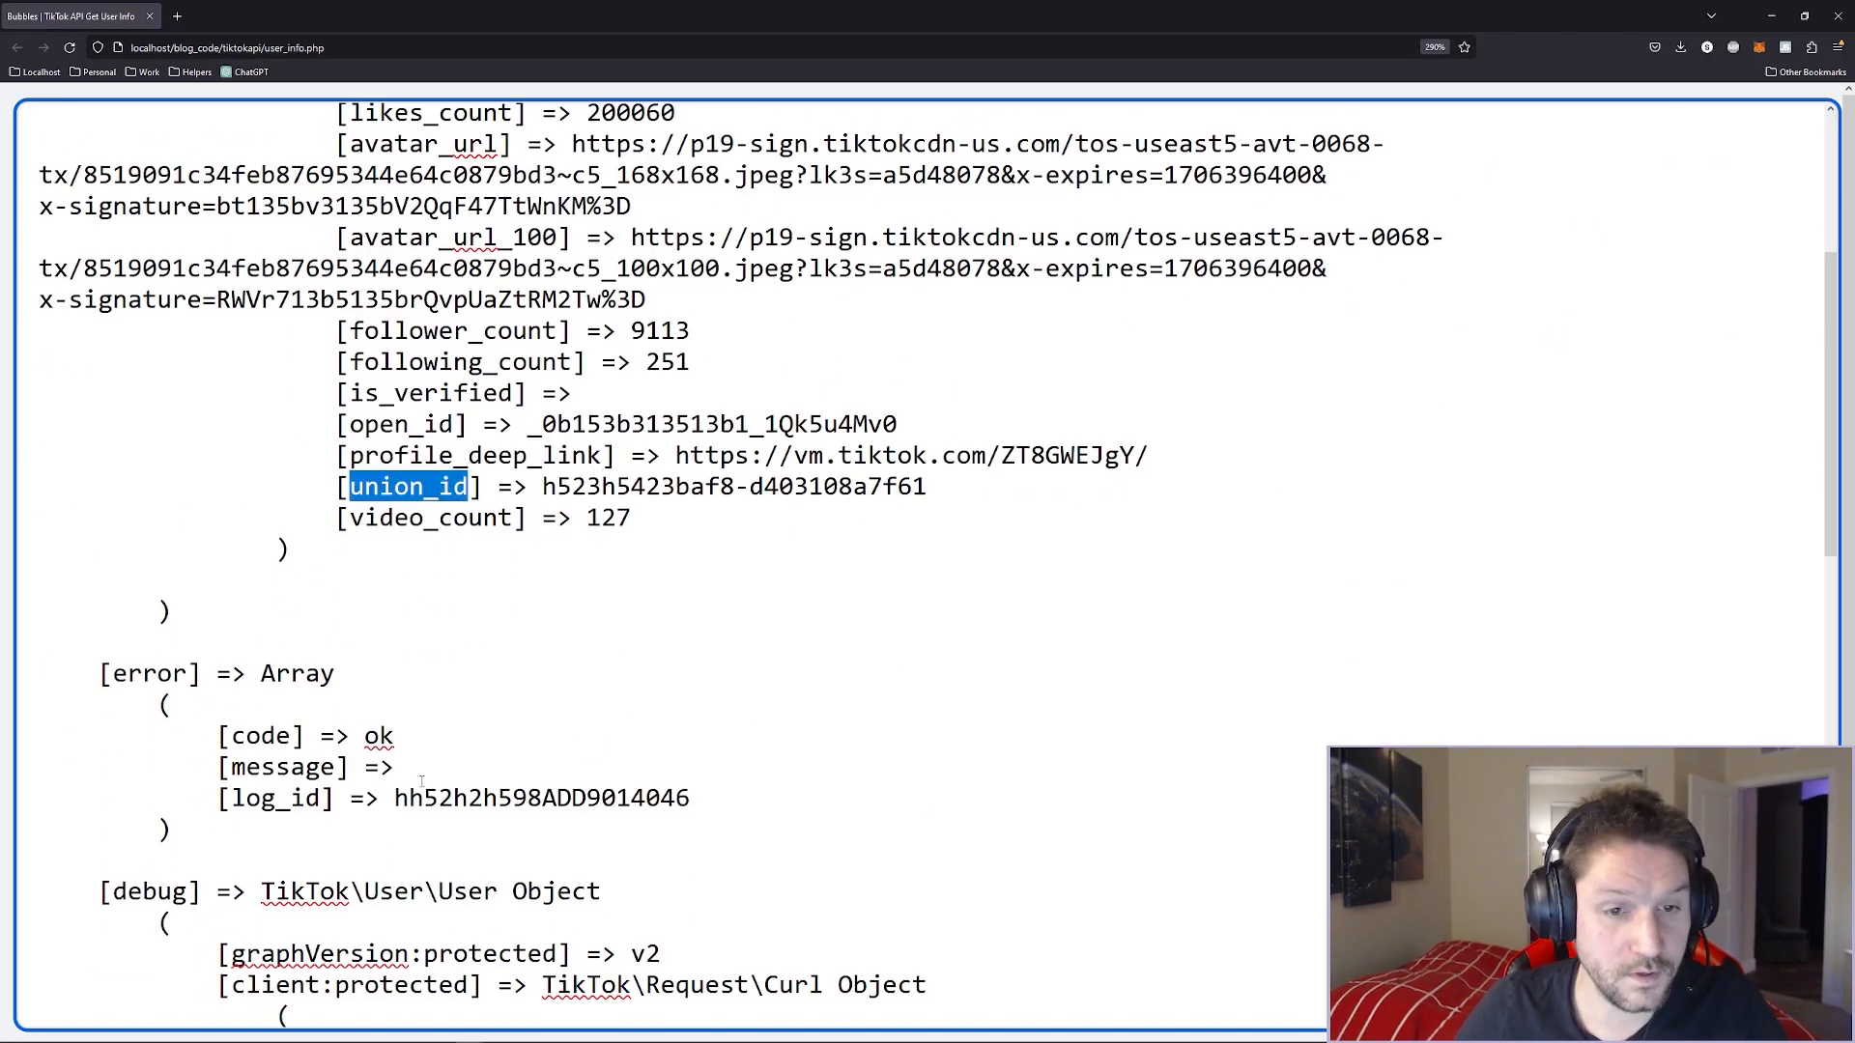
double_click(434, 517)
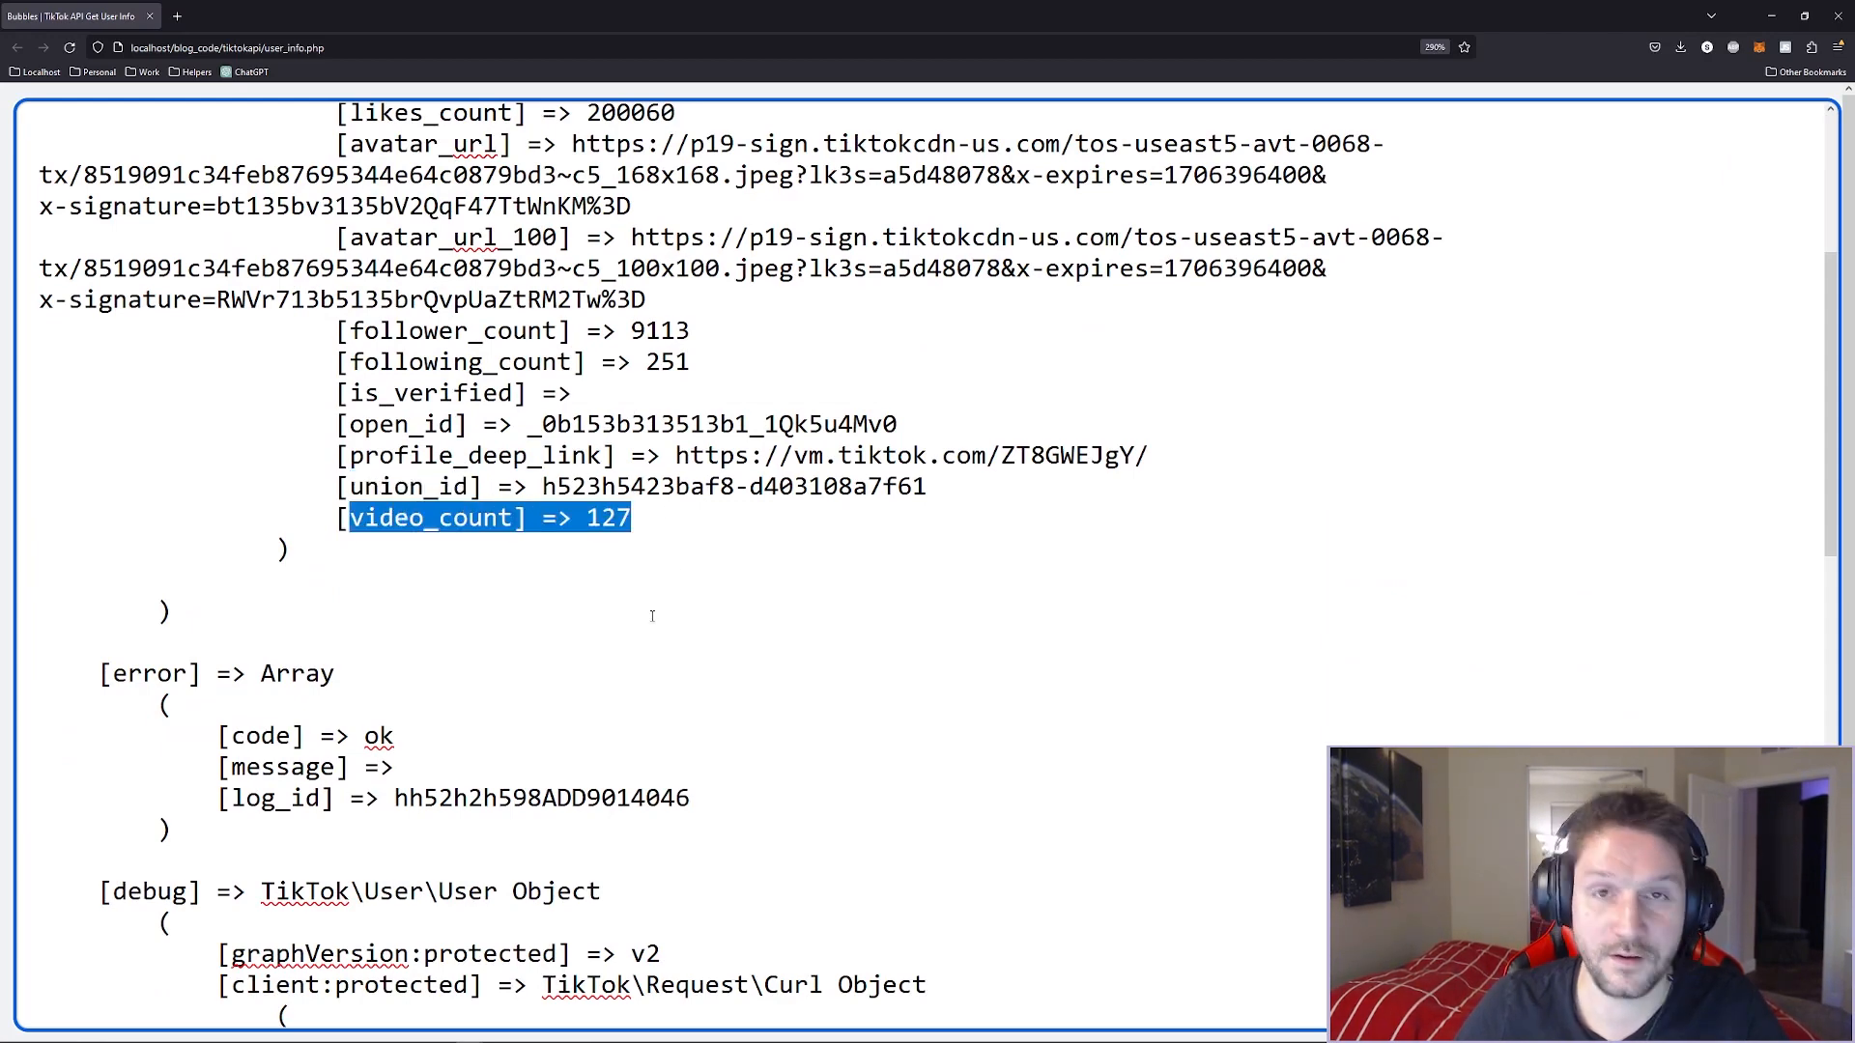
scroll(down, 3)
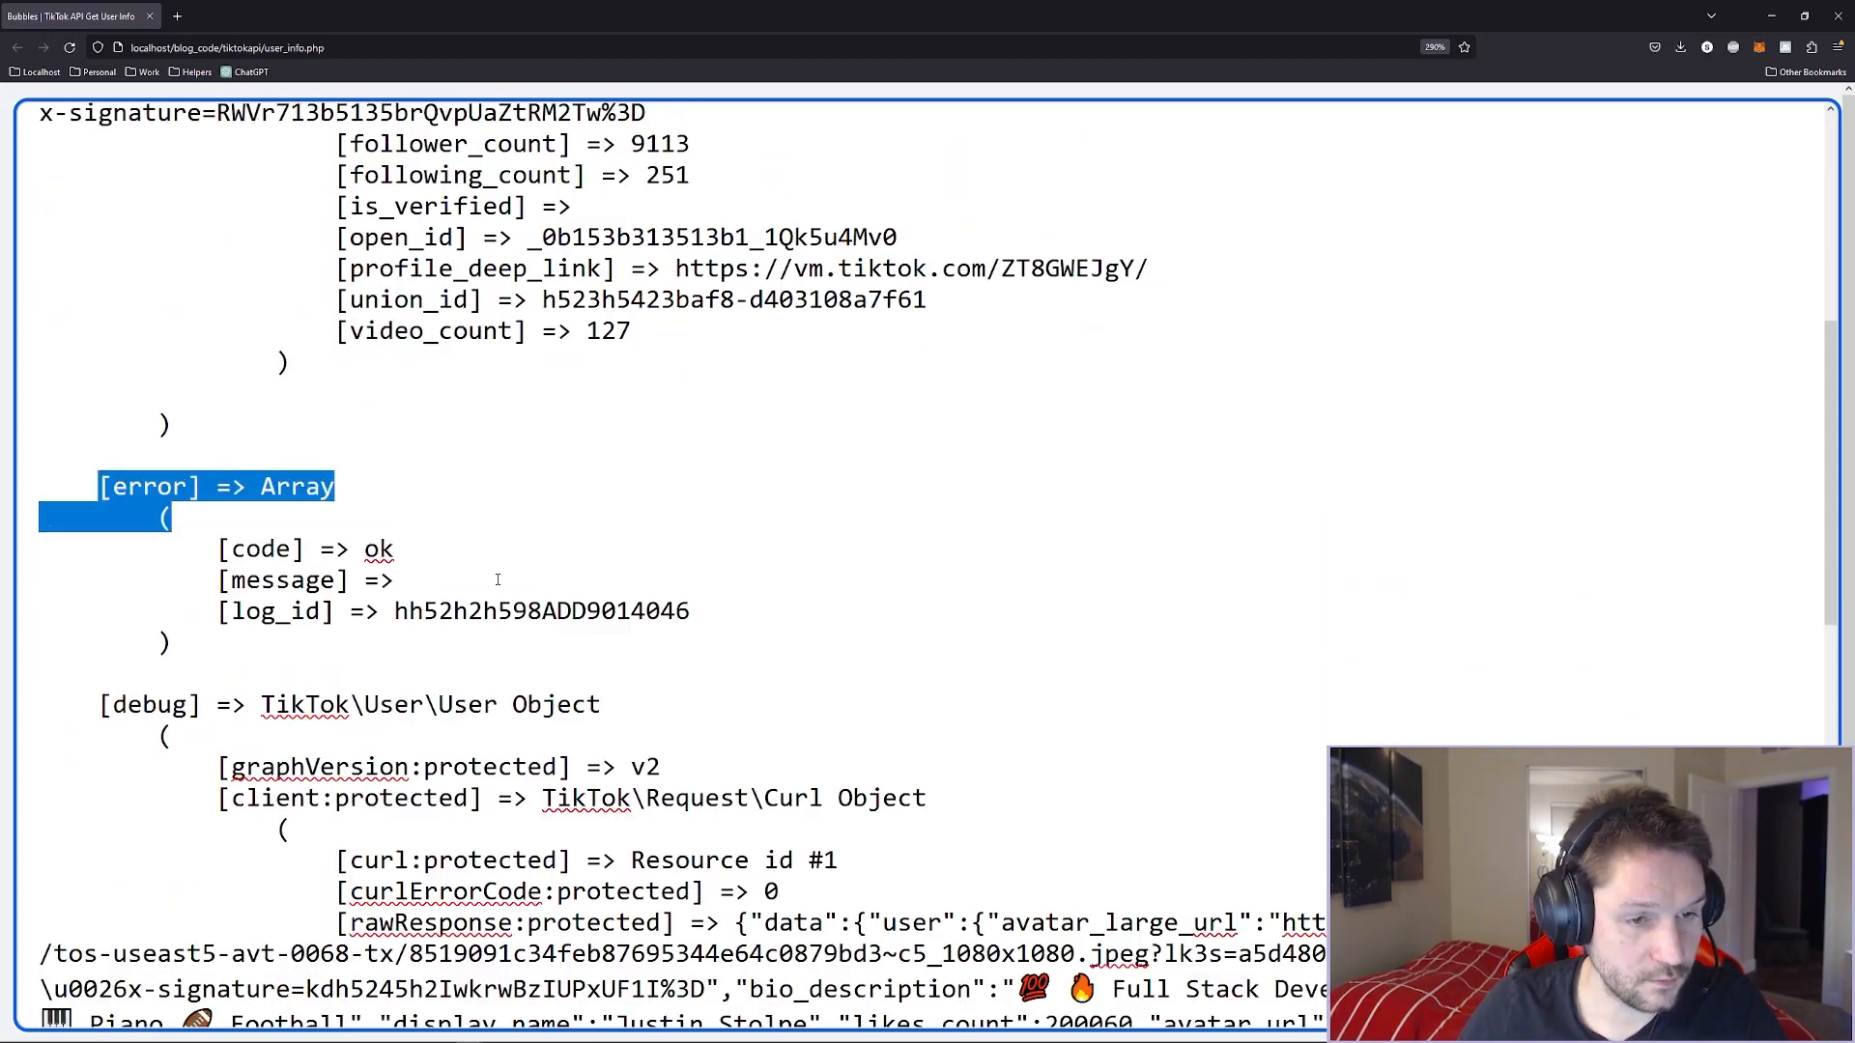
scroll(down, 3)
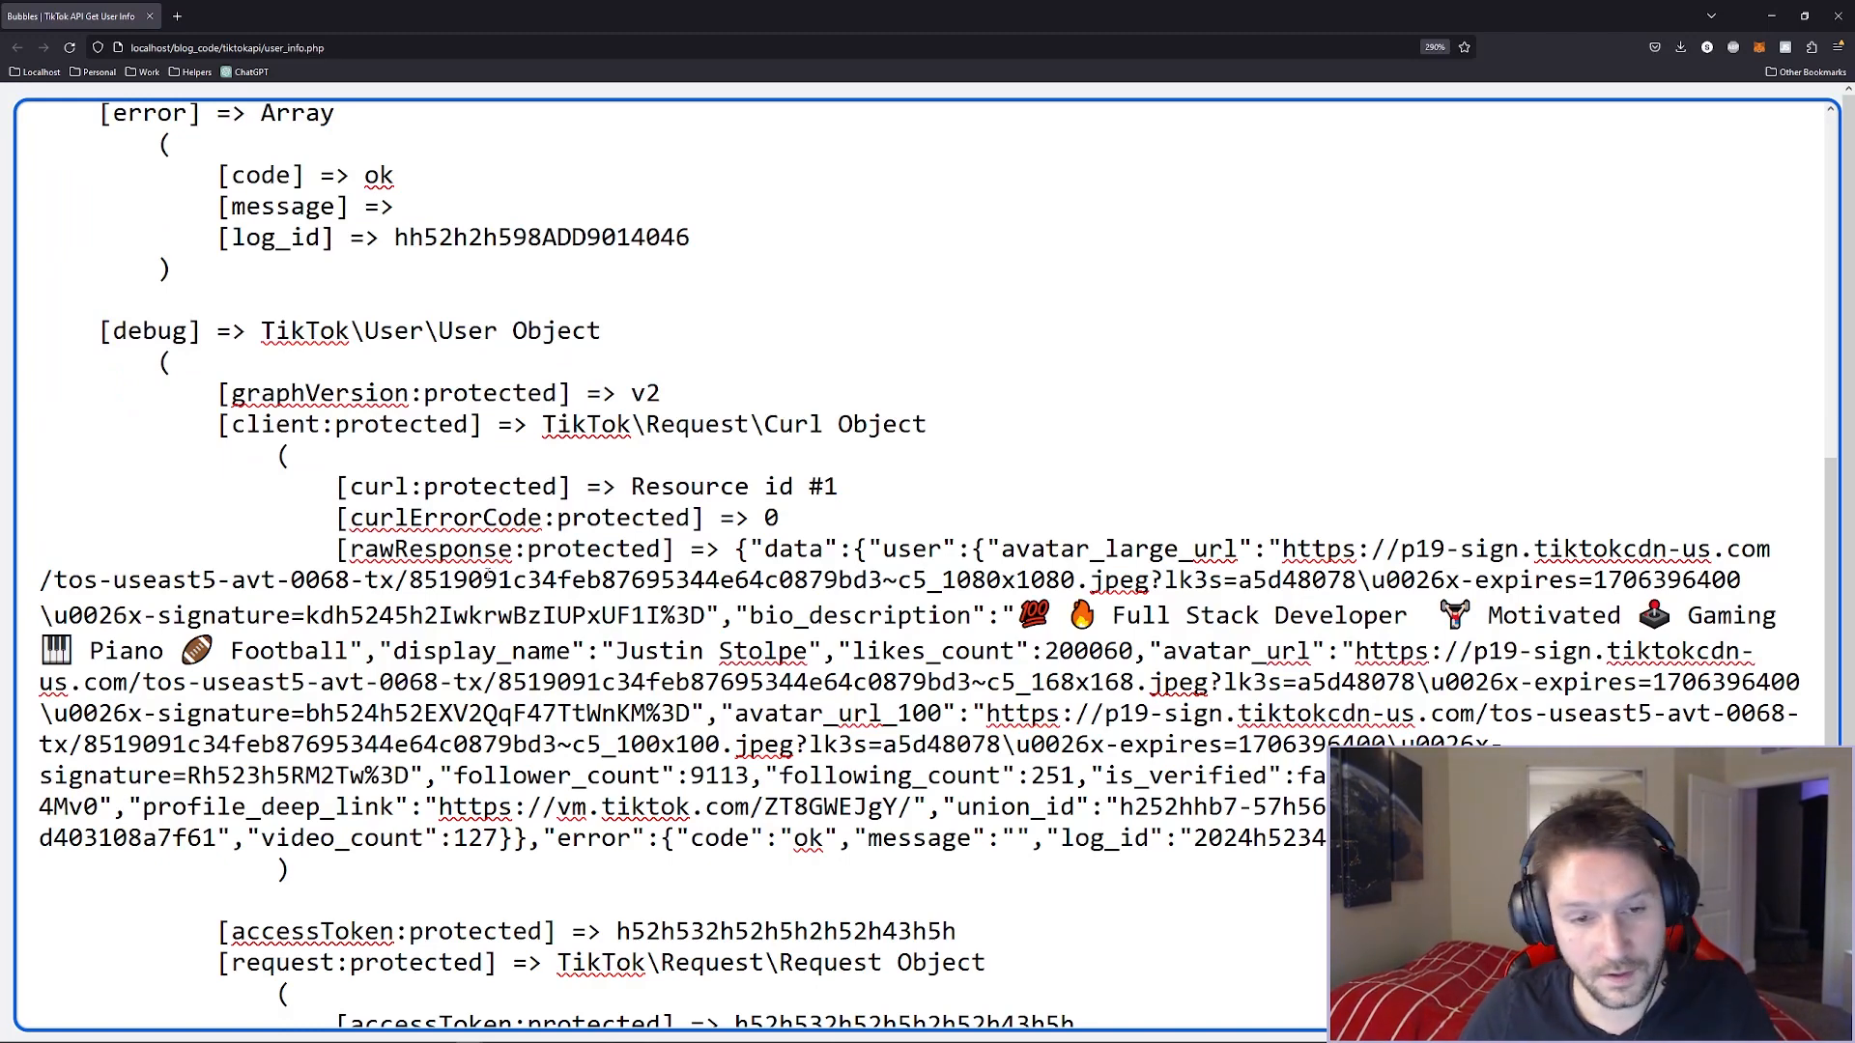
scroll(down, 3)
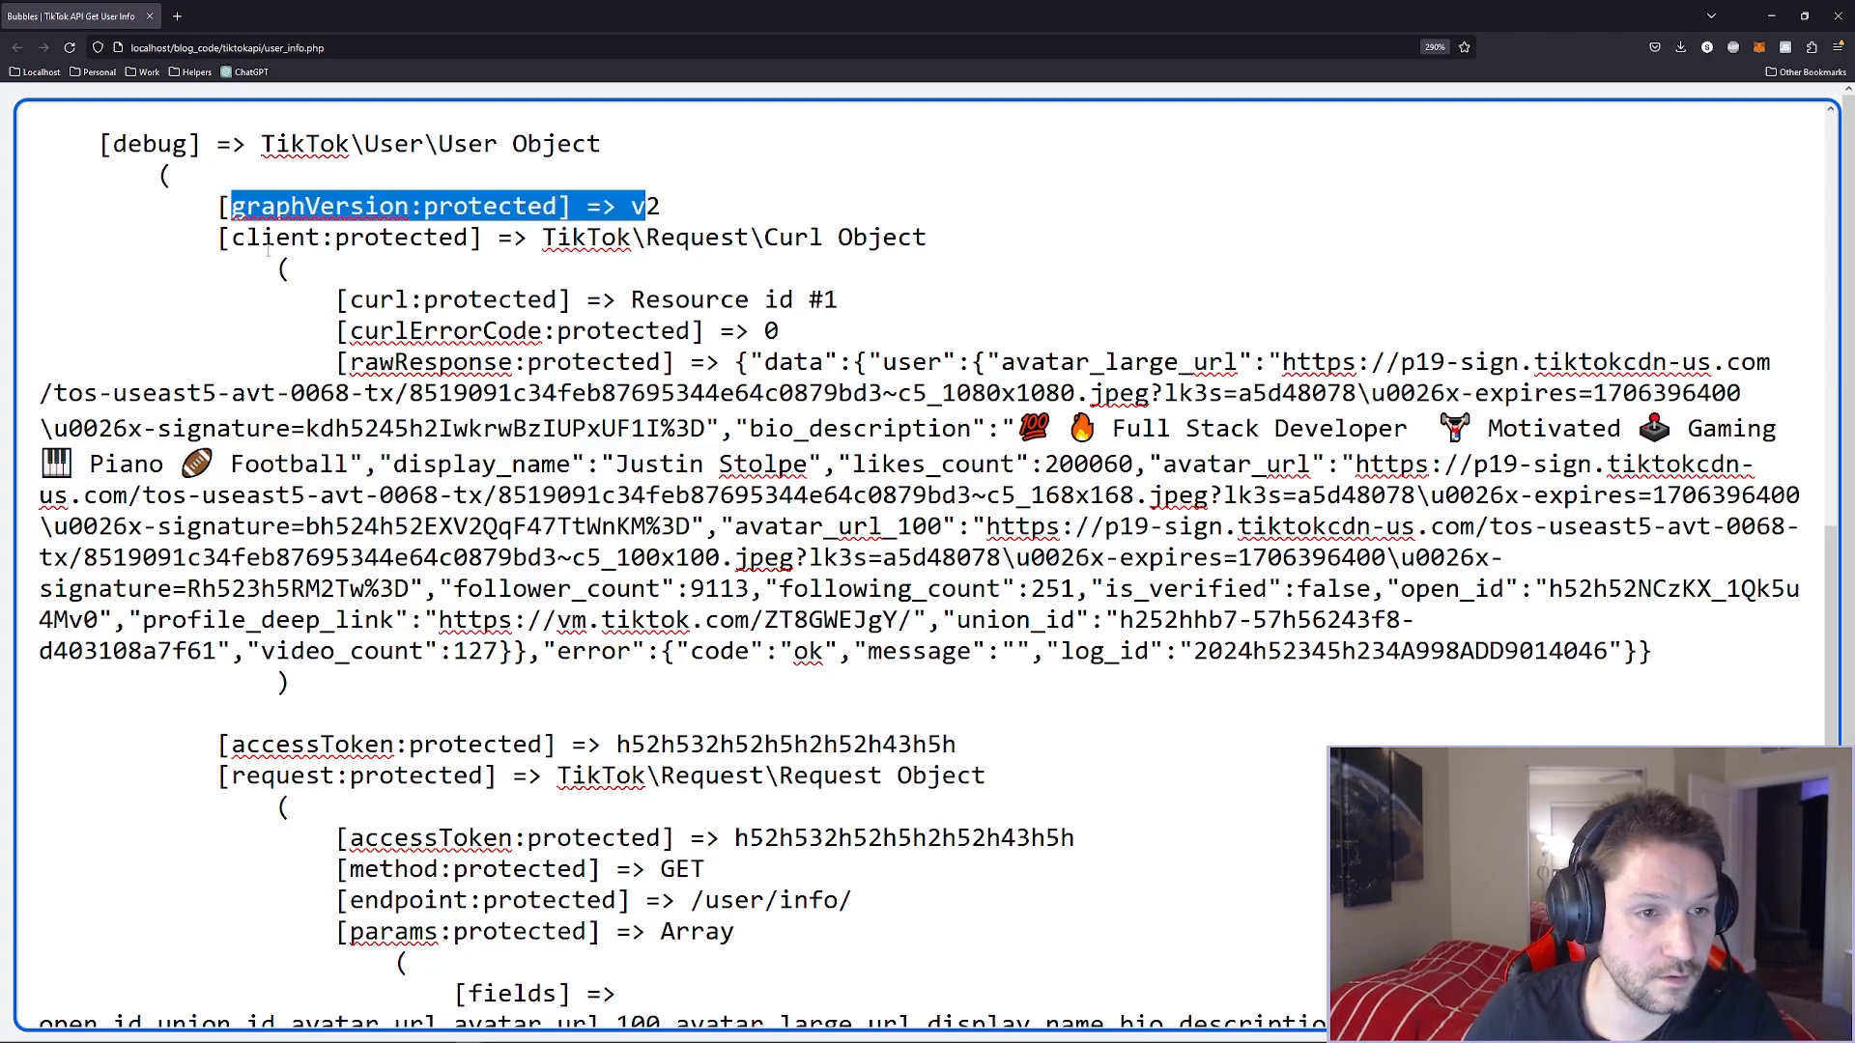
double_click(428, 362)
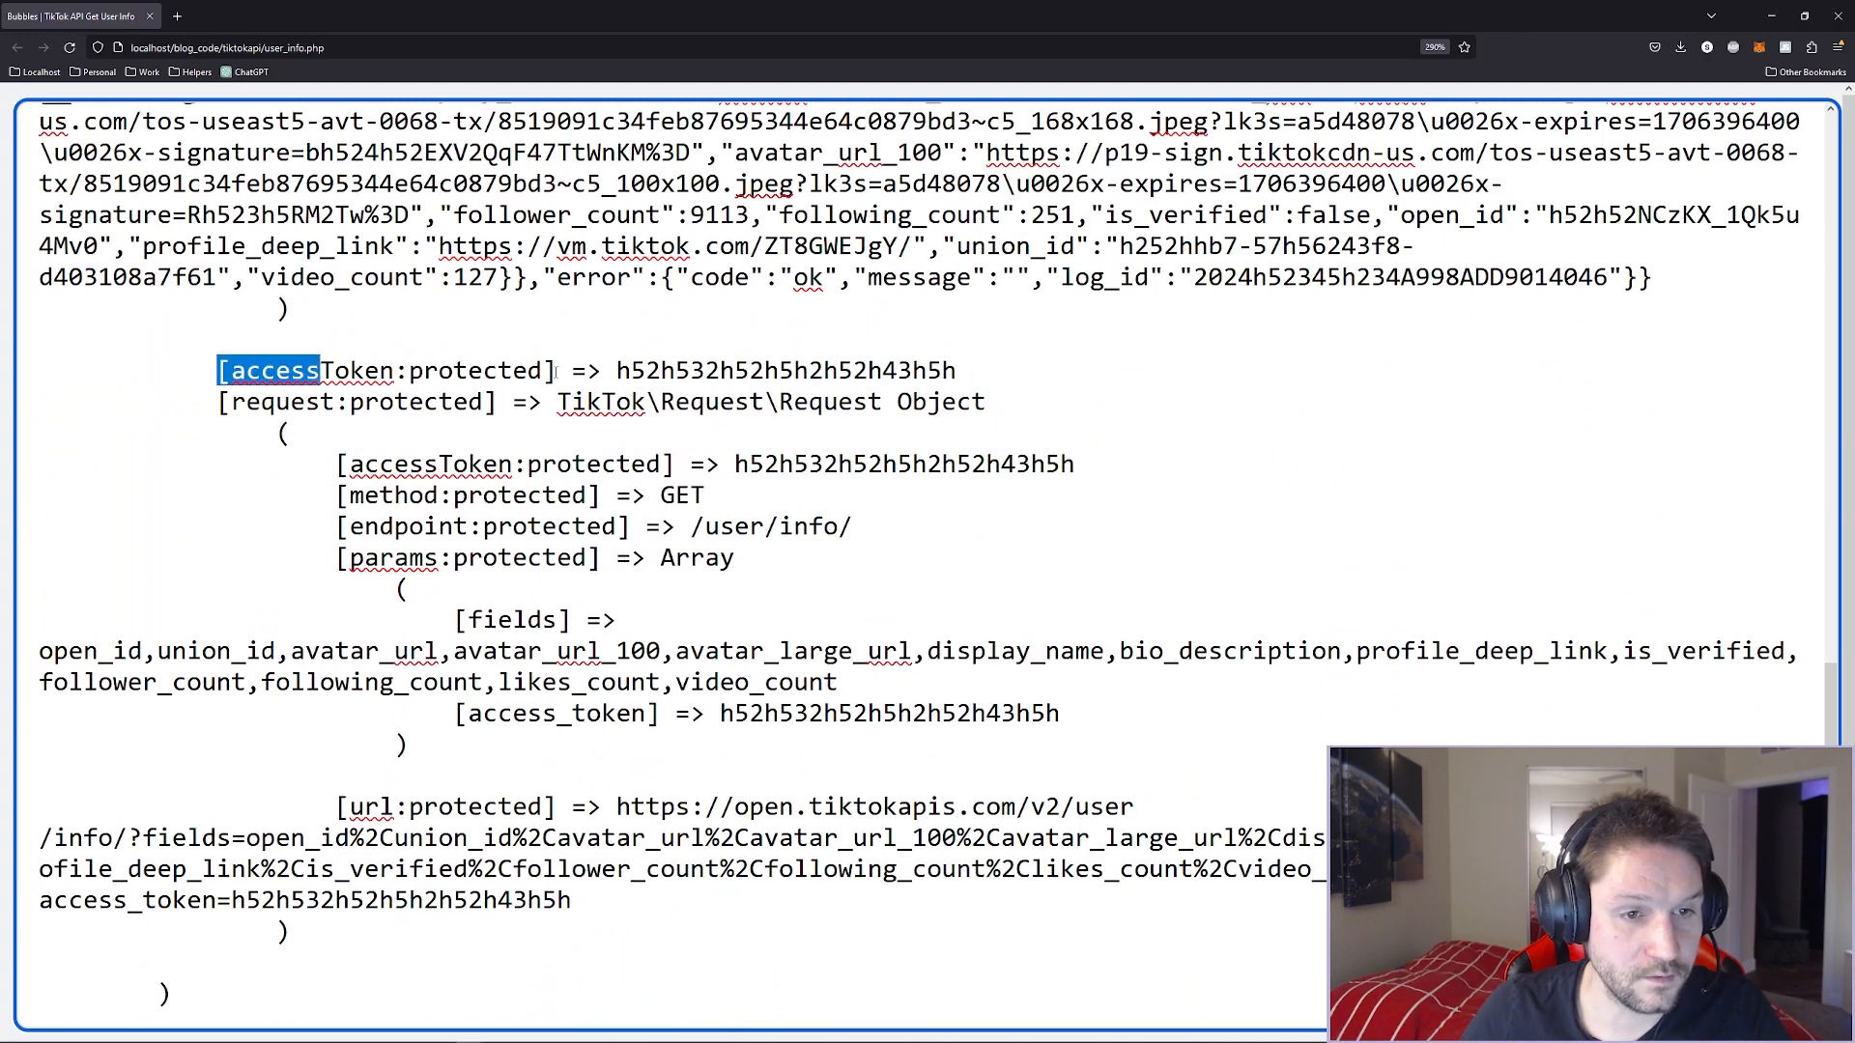
double_click(281, 401)
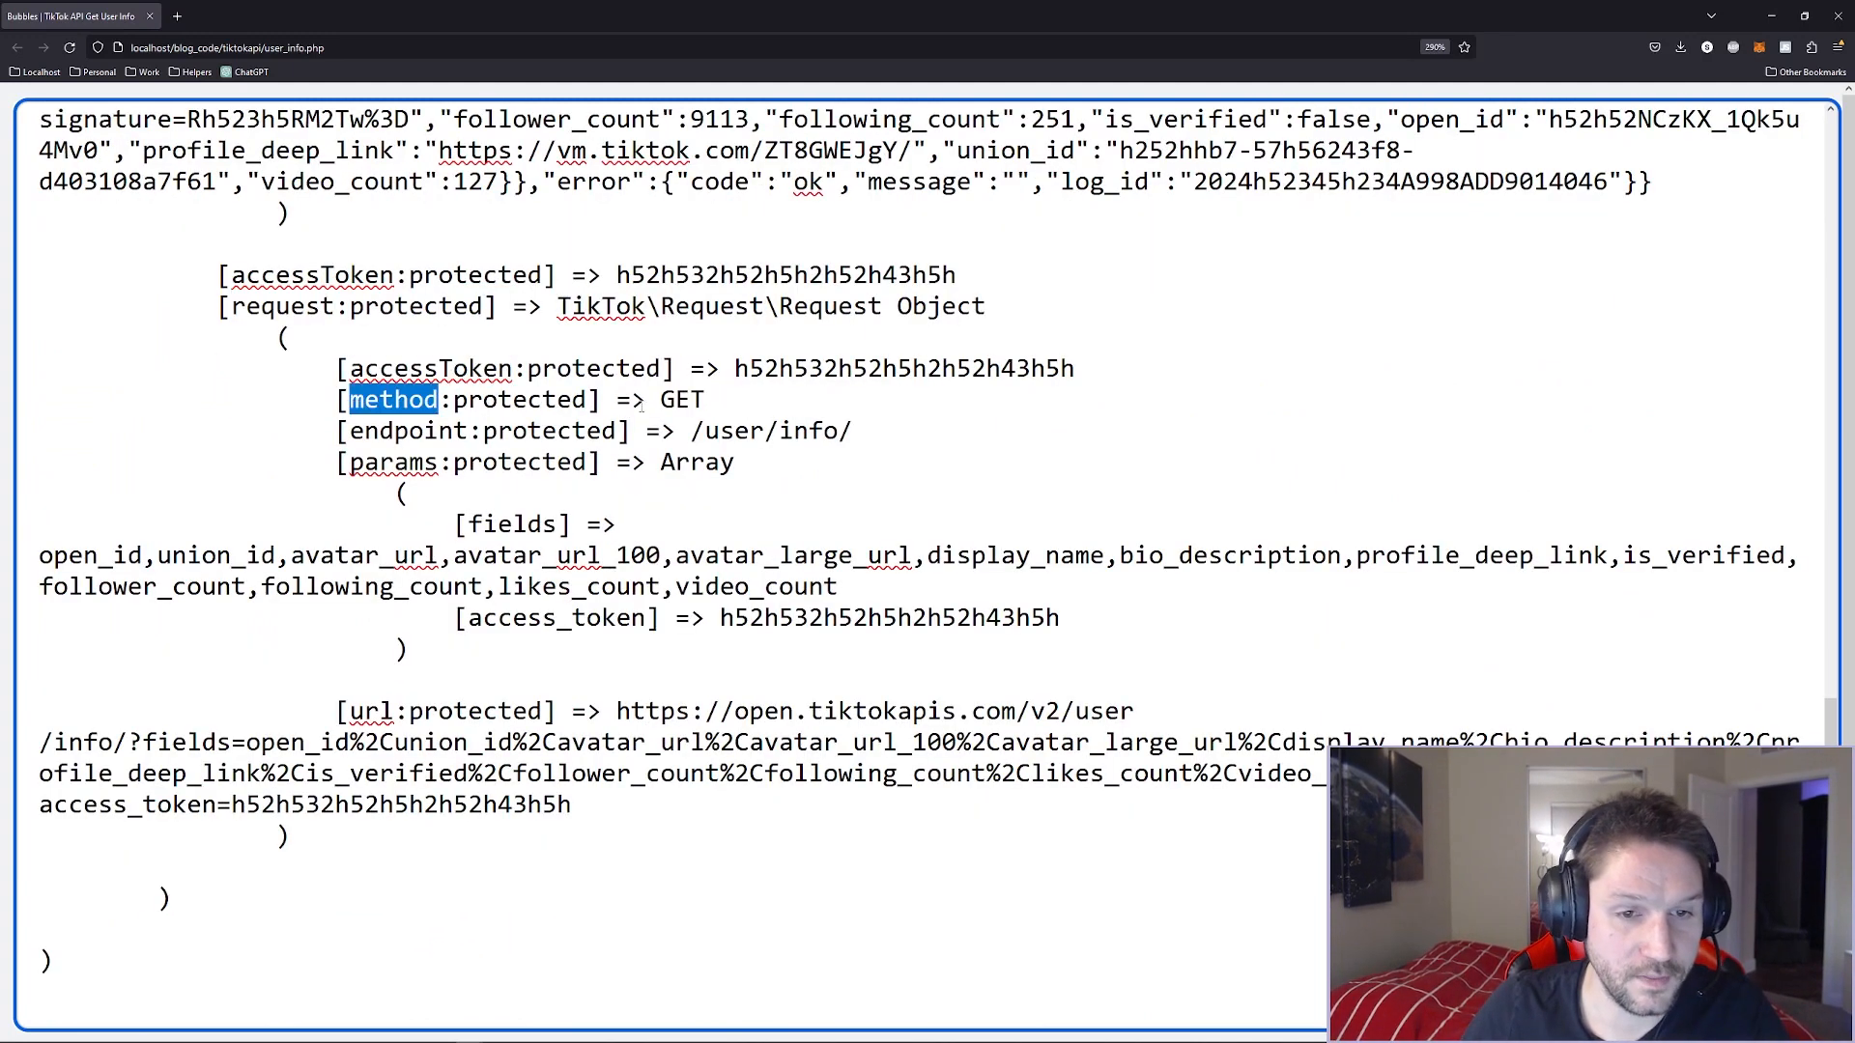
double_click(770, 431)
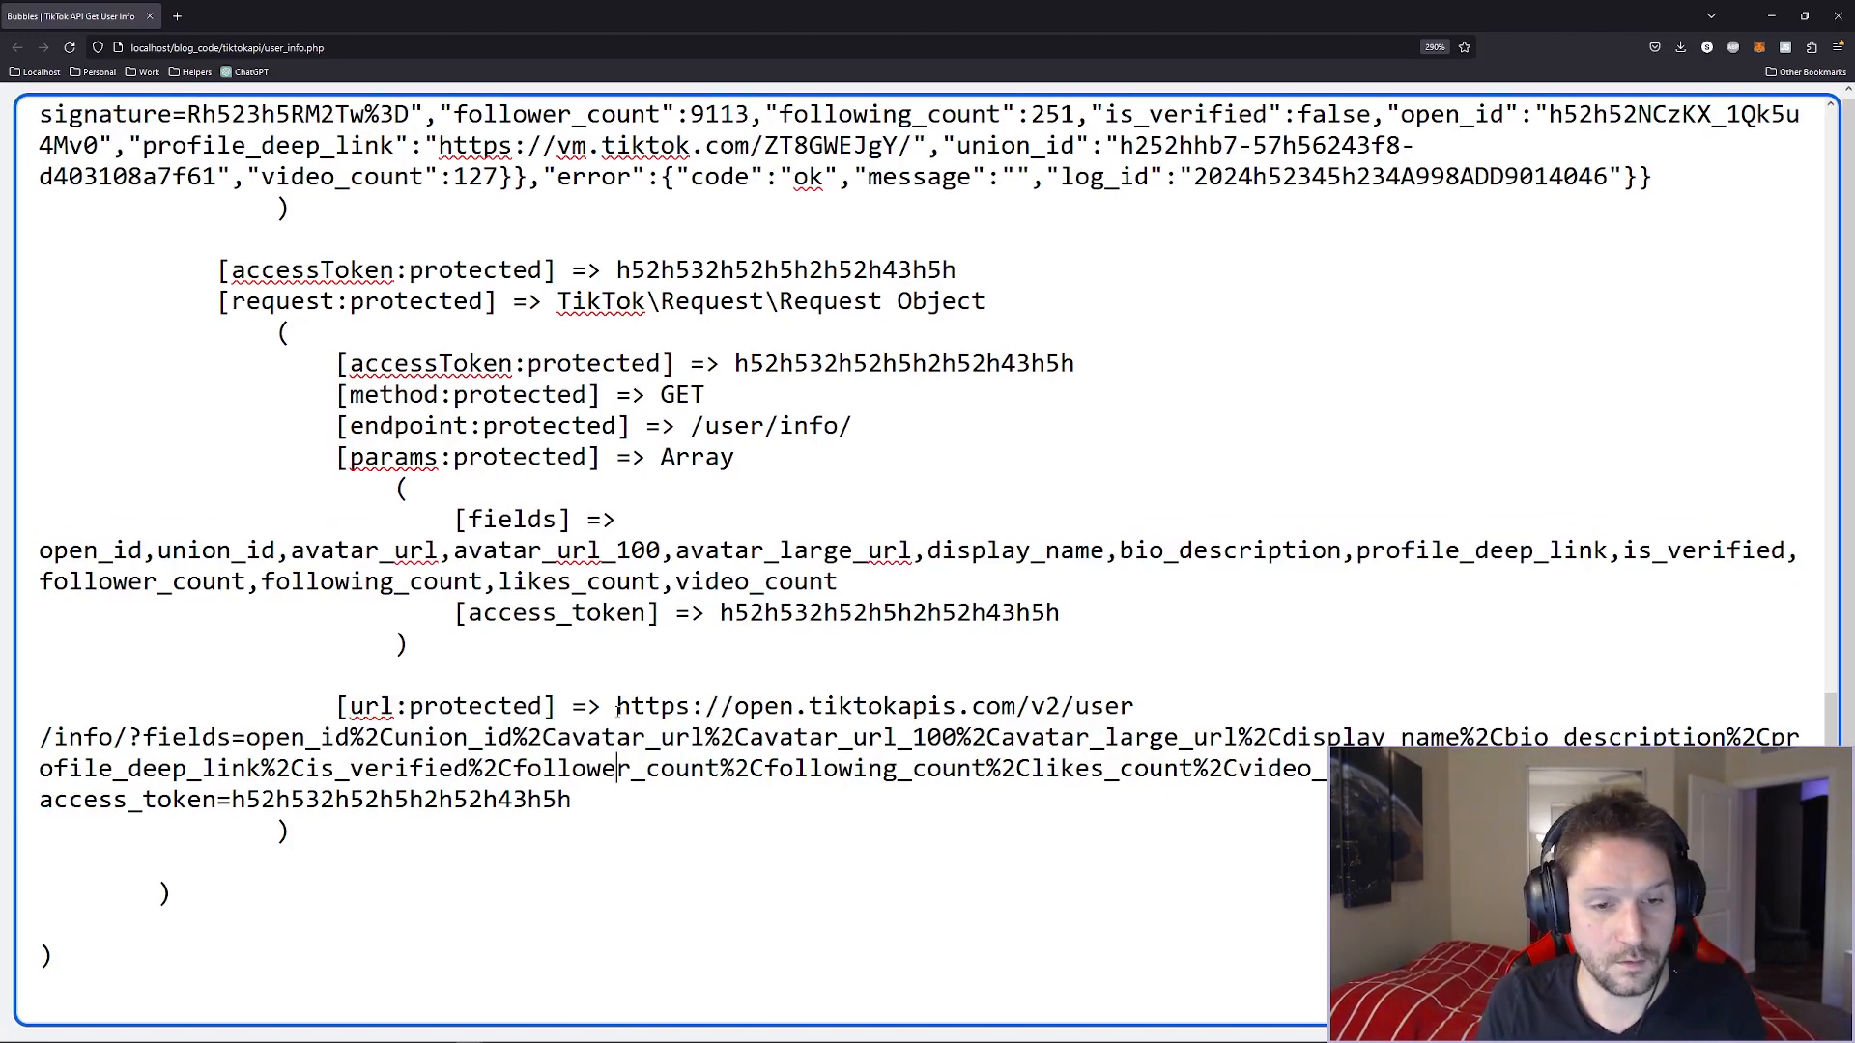
click(405, 15)
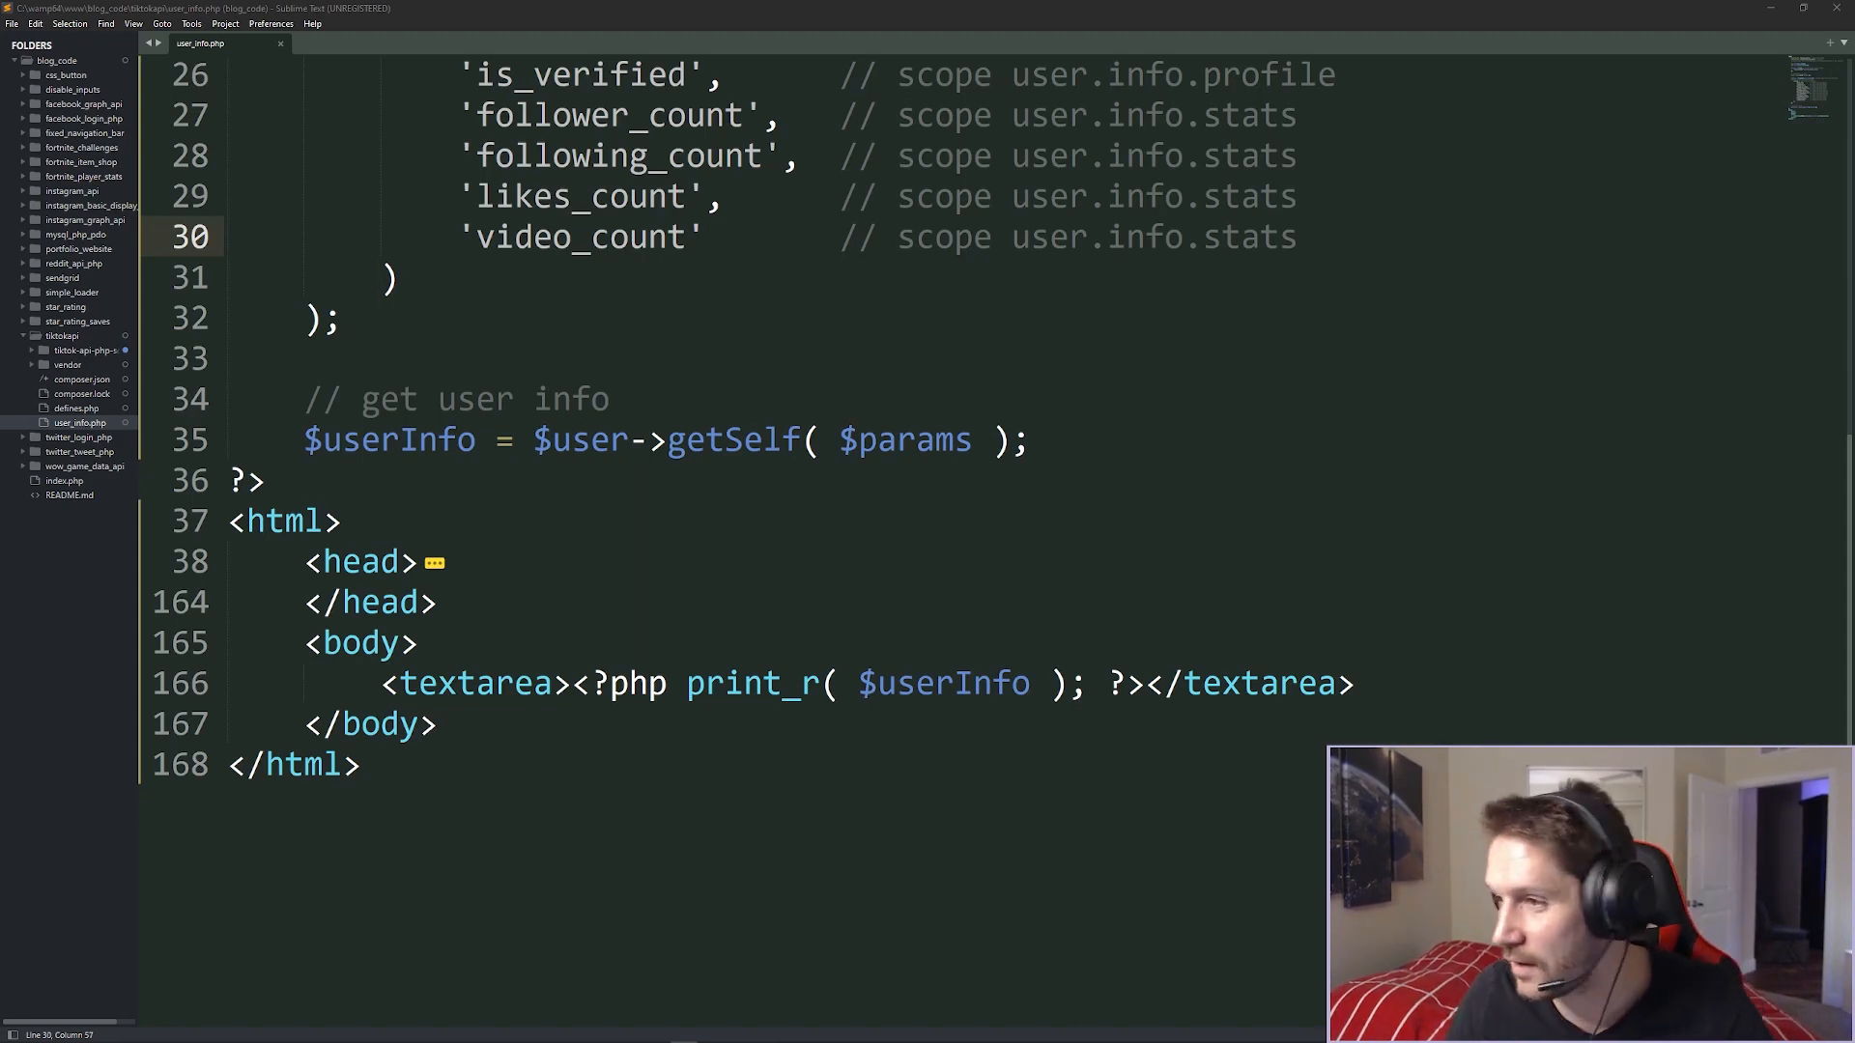
scroll(down, 3)
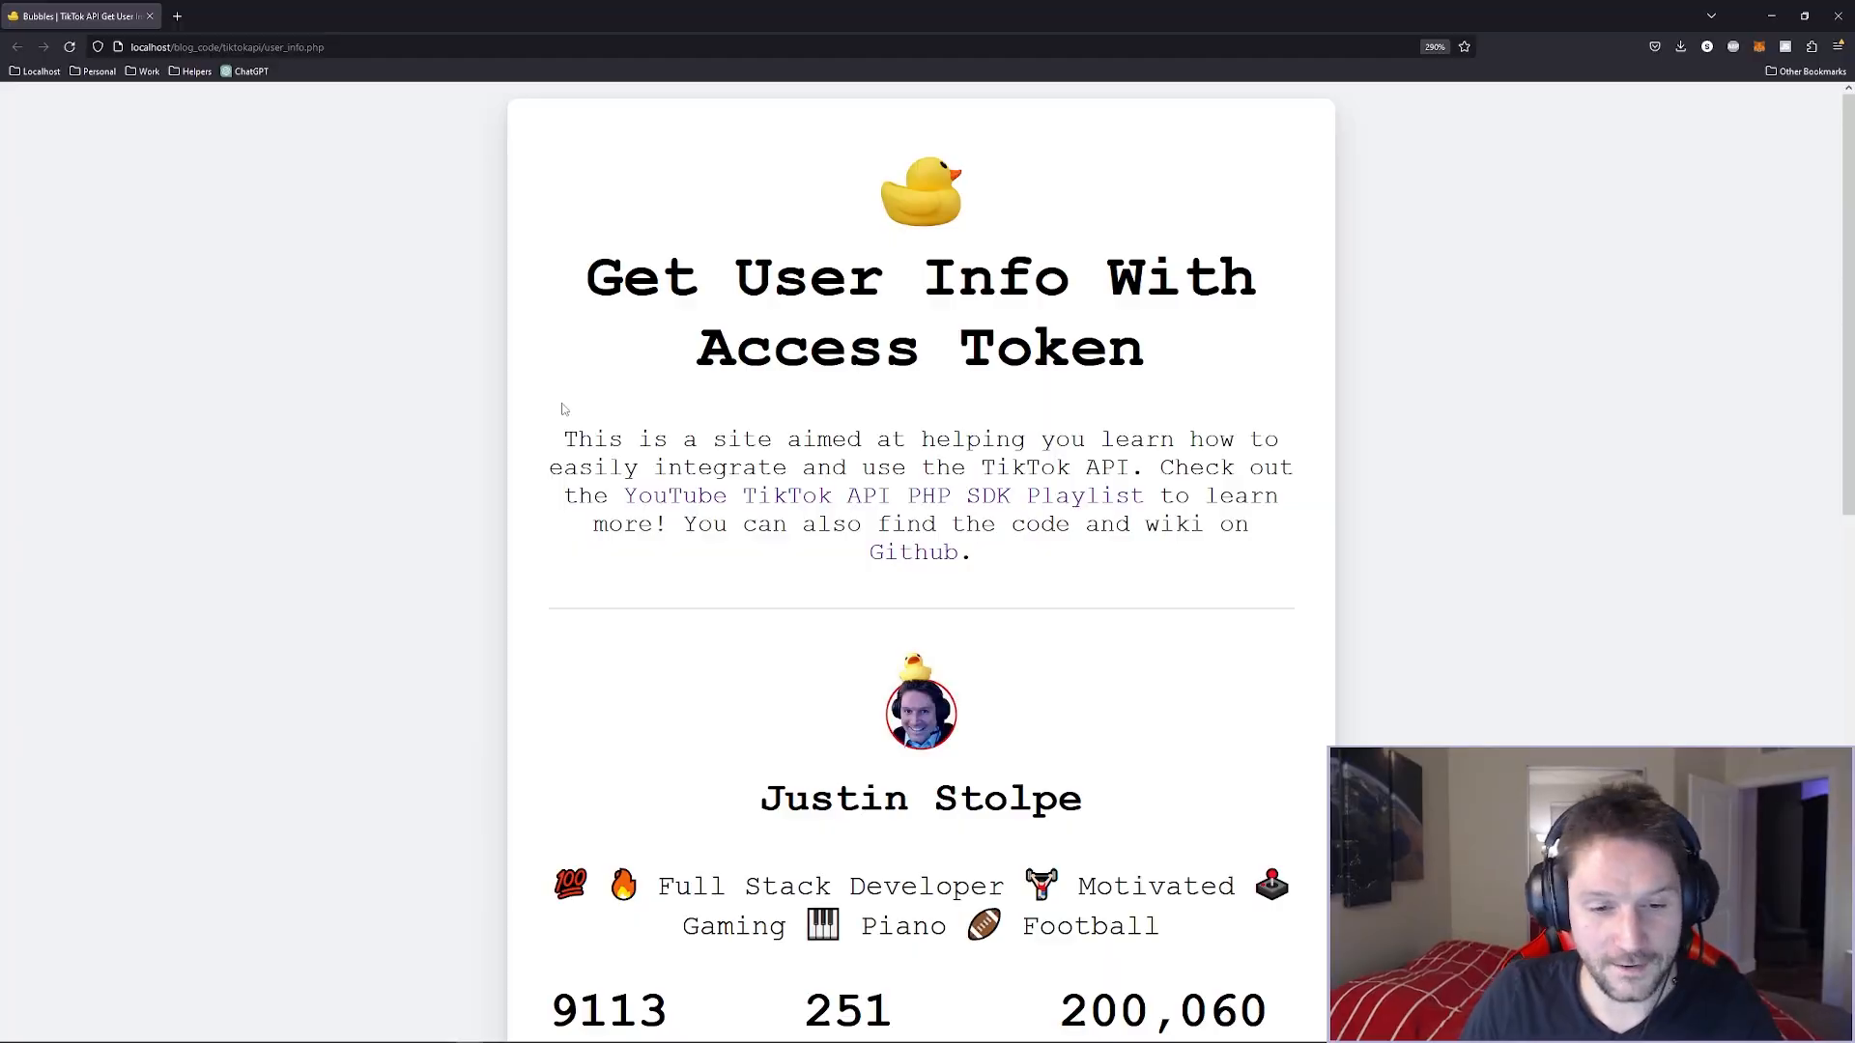
Scroll the styled profile page and open the linked TikTok profile in a new tab.
scroll(down, 3)
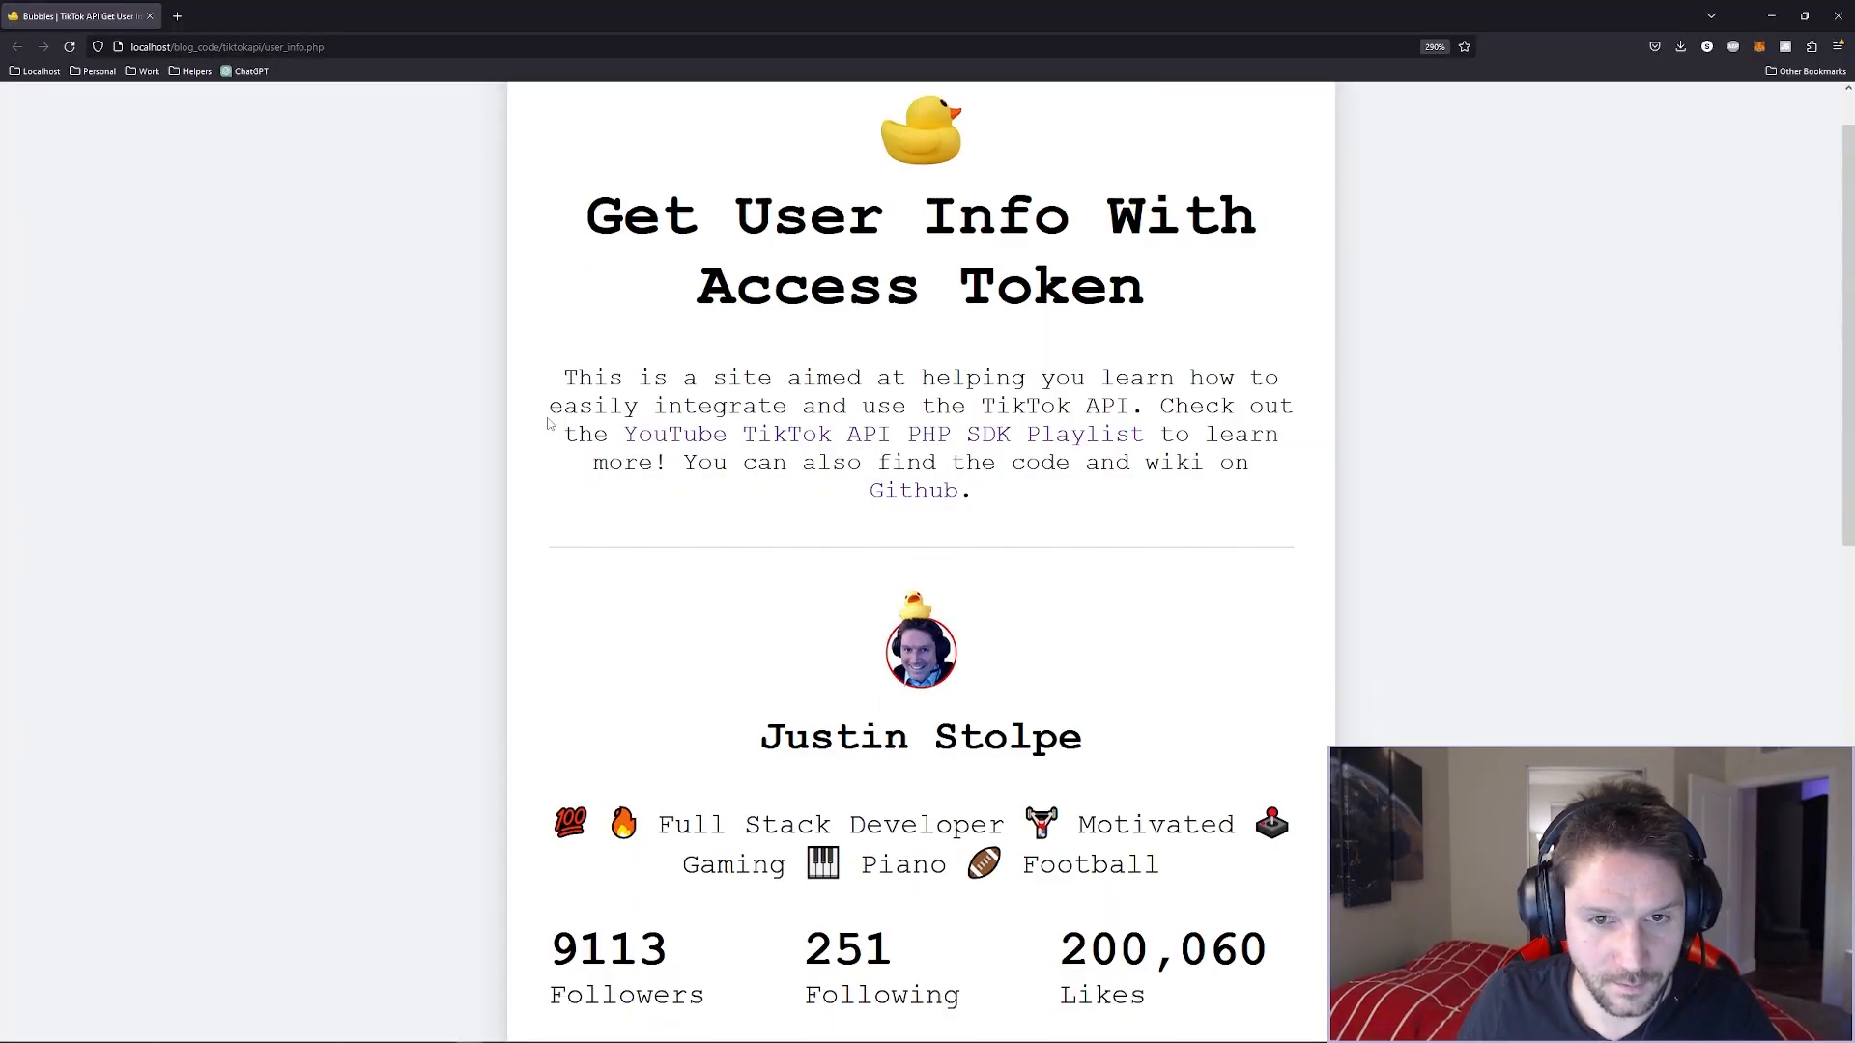
scroll(down, 3)
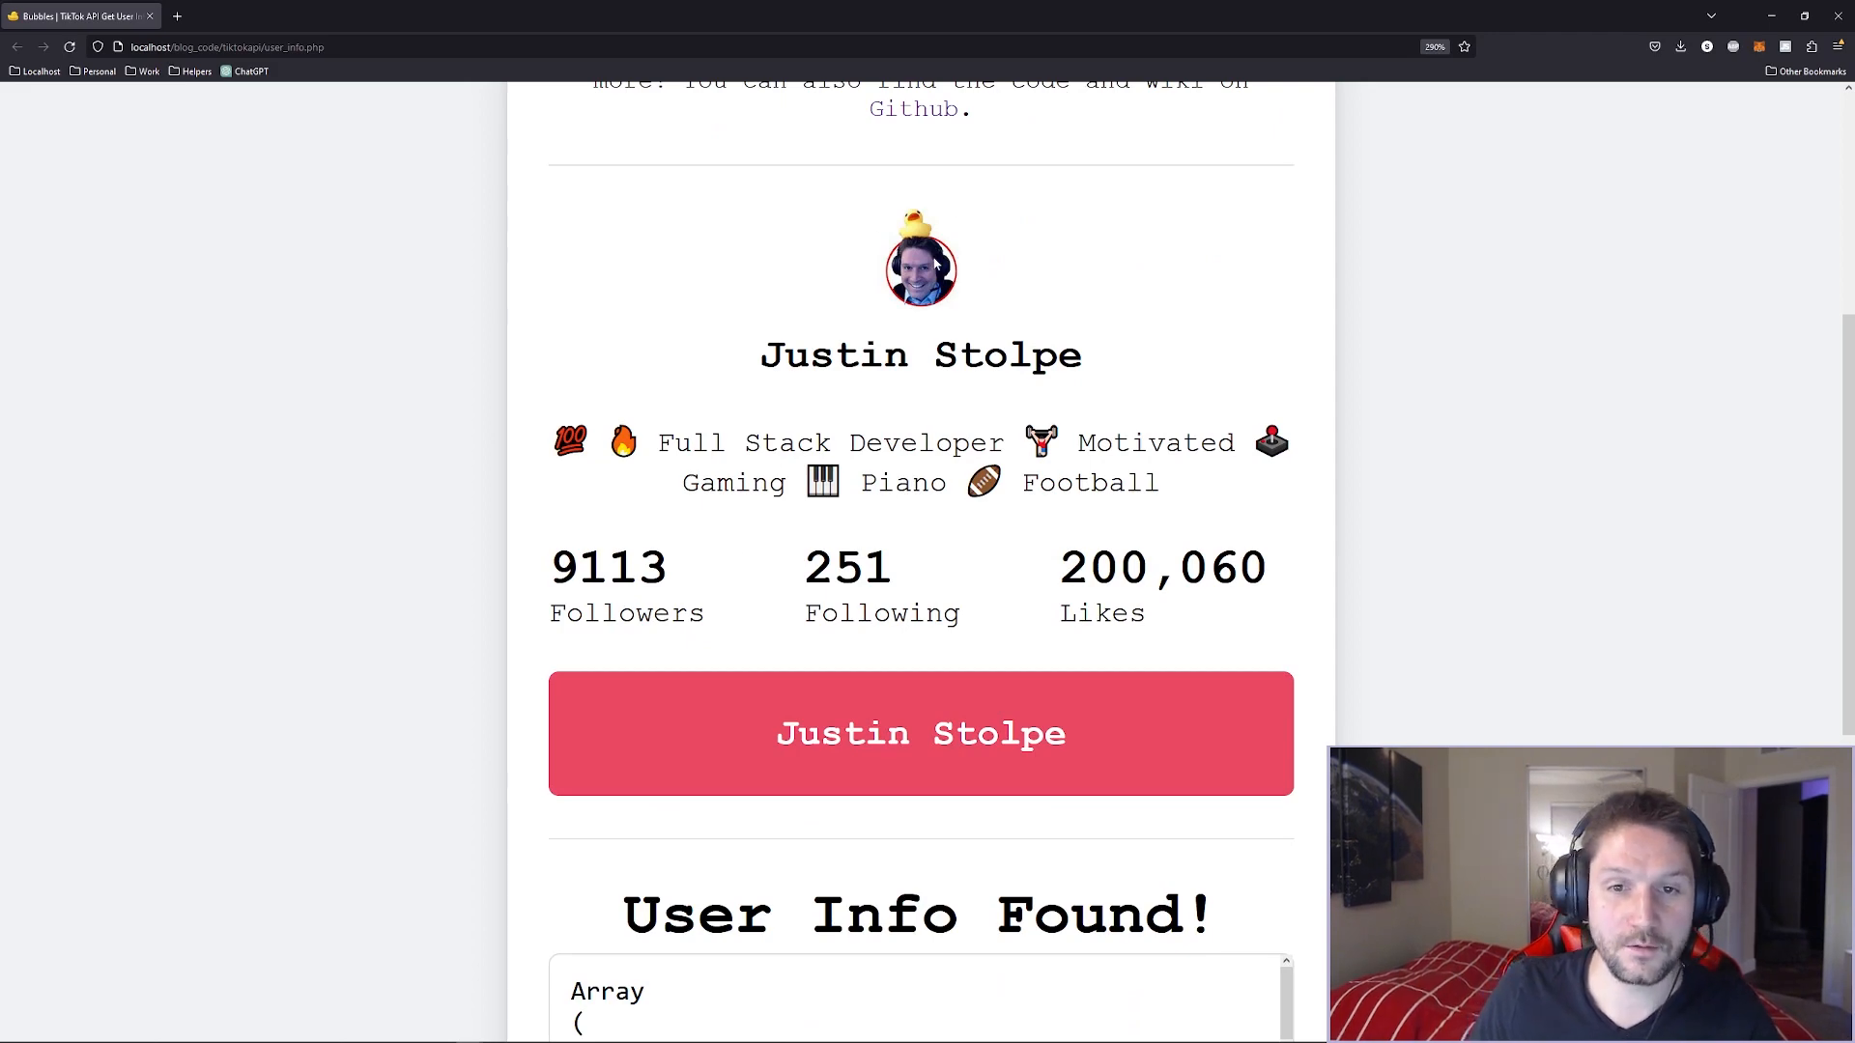
double_click(920, 354)
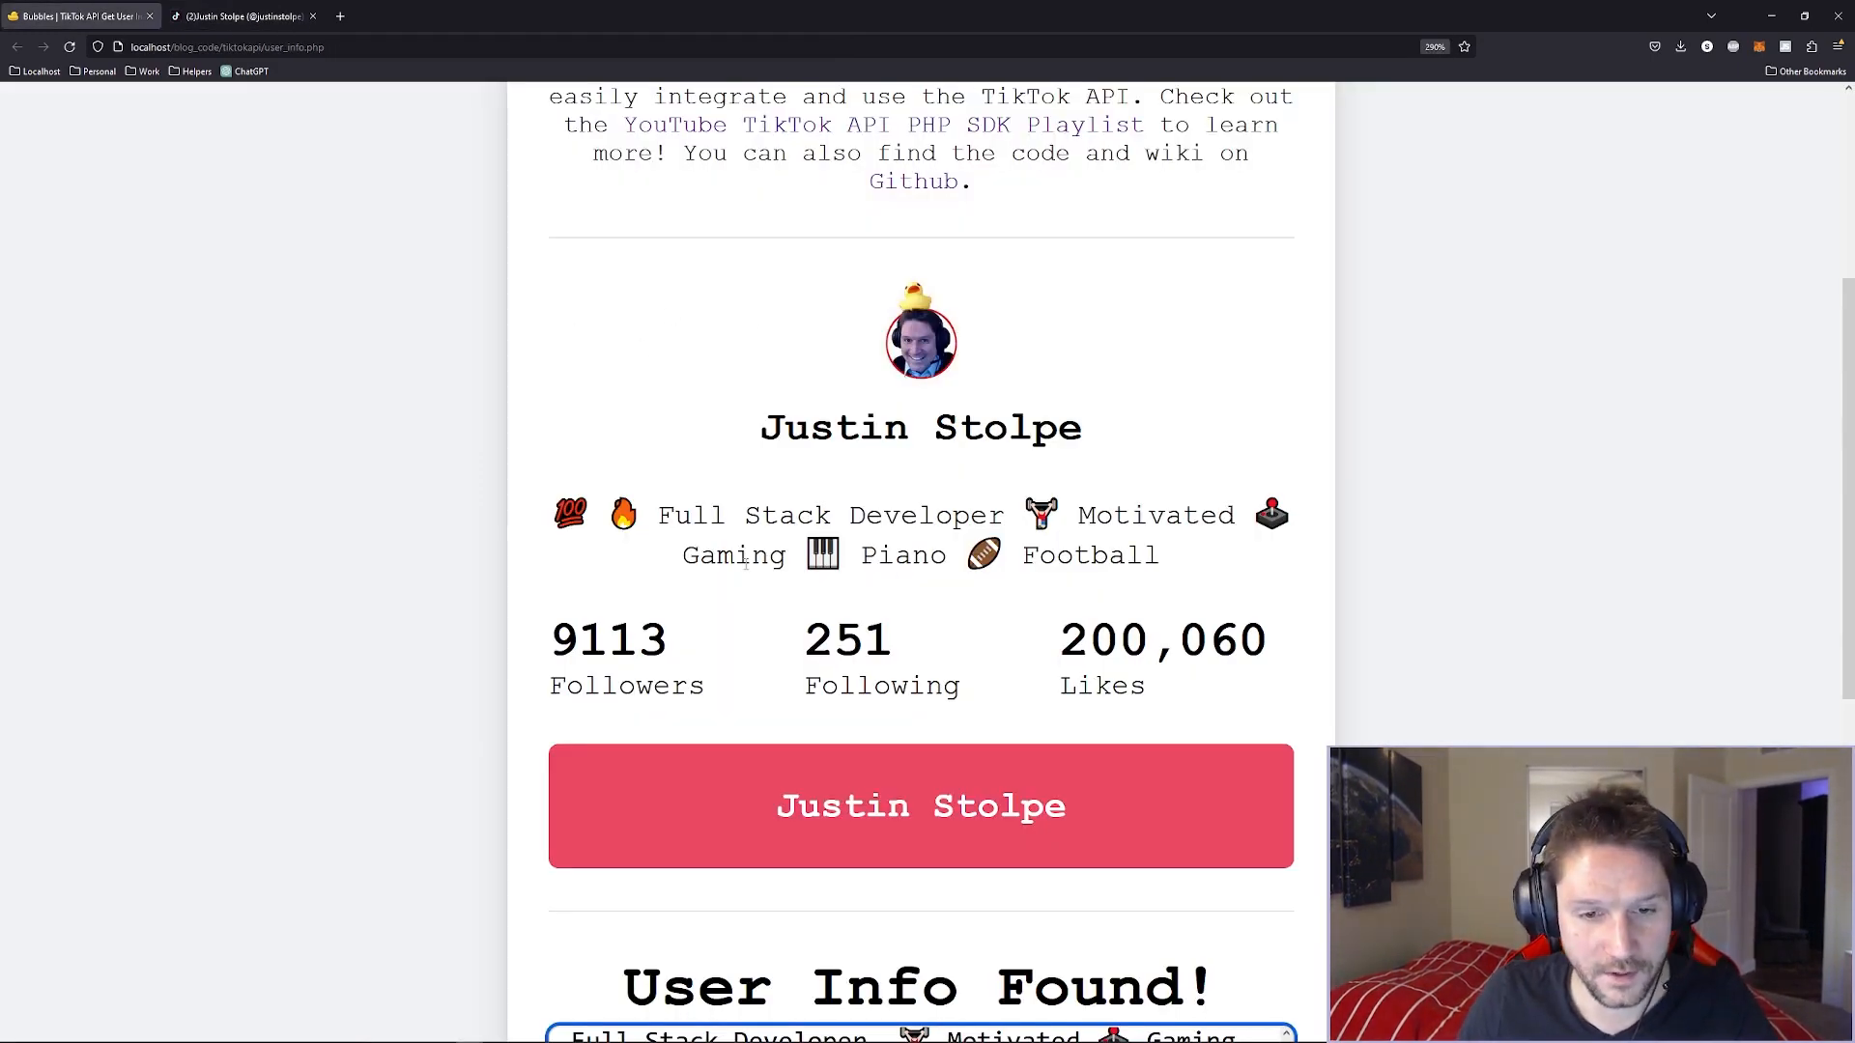
scroll(down, 3)
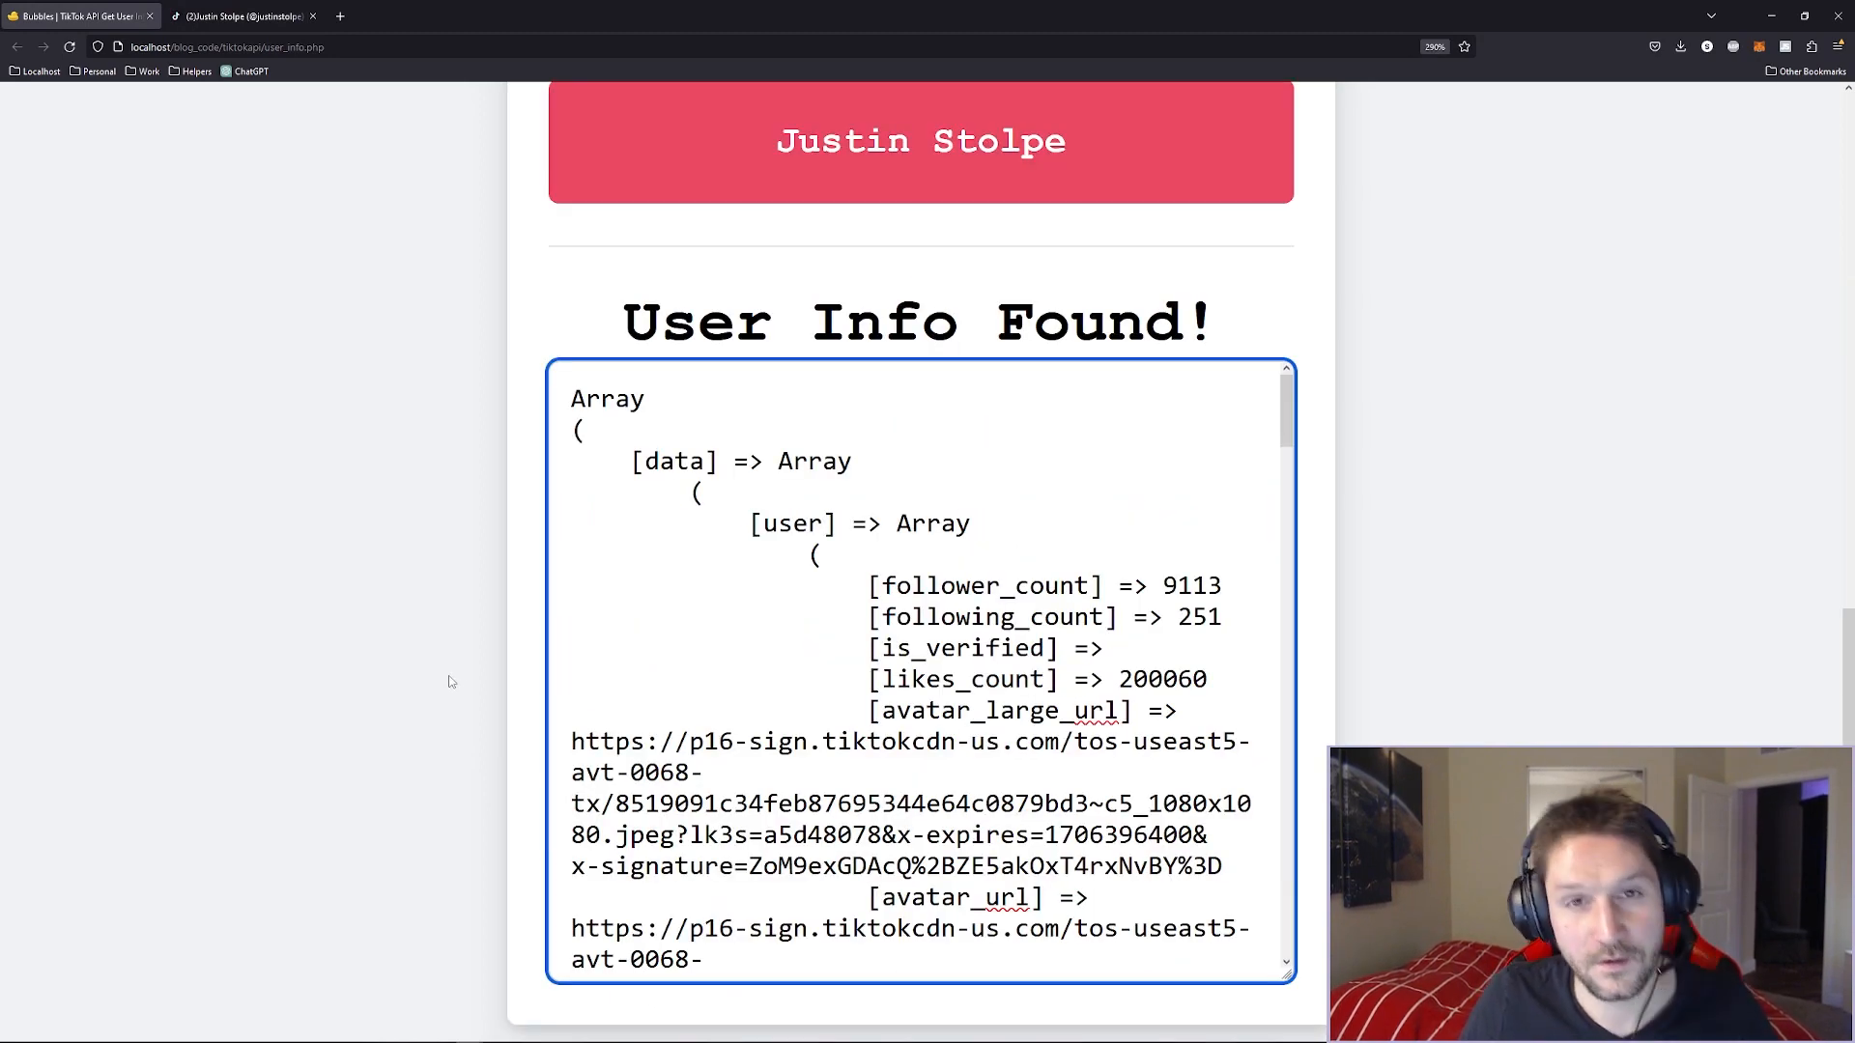
scroll(up, 3)
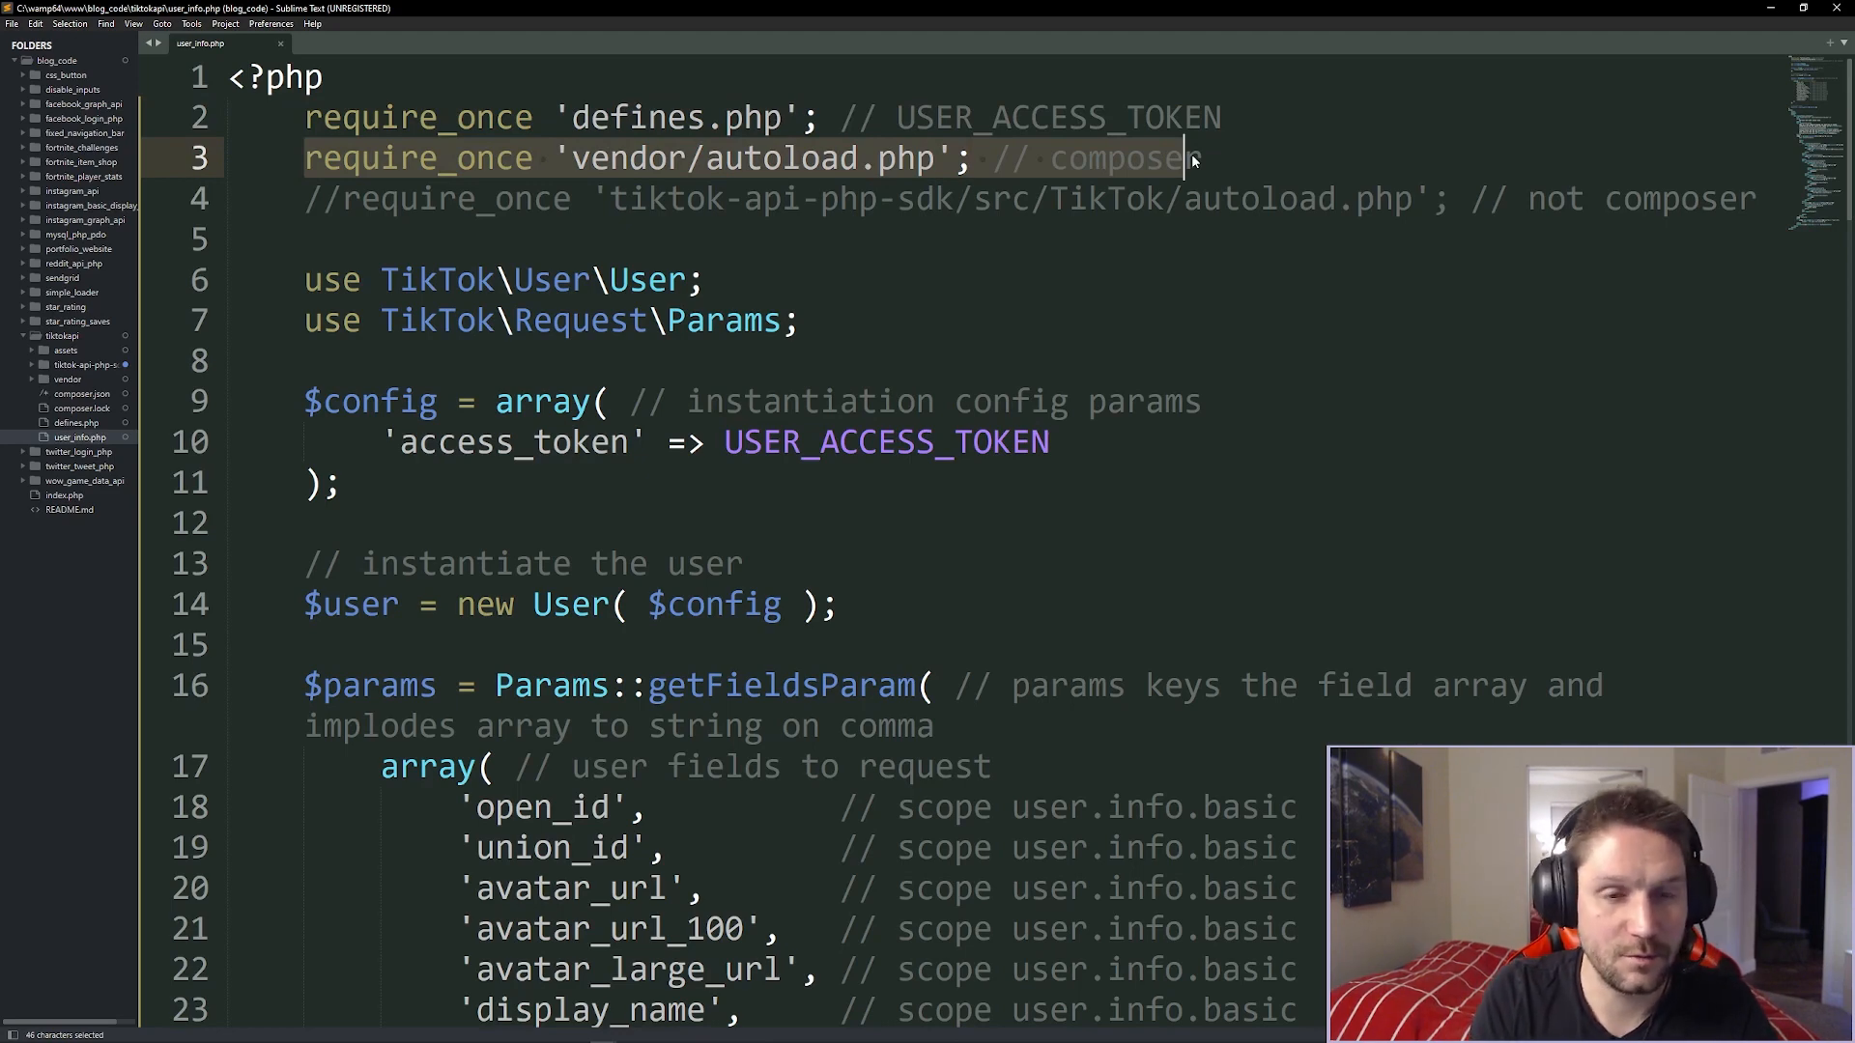
mouse_move(895, 174)
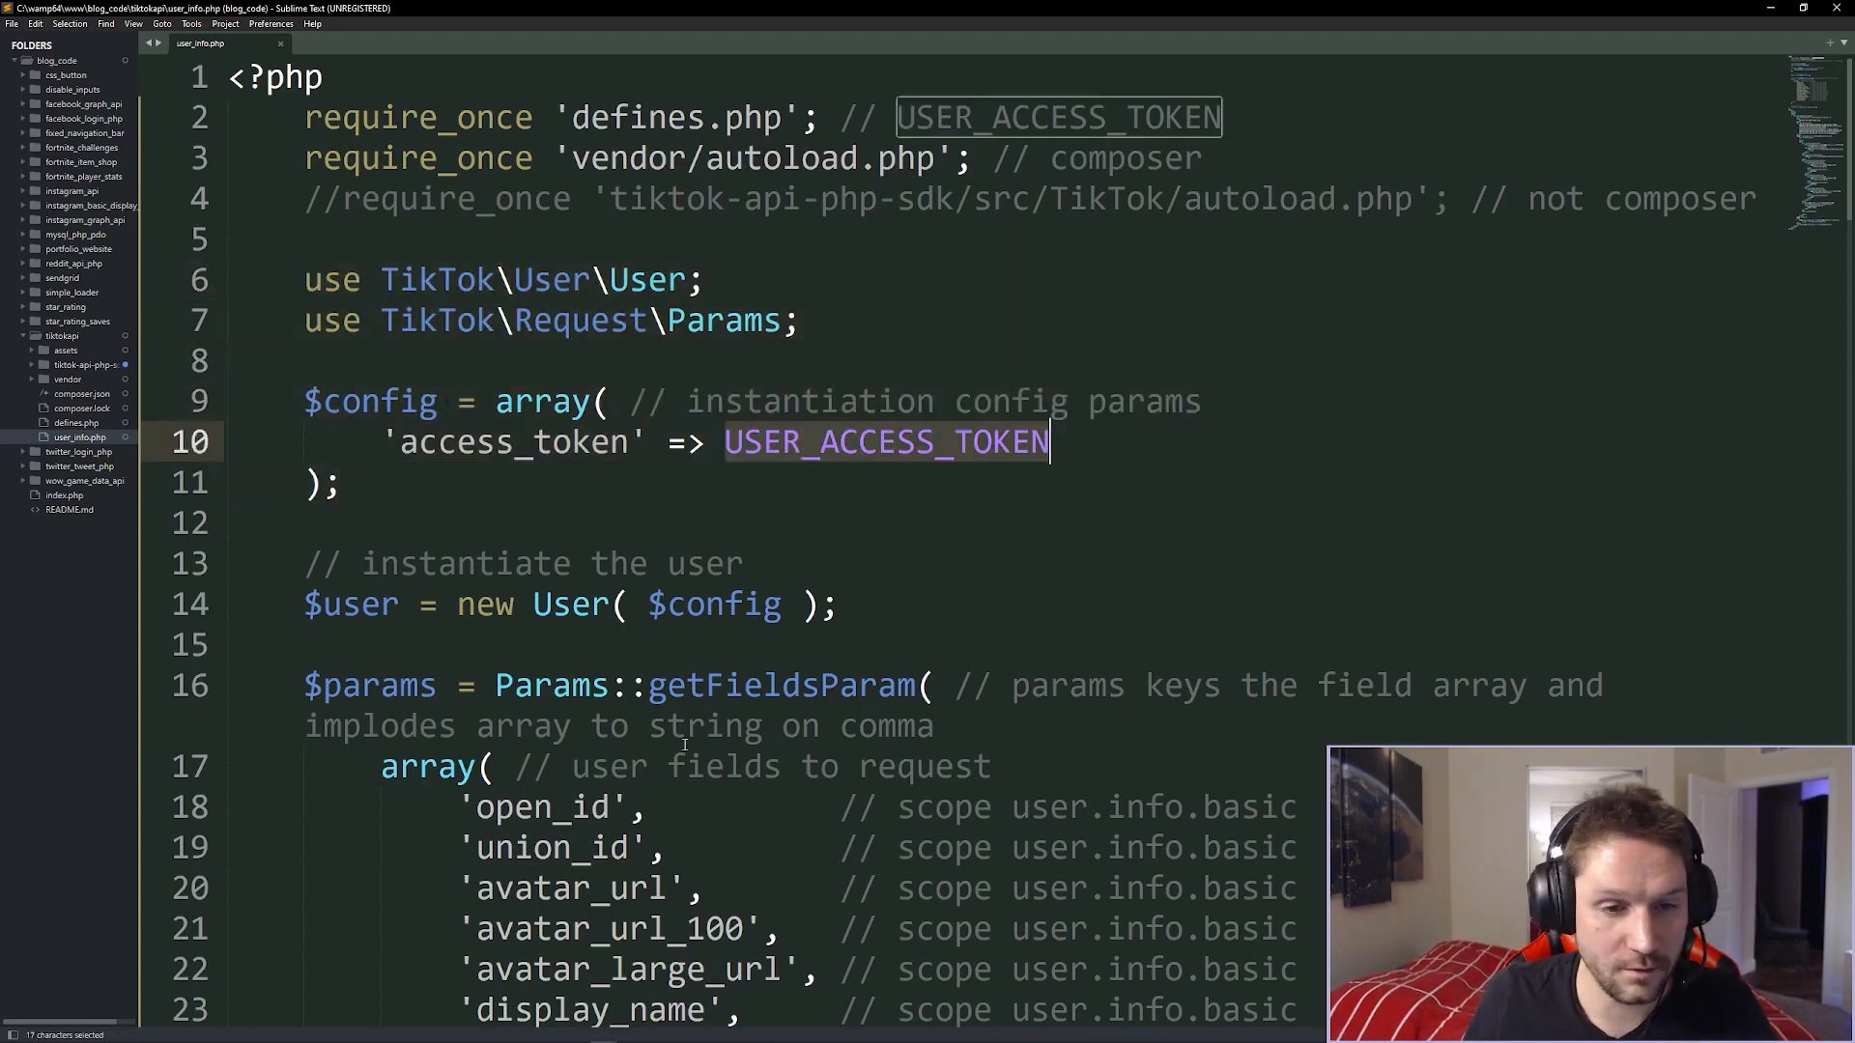
scroll(down, 3)
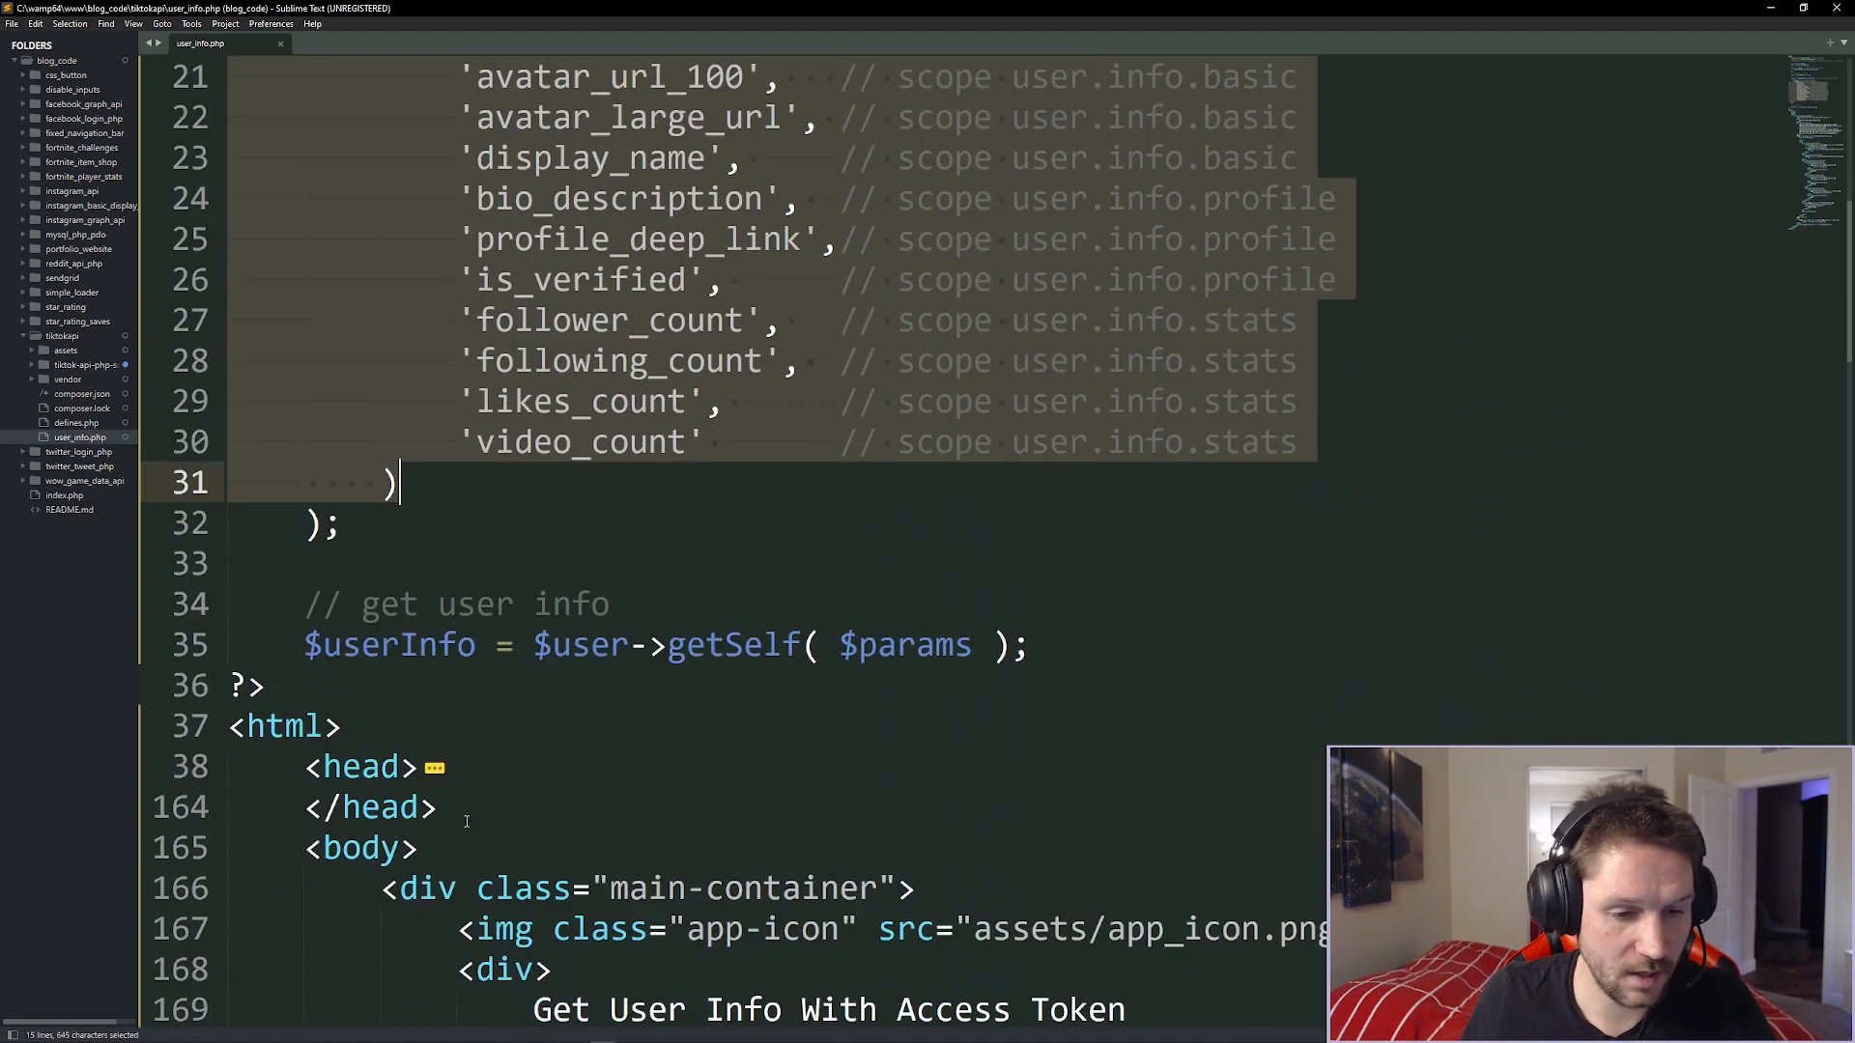
double_click(732, 644)
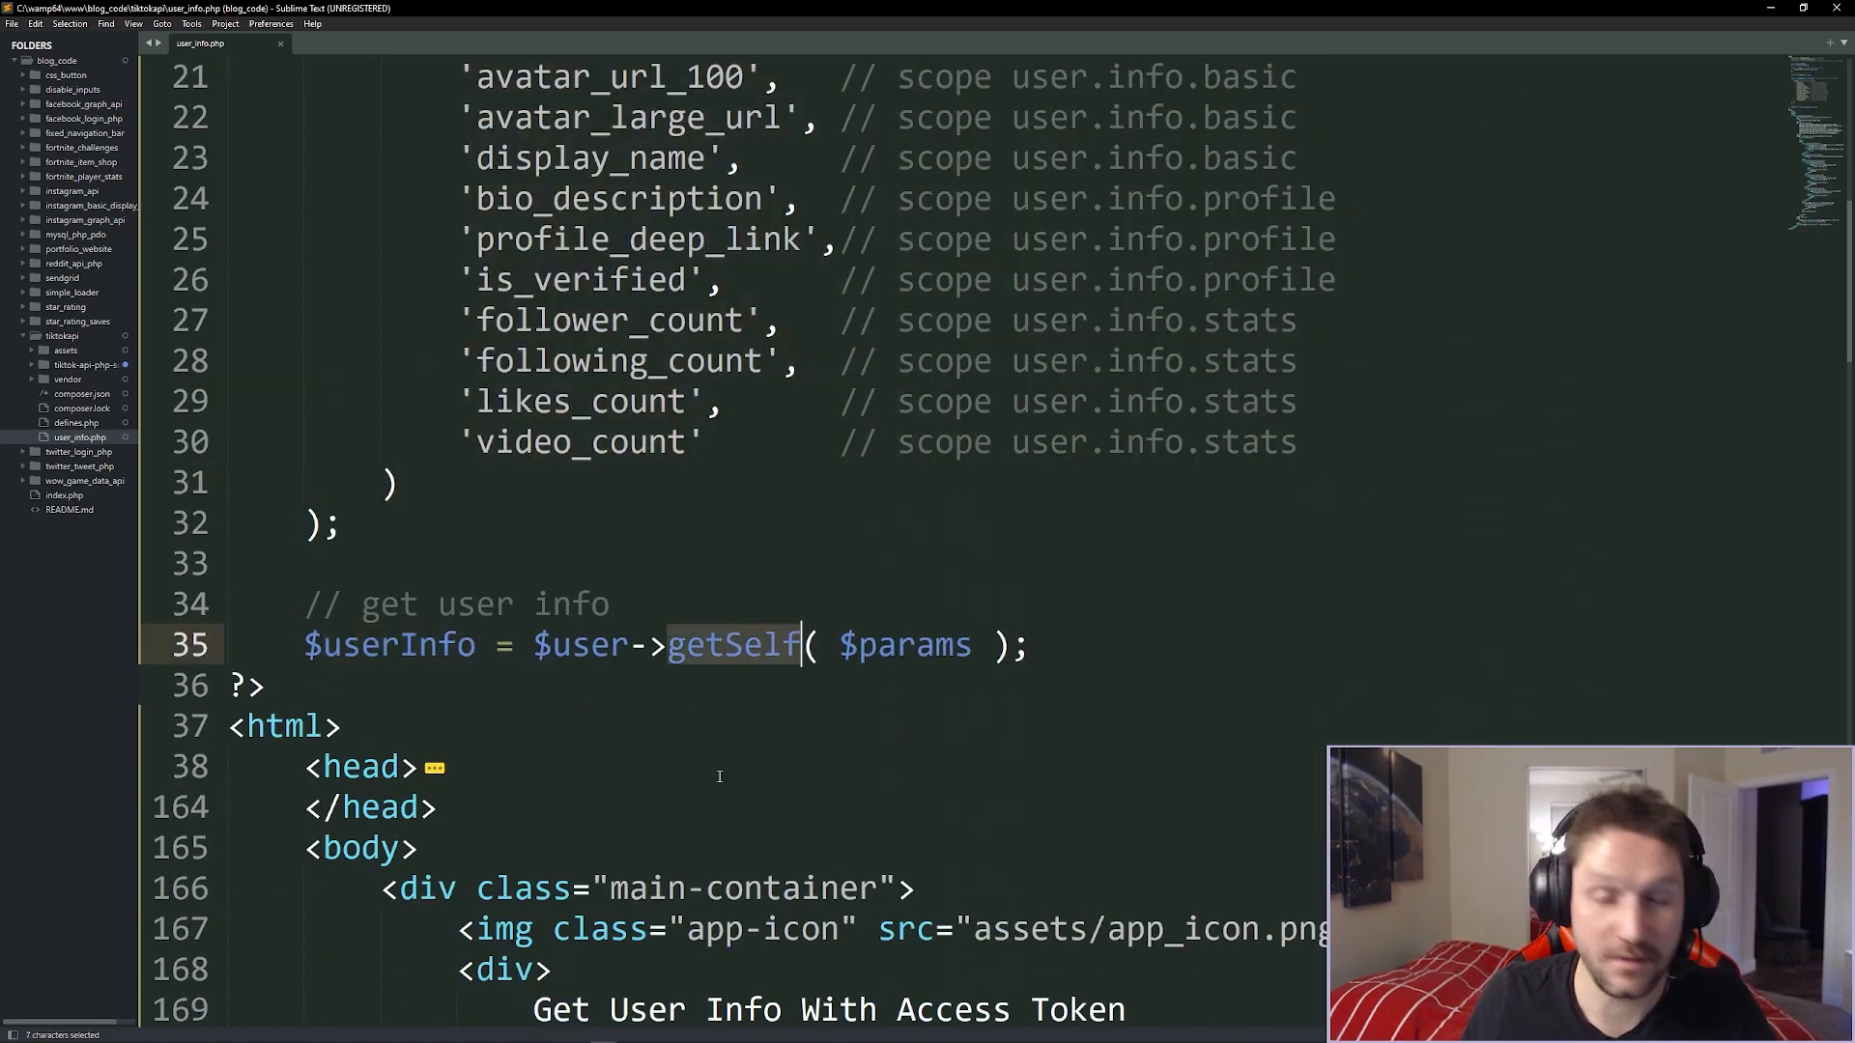
double_click(389, 644)
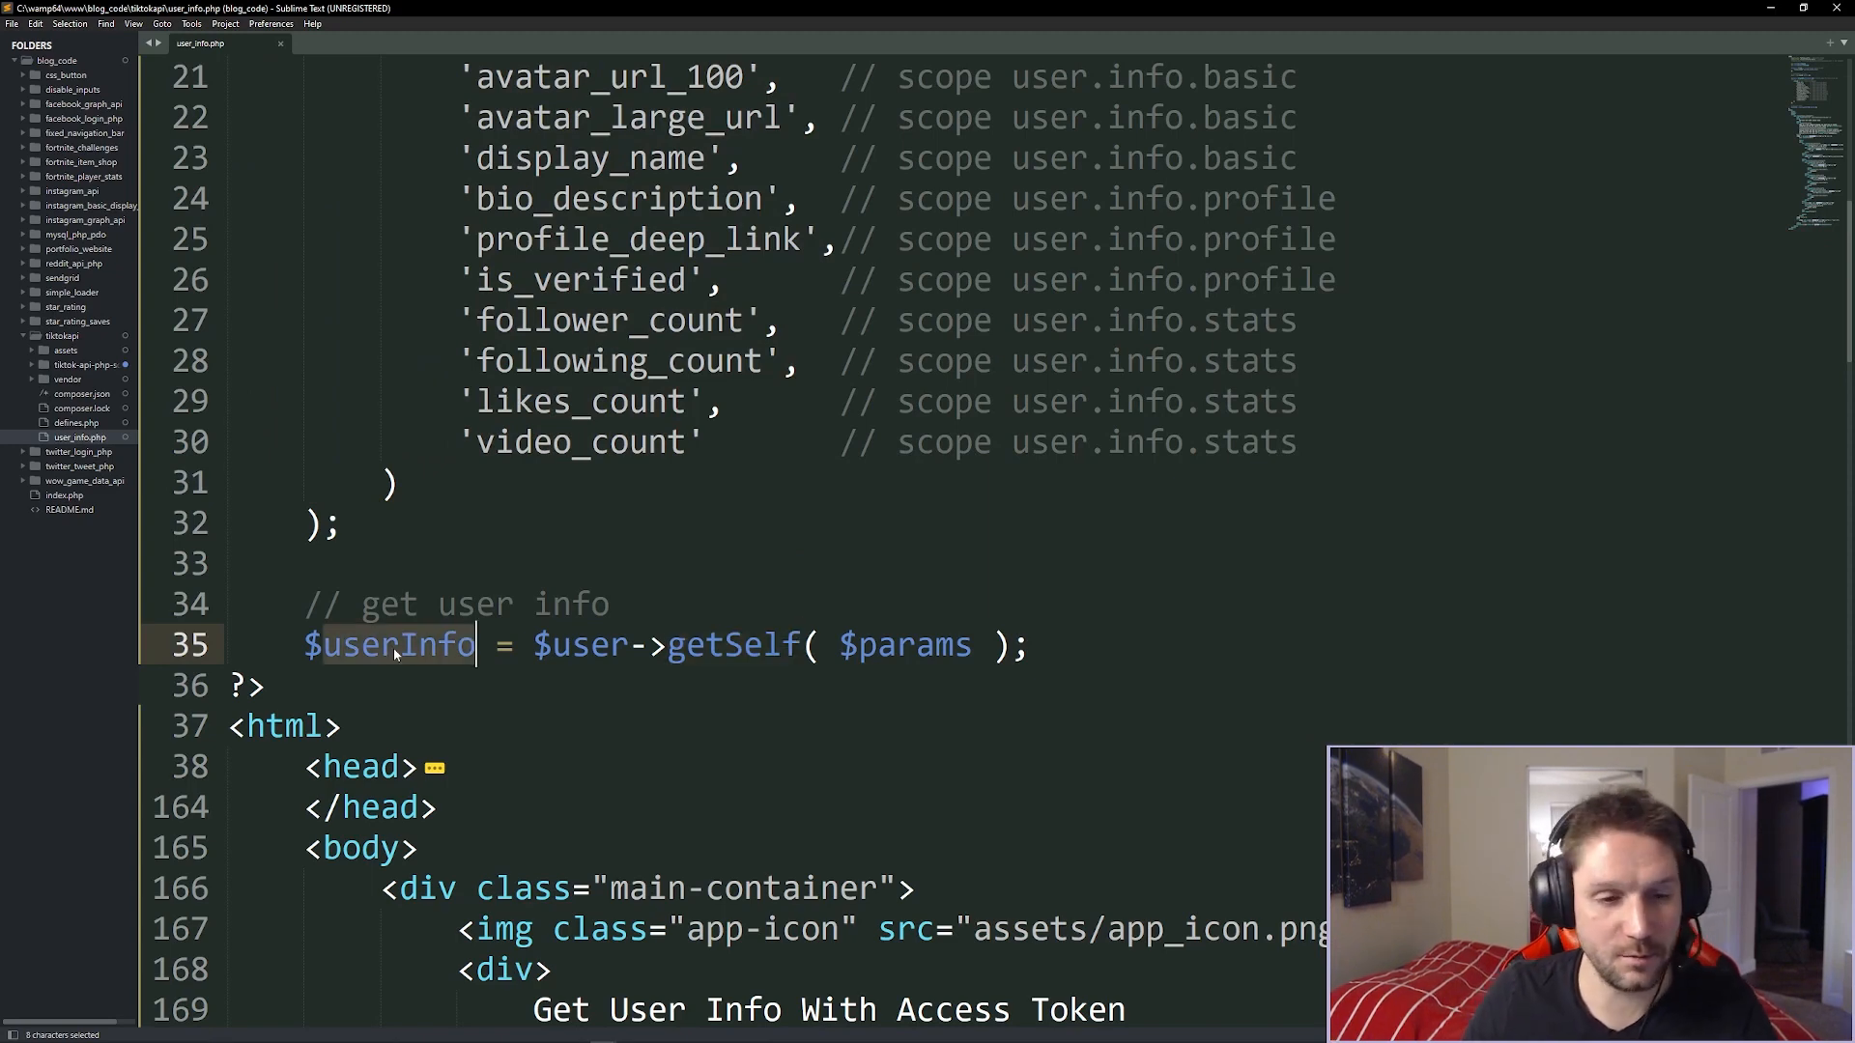